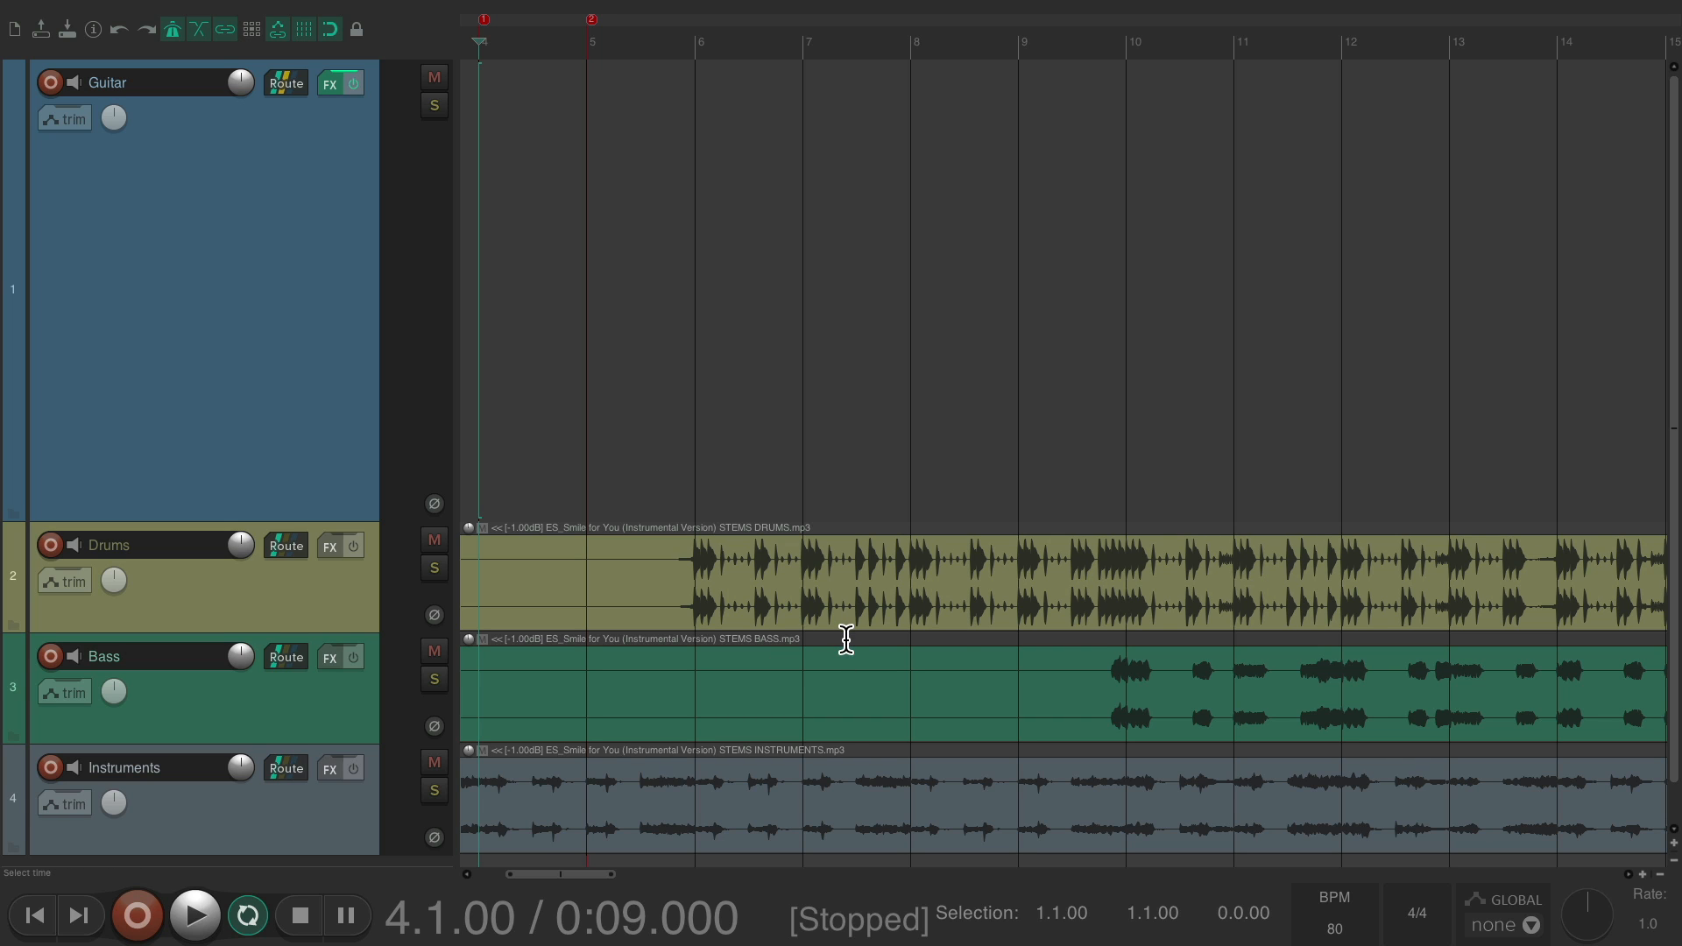
{"action": "mouse_move", "coordinate": [727, 312]}
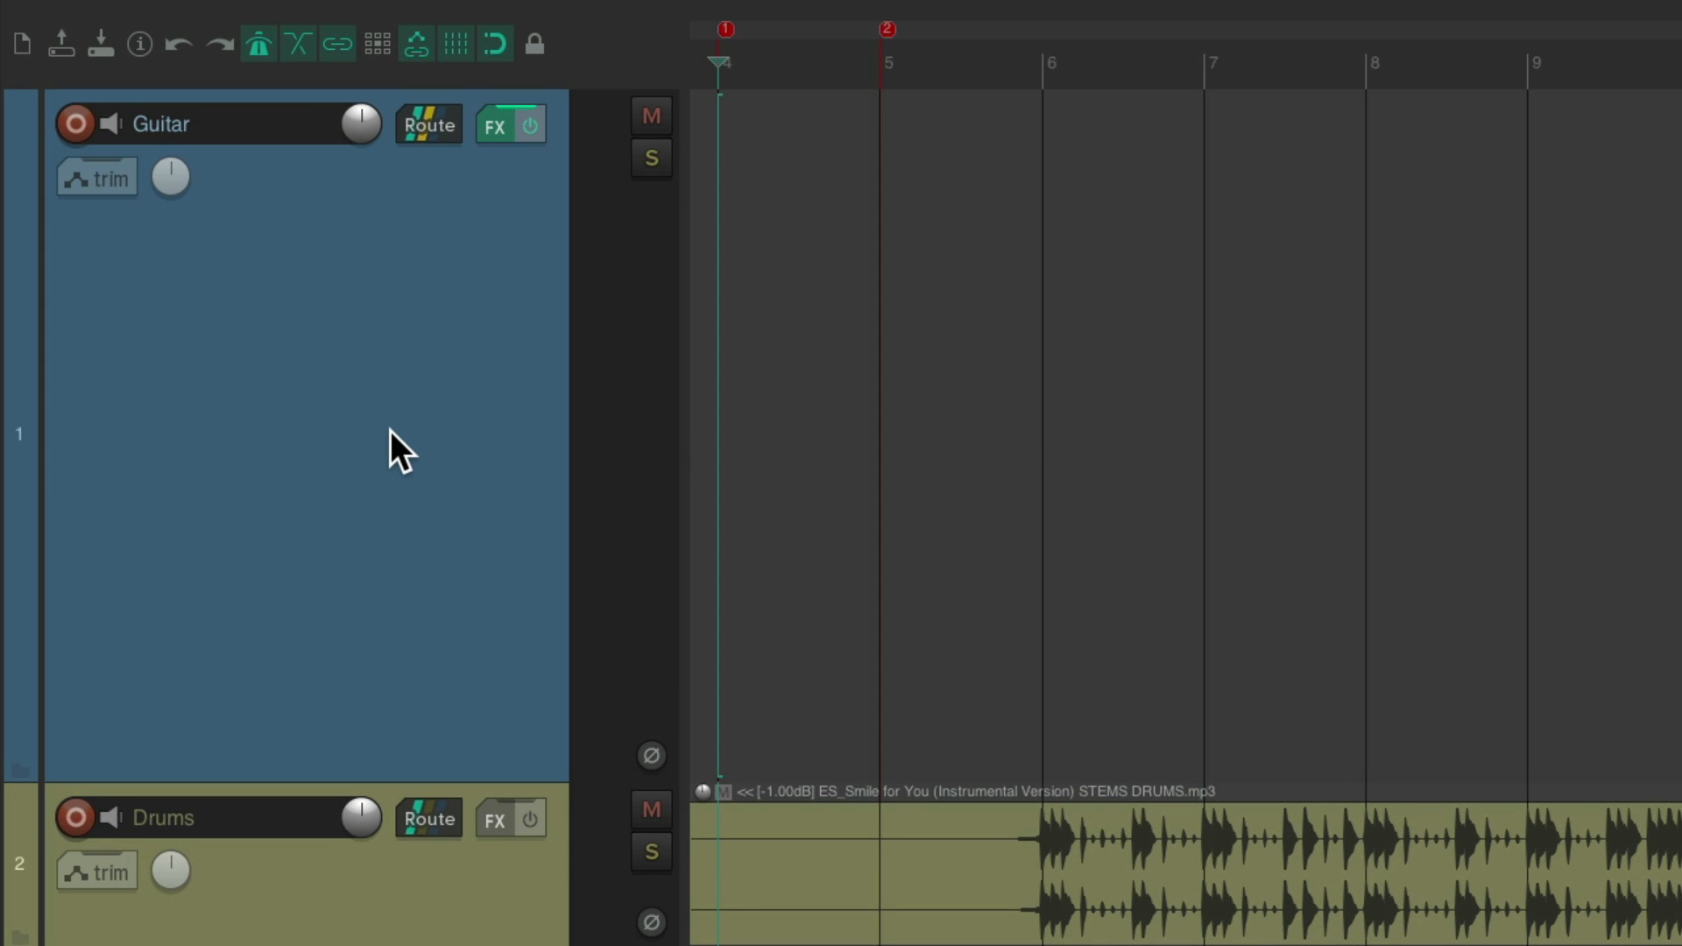
Step: Arm the Guitar track and set its recording input to mono Input 2
{"action": "left_click", "coordinate": [76, 122]}
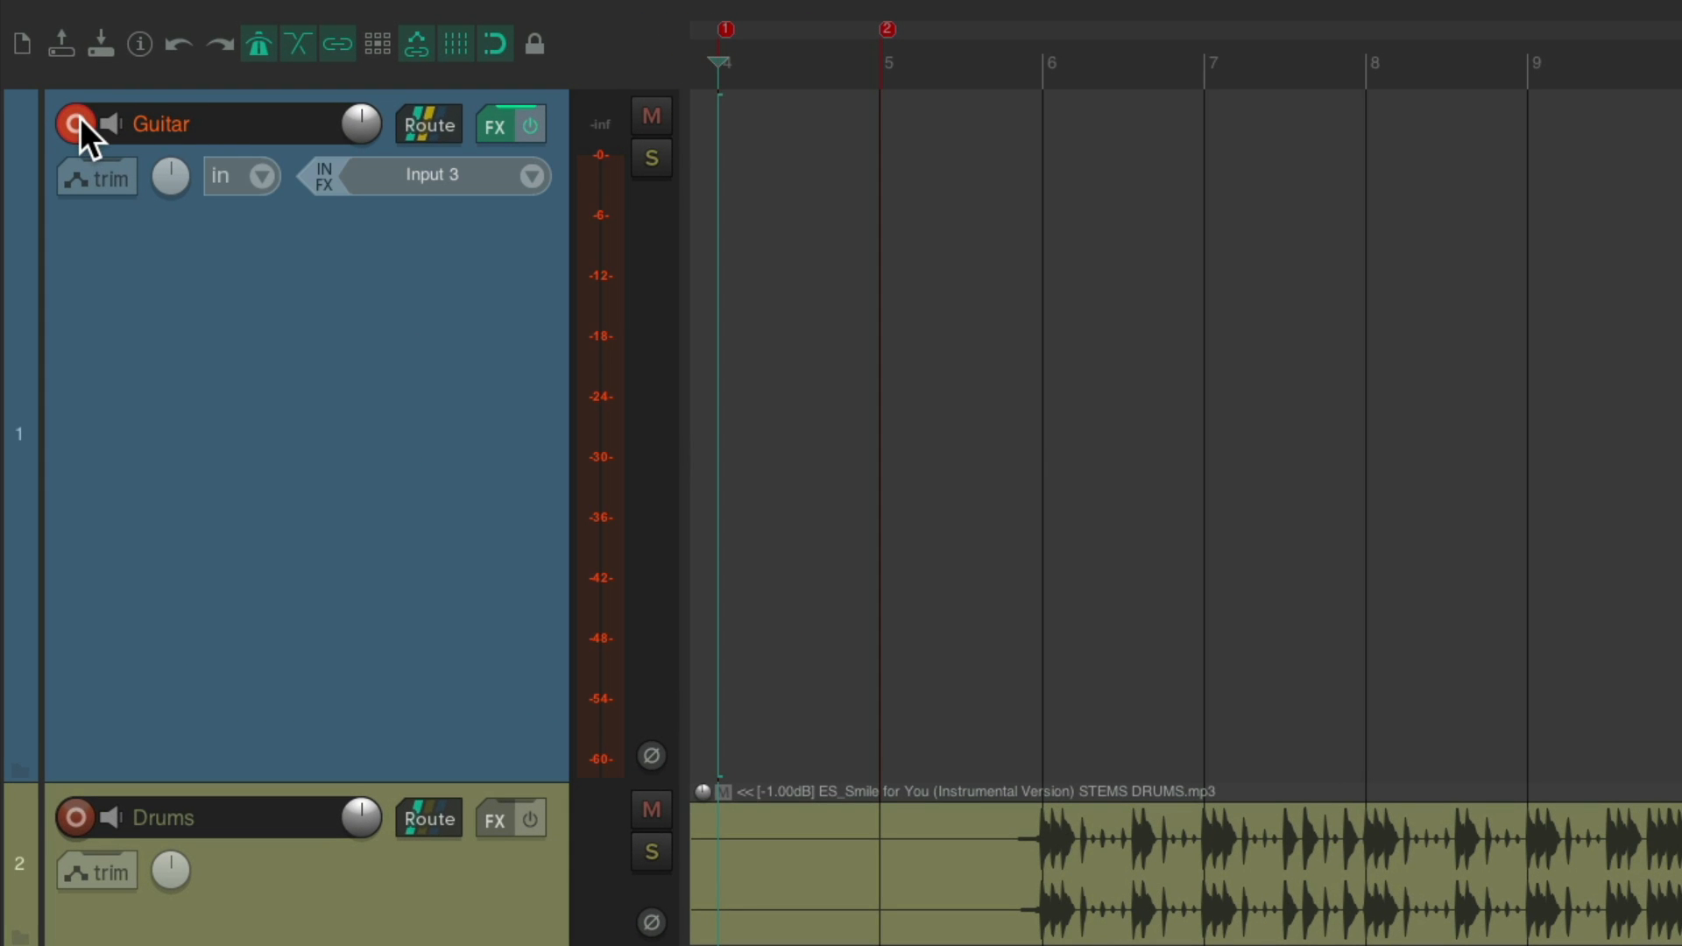
{"action": "left_click", "coordinate": [533, 176]}
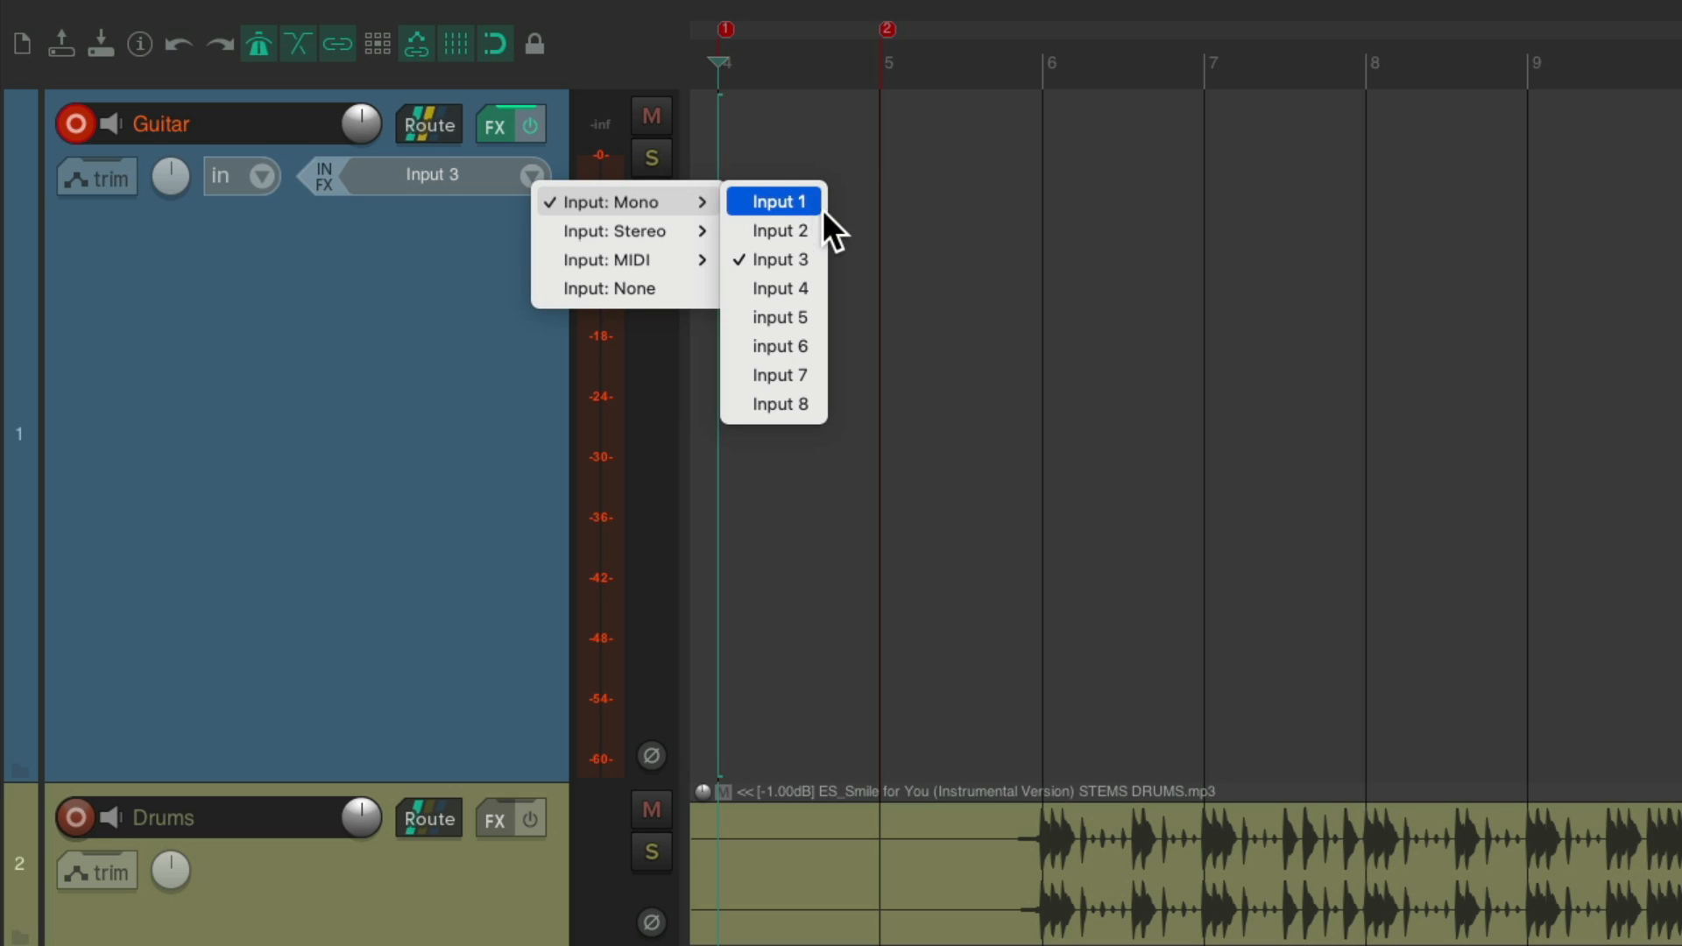
{"action": "left_click", "coordinate": [779, 230]}
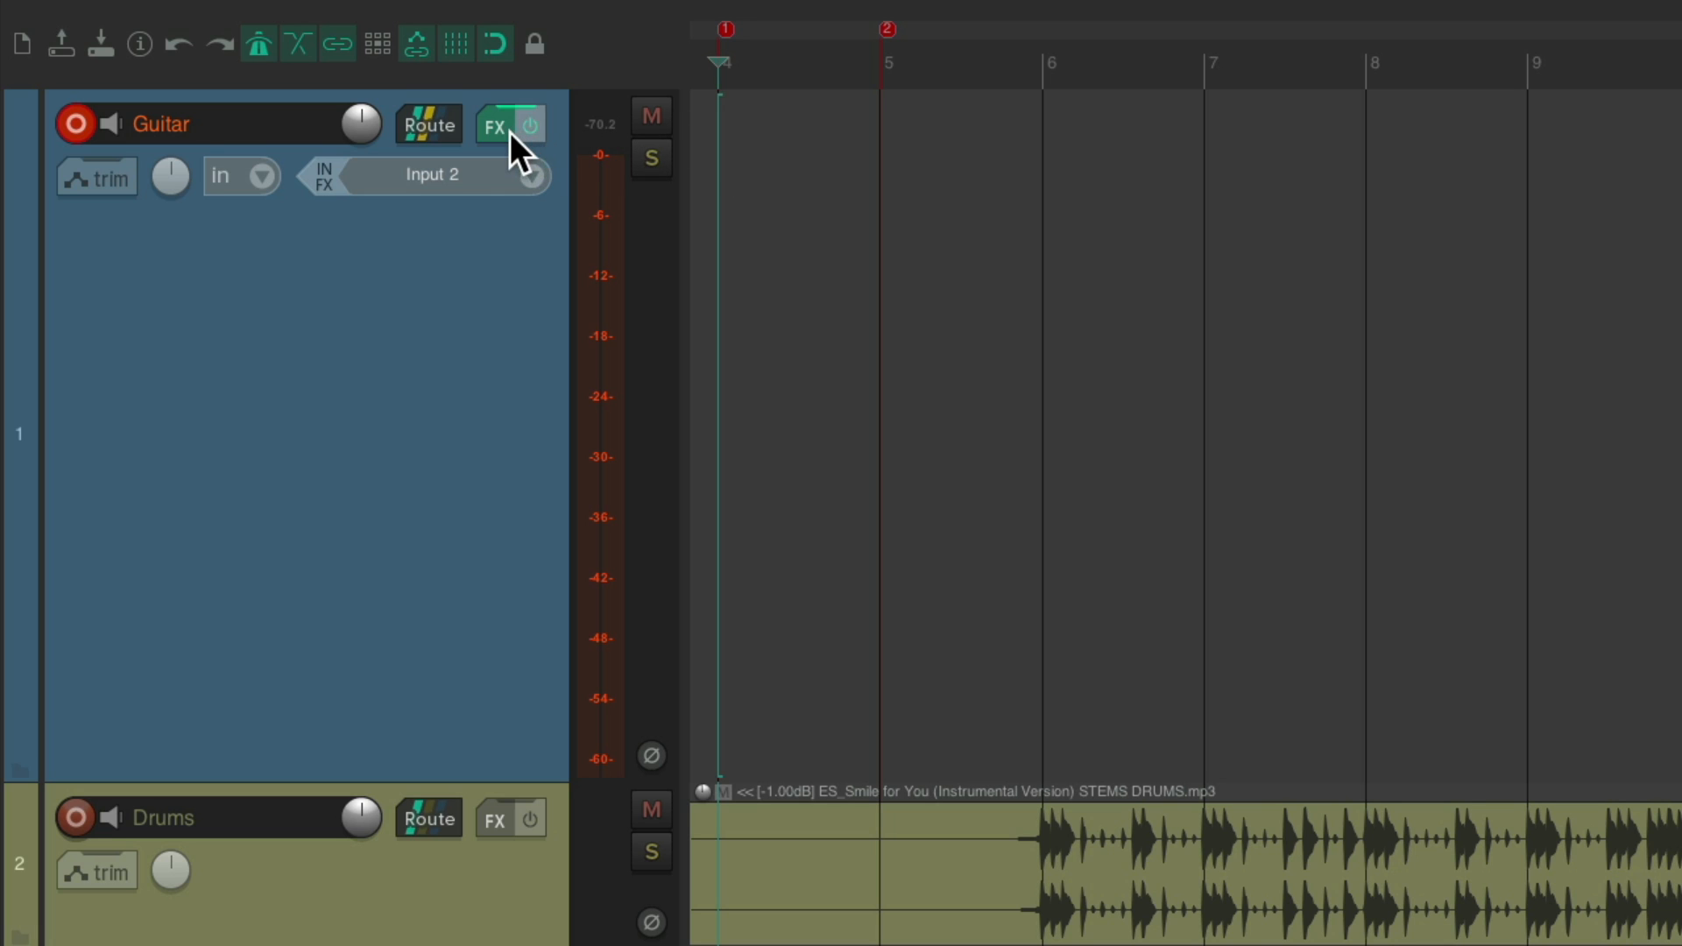
Step: In the Guitar track's effects chain, switch off both the ReaGate and EZmix plugins
{"action": "left_click", "coordinate": [493, 126]}
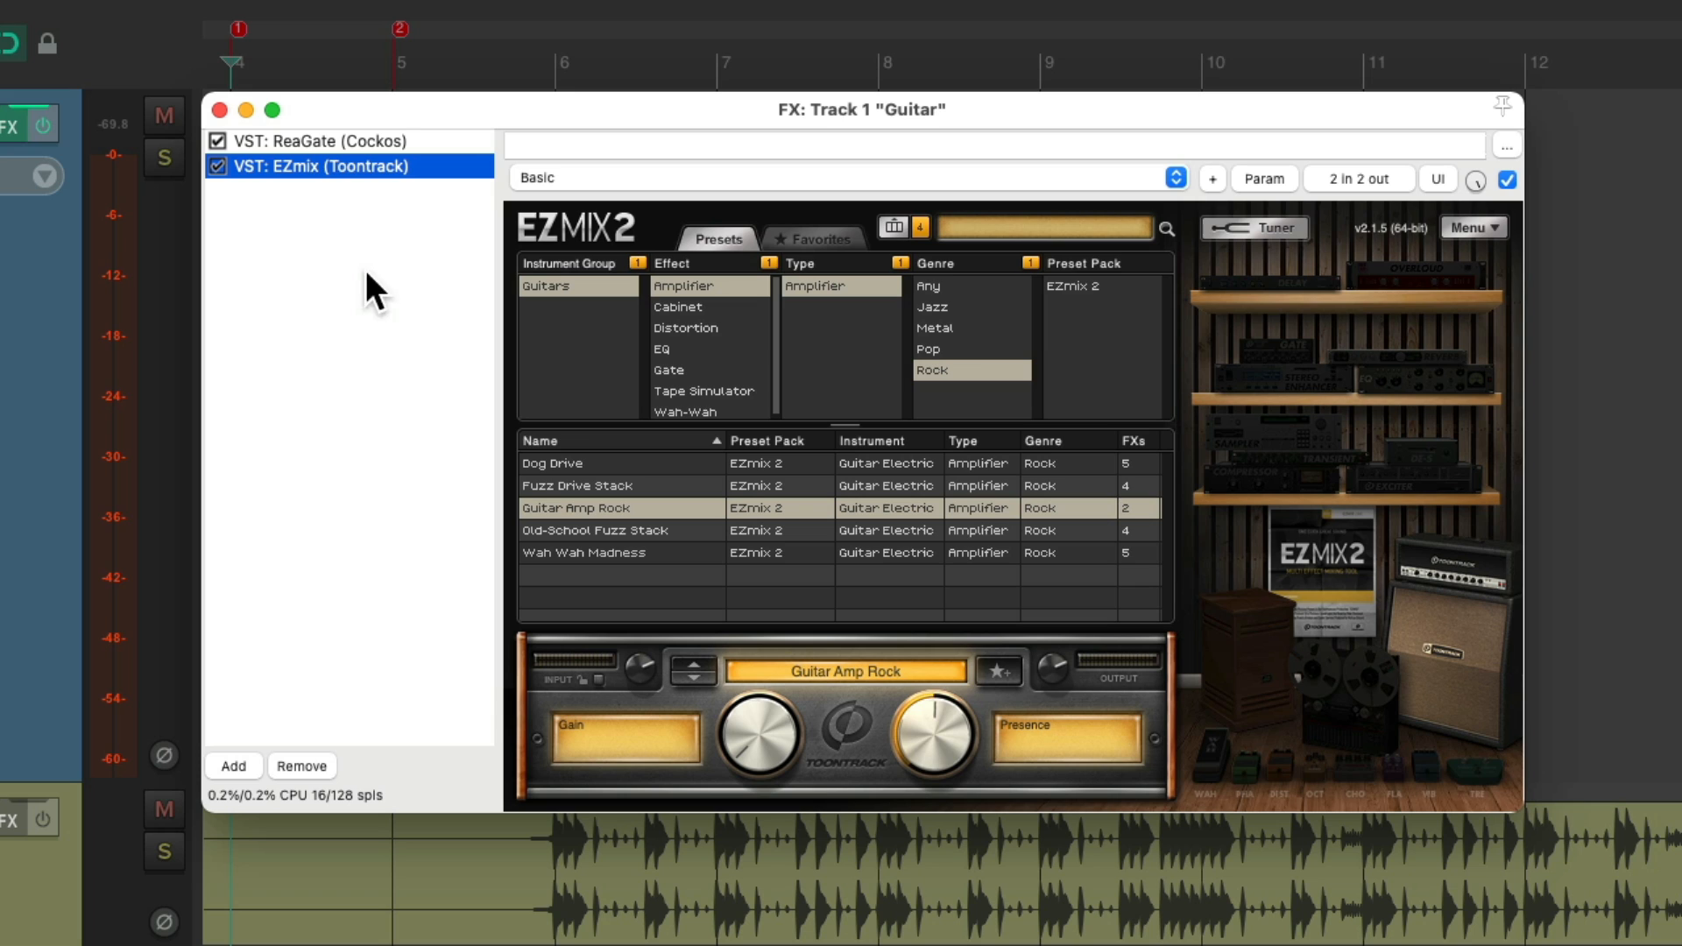
{"action": "left_click", "coordinate": [317, 141]}
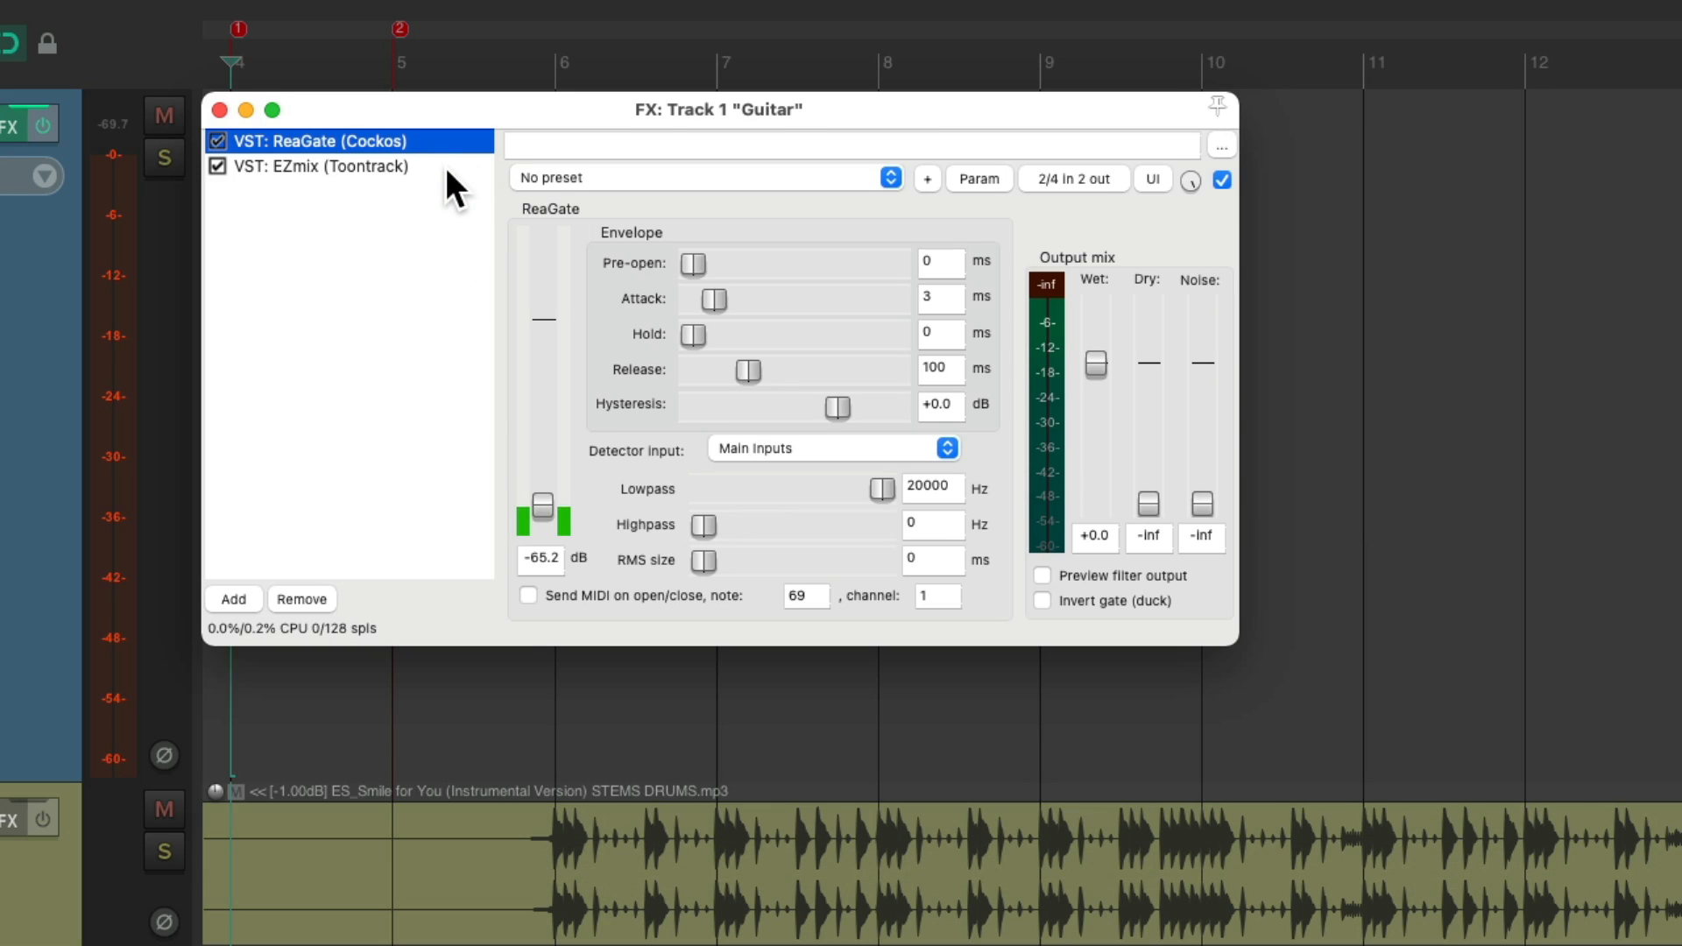
{"action": "left_click", "coordinate": [319, 165]}
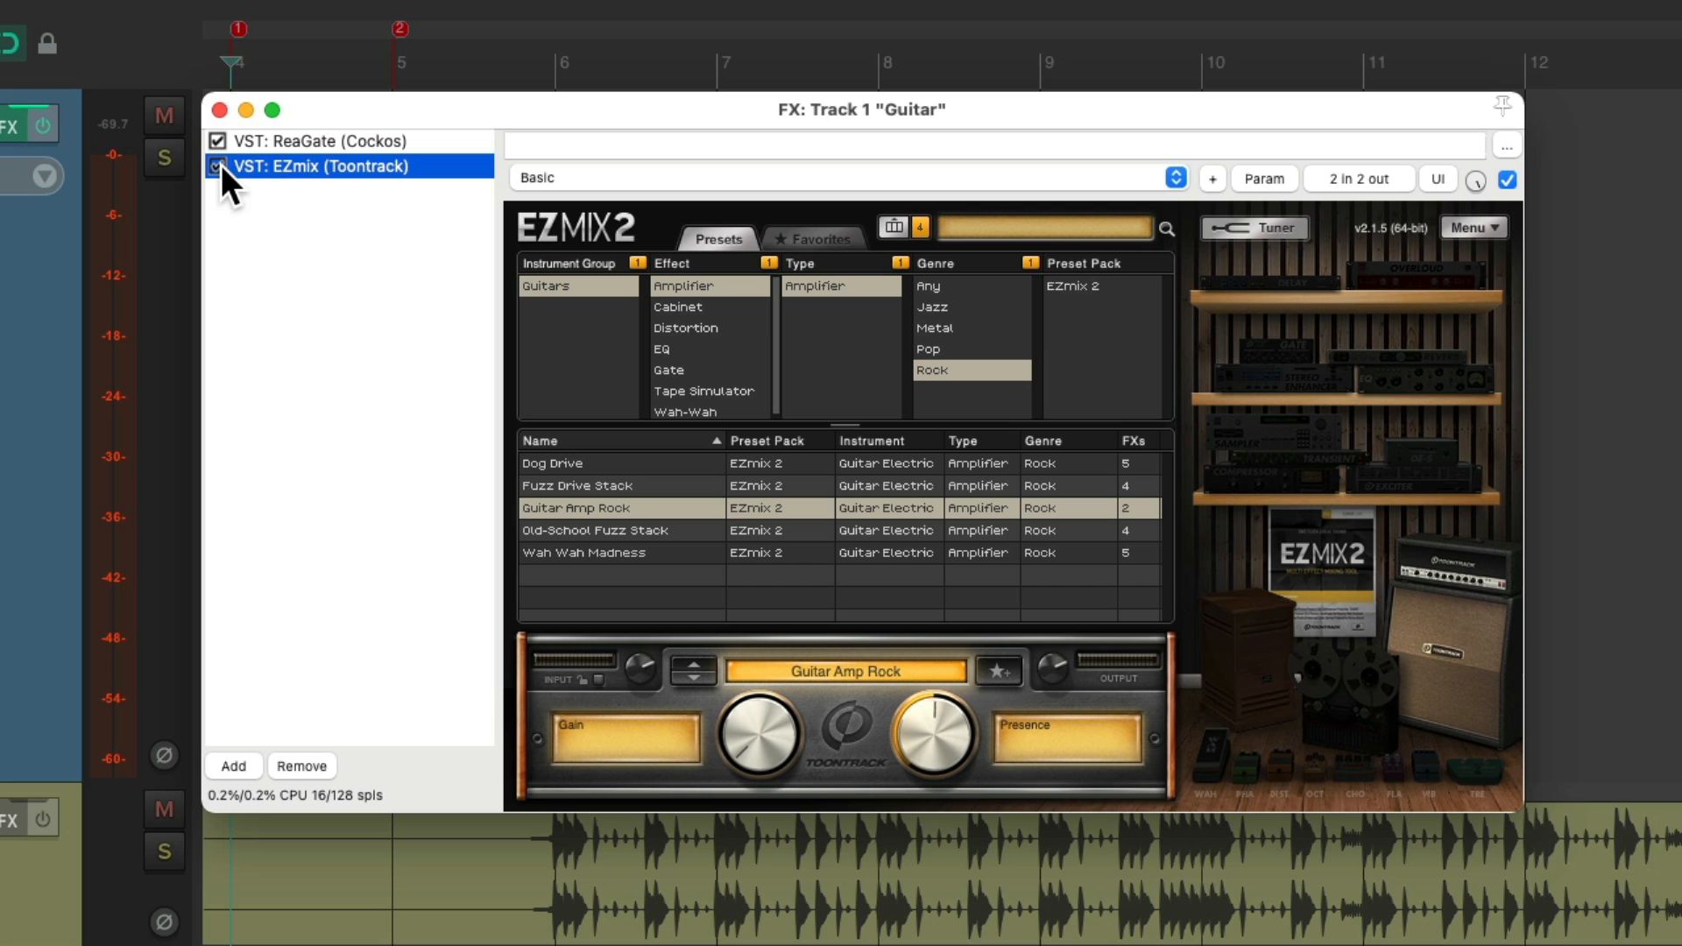
{"action": "left_click", "coordinate": [217, 140]}
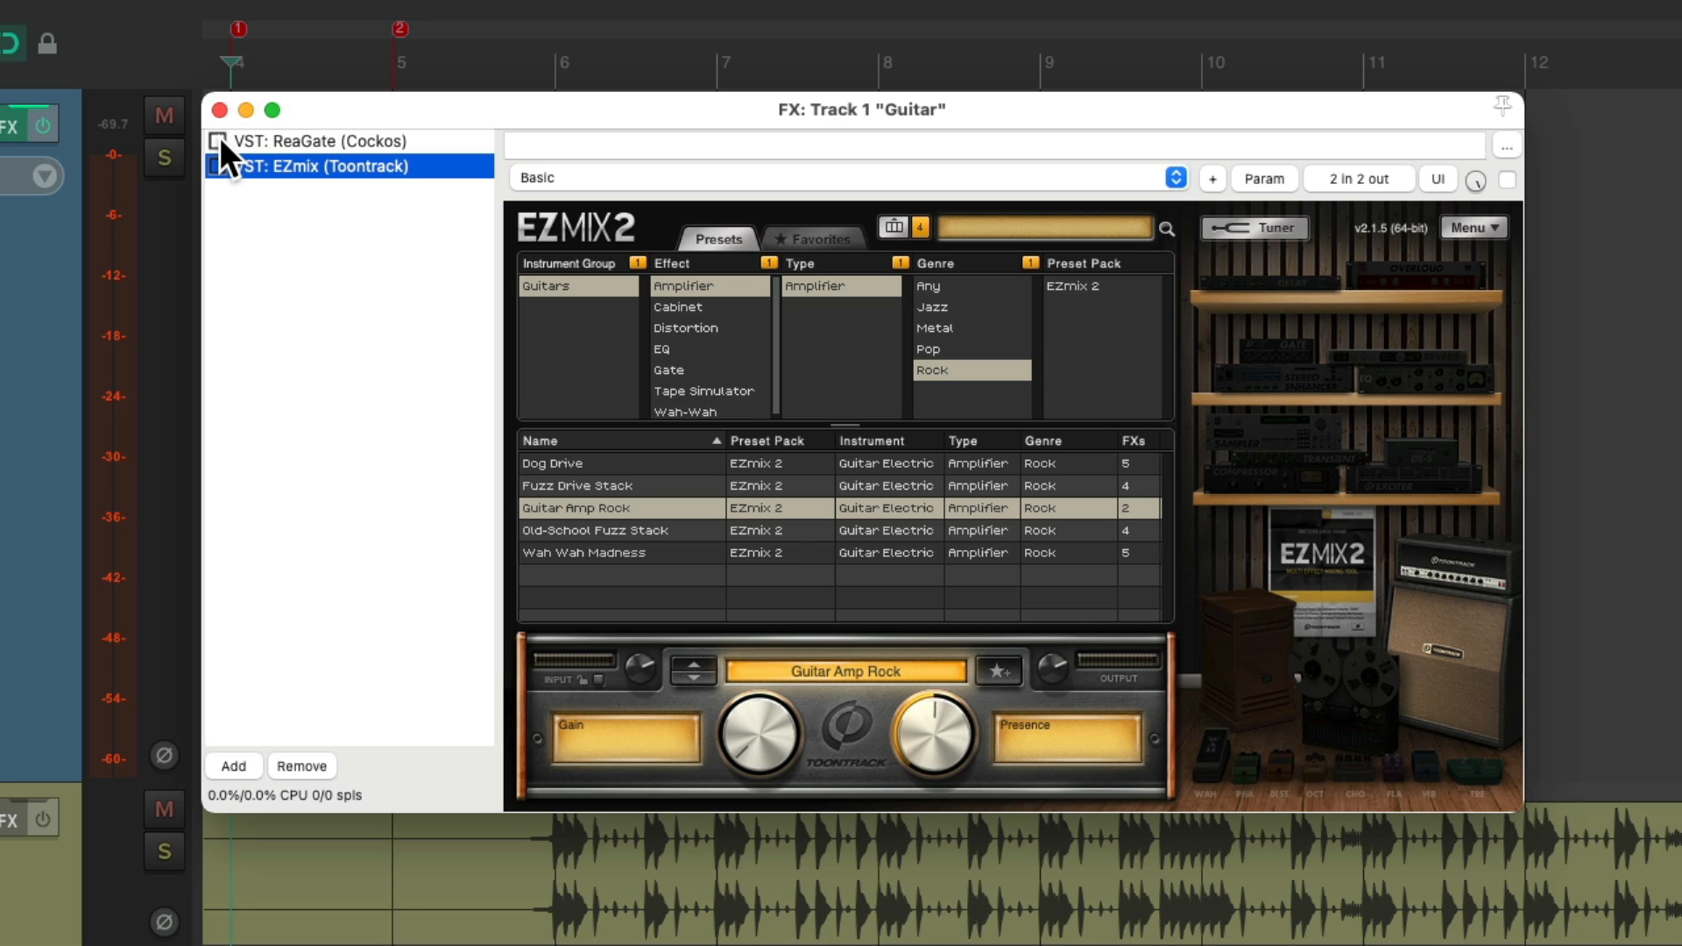
{"action": "left_click", "coordinate": [214, 141]}
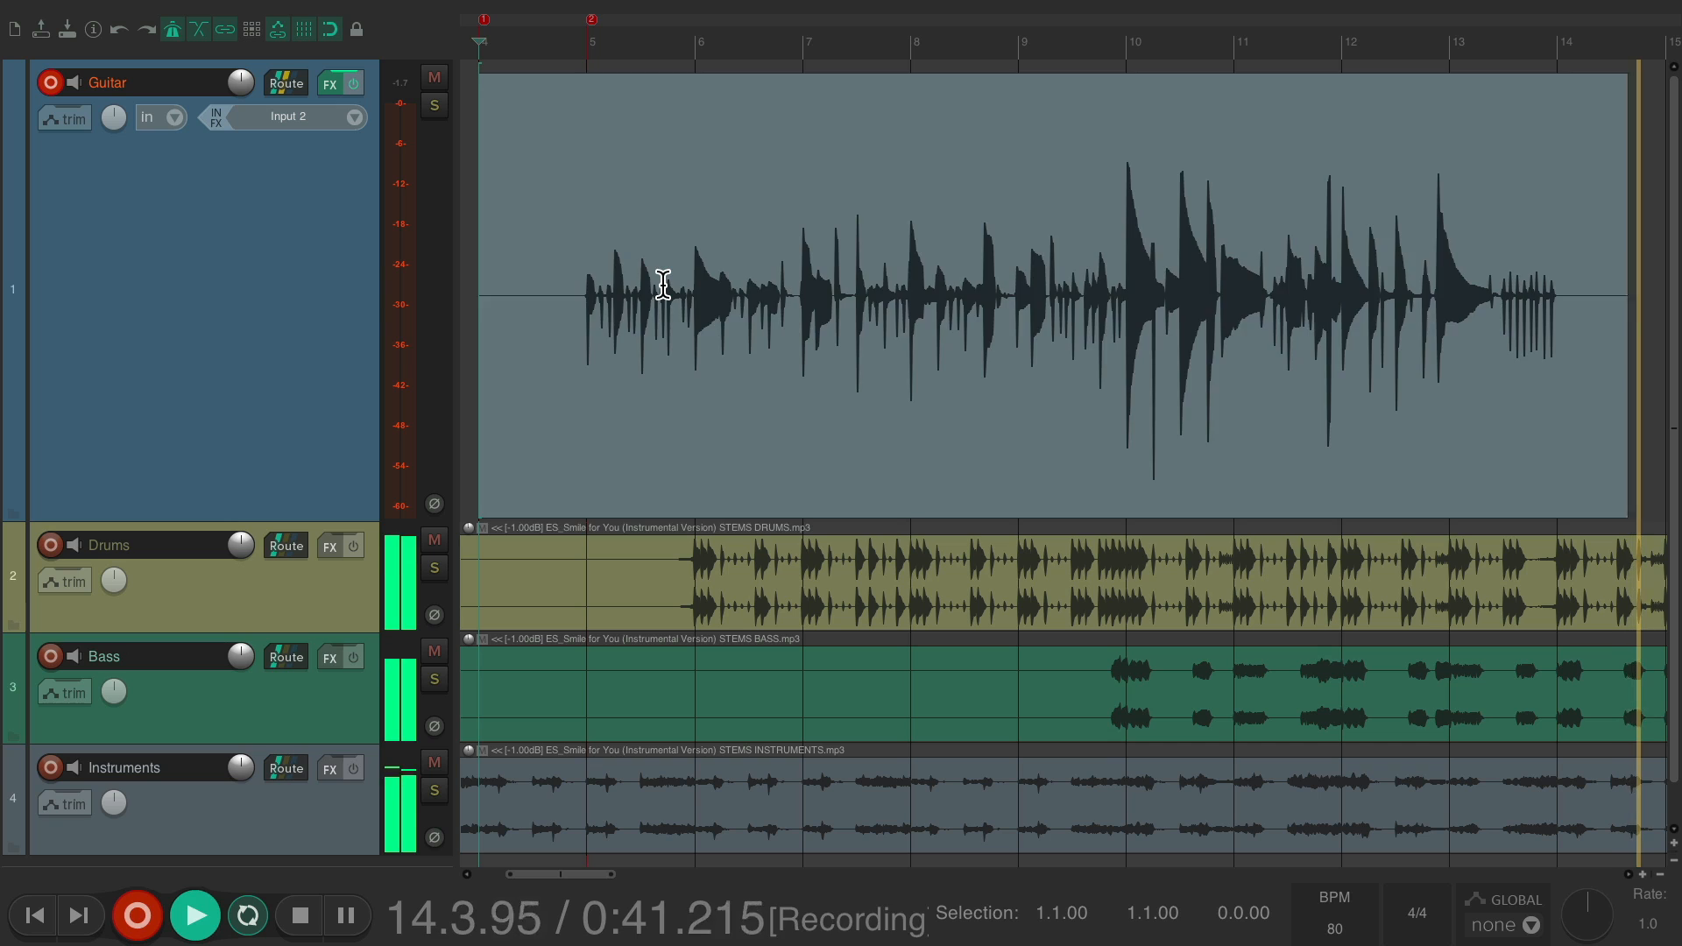
Step: Record a dry guitar take (Guitar-47.wav) onto the Guitar track and stop
{"action": "left_click", "coordinate": [298, 915]}
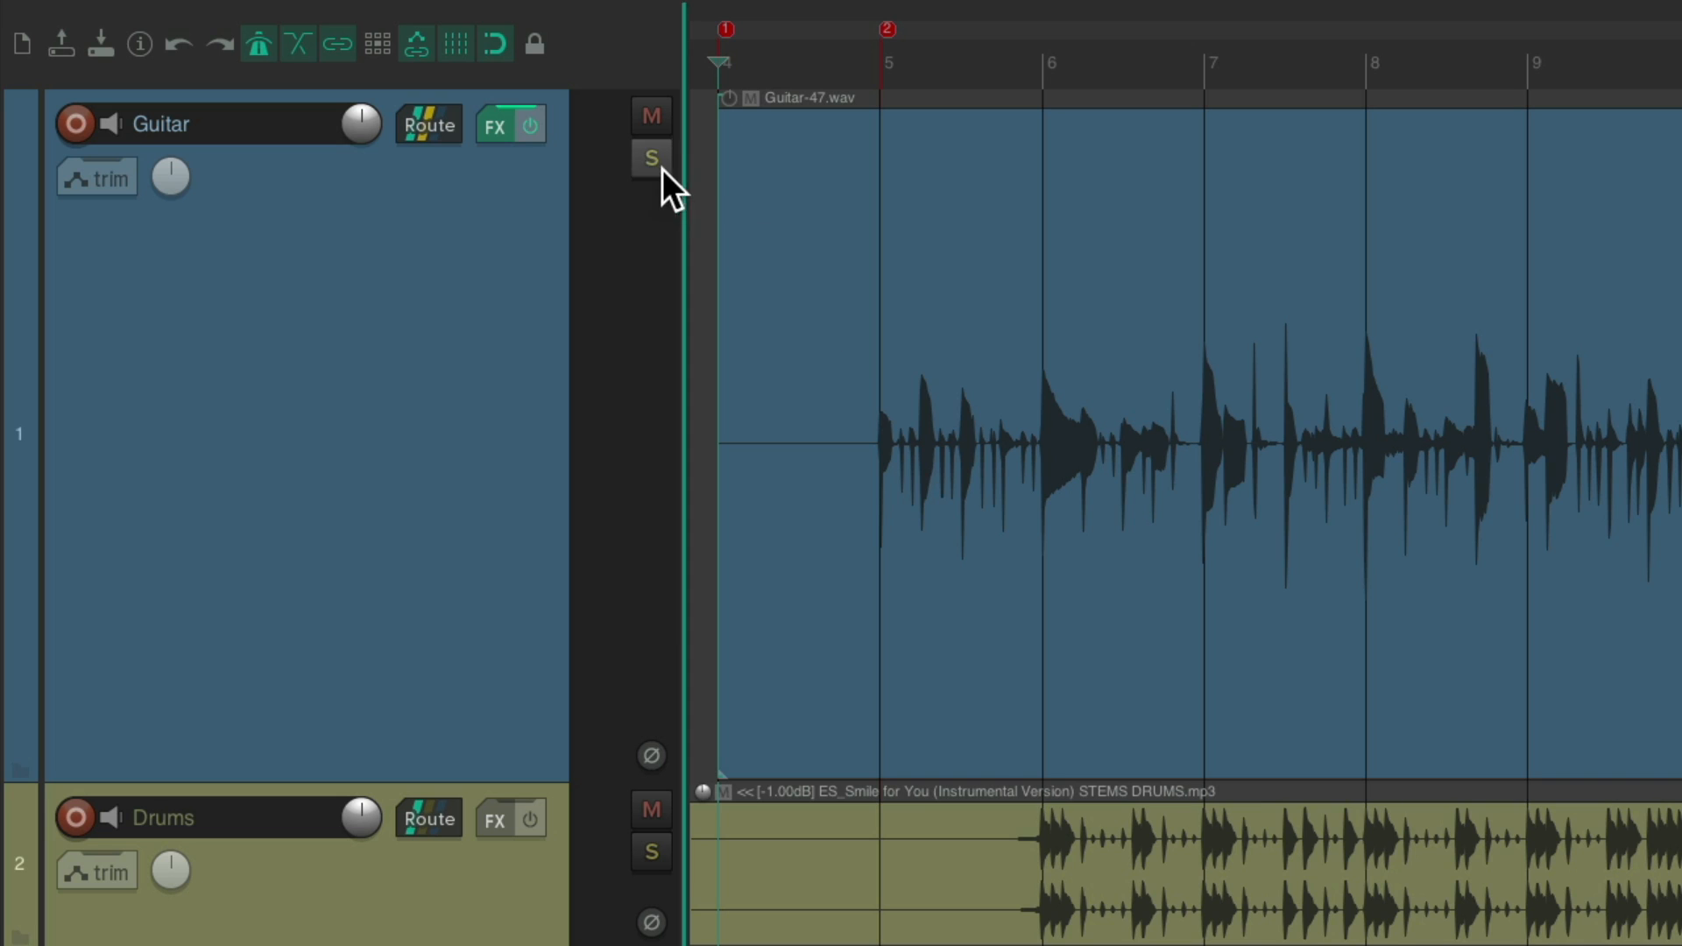
Step: Solo the Guitar track, re-enable its effects, and bring up the ReaGate/EZmix chain
{"action": "left_click", "coordinate": [650, 158]}
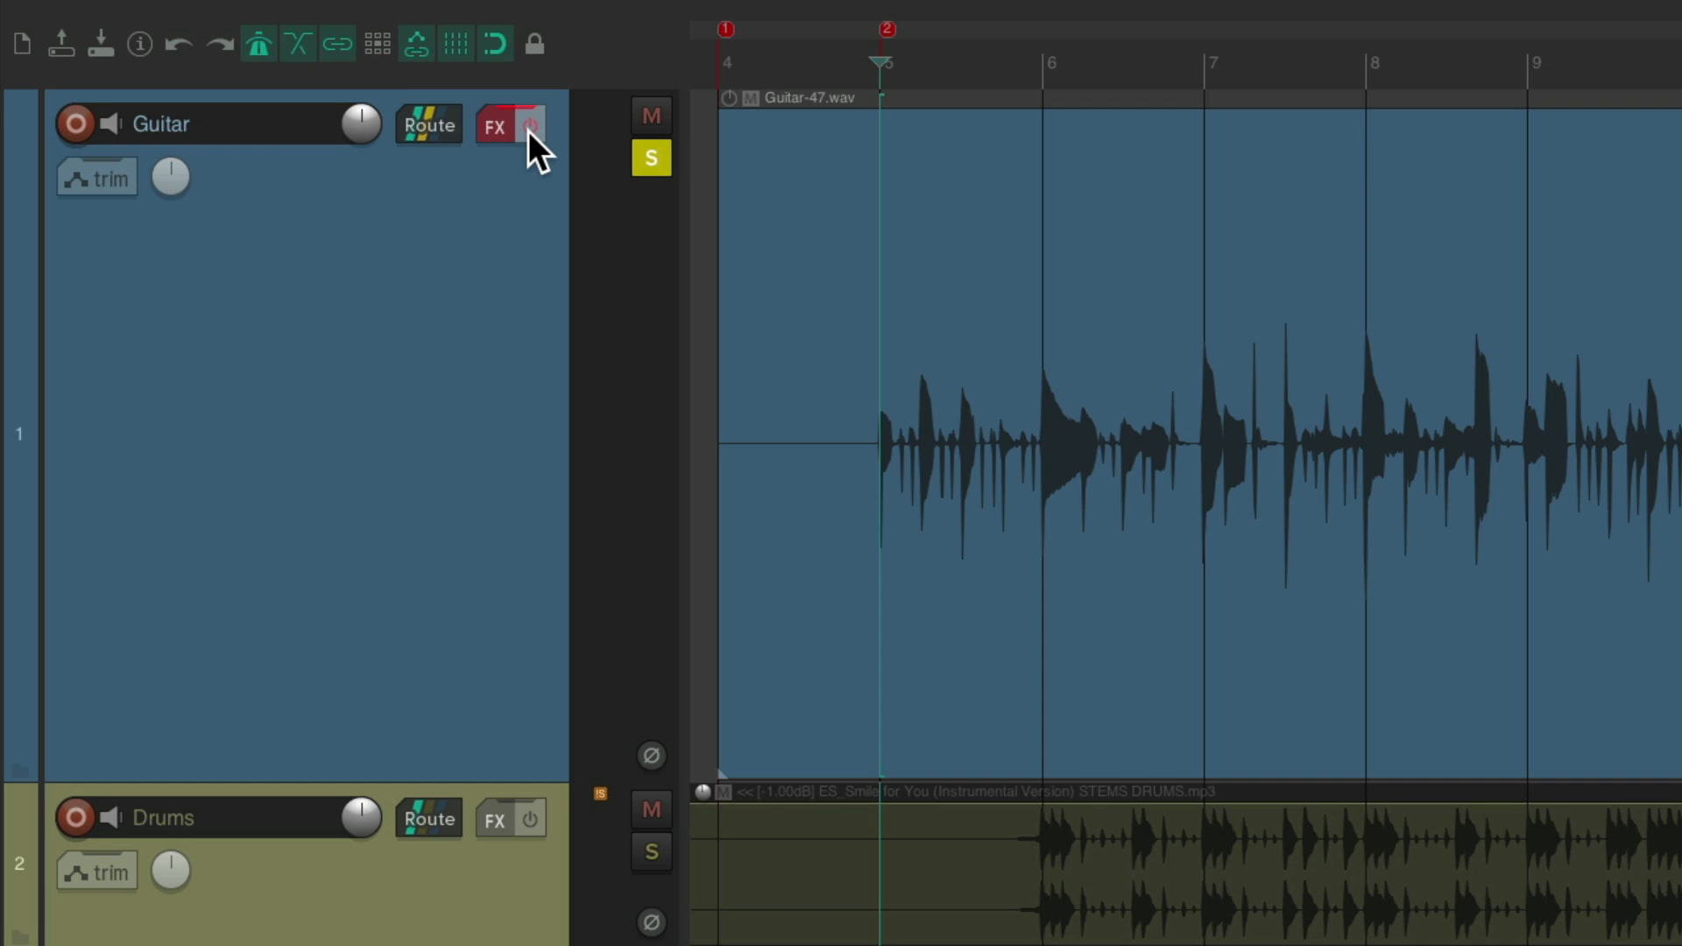
{"action": "left_click", "coordinate": [530, 126]}
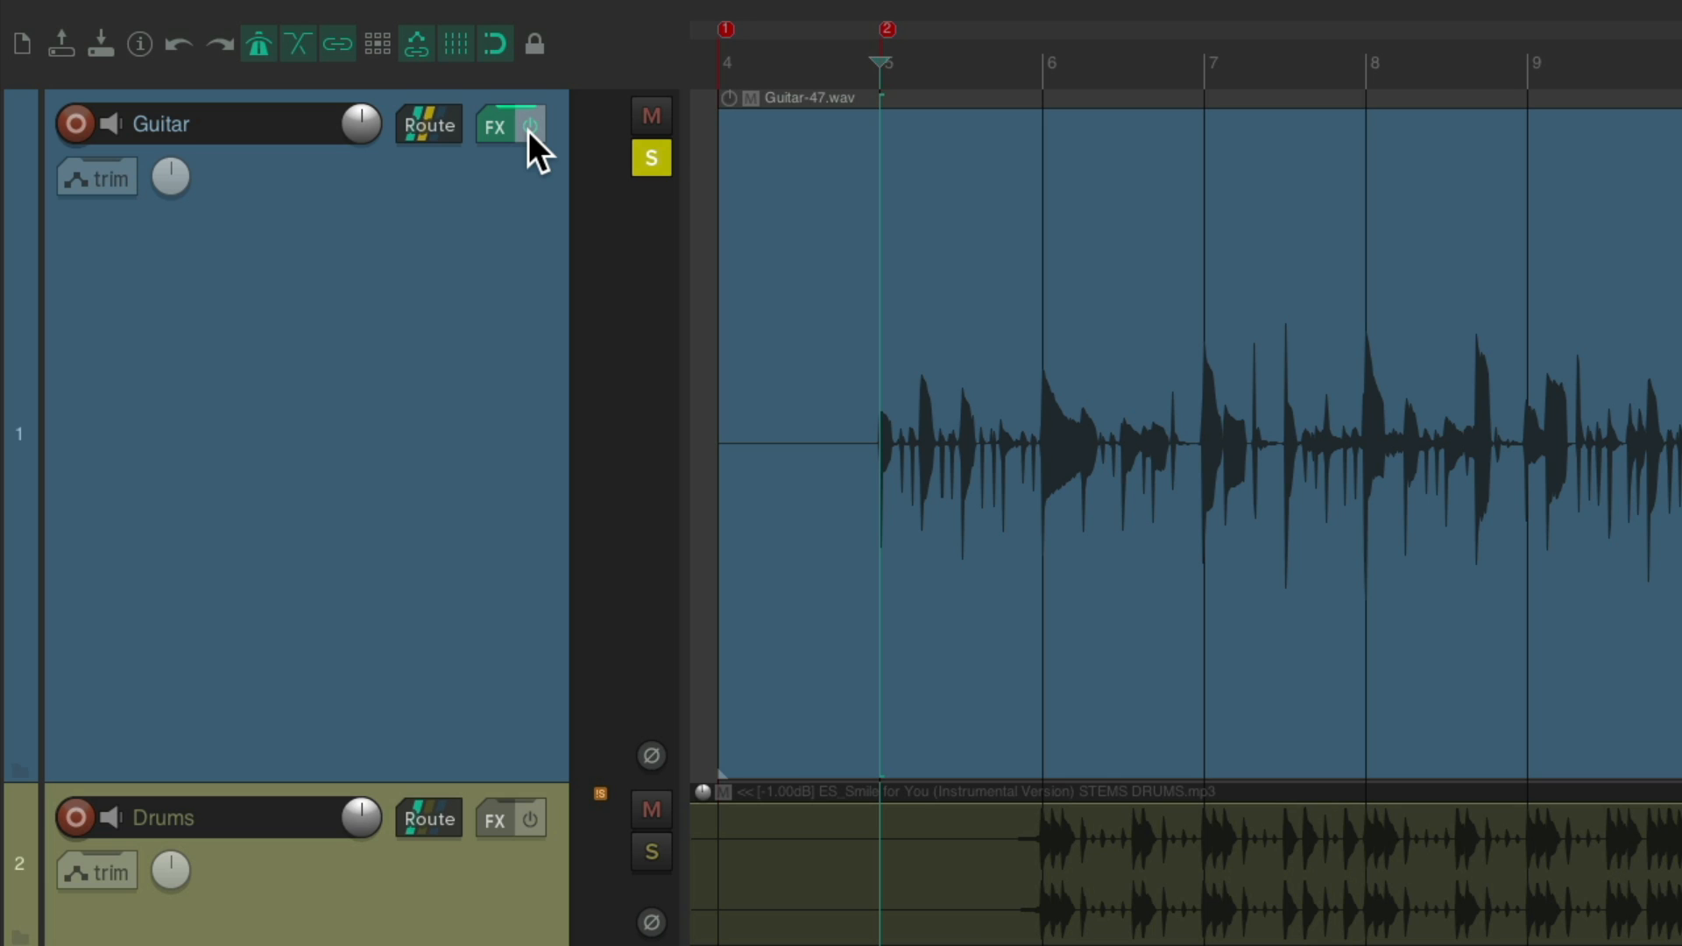
{"action": "left_click", "coordinate": [494, 127]}
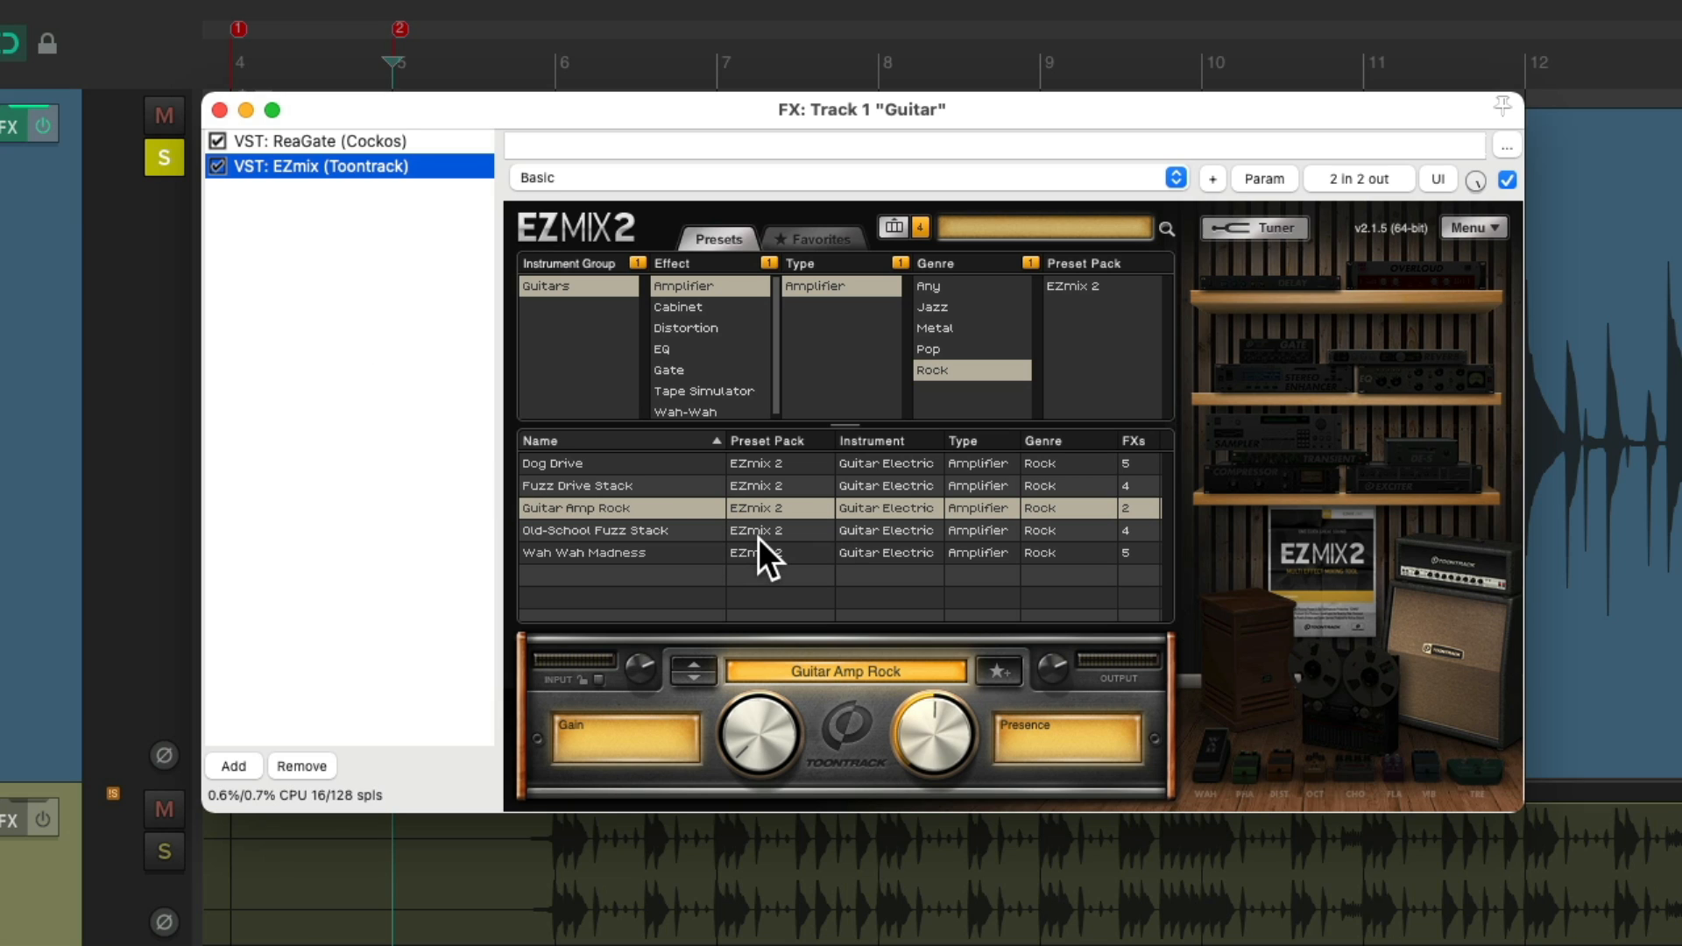
{"action": "mouse_move", "coordinate": [684, 486]}
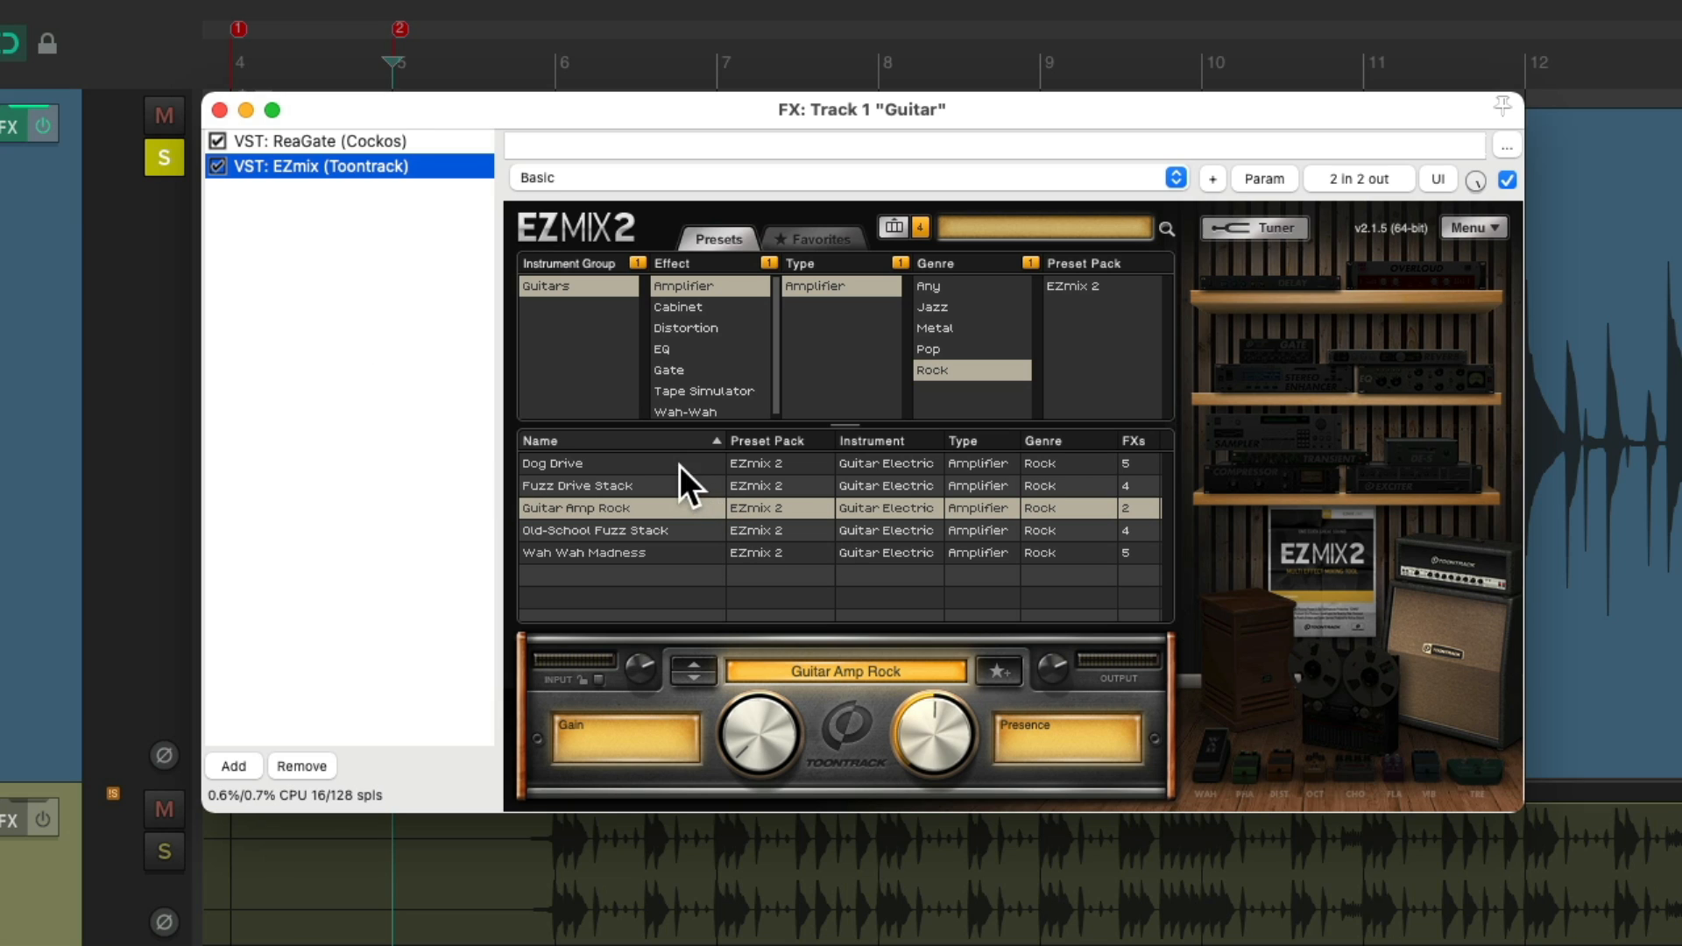
Step: Audition EZmix's Fuzz Drive Stack preset, return to Guitar Amp Rock, and close the chain
{"action": "left_click", "coordinate": [580, 462]}
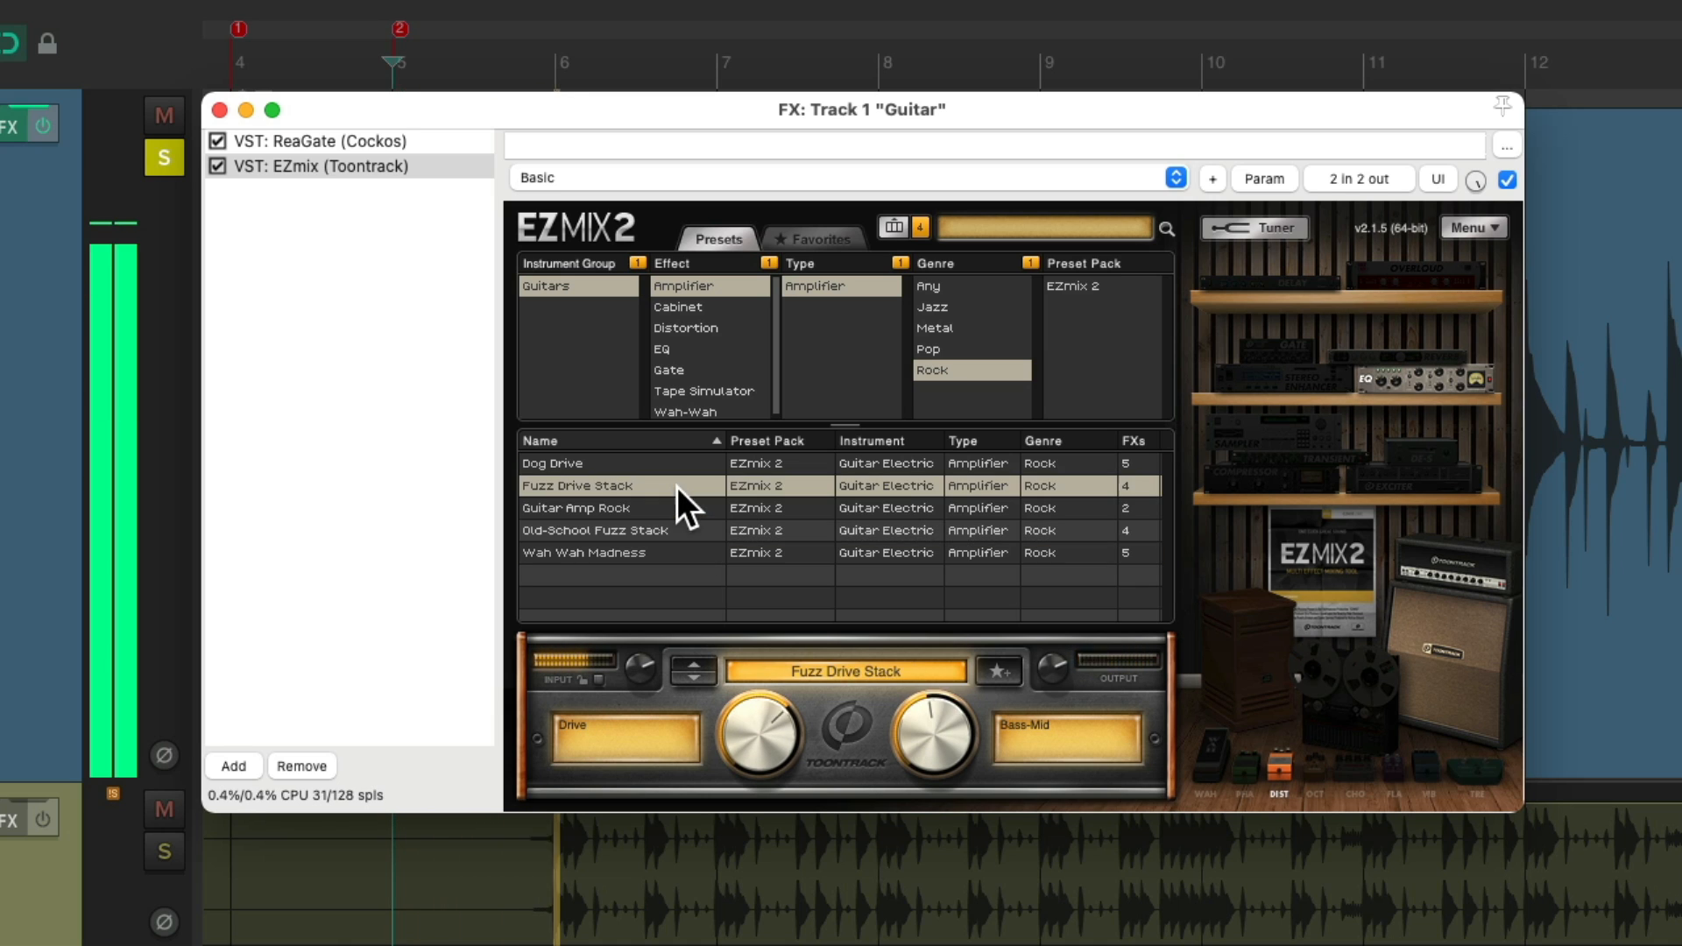
{"action": "left_click", "coordinate": [586, 508]}
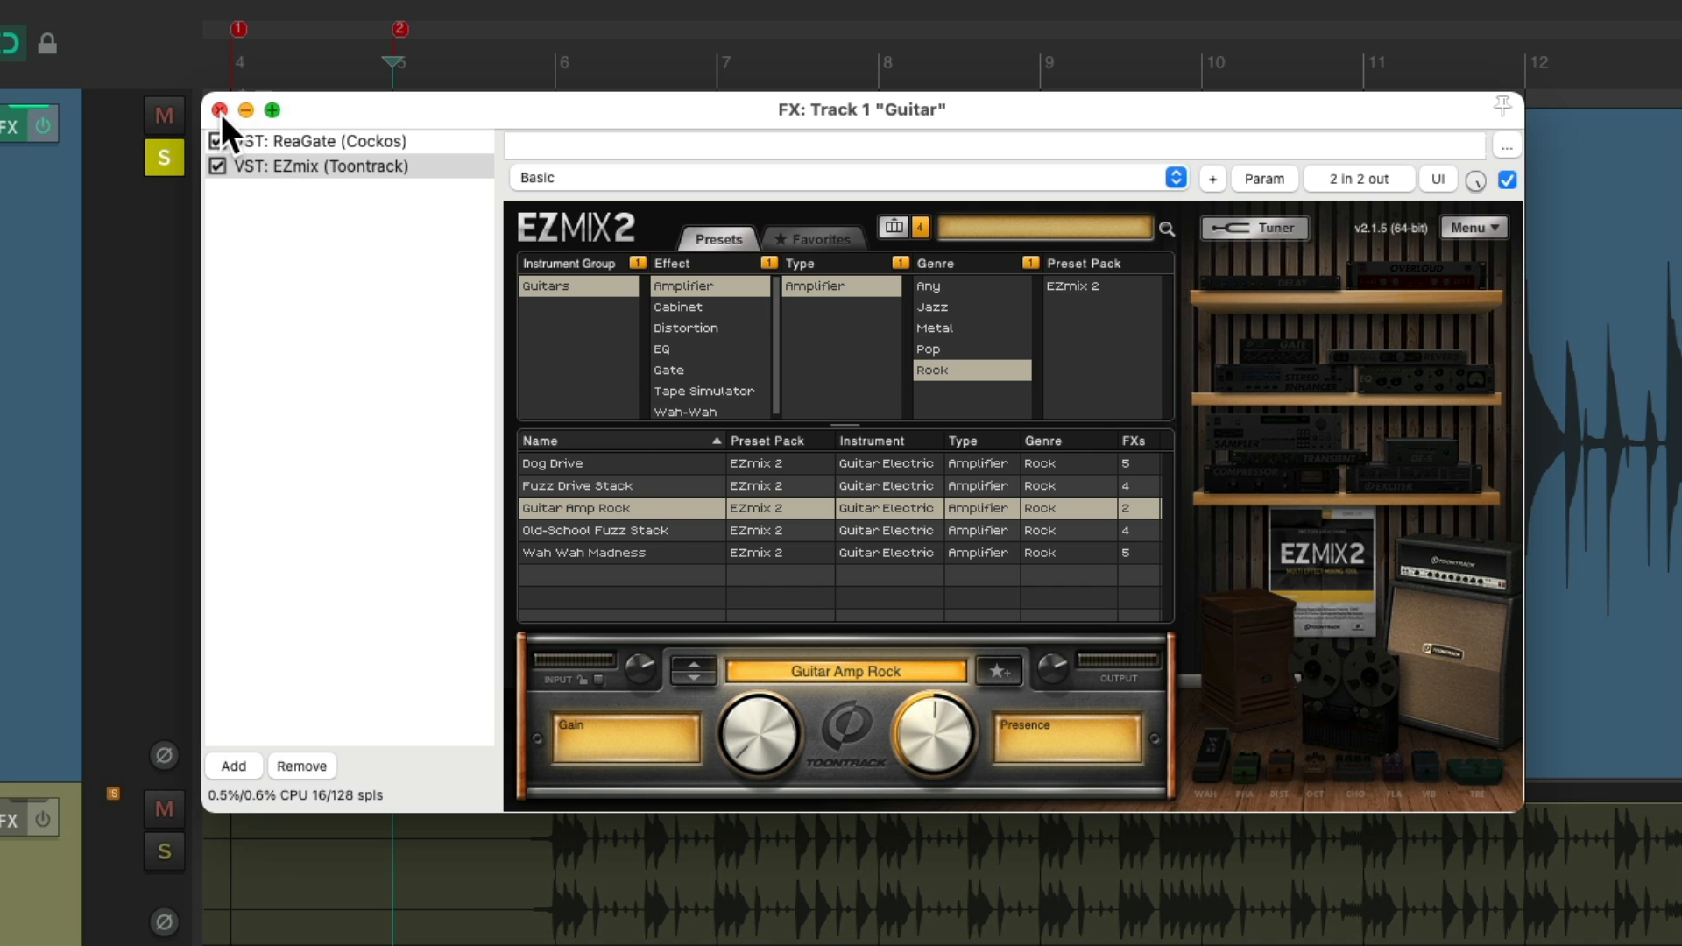
{"action": "left_click", "coordinate": [221, 111]}
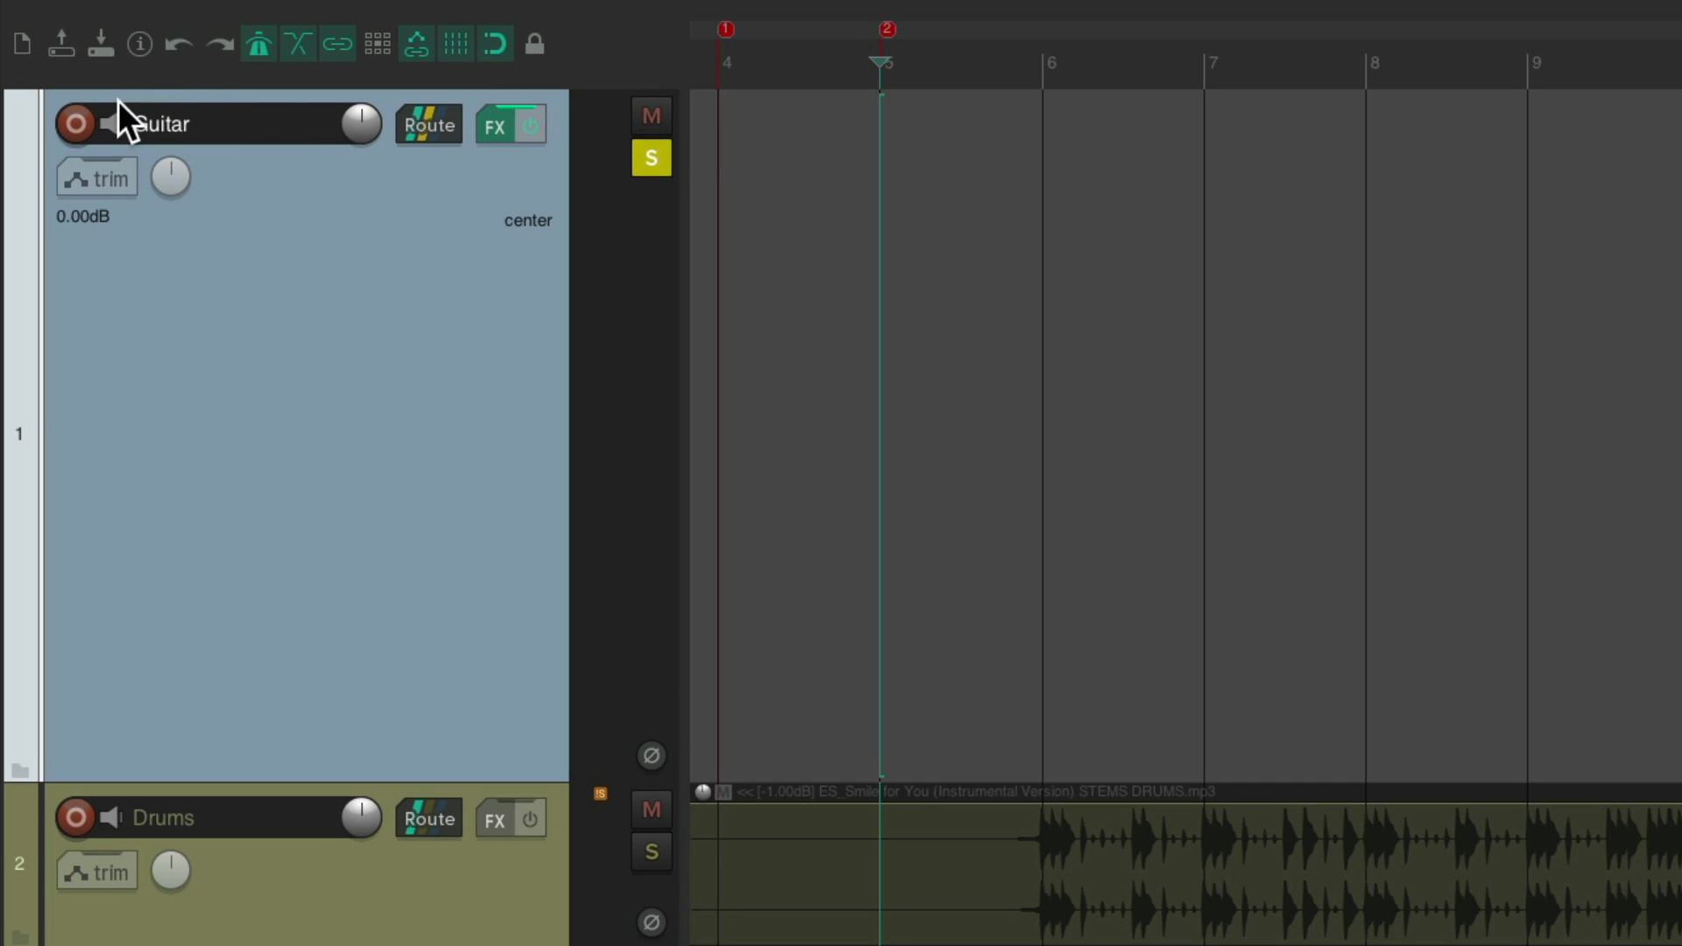
Step: Arm the Guitar track and place ReaGate and EZmix in its input effects chain
{"action": "left_click", "coordinate": [75, 123]}
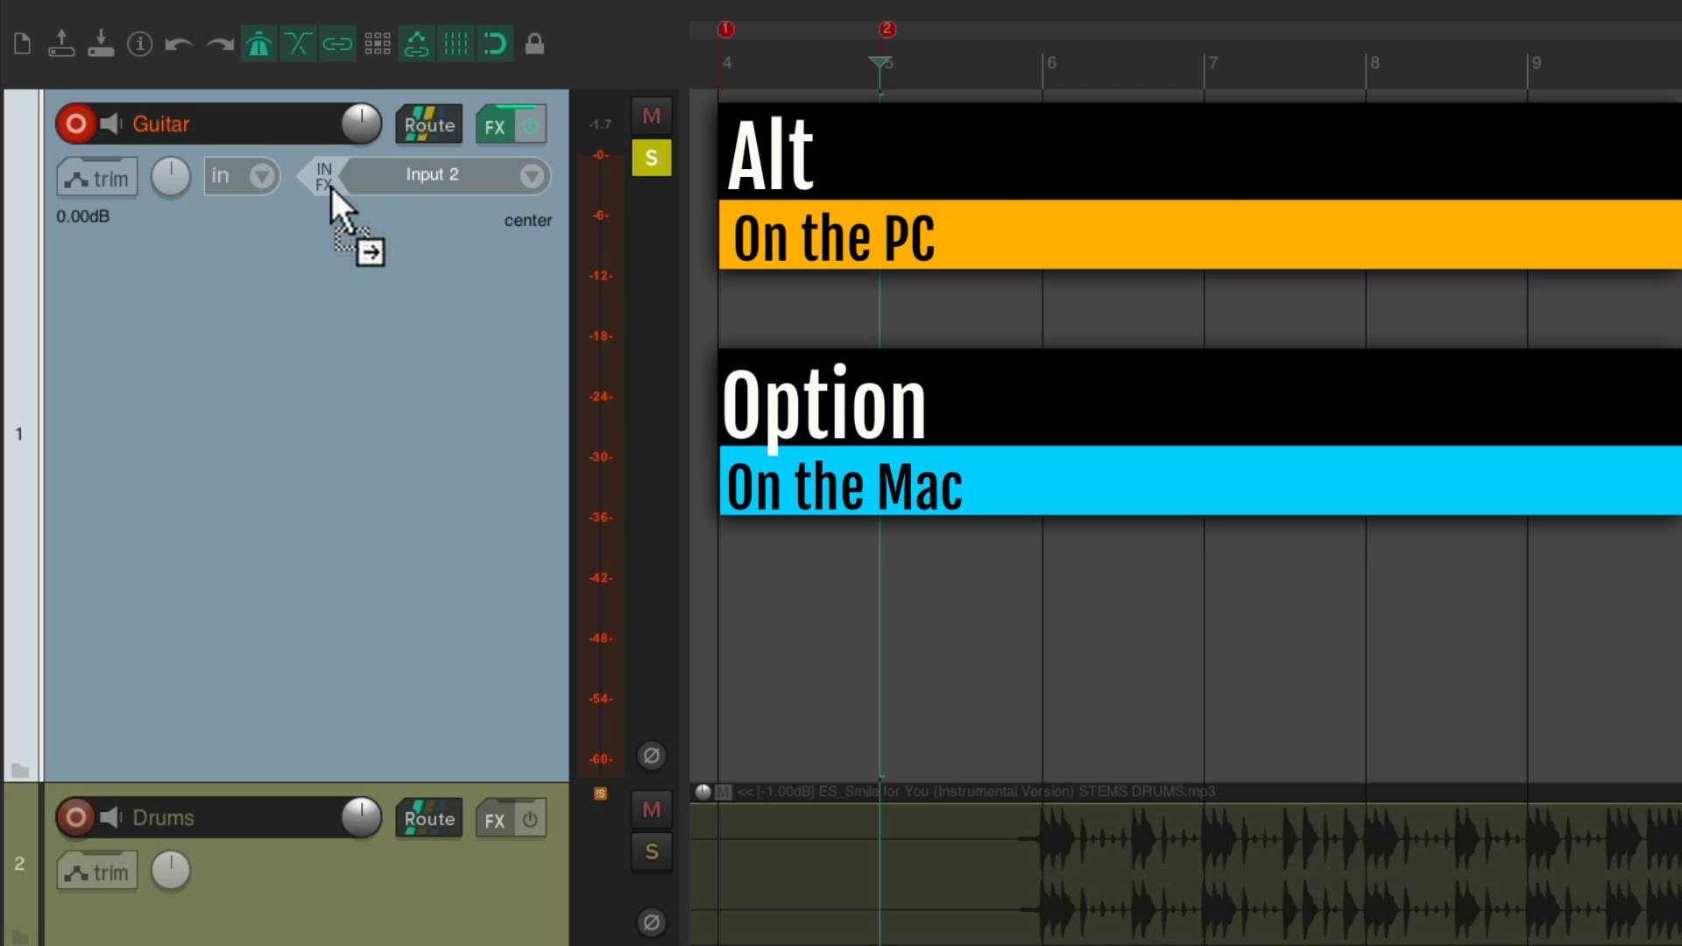
{"action": "left_click", "coordinate": [494, 127]}
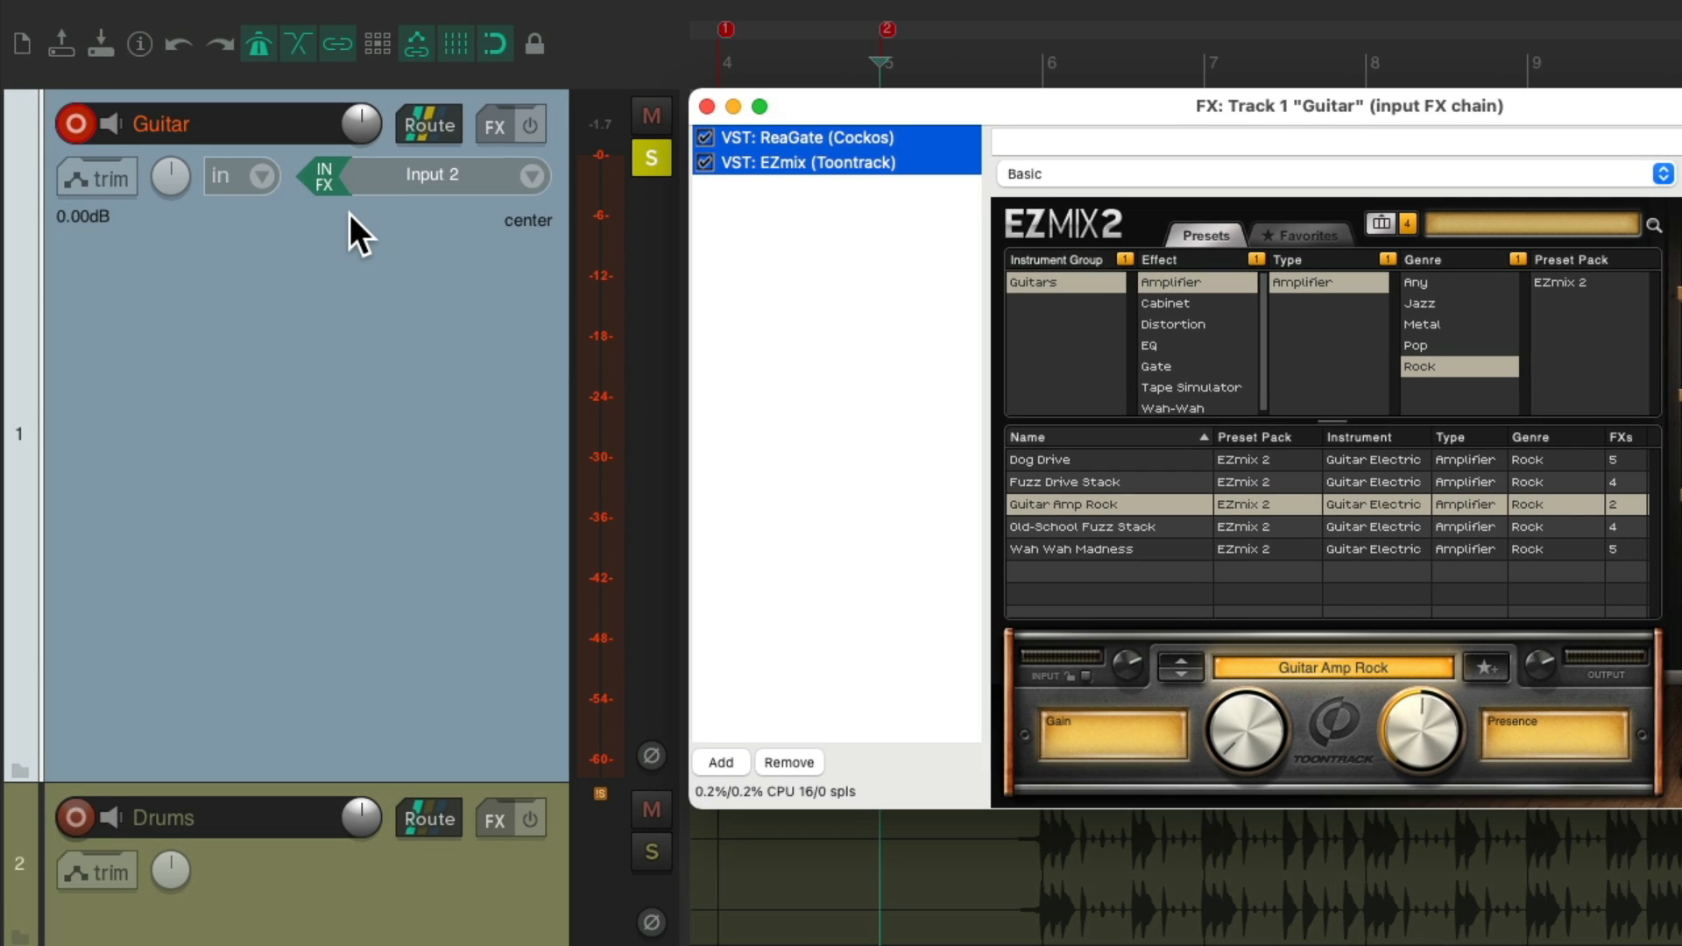
{"action": "mouse_move", "coordinate": [489, 175]}
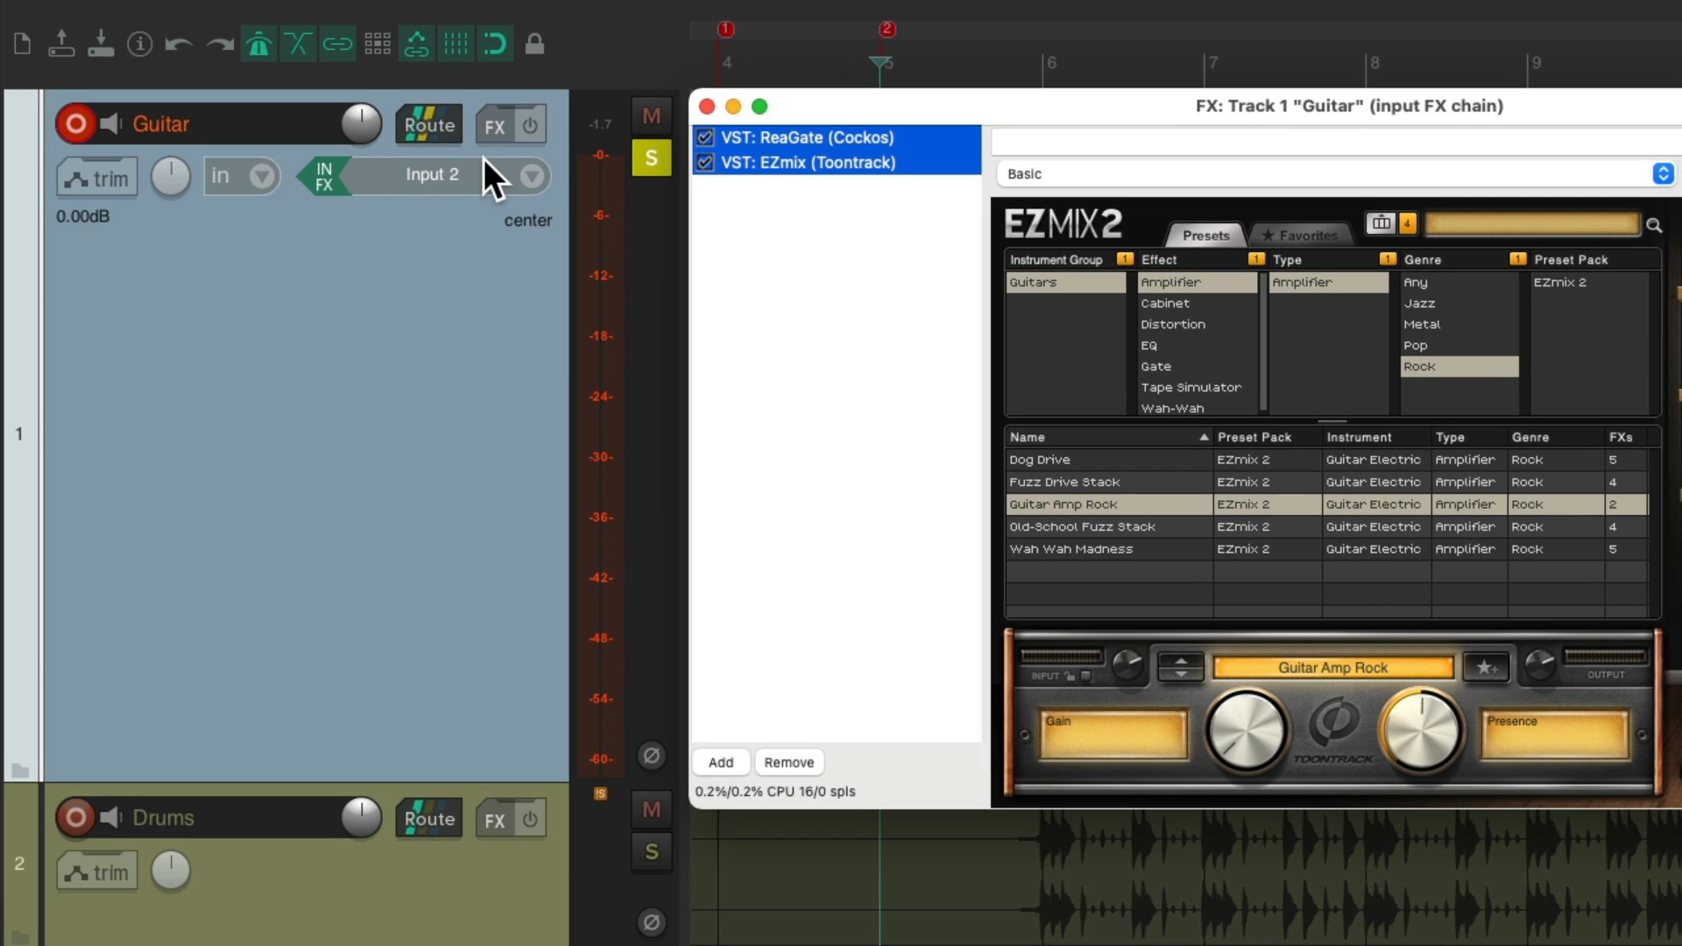
{"action": "left_click", "coordinate": [707, 107]}
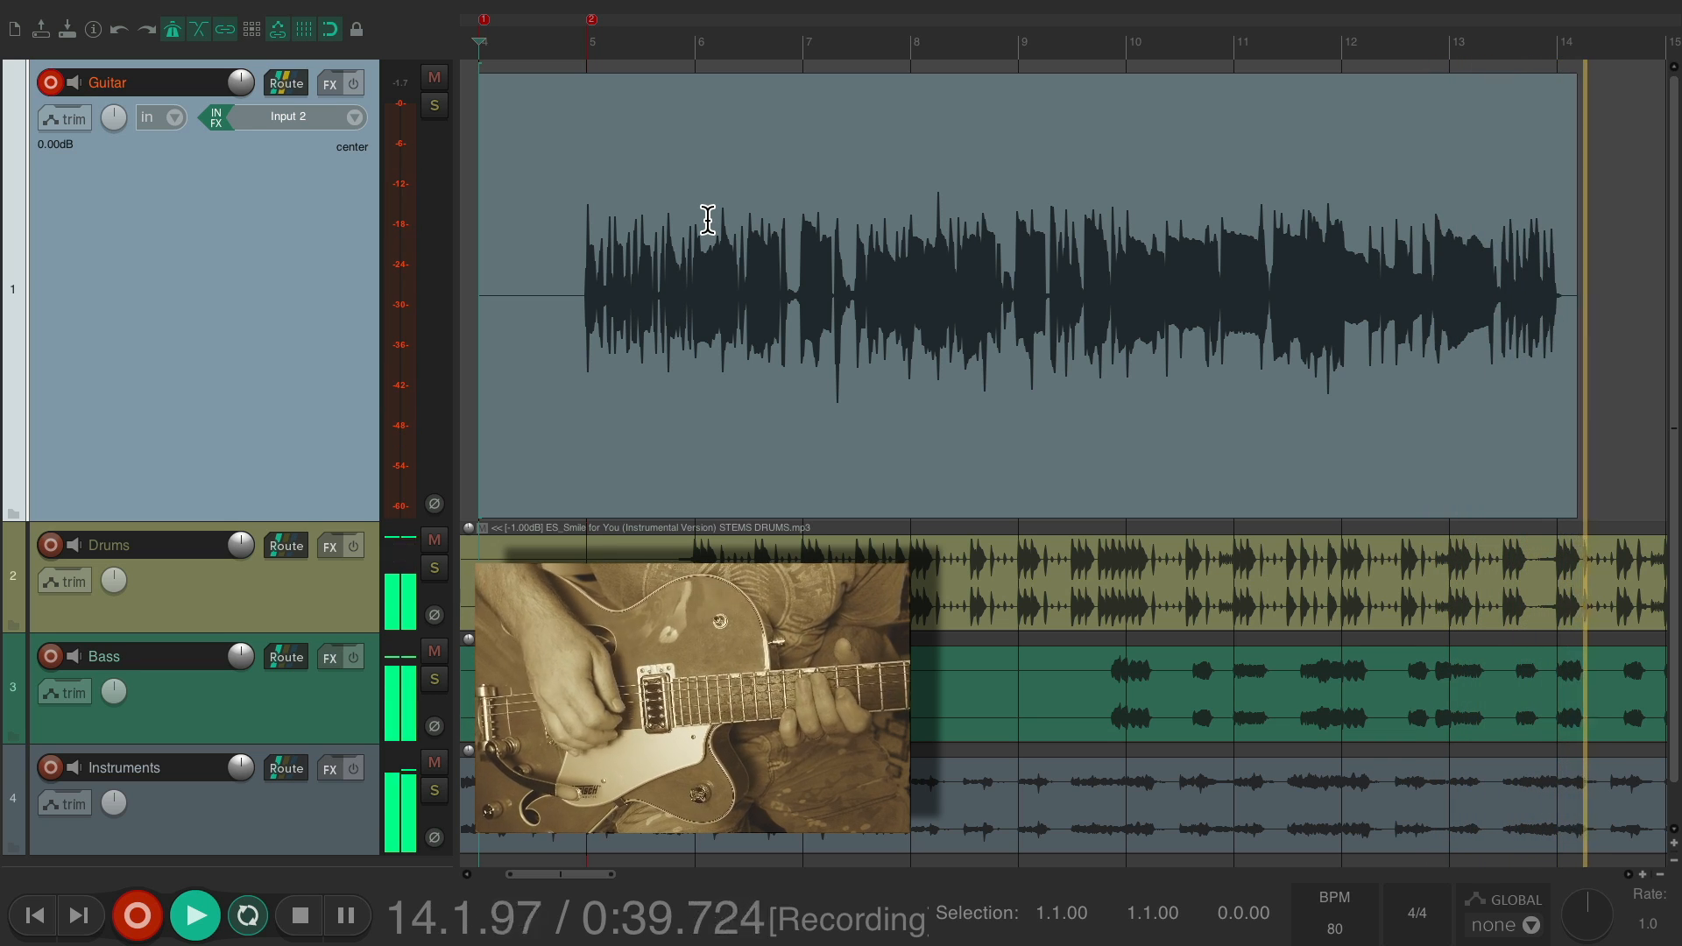
Step: Record a new guitar take (Guitar-48.wav) through the input effects and stop
{"action": "left_click", "coordinate": [298, 915]}
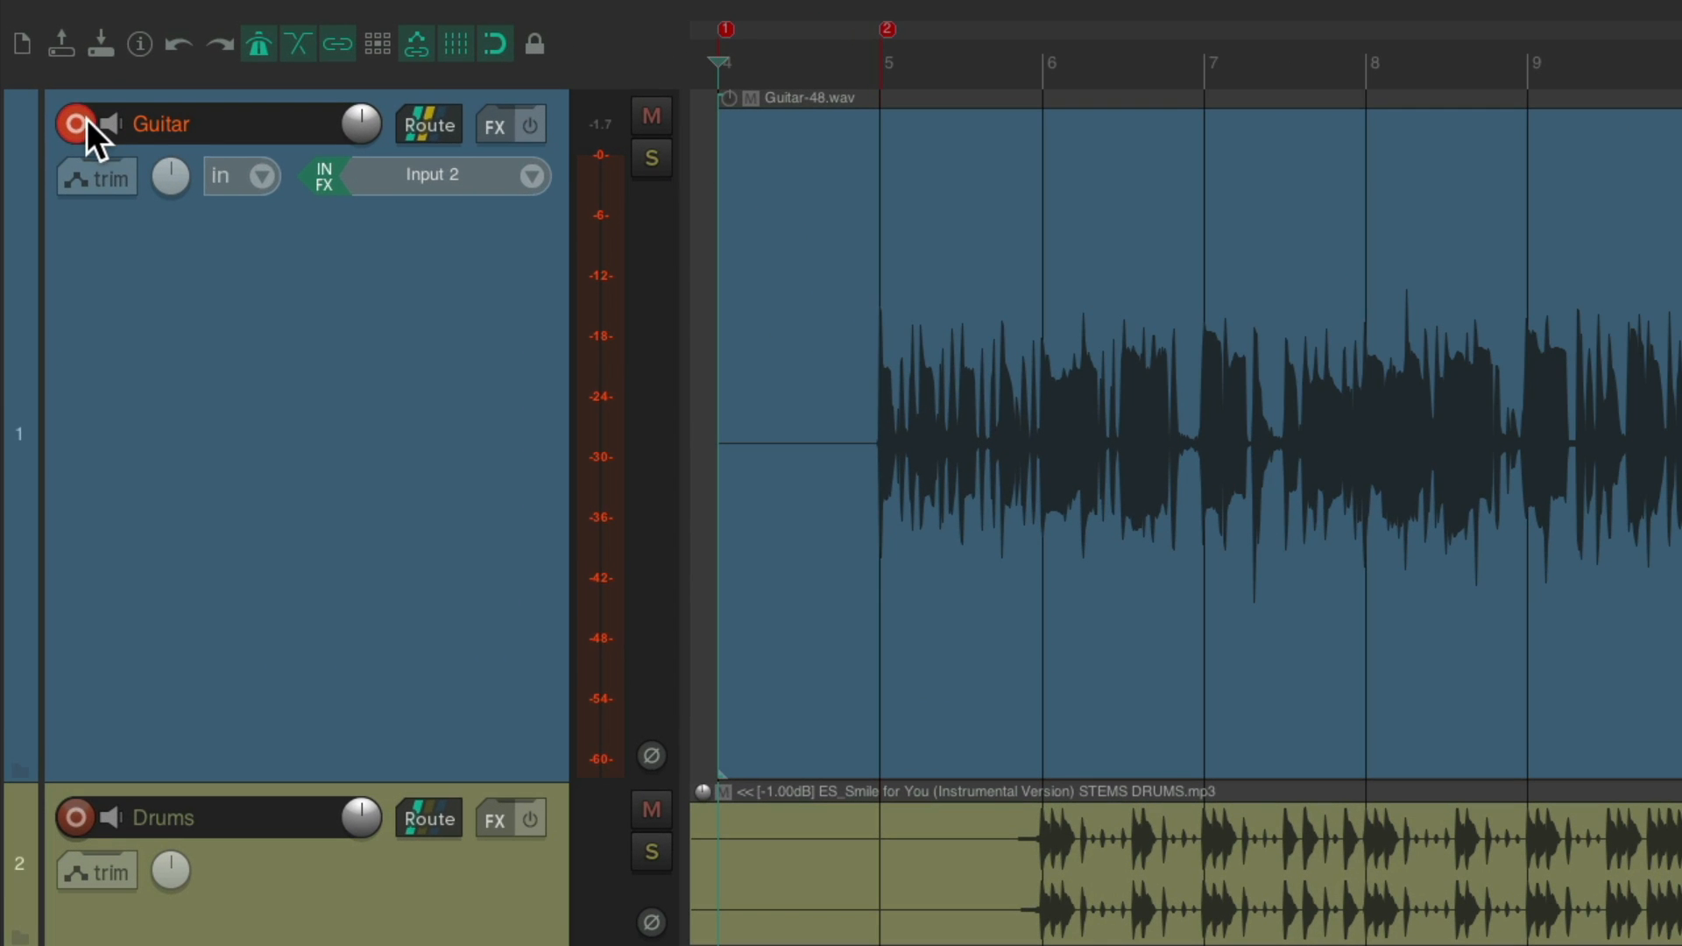
Step: Disarm the Guitar track, keeping the effects-printed Guitar-48.wav take
{"action": "left_click", "coordinate": [75, 122]}
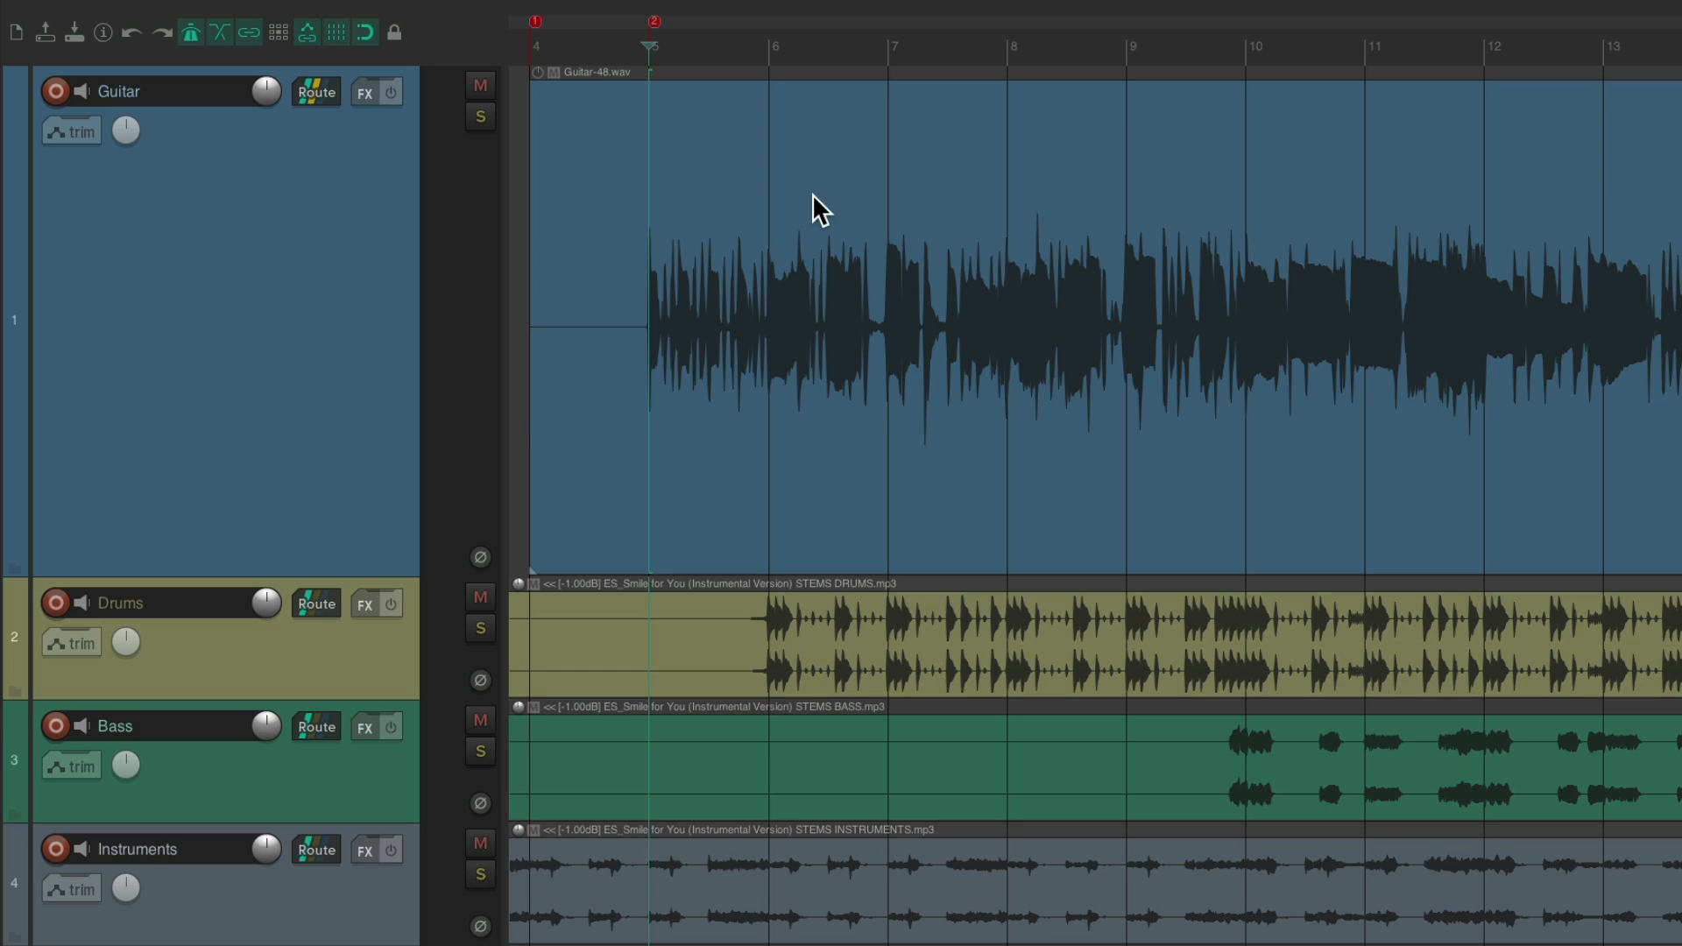
{"action": "mouse_move", "coordinate": [865, 394]}
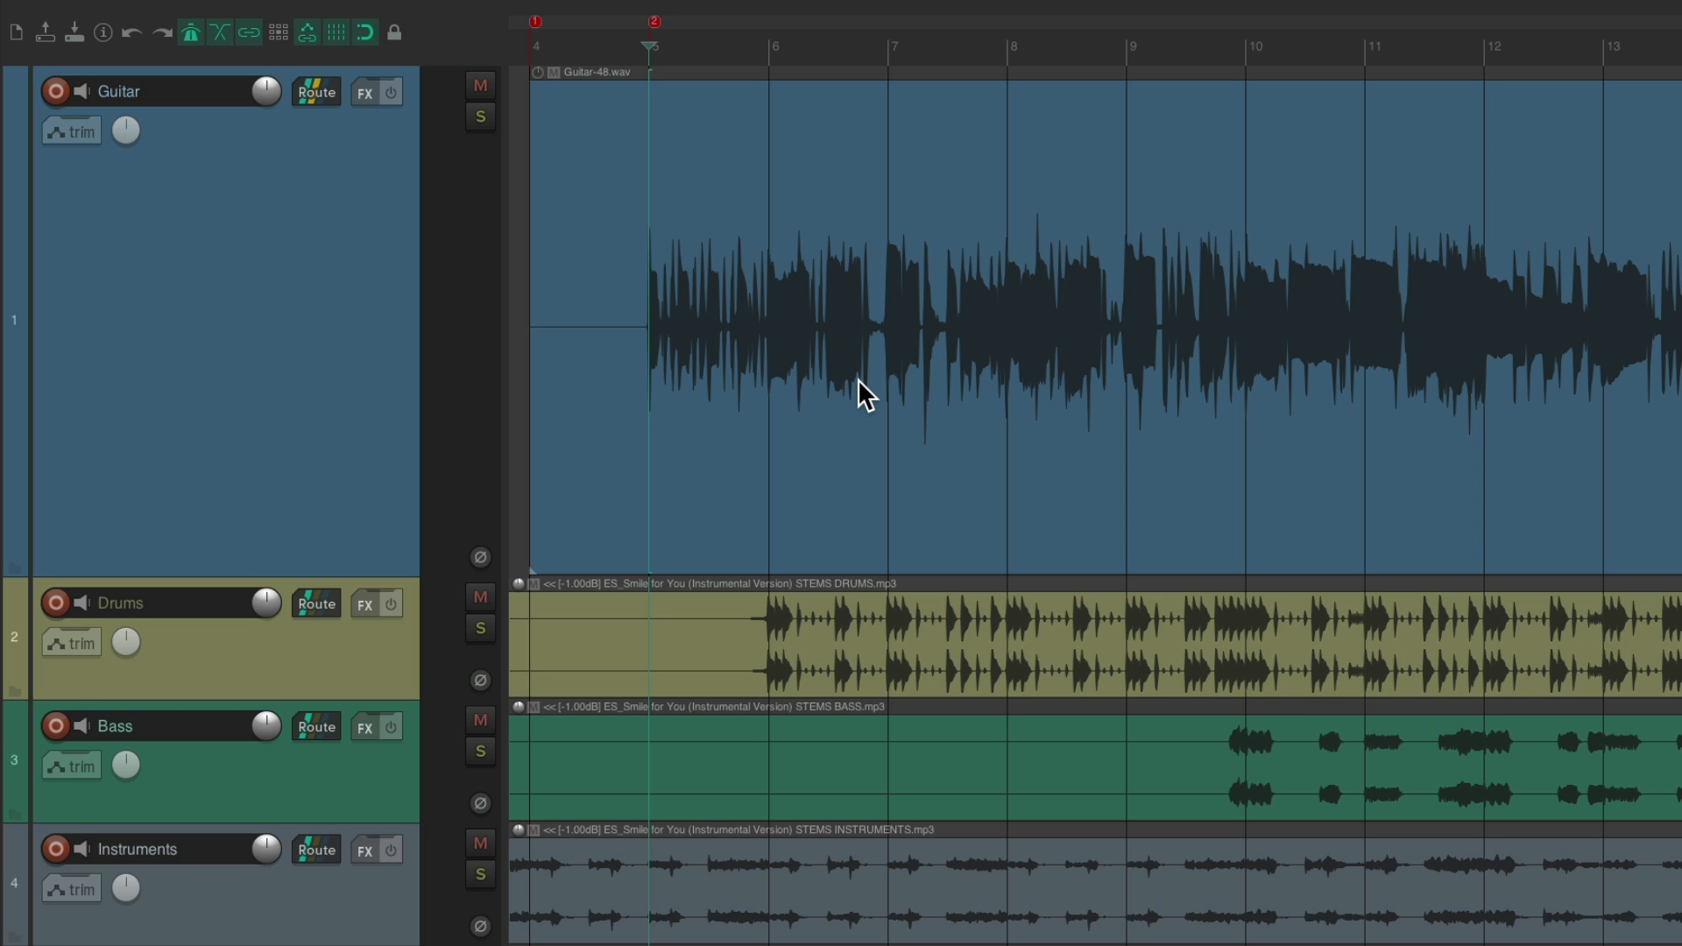
Step: Audition EZmix's Dog Drive preset on the dry take, return to Guitar Amp Rock, and close the window
{"action": "left_click", "coordinate": [393, 92]}
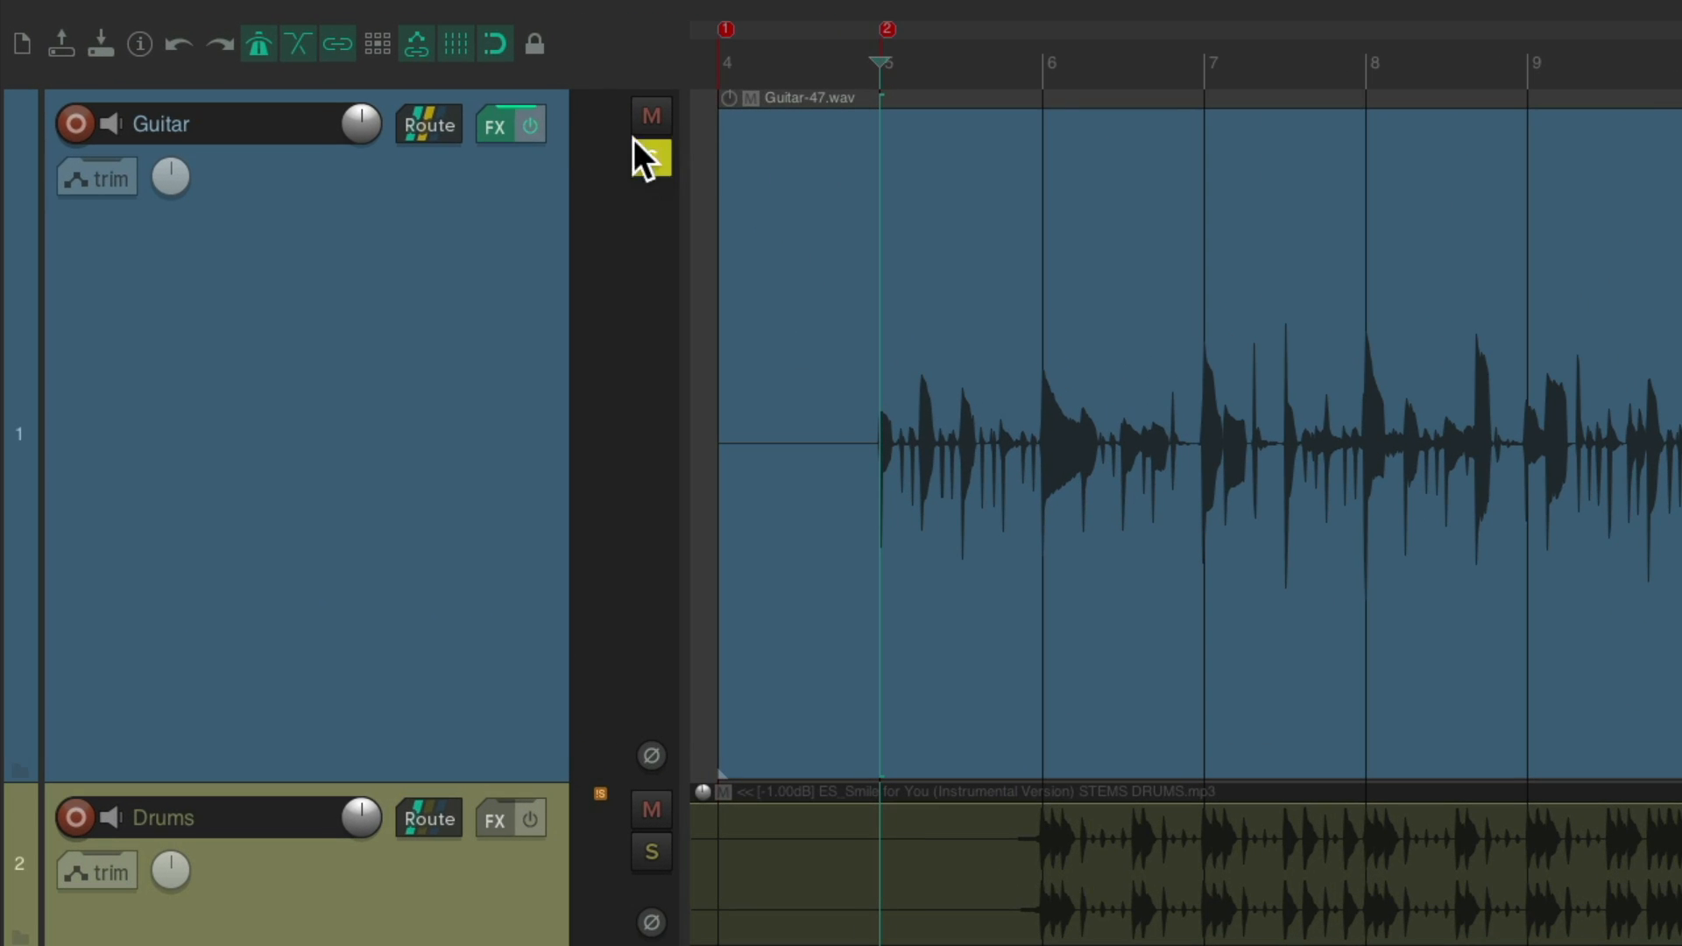
{"action": "left_click", "coordinate": [494, 127]}
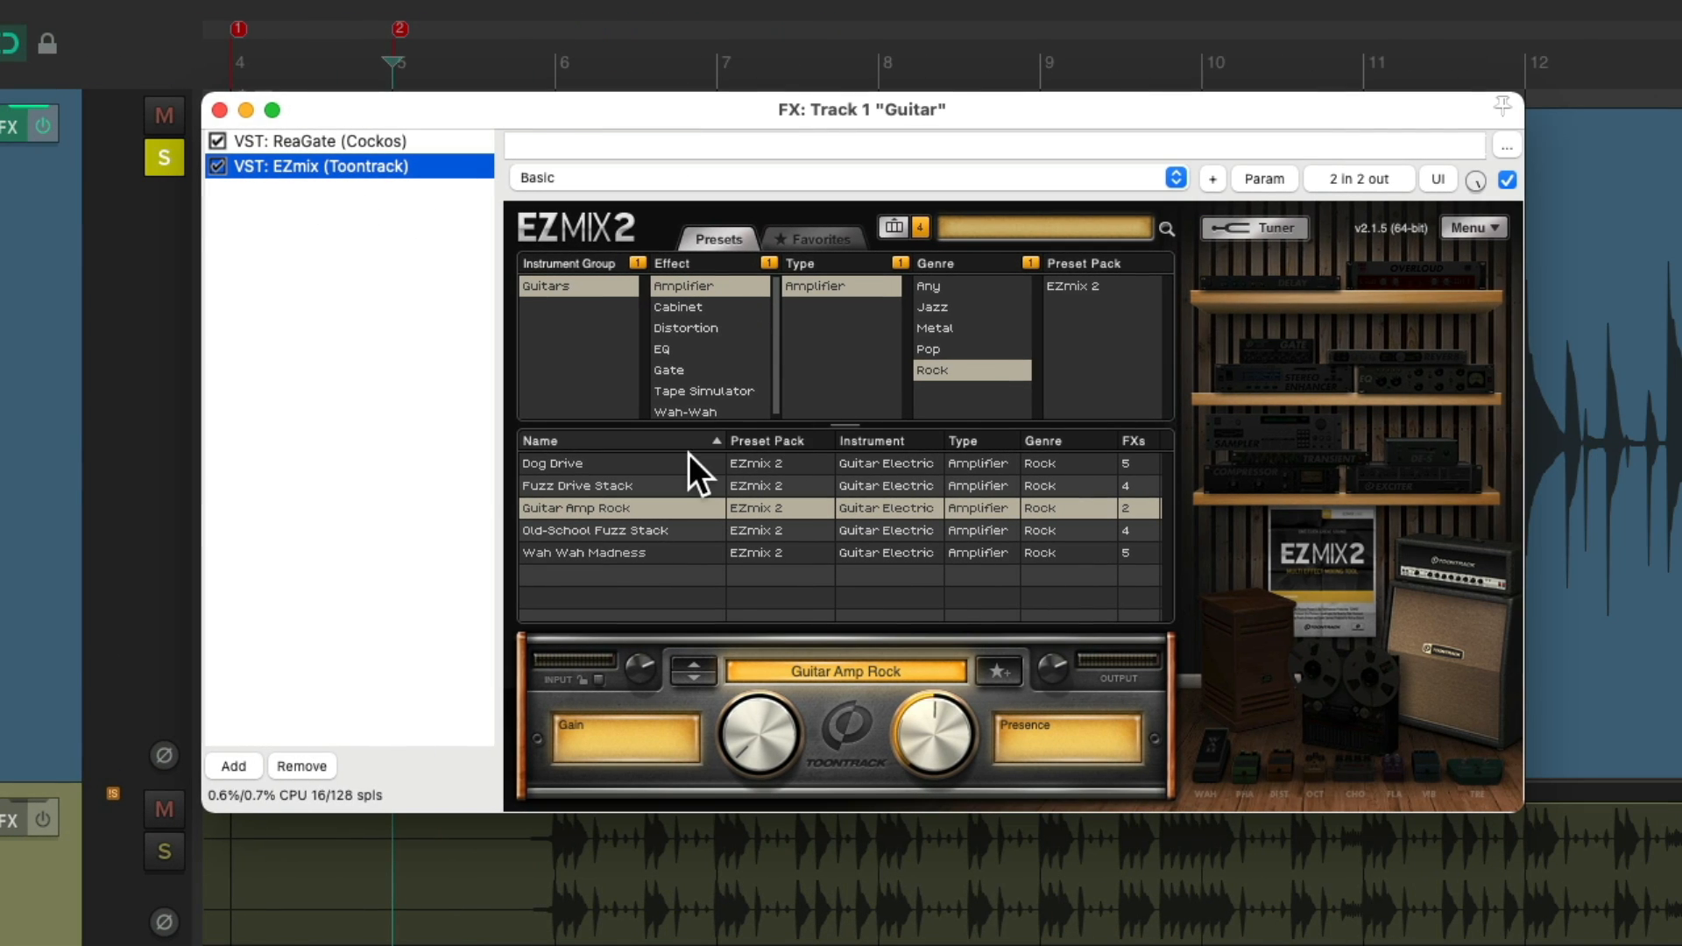
{"action": "left_click", "coordinate": [552, 463]}
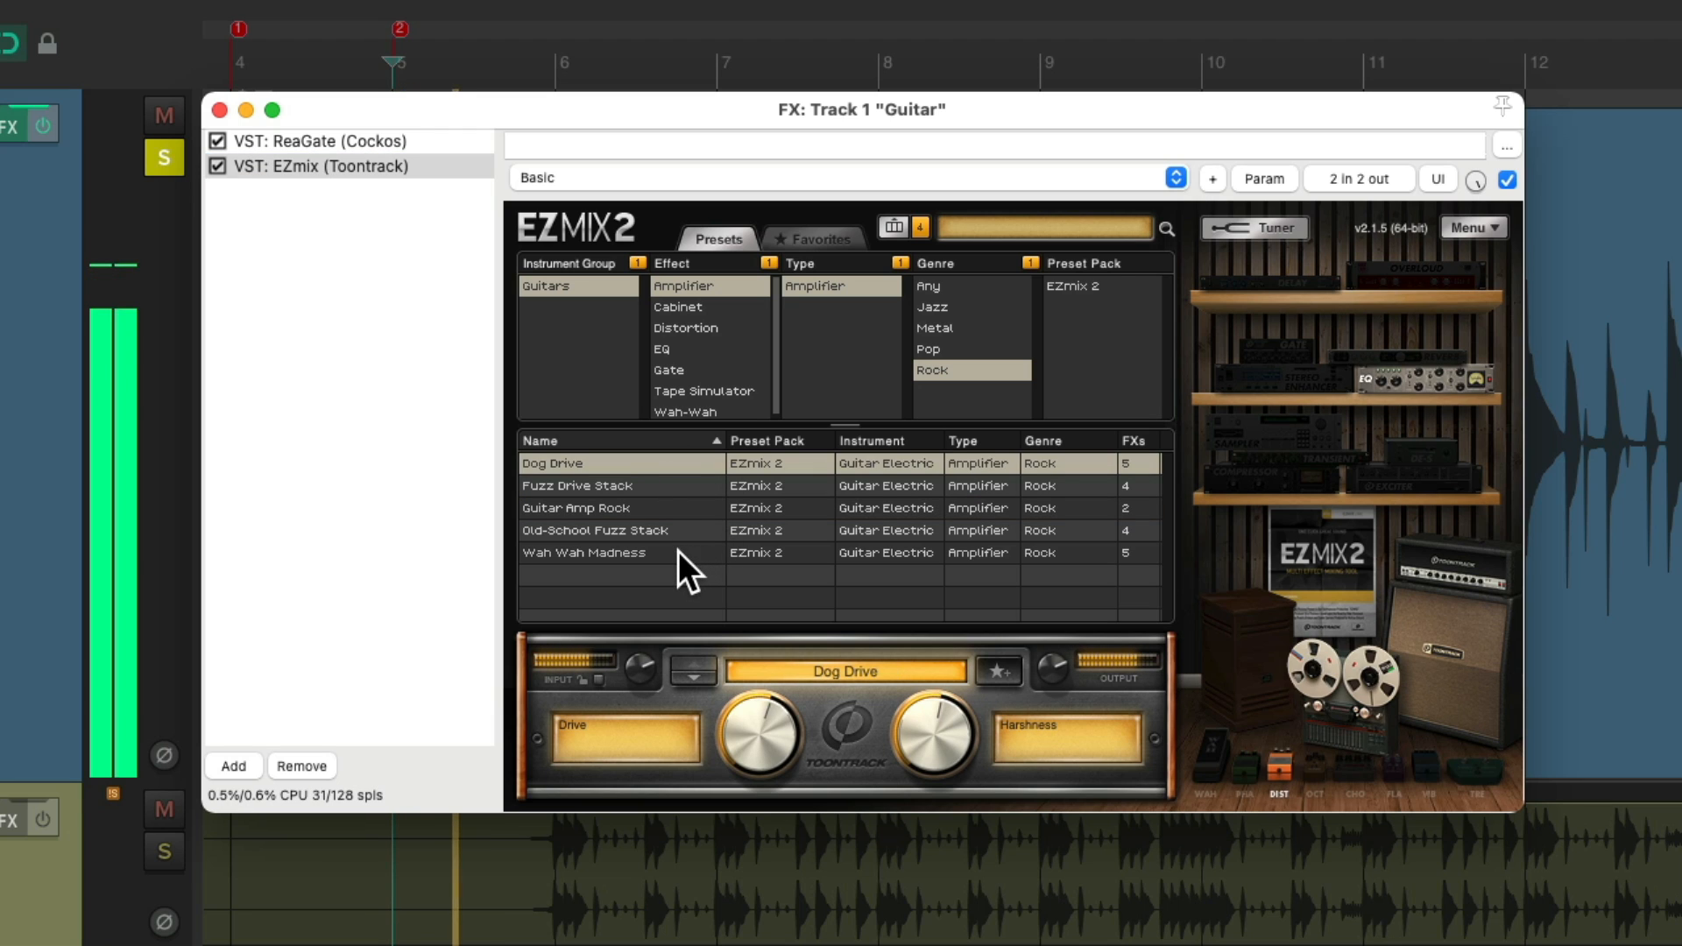
{"action": "left_click", "coordinate": [591, 508]}
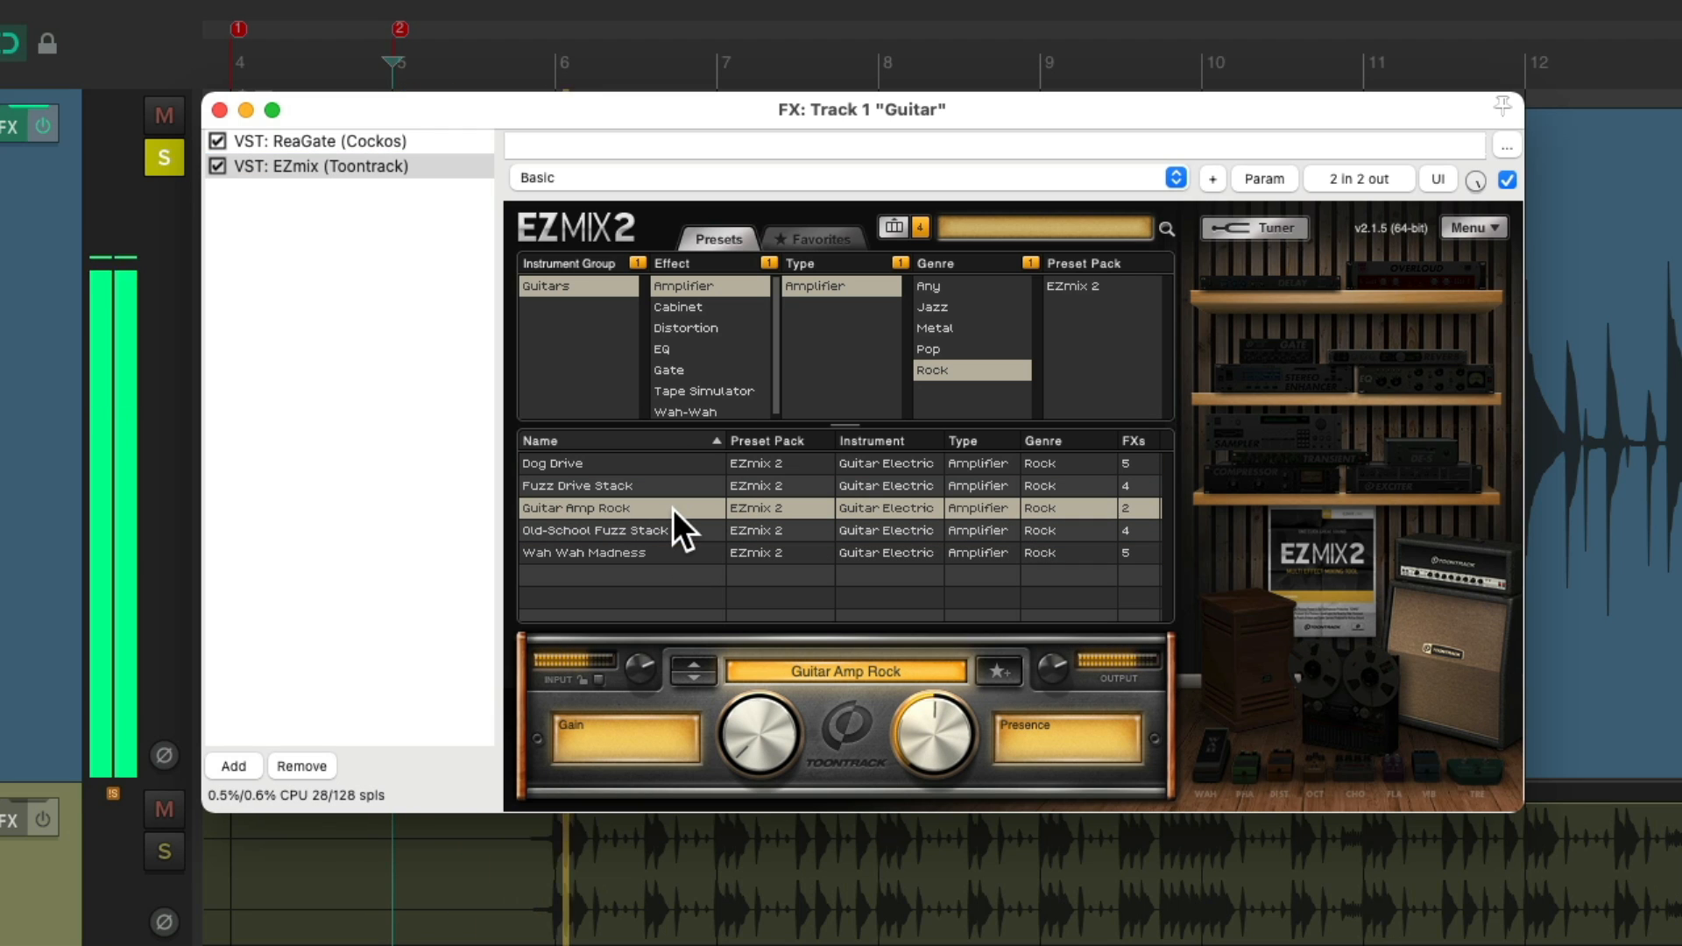
{"action": "mouse_move", "coordinate": [643, 435]}
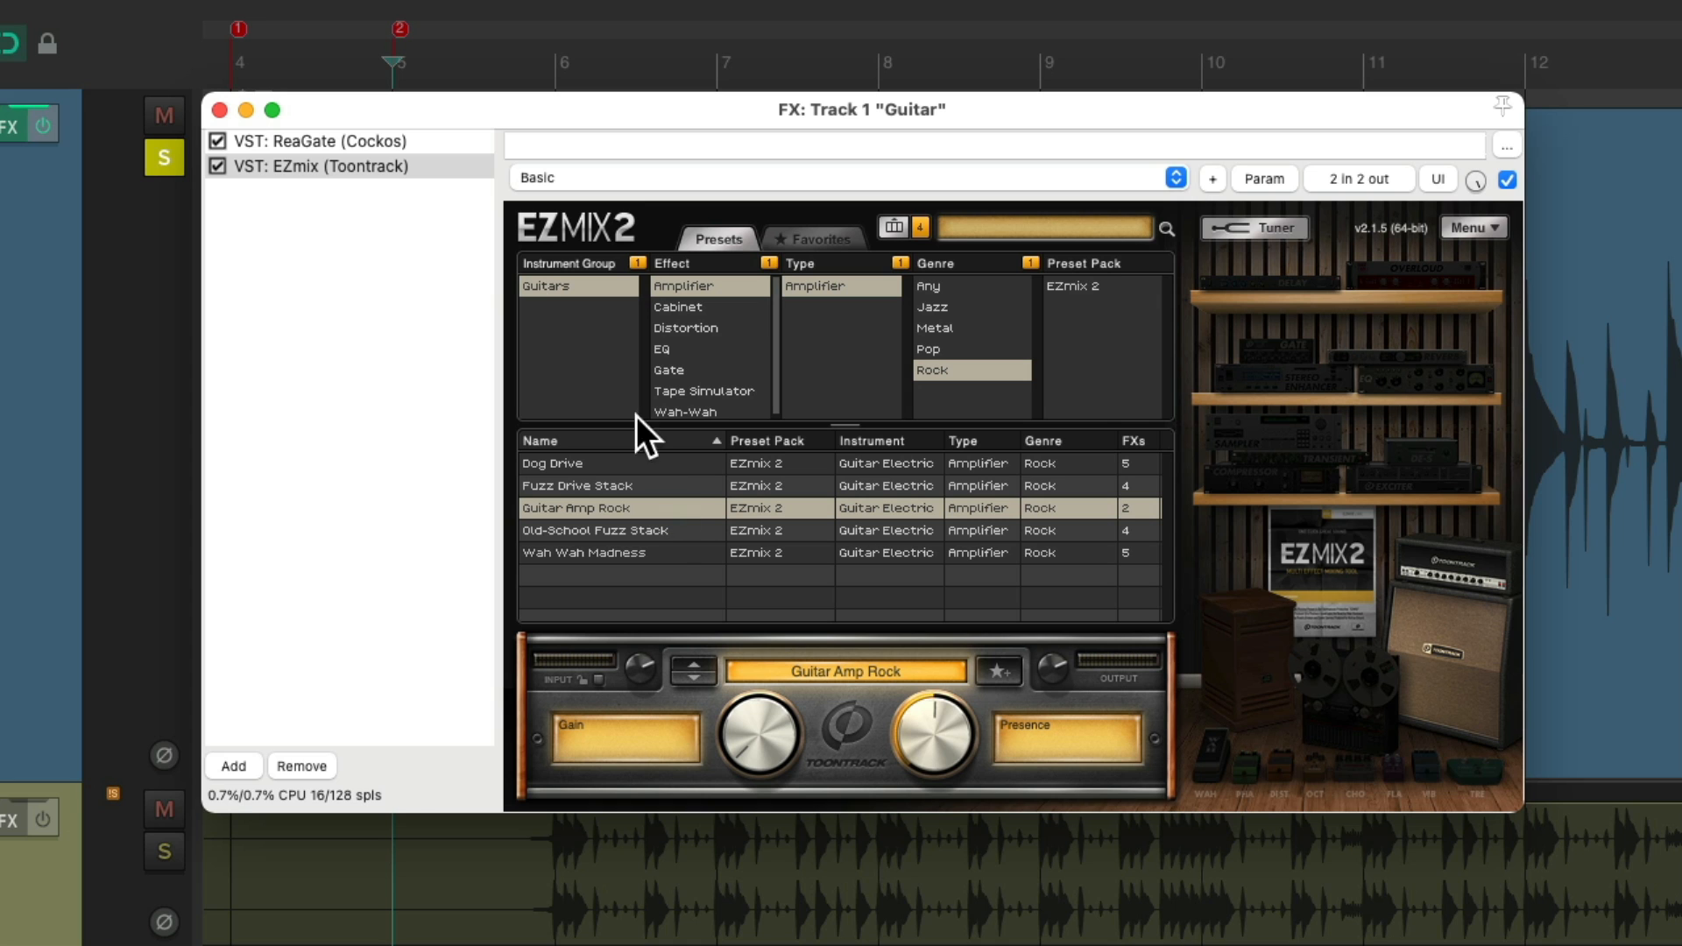
{"action": "left_click", "coordinate": [221, 109]}
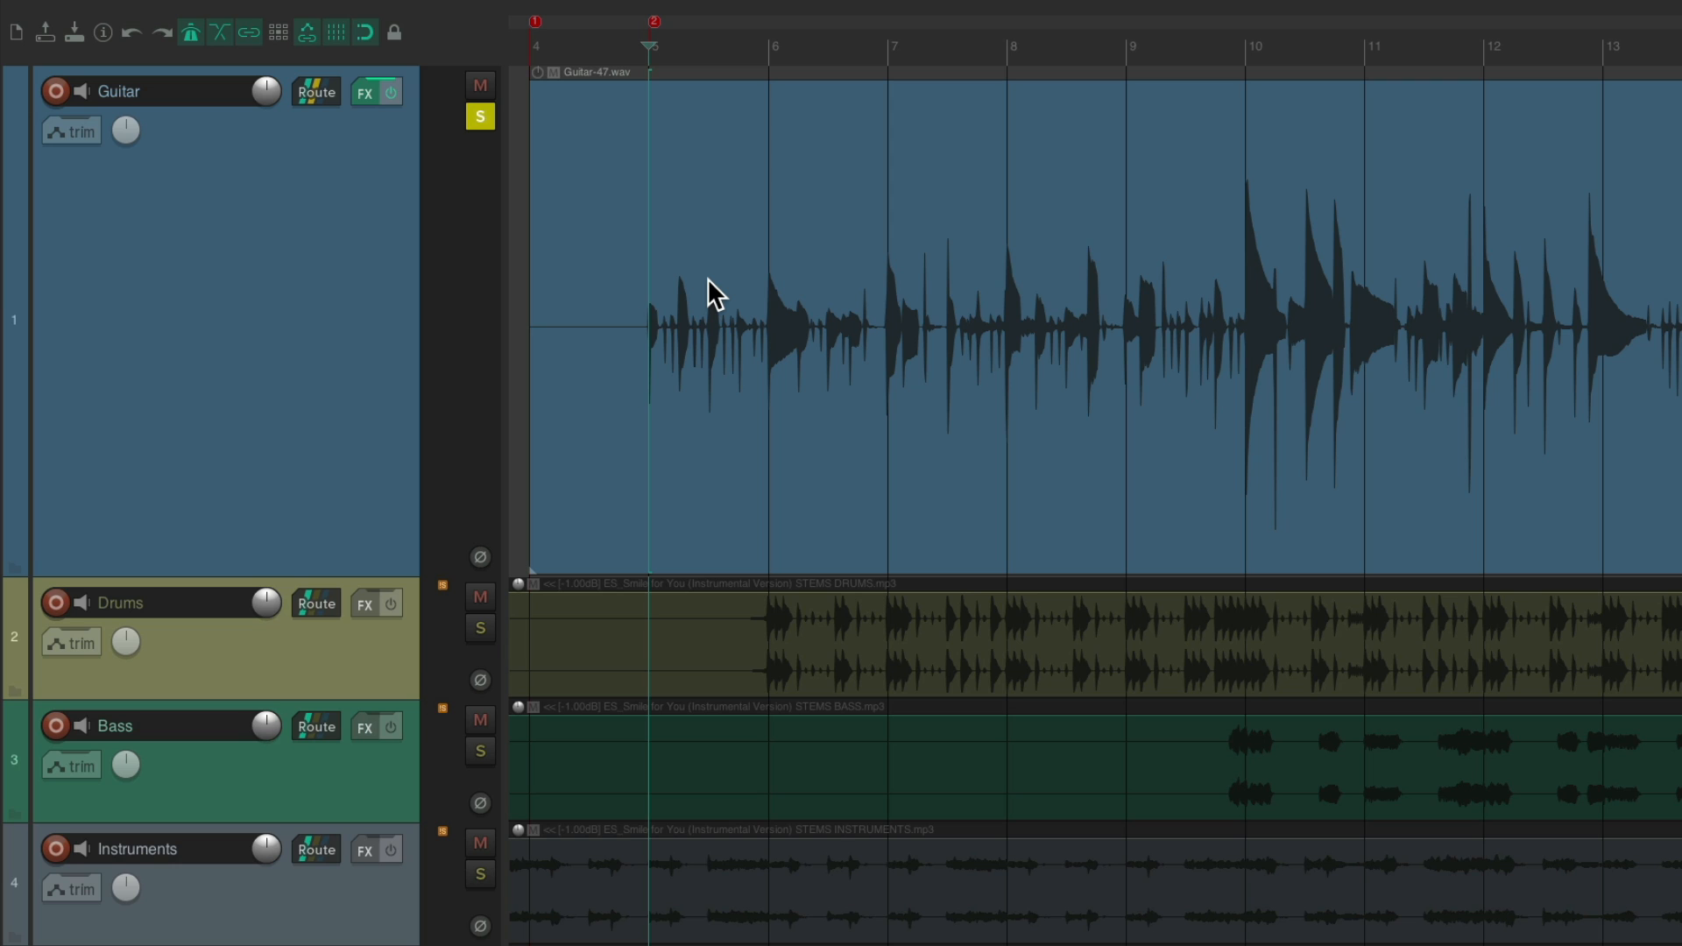
Step: Render the guitar item's track FX into a new take (Guitar-47 render 001.wav) and audition it soloed
{"action": "left_click", "coordinate": [480, 115]}
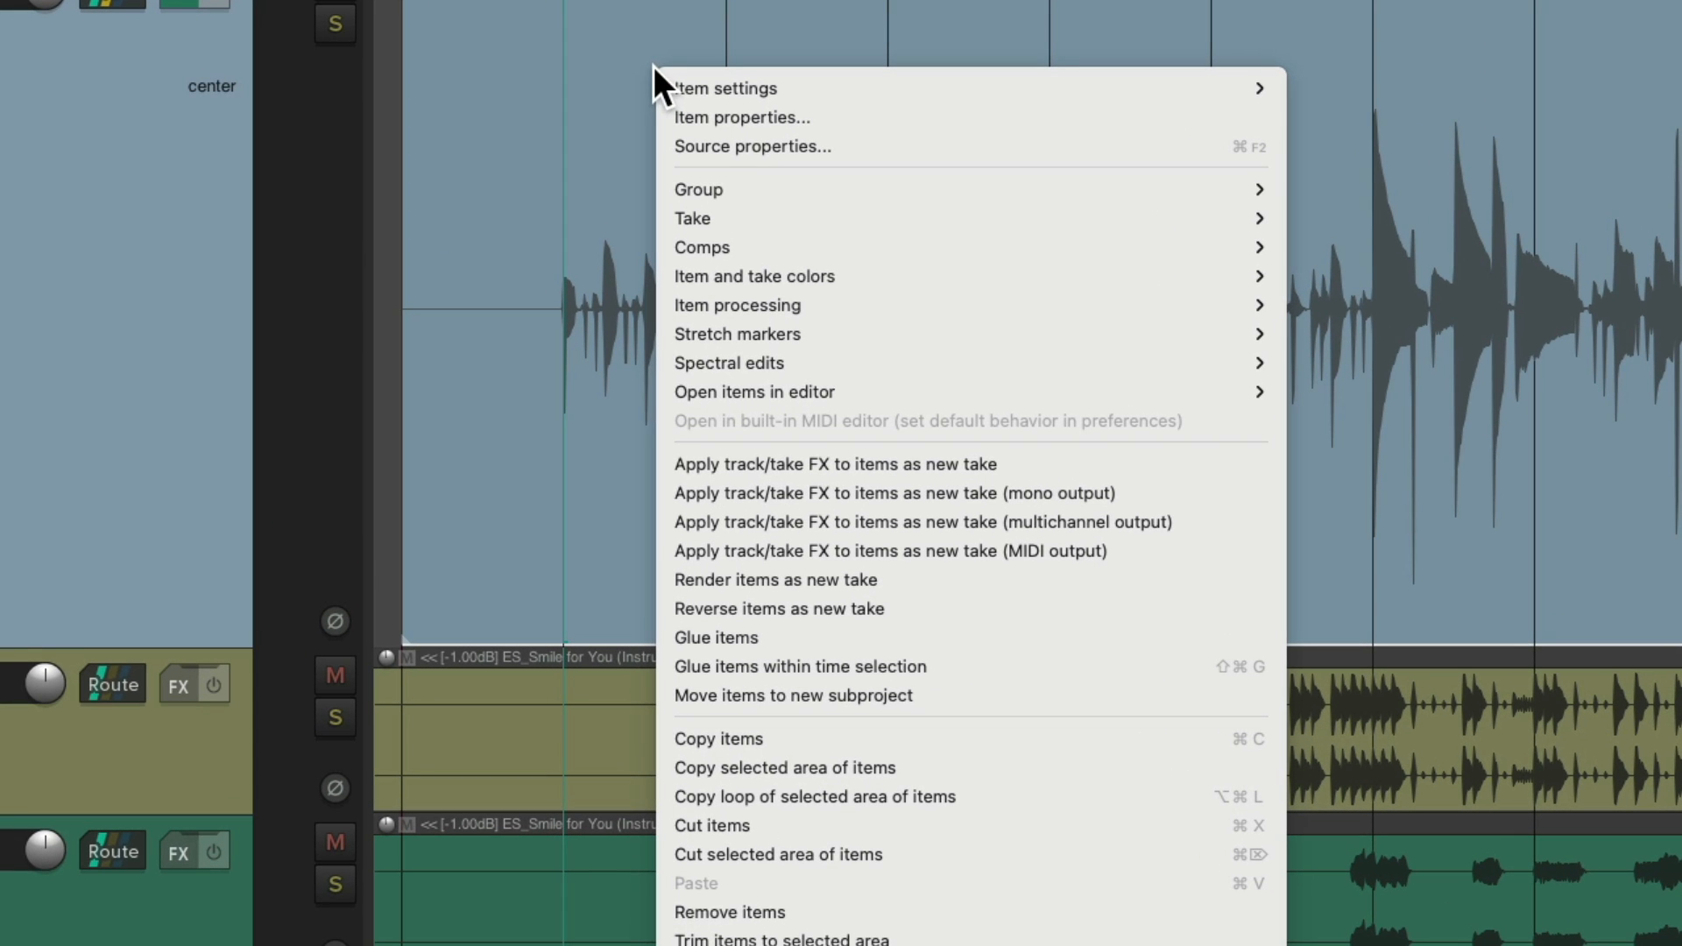
{"action": "mouse_move", "coordinate": [897, 492]}
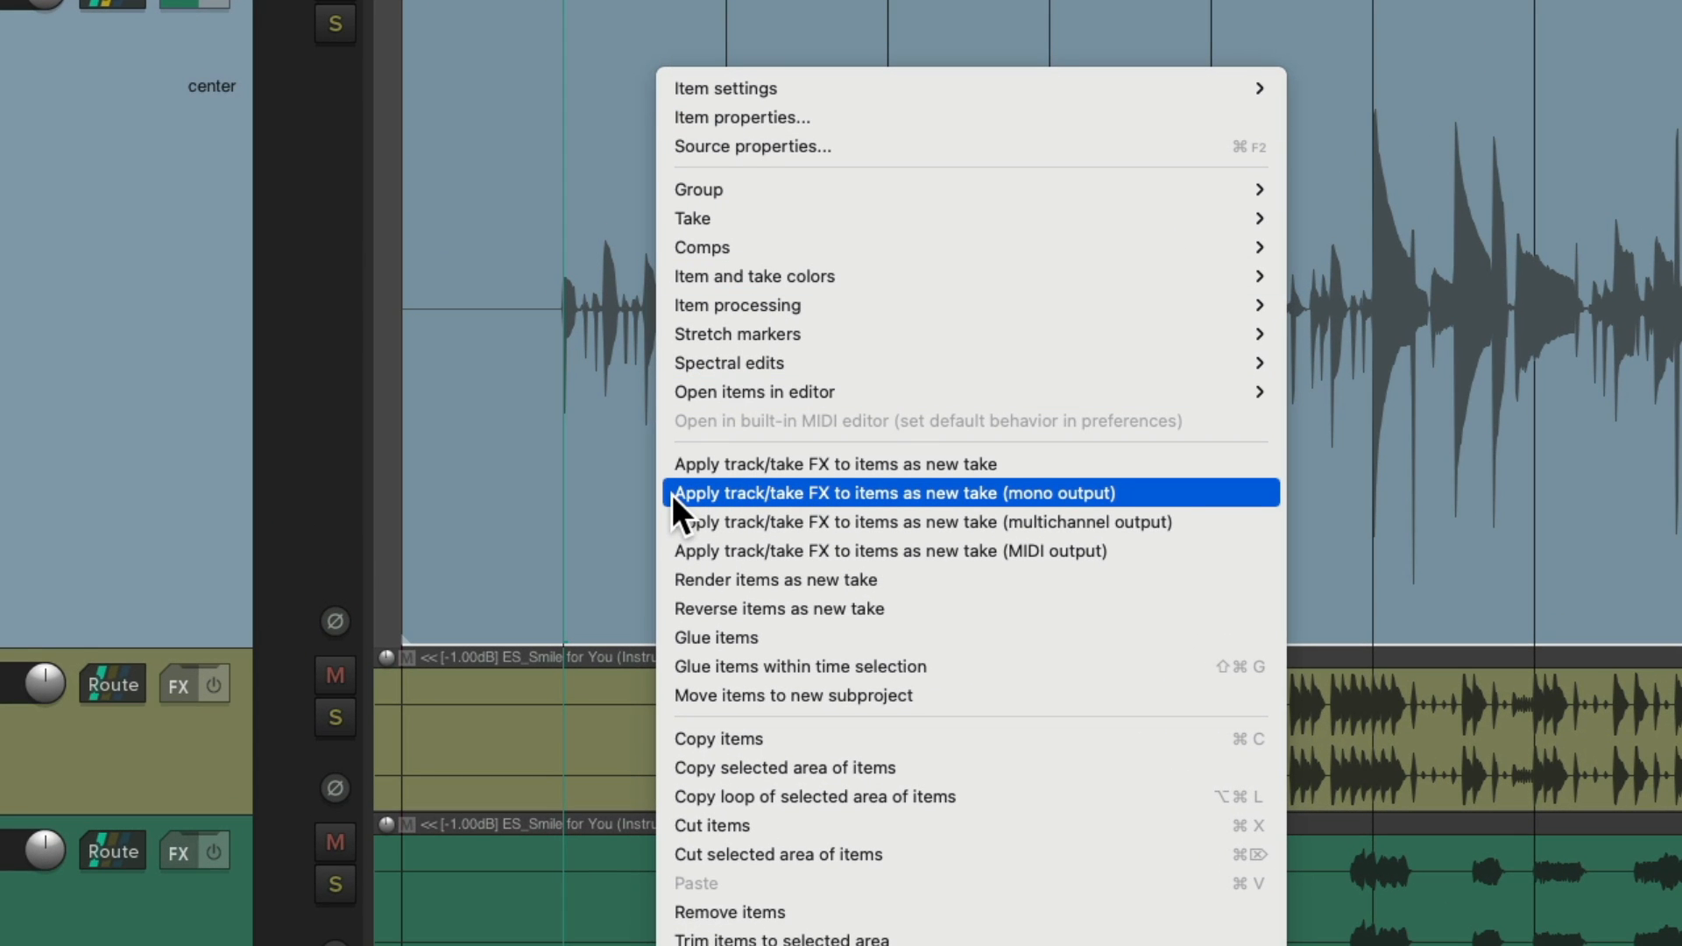
{"action": "mouse_move", "coordinate": [1015, 521]}
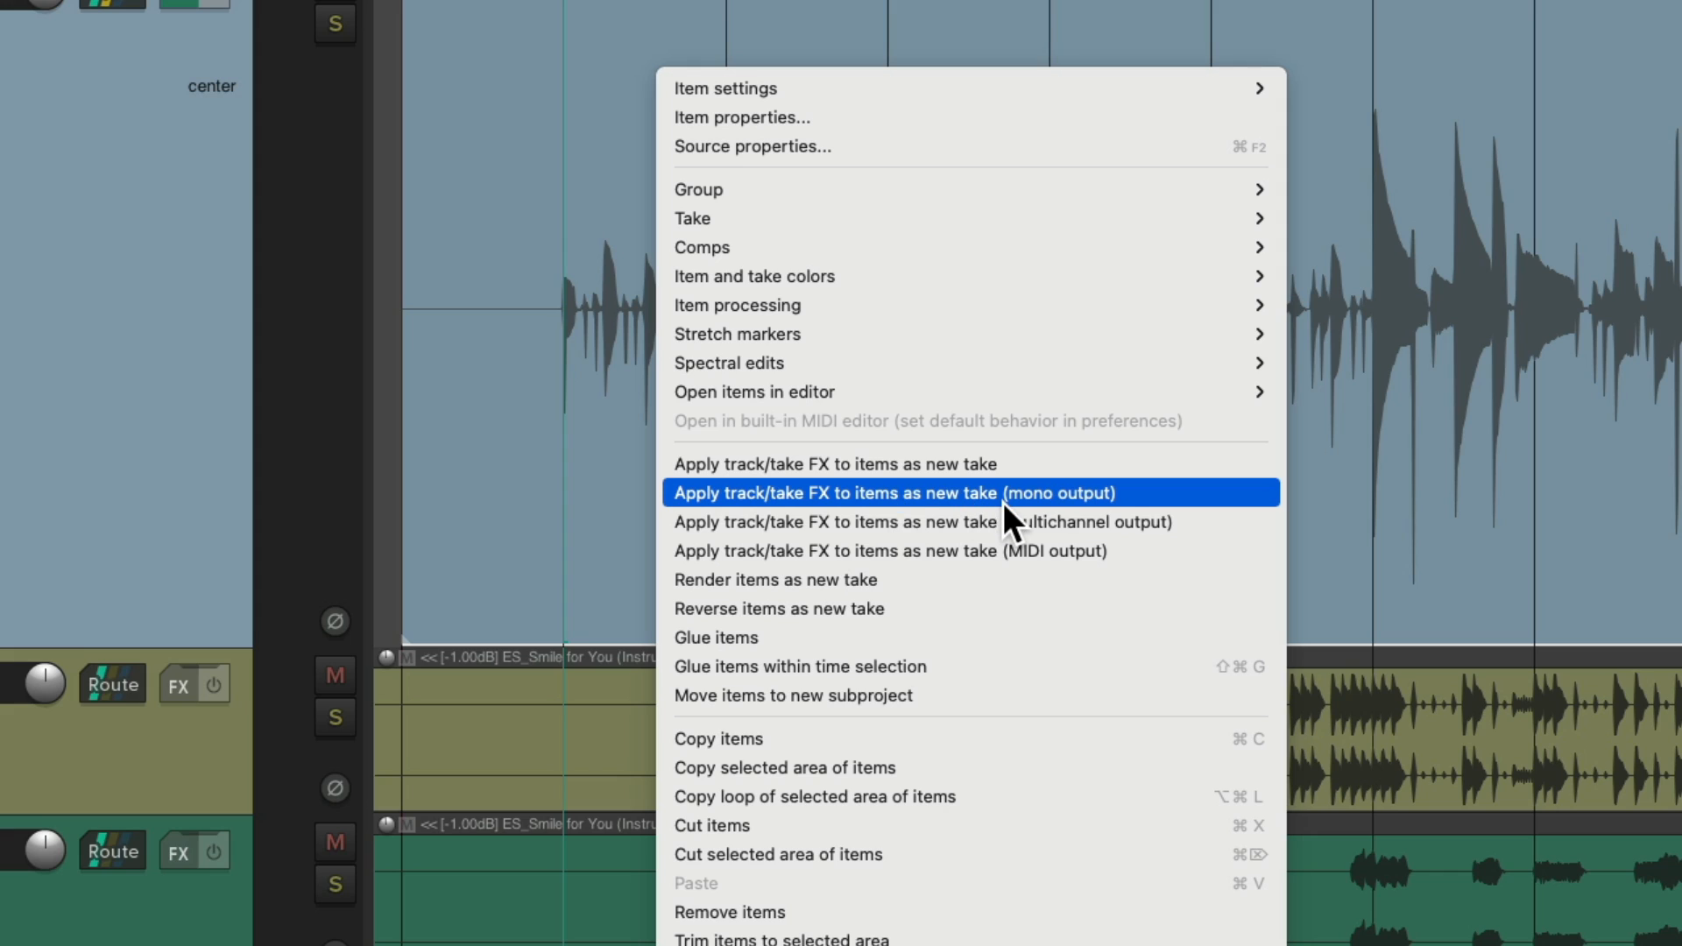
{"action": "mouse_move", "coordinate": [1102, 519]}
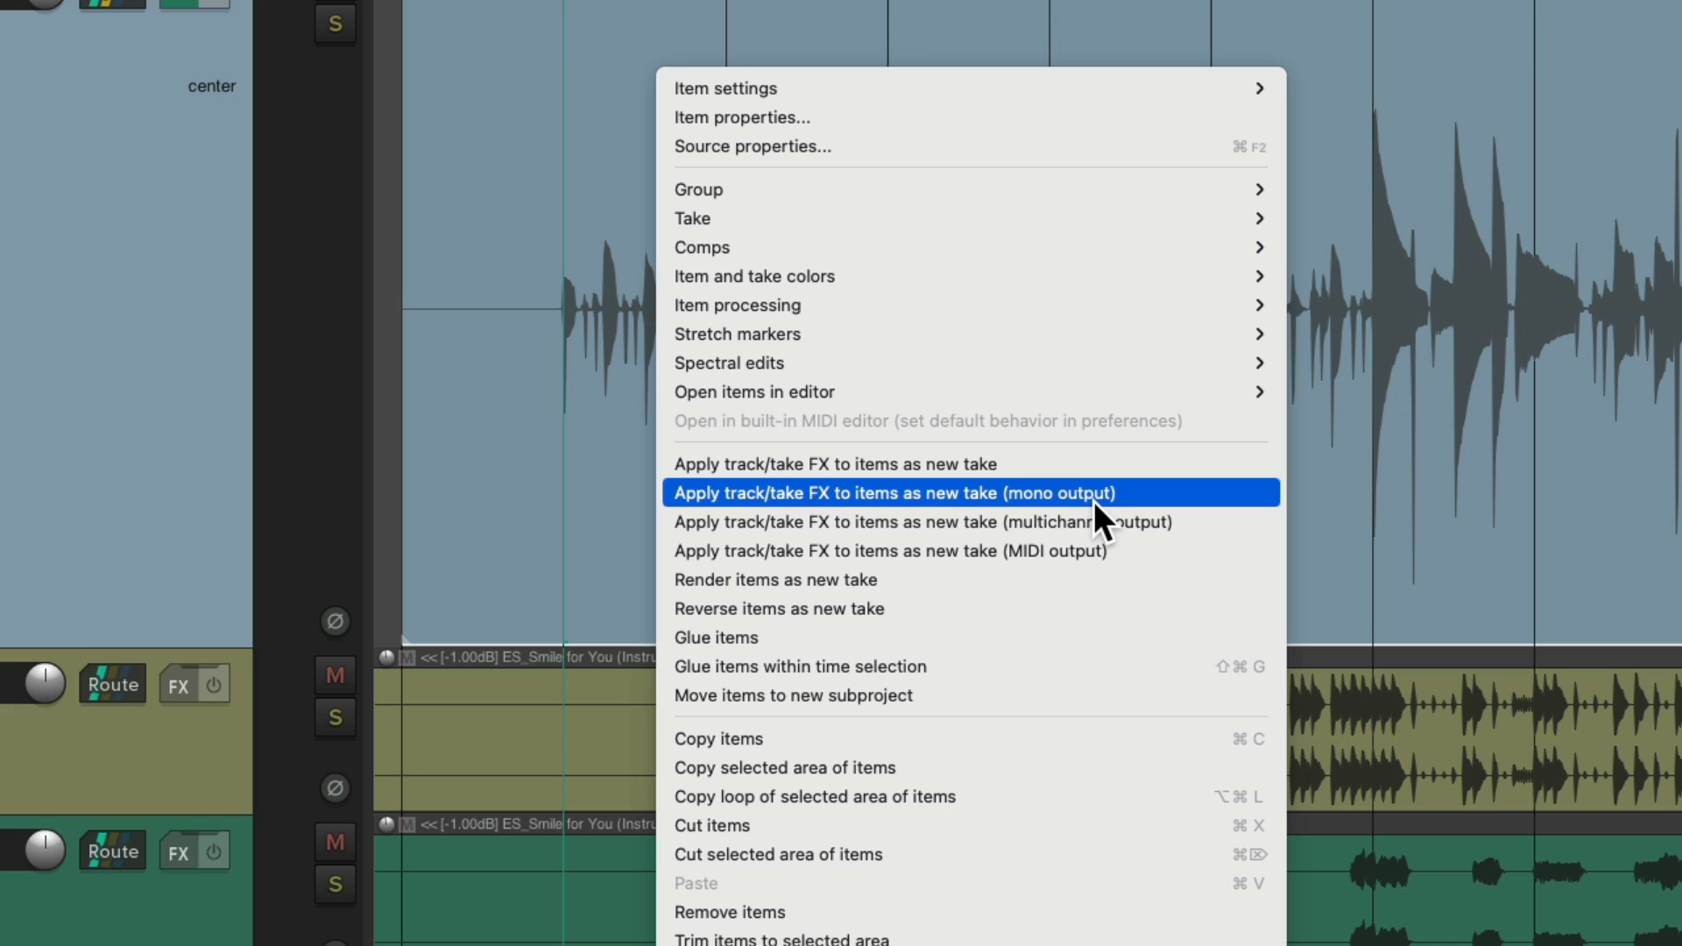
{"action": "left_click", "coordinate": [894, 492]}
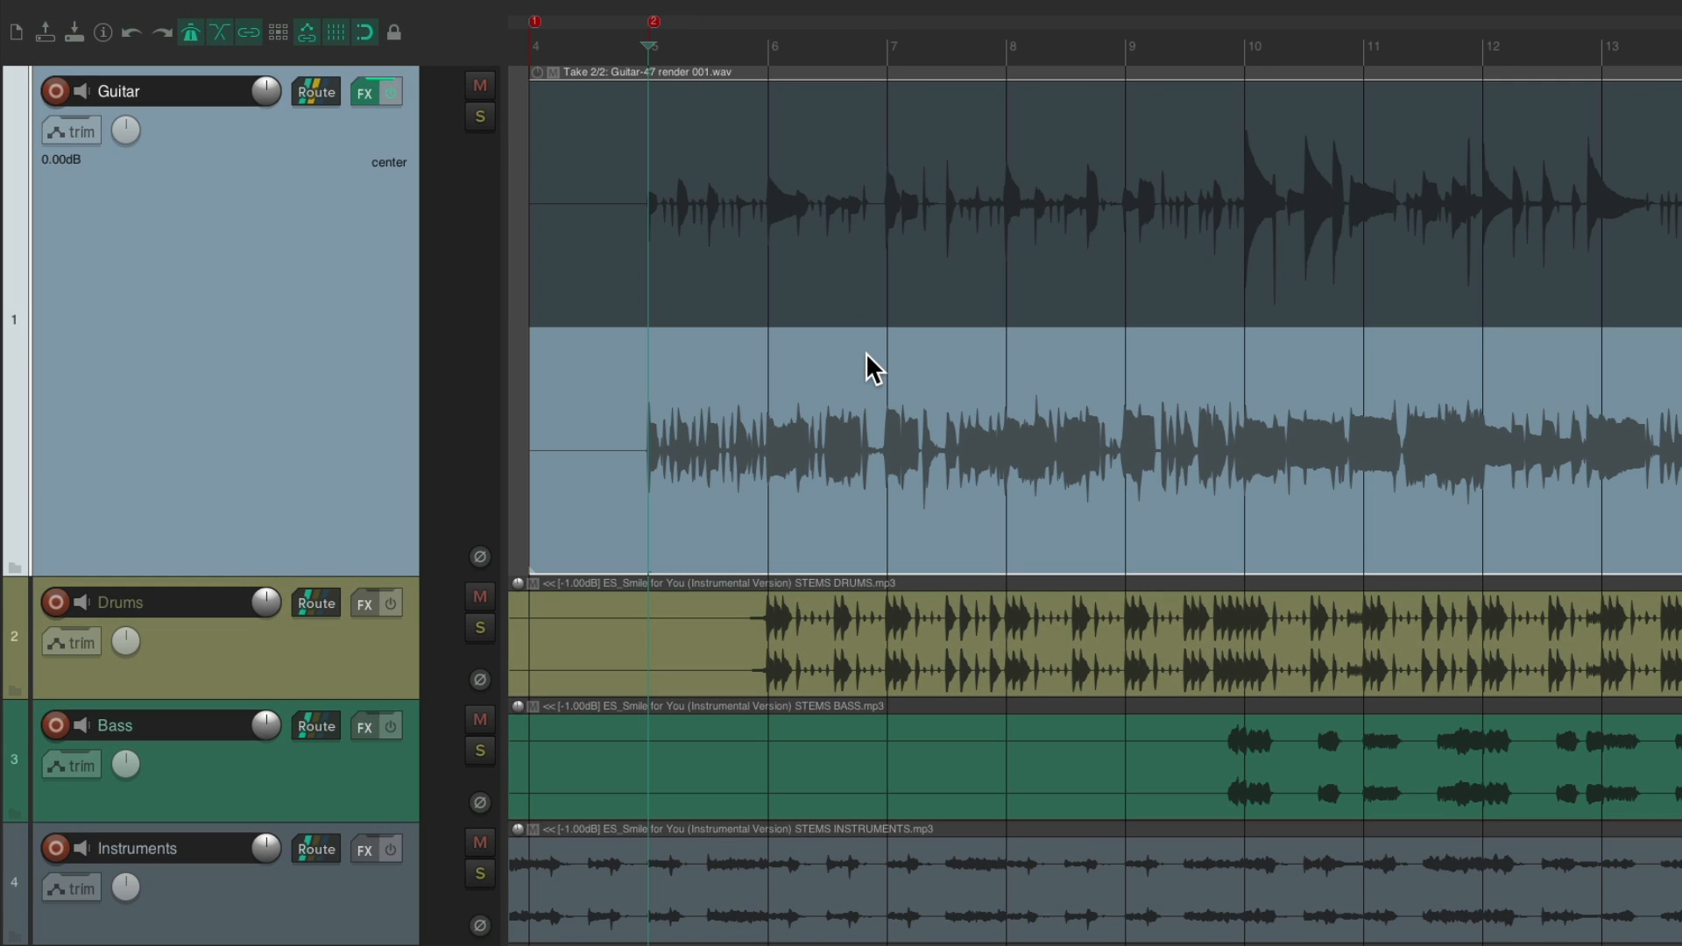
{"action": "left_click", "coordinate": [480, 116]}
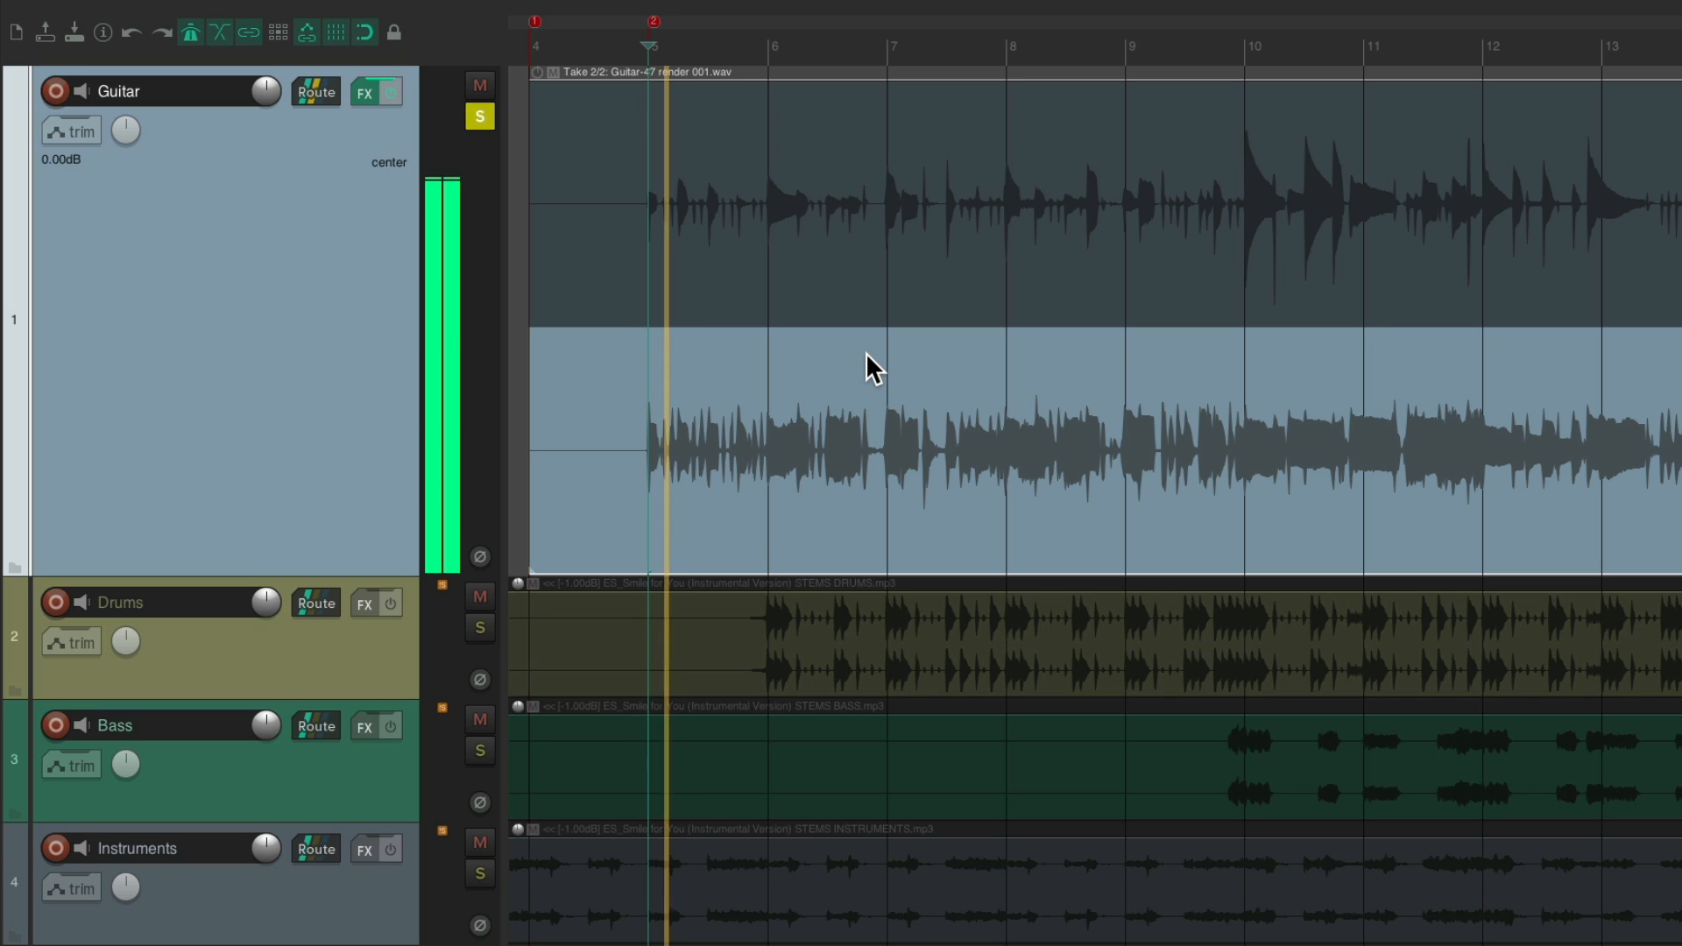
{"action": "left_click", "coordinate": [481, 116]}
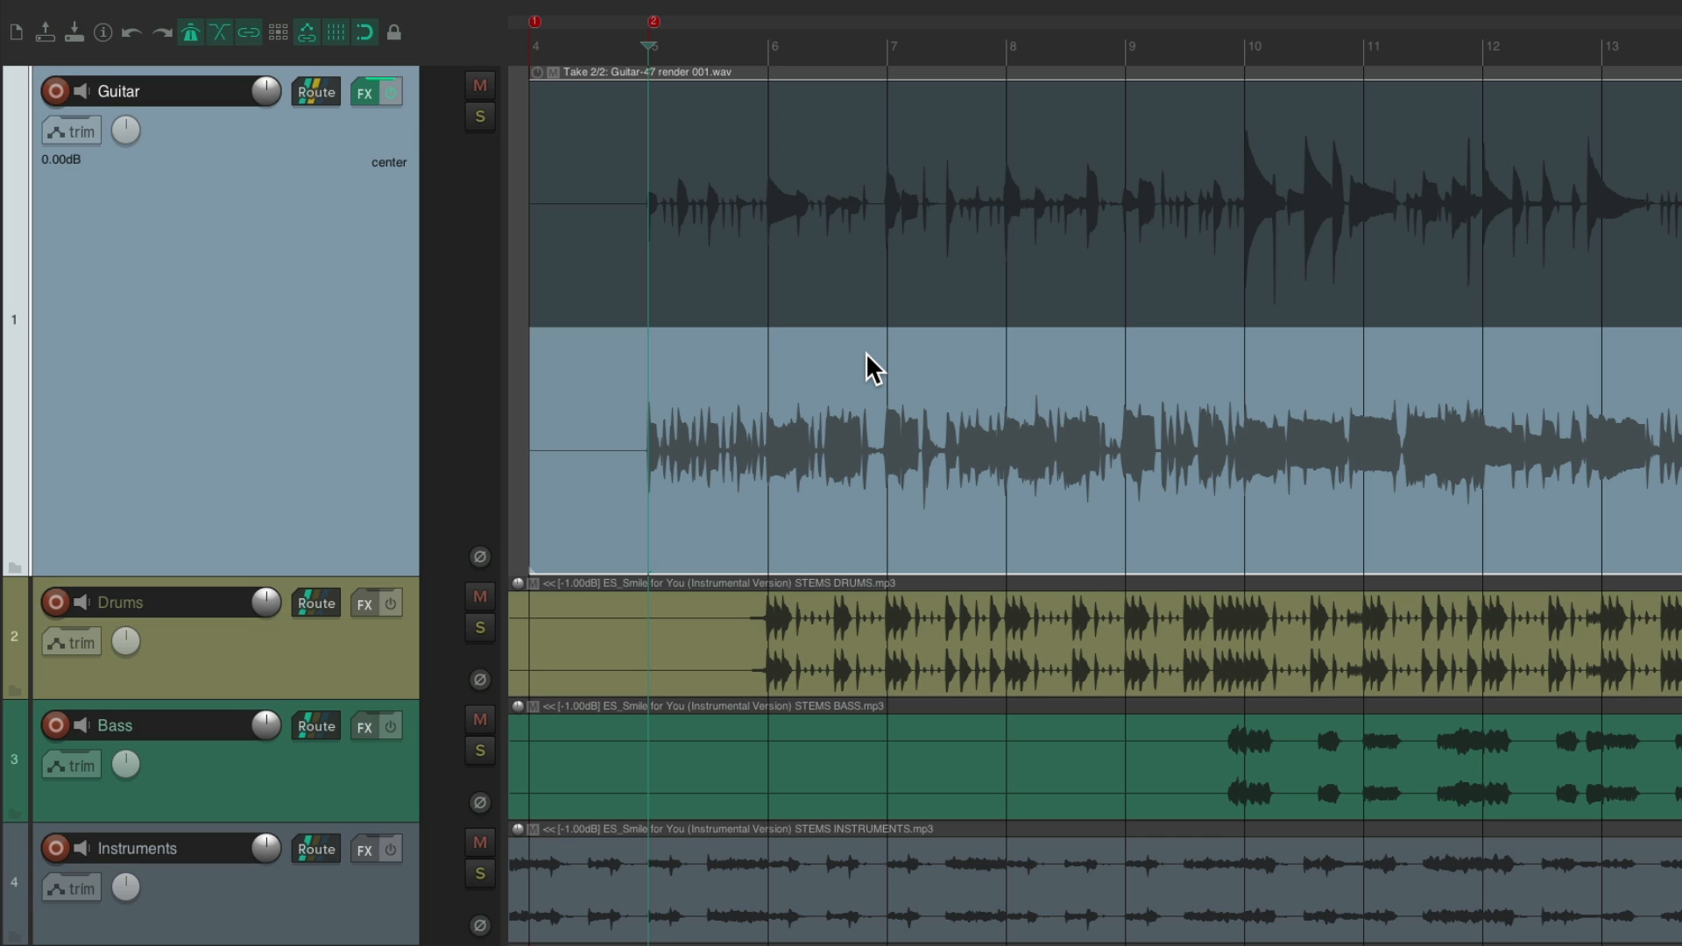
{"action": "left_click", "coordinate": [365, 91]}
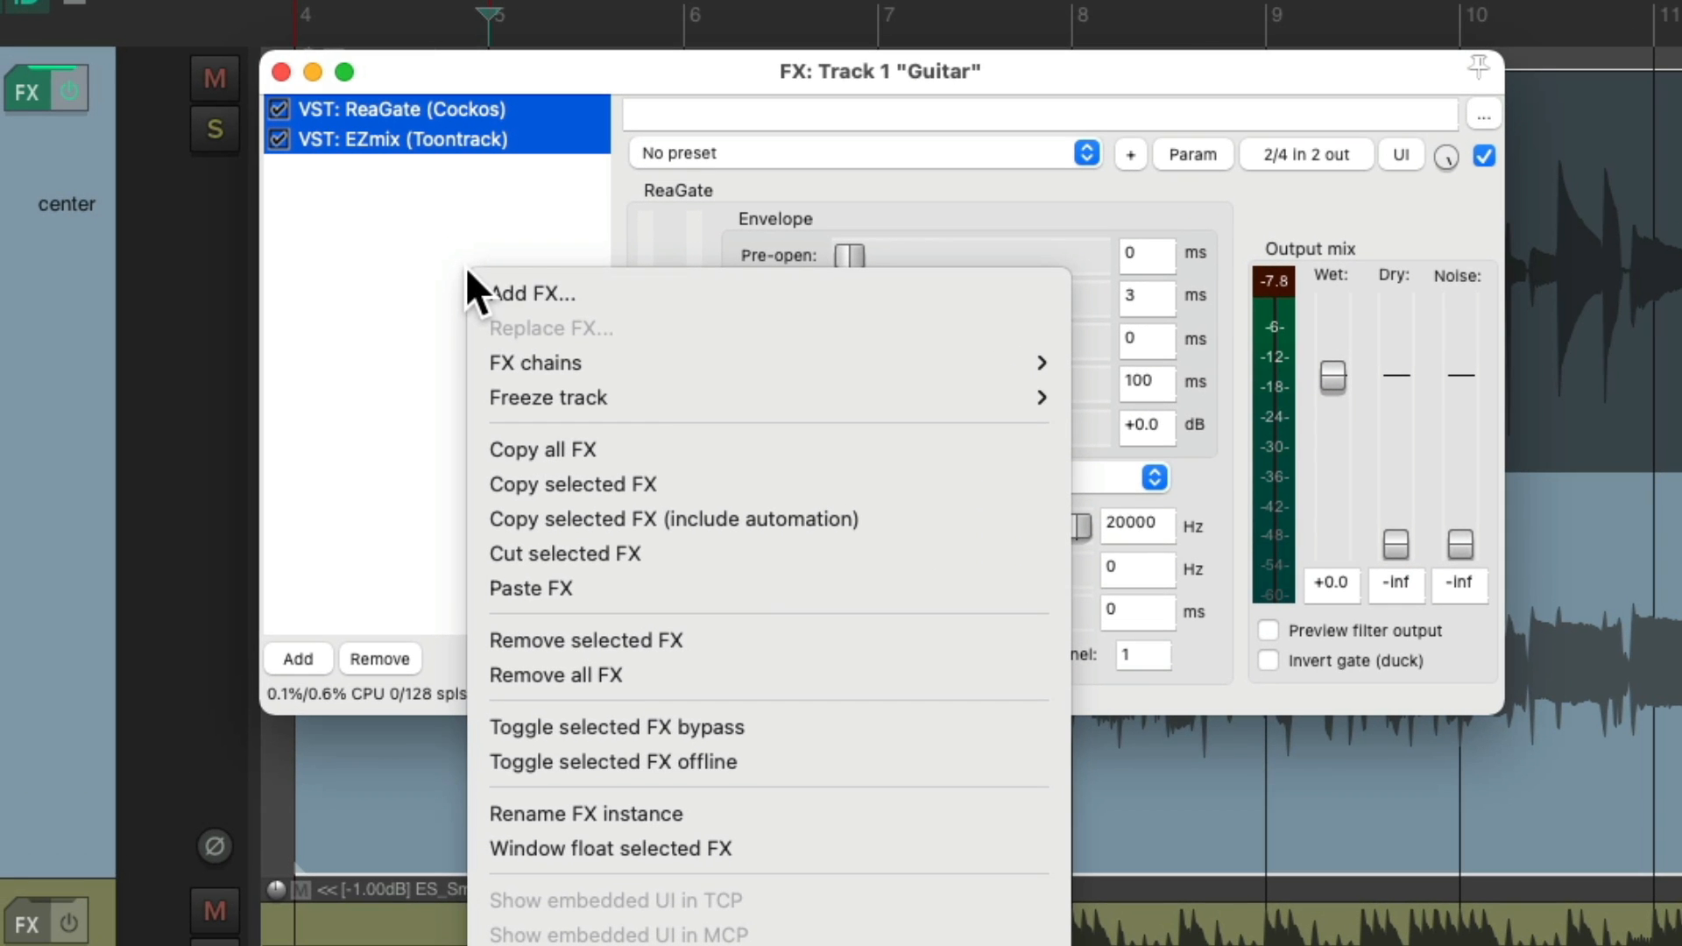
{"action": "mouse_move", "coordinate": [505, 763]}
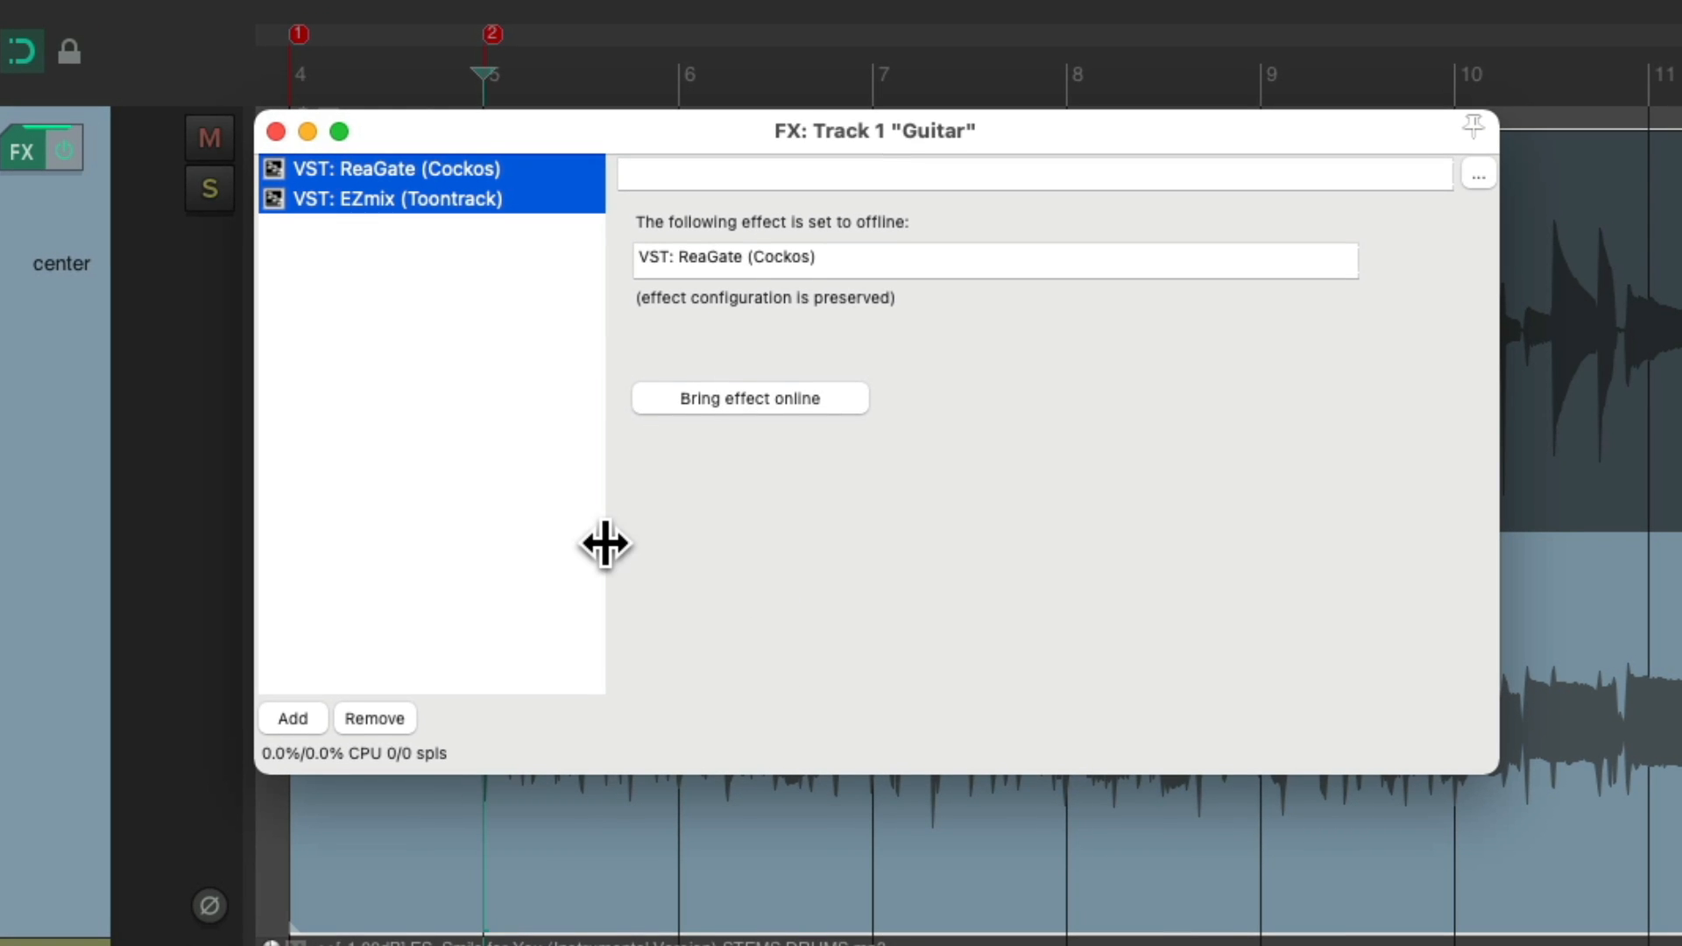
Step: Close the FX window leaving ReaGate and EZmix offline on the Guitar track
{"action": "left_click", "coordinate": [275, 132]}
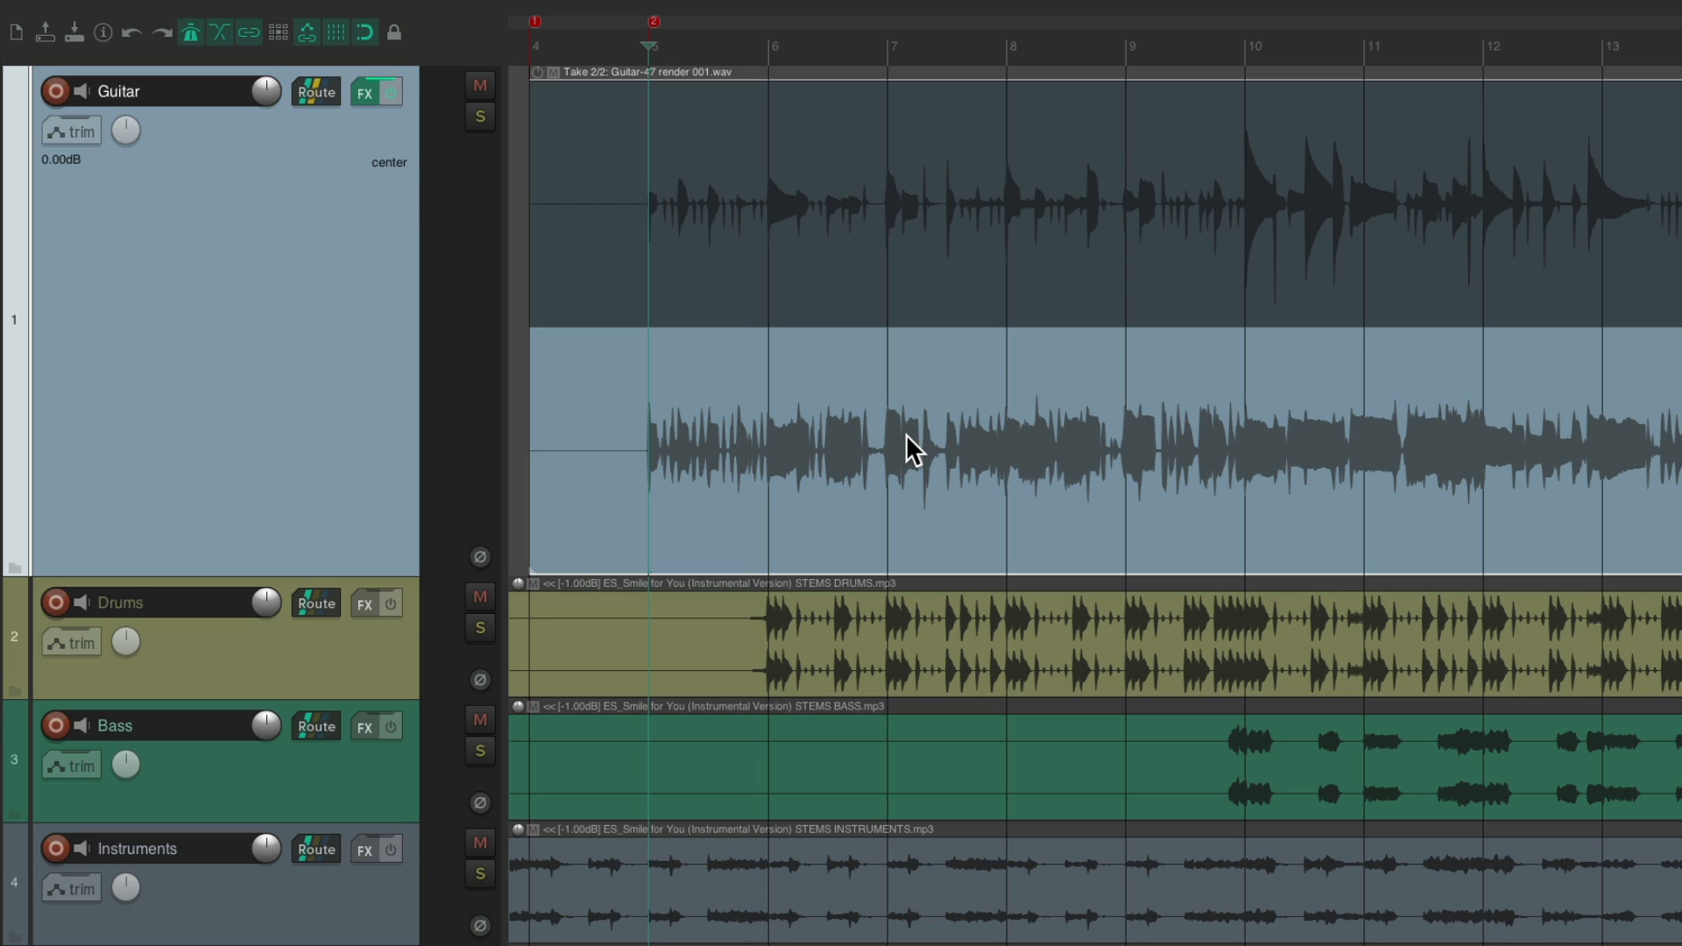
{"action": "mouse_move", "coordinate": [829, 317]}
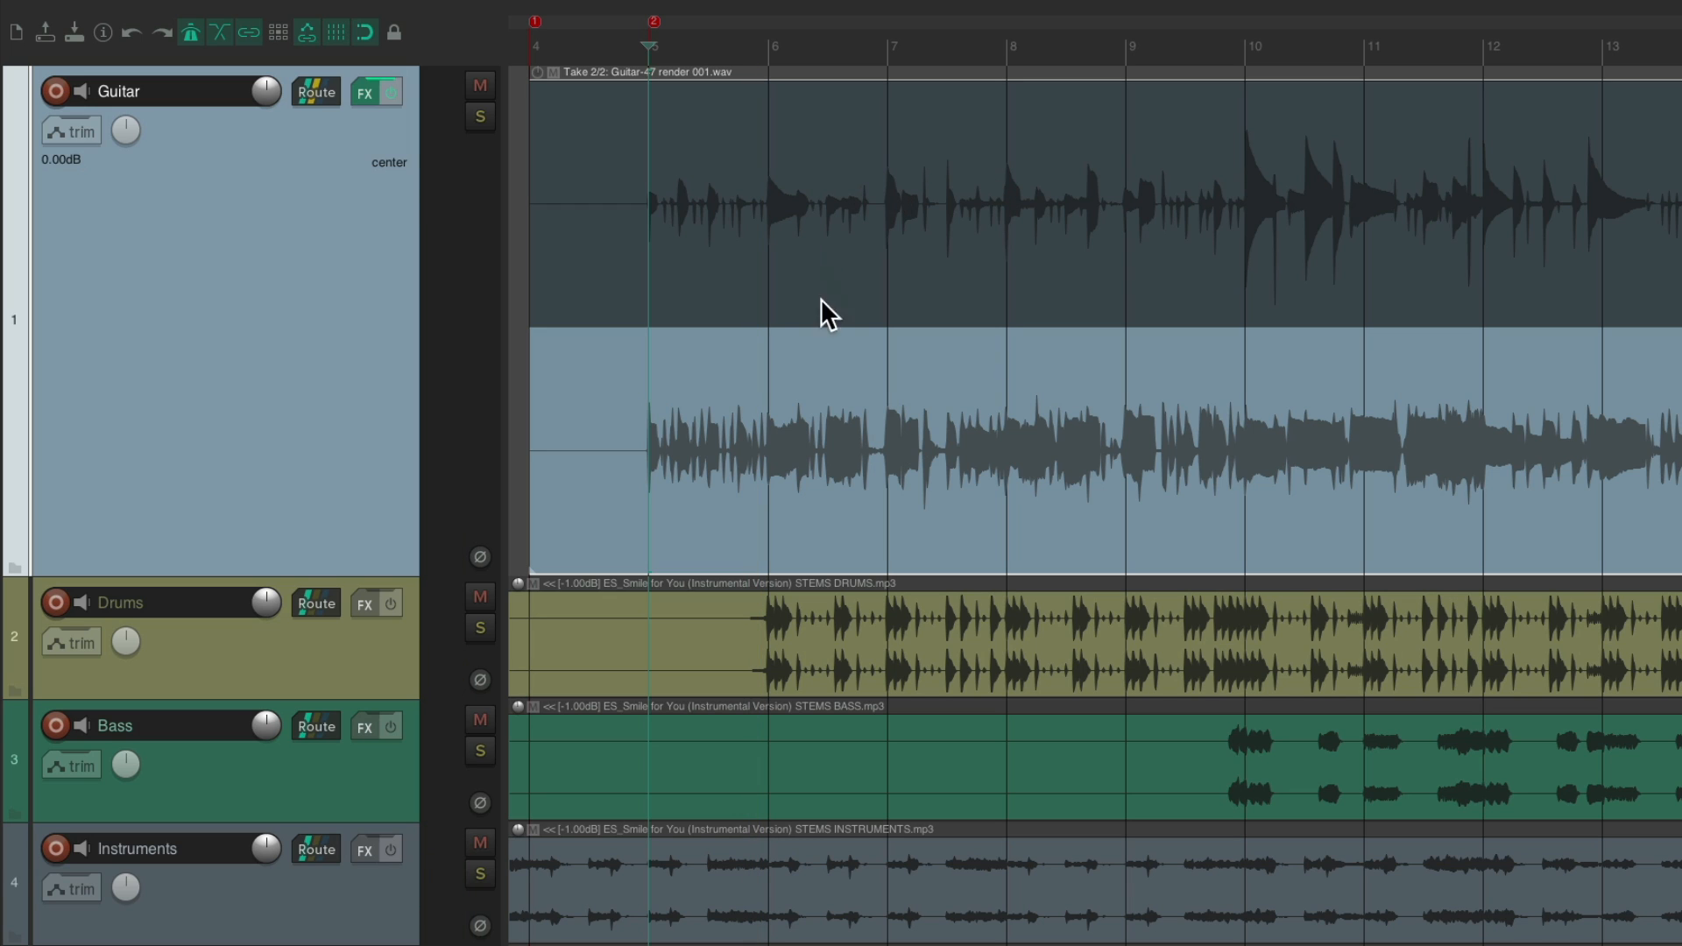
Step: Switch the Guitar item back to its original dry Guitar-47.wav take
{"action": "key", "text": "t"}
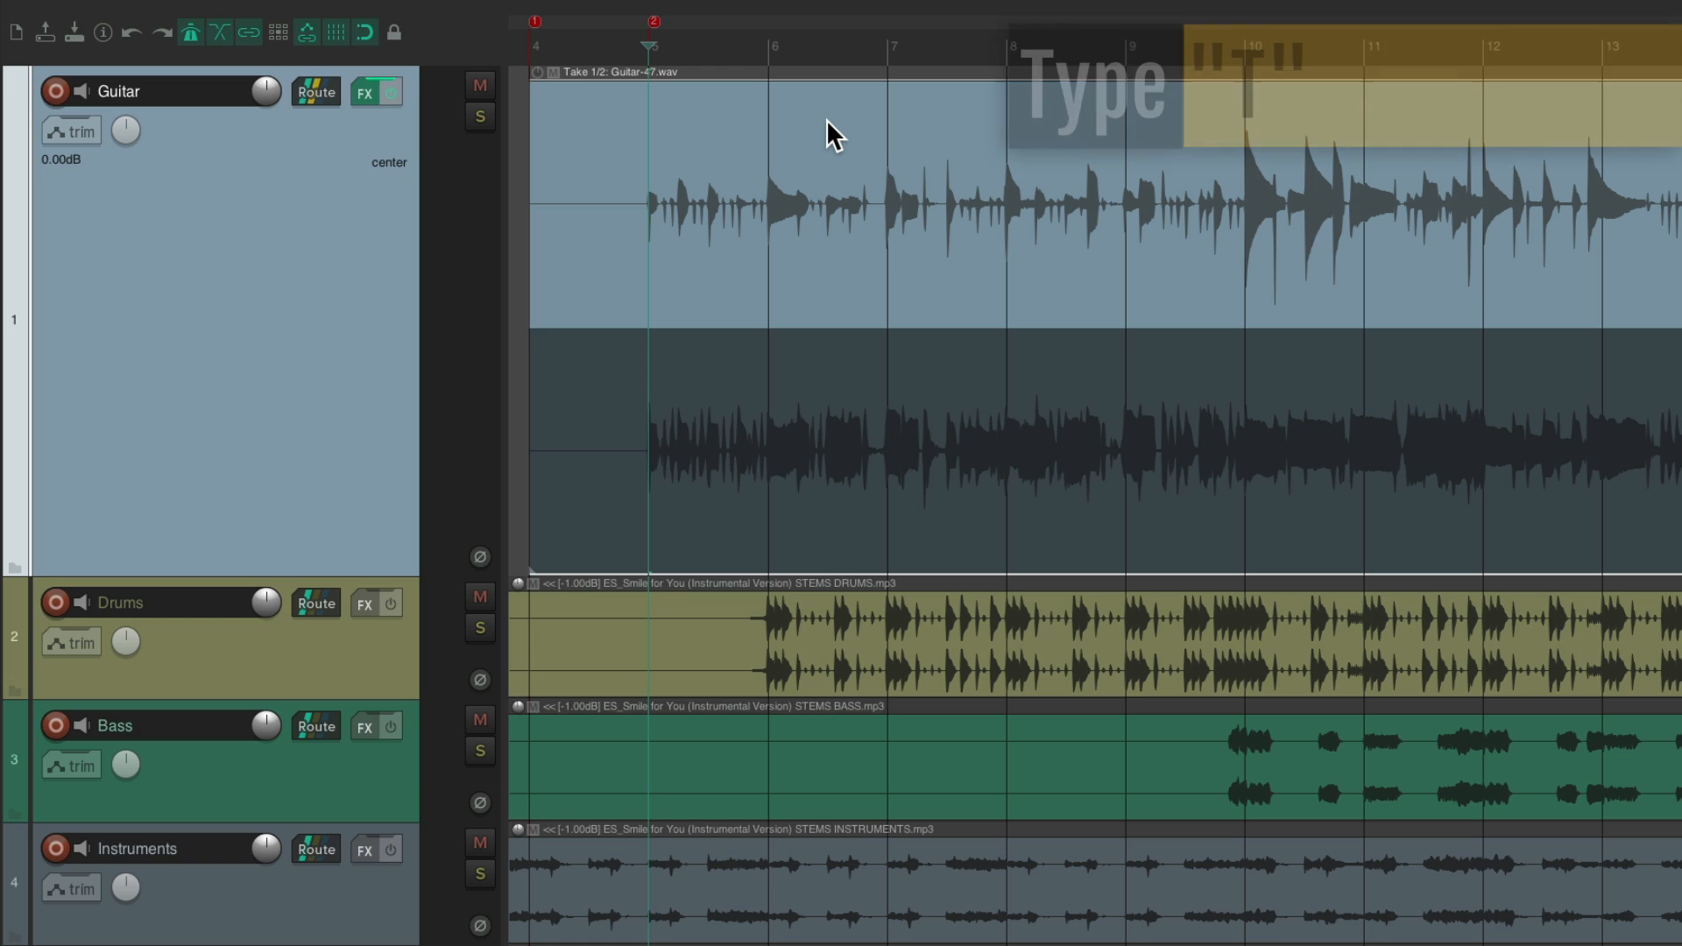
{"action": "key", "text": "T"}
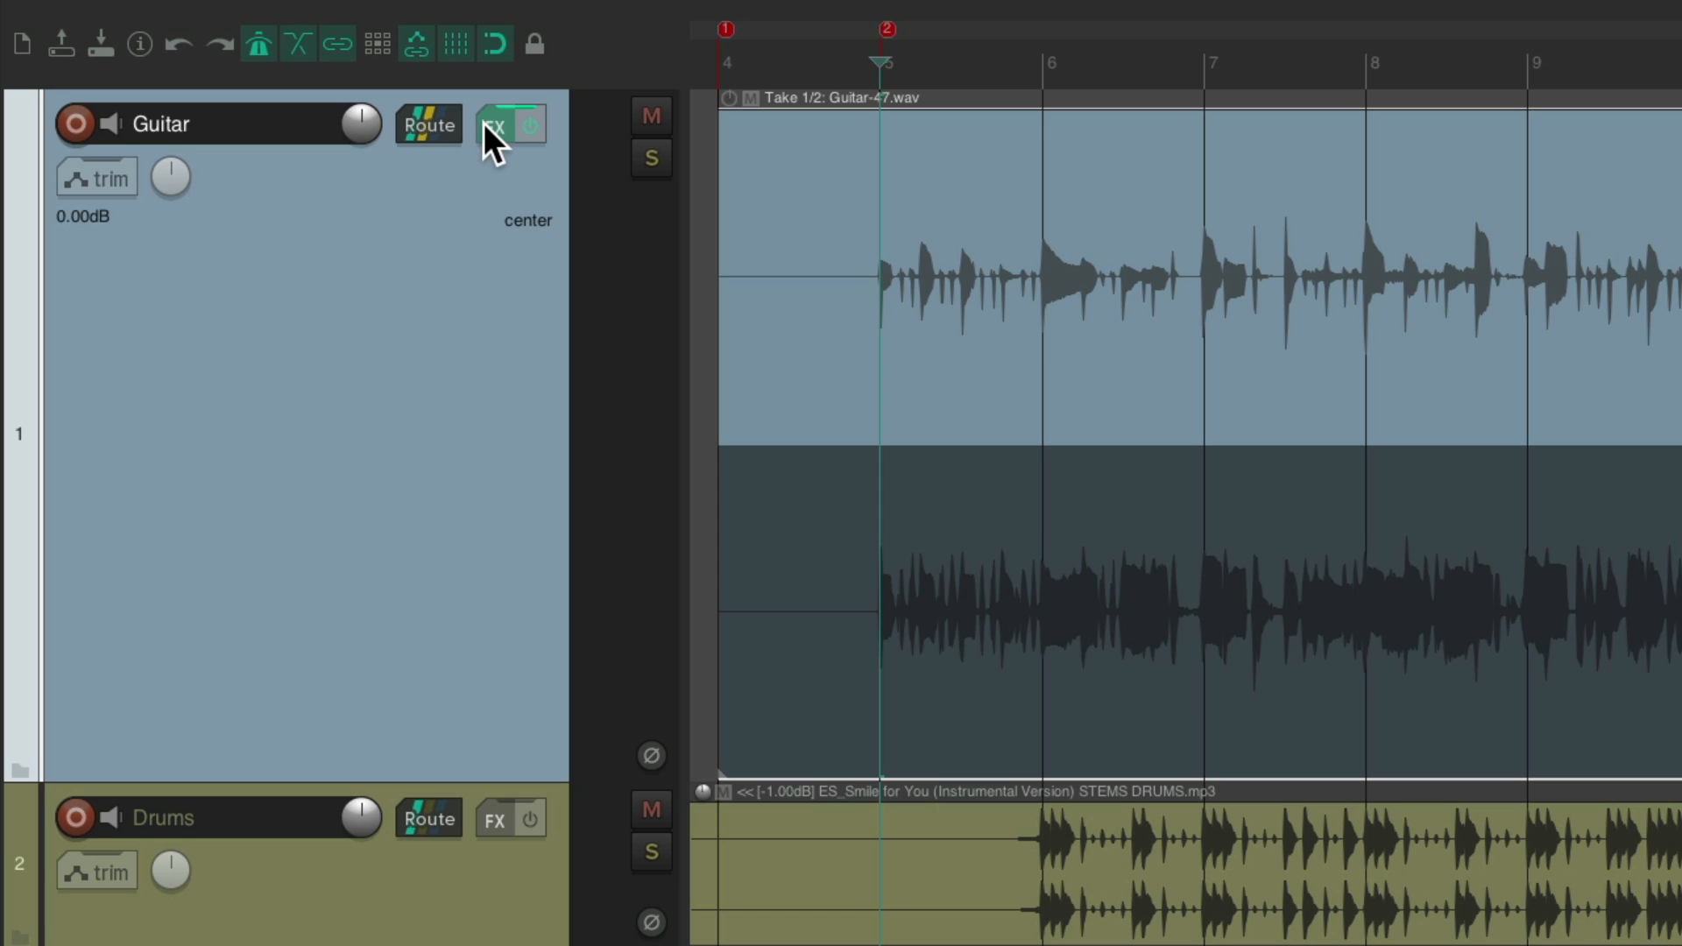
Step: Bring ReaGate and EZmix back online in the Guitar track's FX chain
{"action": "left_click", "coordinate": [495, 124]}
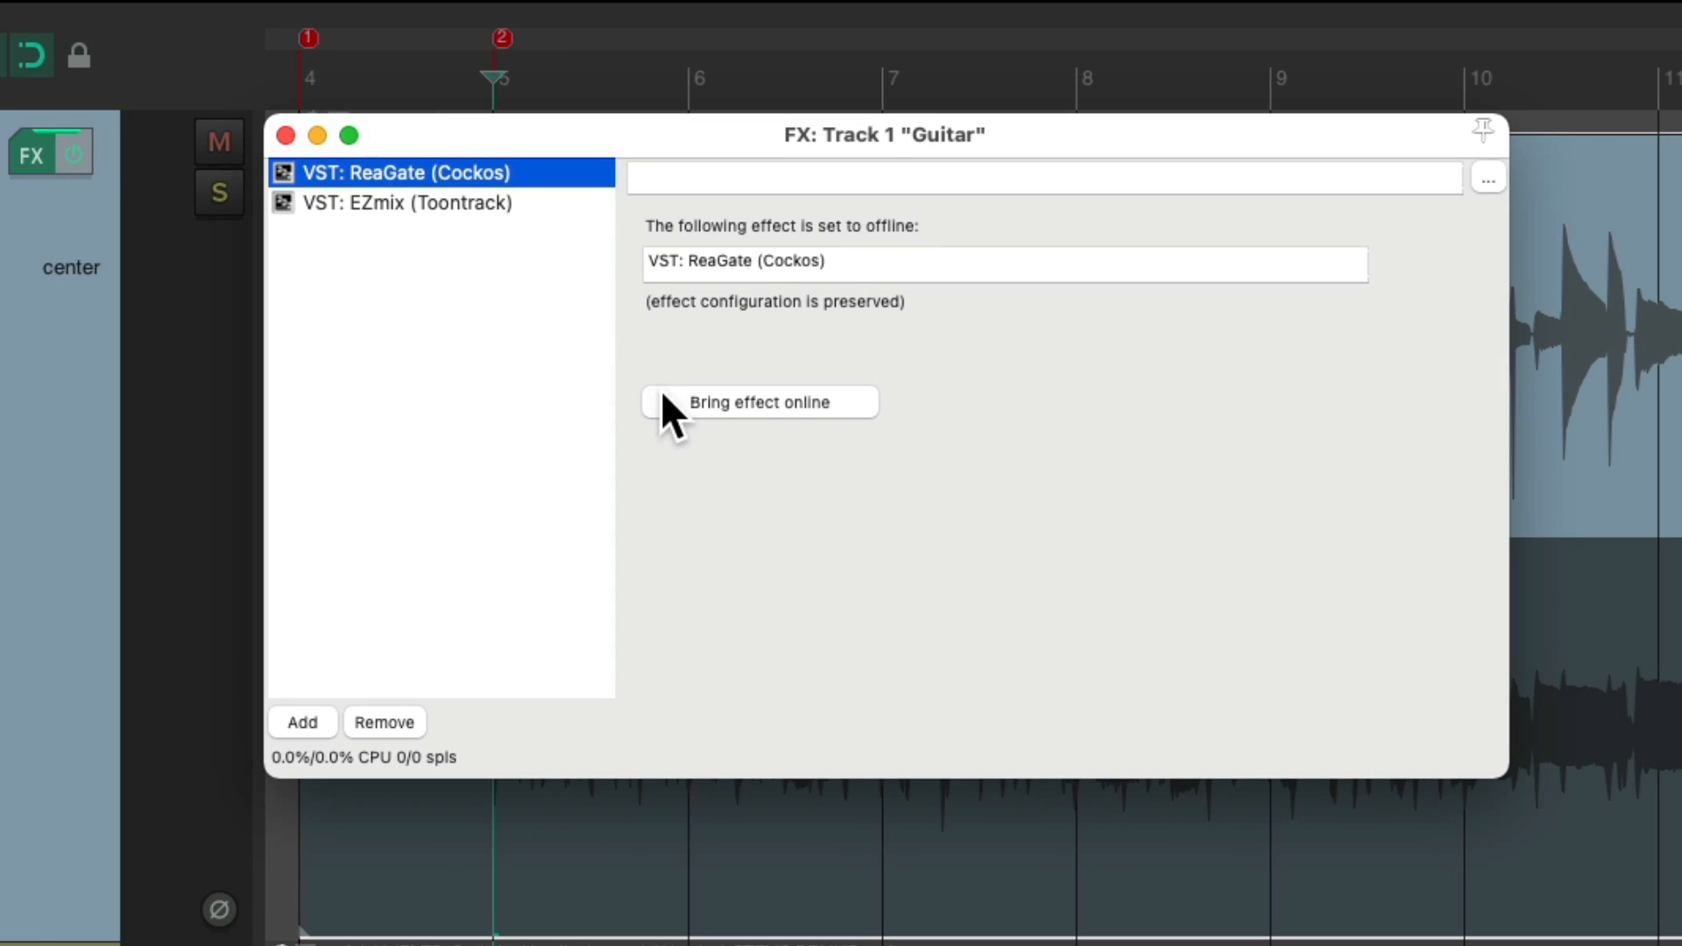
{"action": "left_click", "coordinate": [405, 204]}
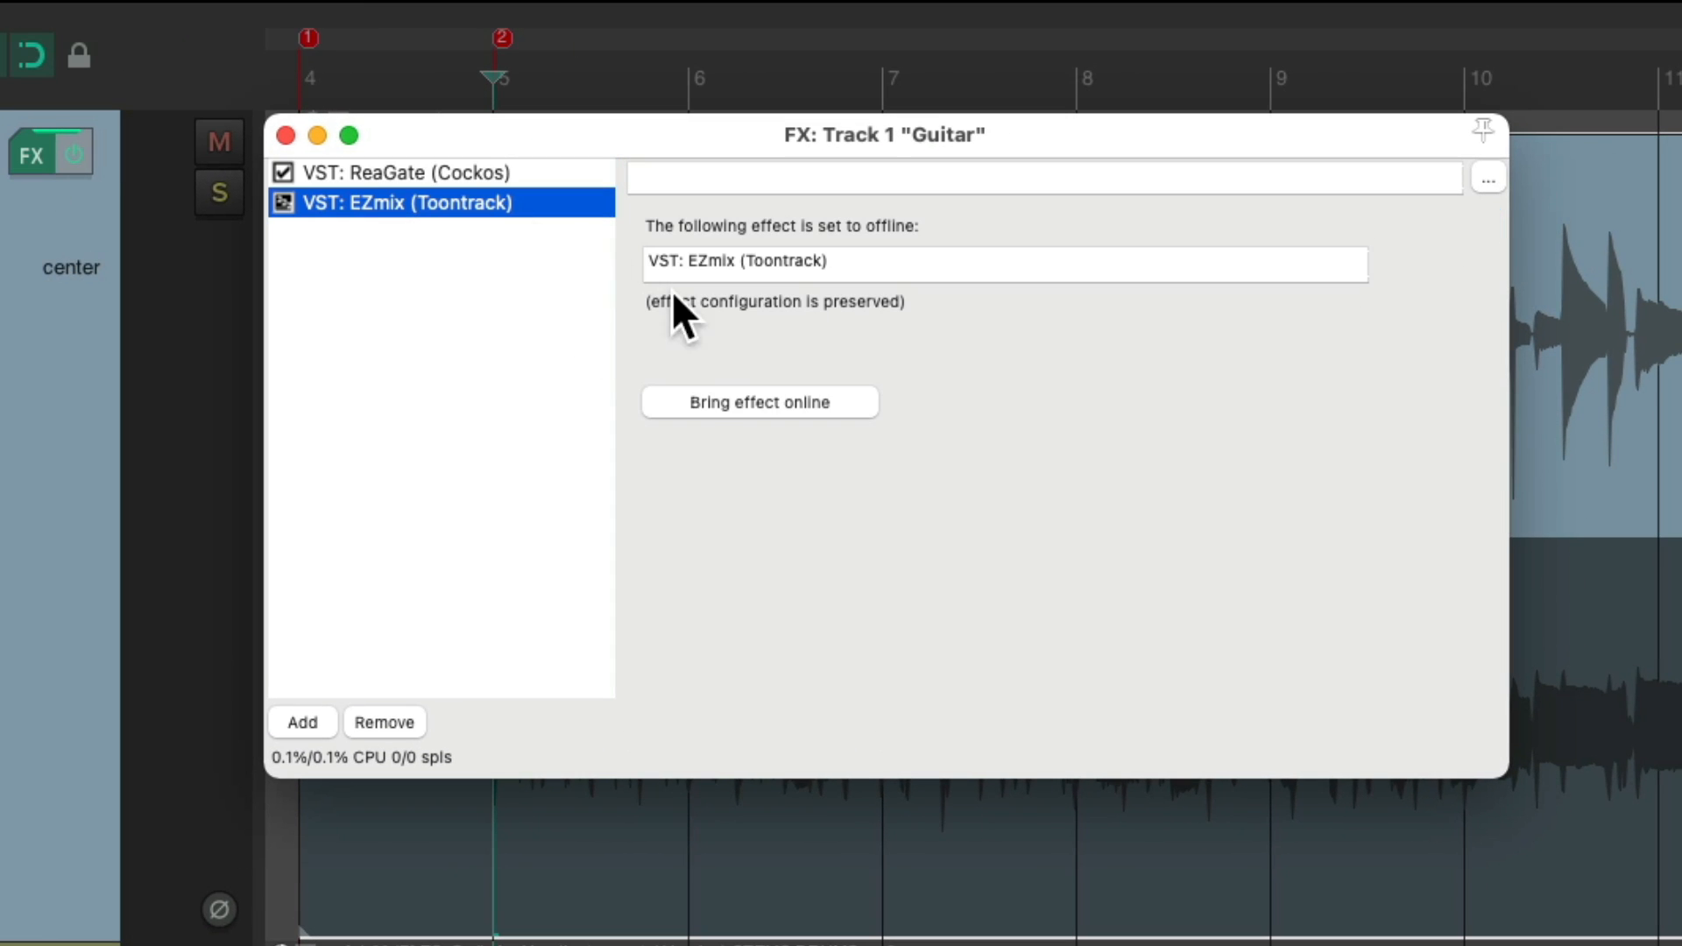
{"action": "left_click", "coordinate": [759, 401]}
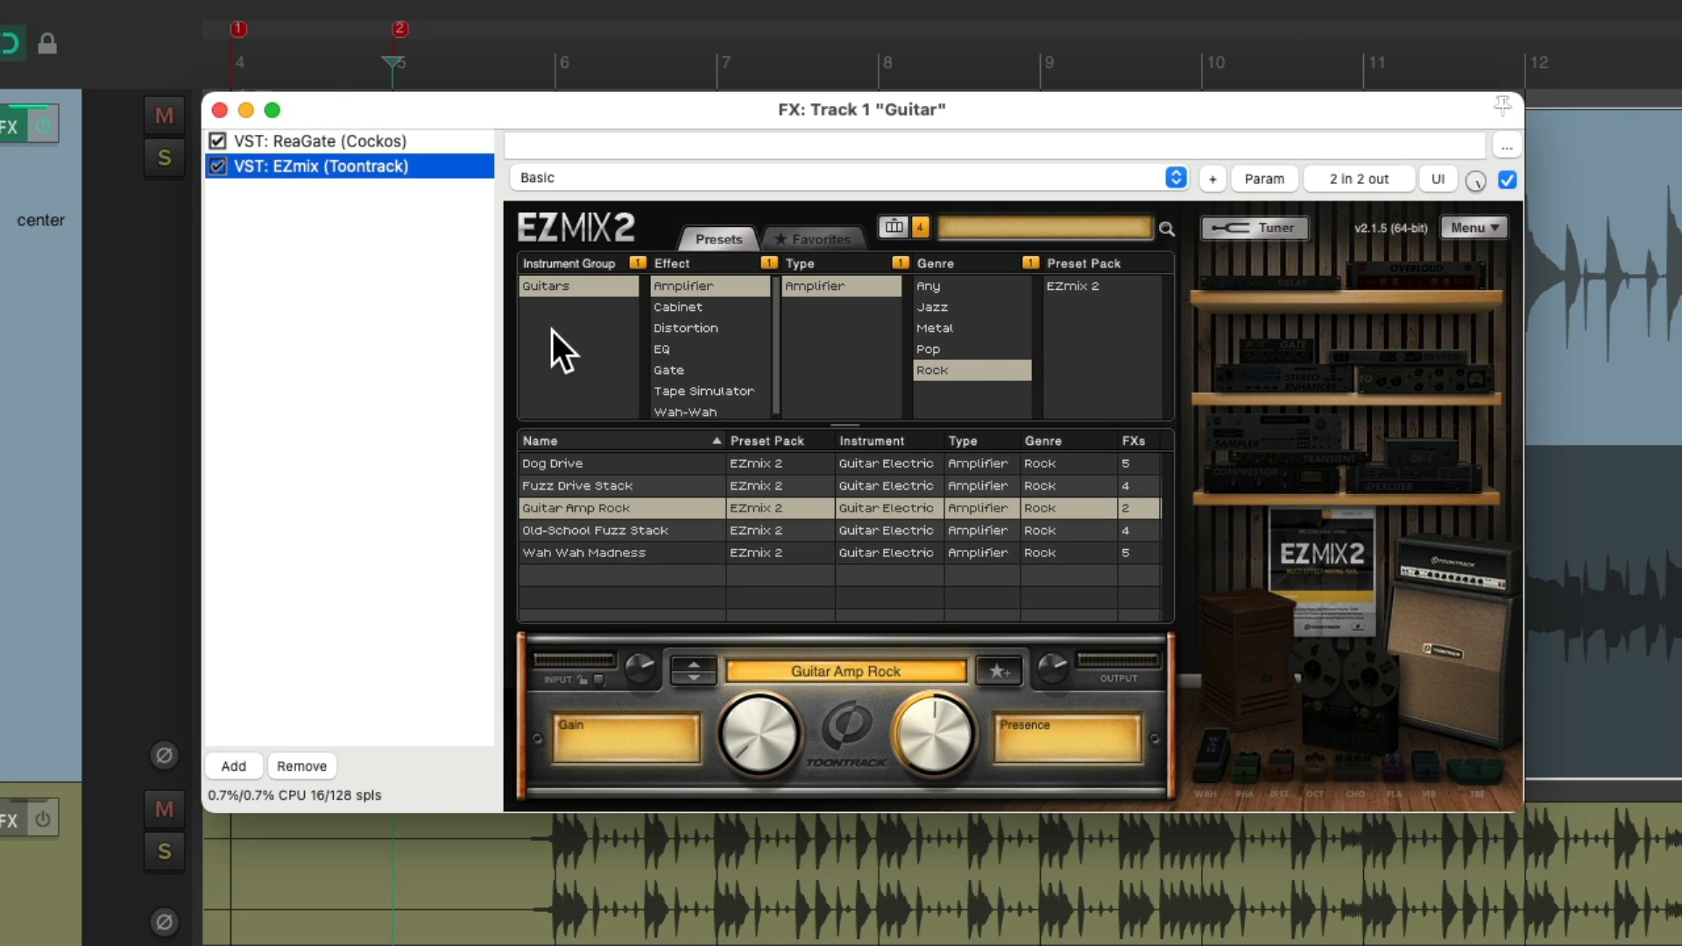
{"action": "mouse_move", "coordinate": [461, 254]}
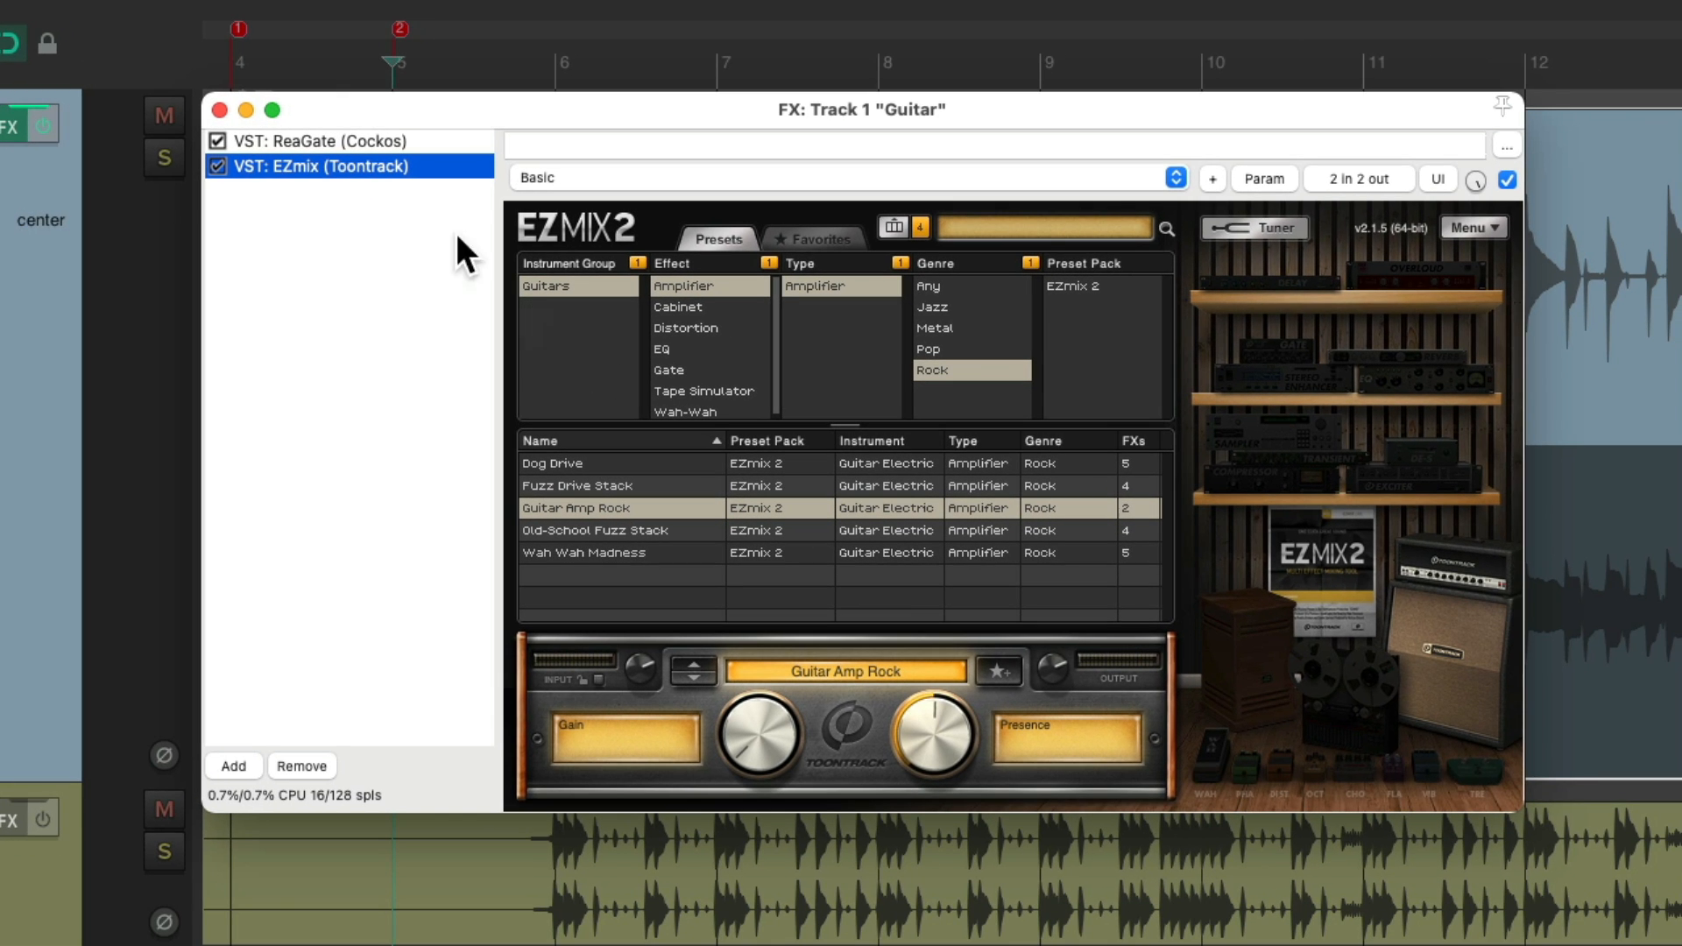
{"action": "left_click", "coordinate": [220, 109]}
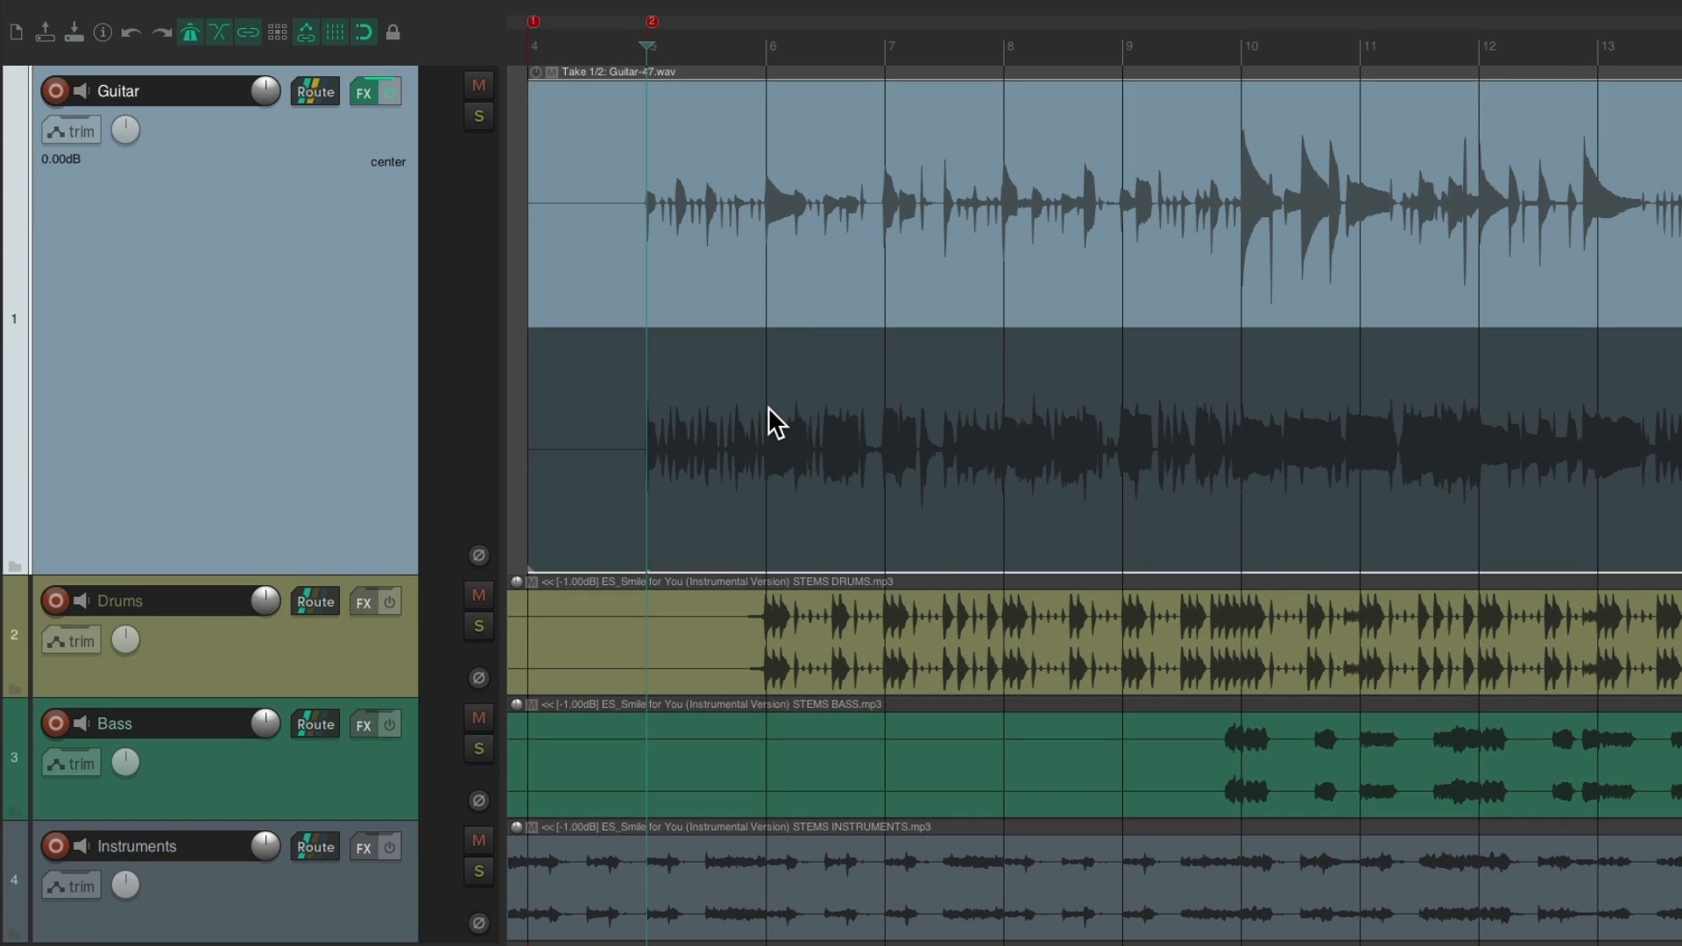
{"action": "mouse_move", "coordinate": [829, 380]}
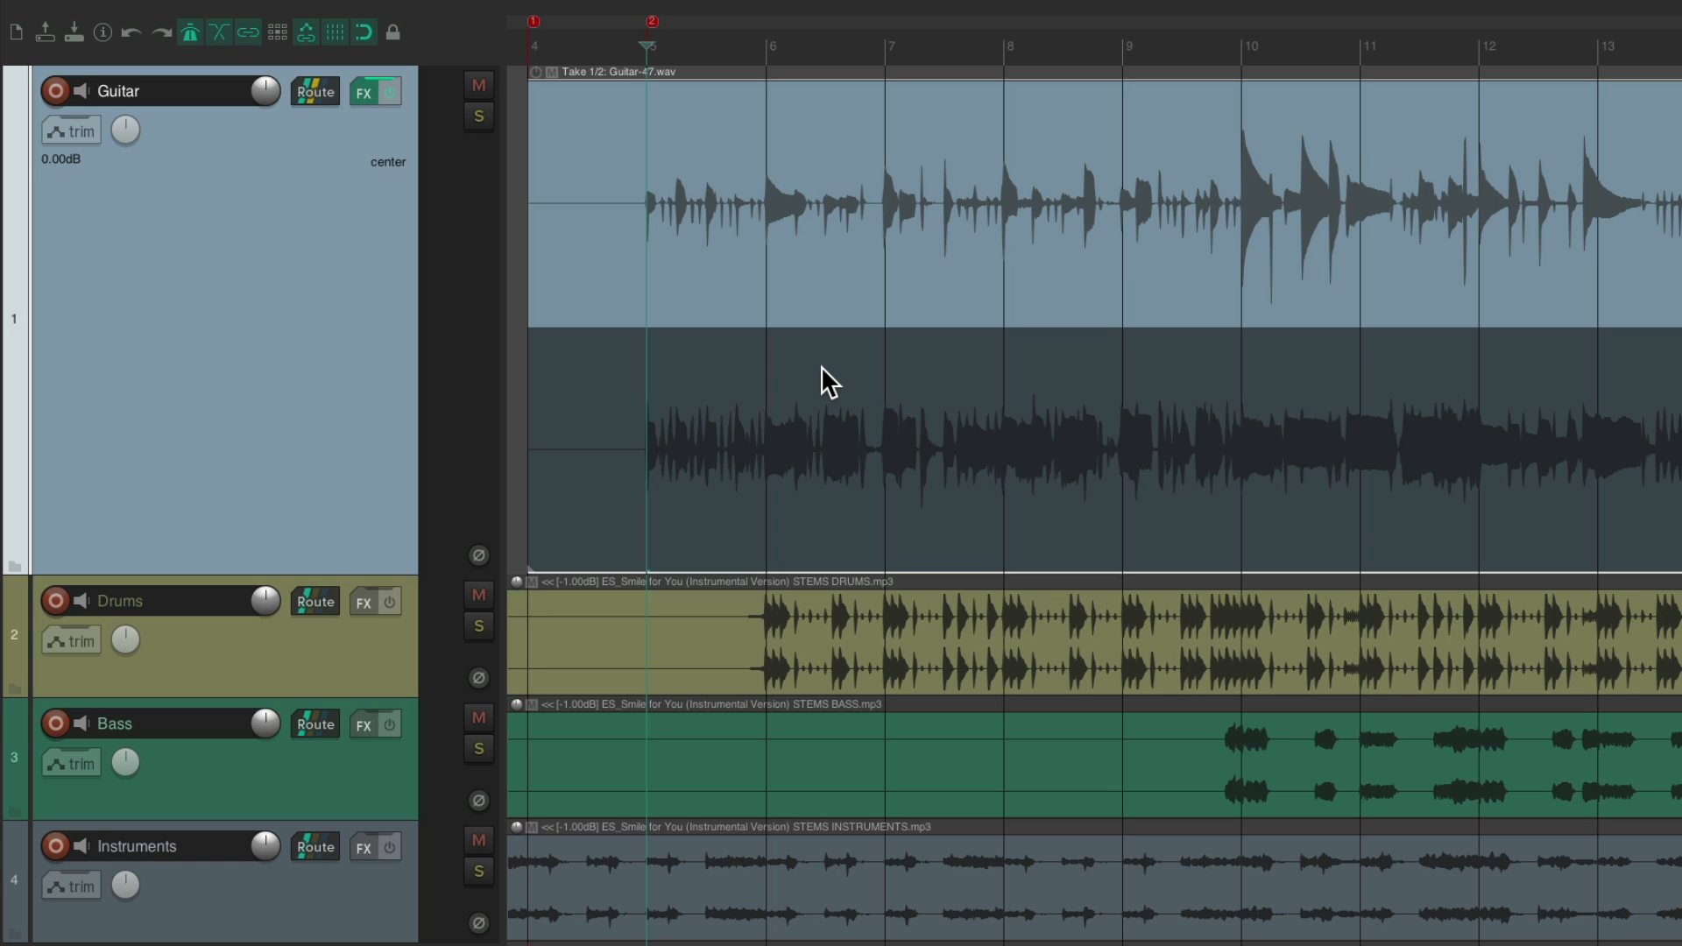
{"action": "mouse_move", "coordinate": [711, 381]}
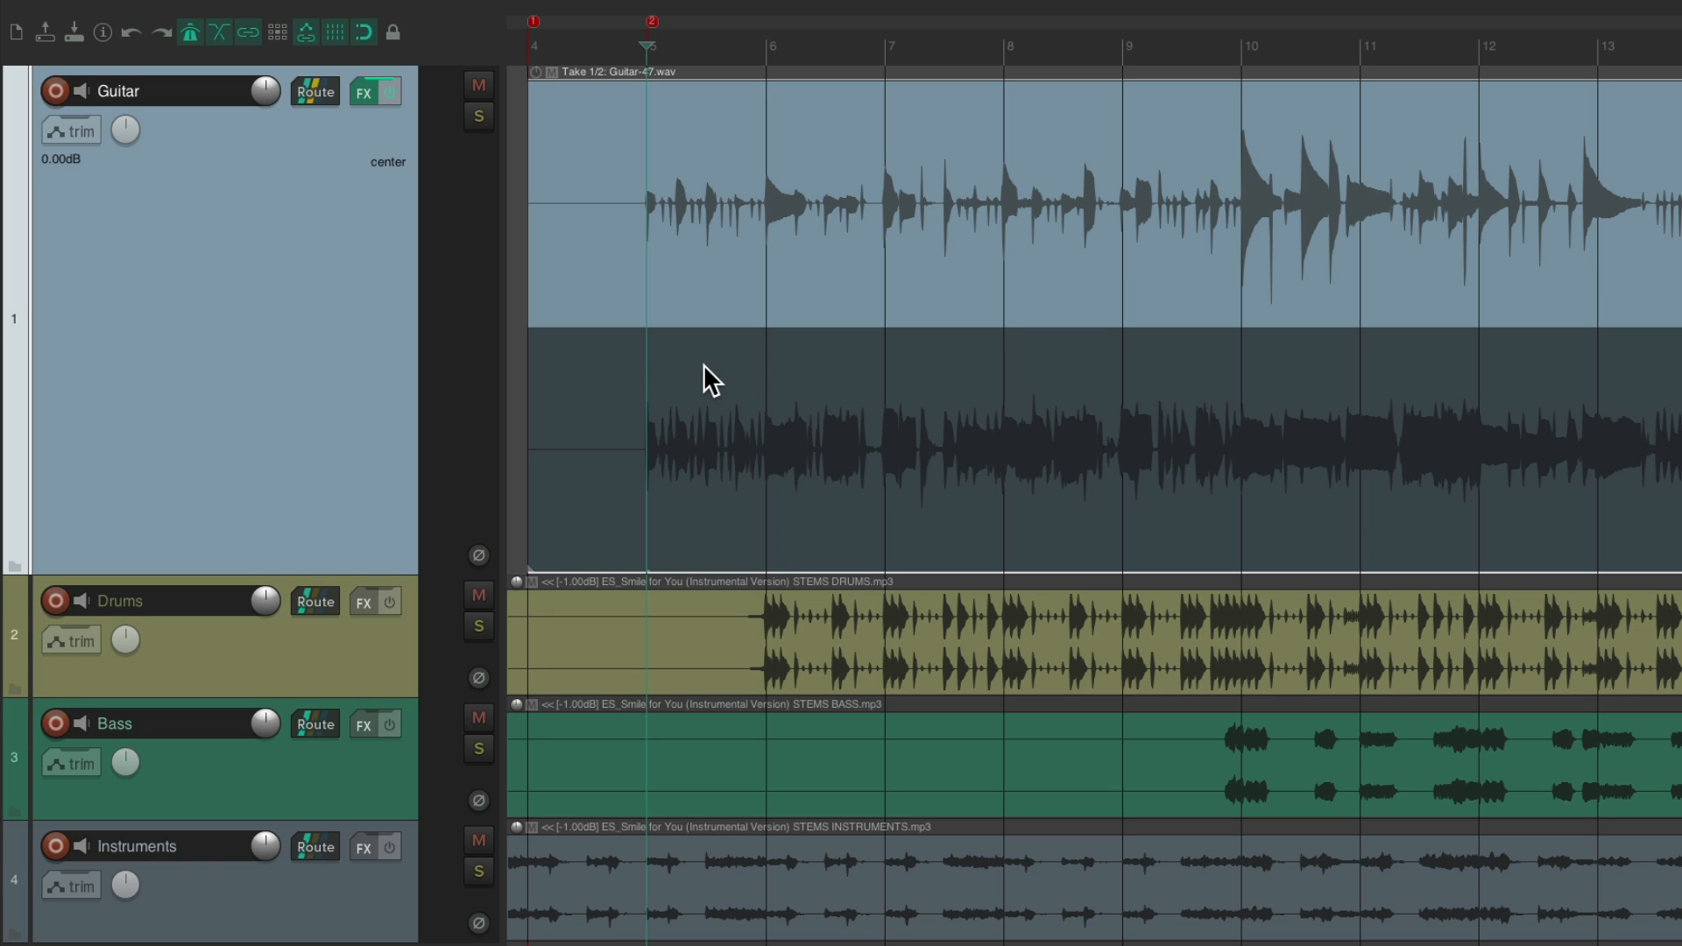
Step: Set ReaGate and EZmix offline again in the Guitar track's FX chain
{"action": "left_click", "coordinate": [362, 91]}
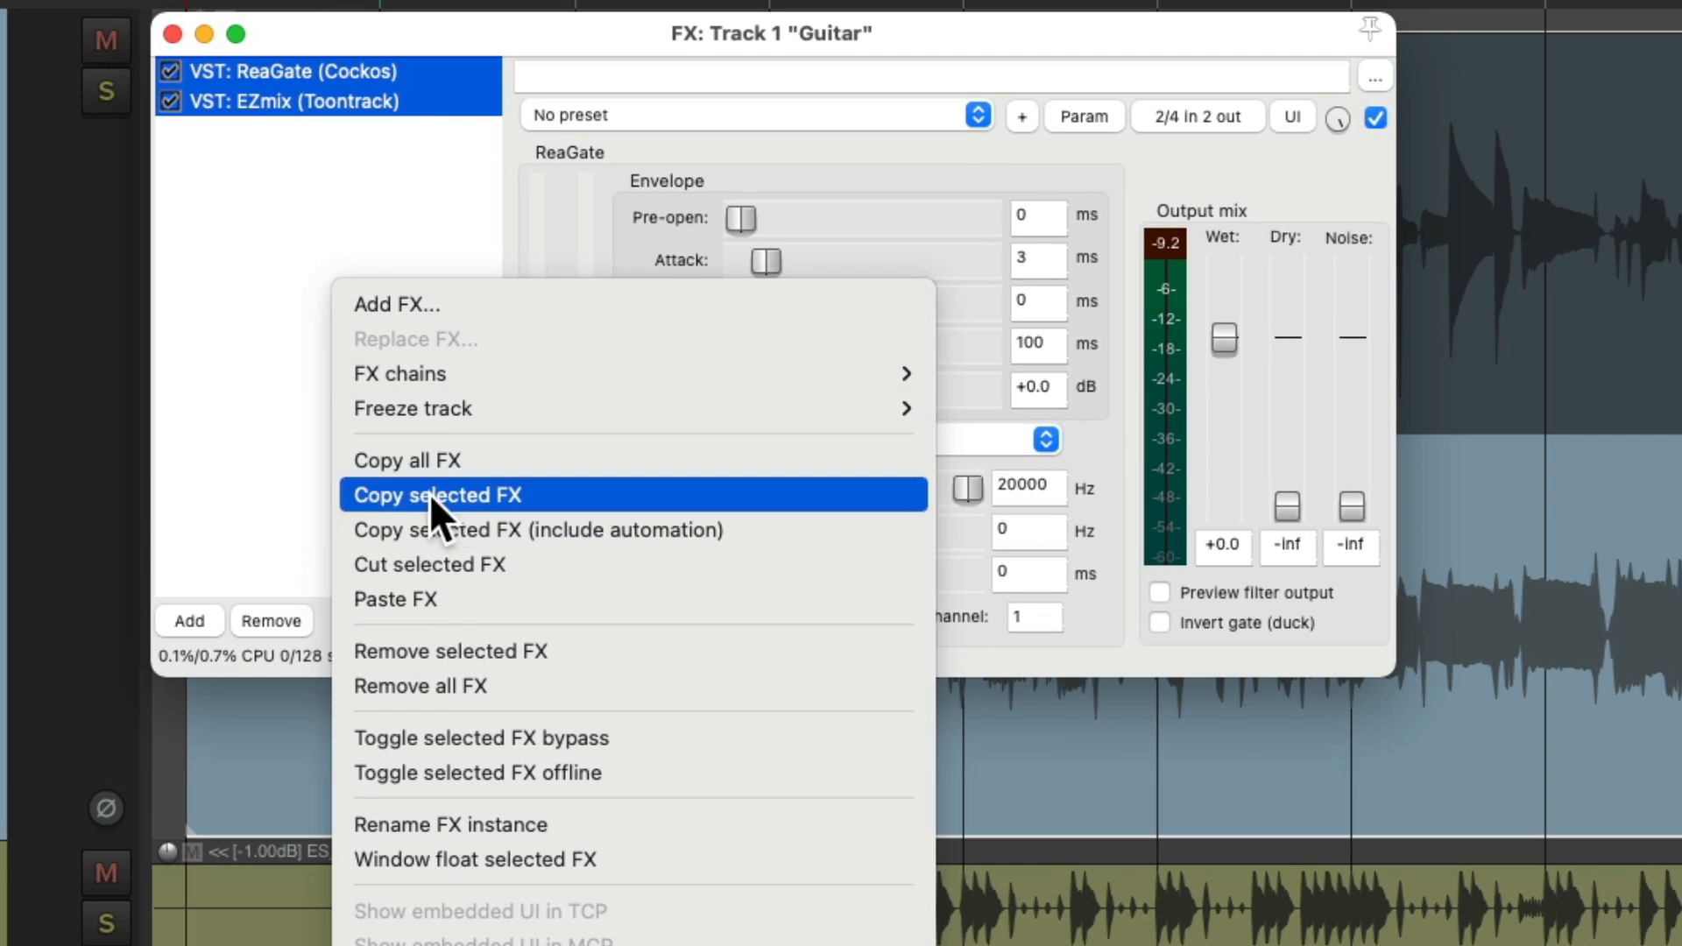
{"action": "left_click", "coordinate": [477, 773]}
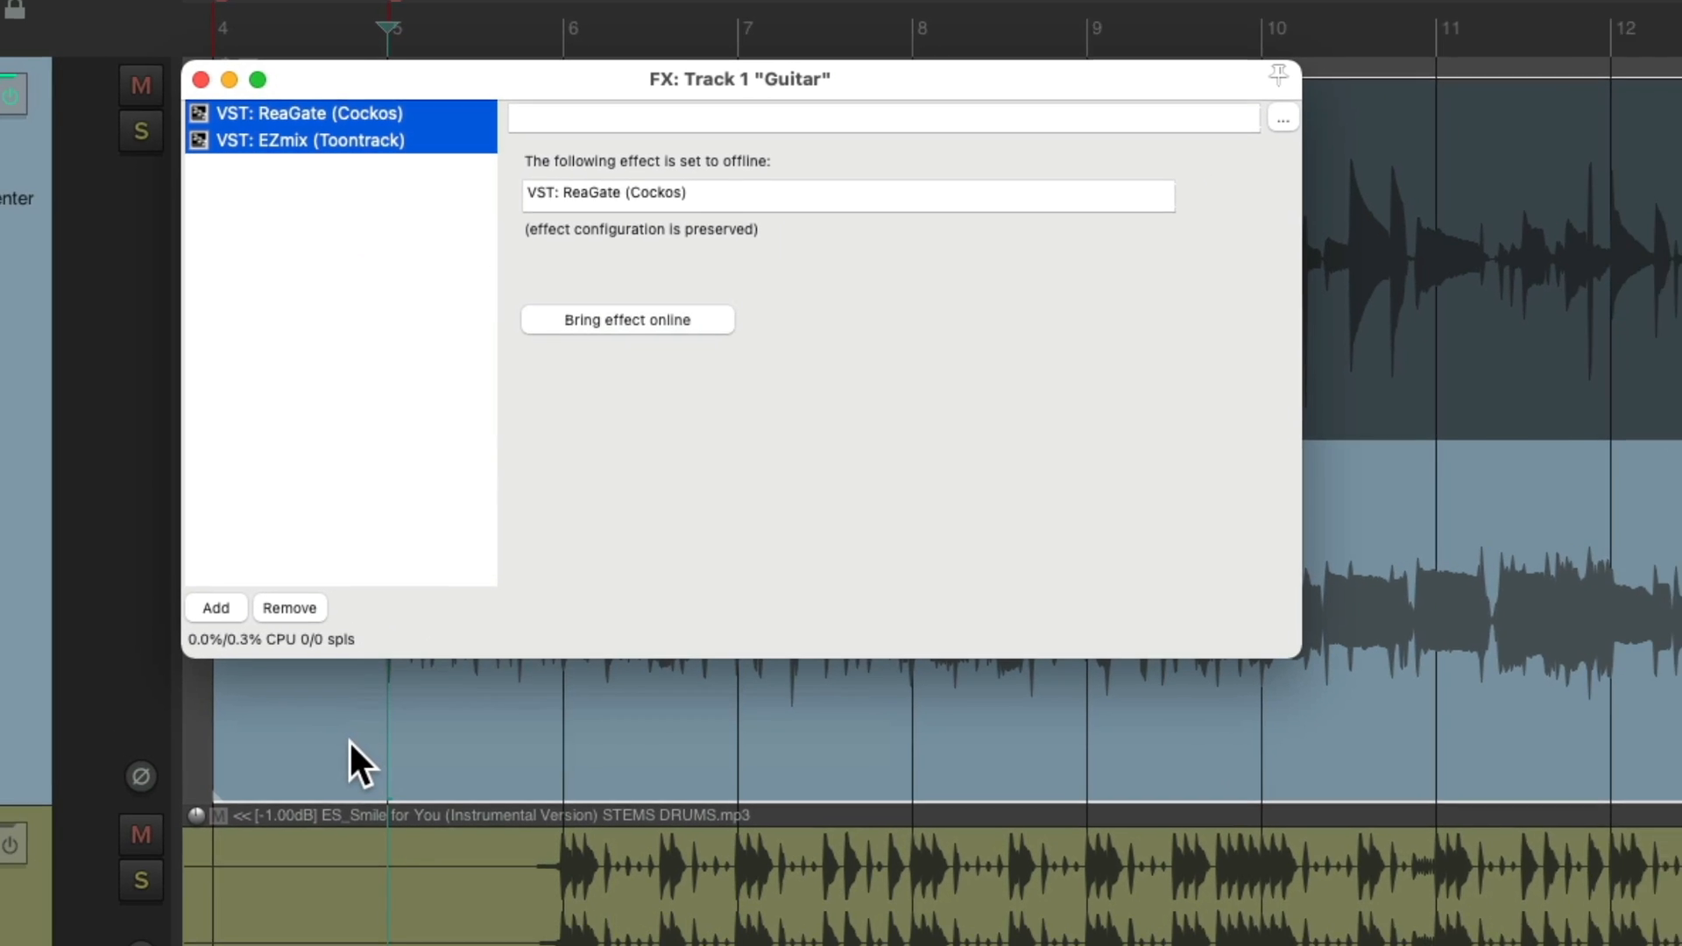
{"action": "left_click", "coordinate": [200, 79]}
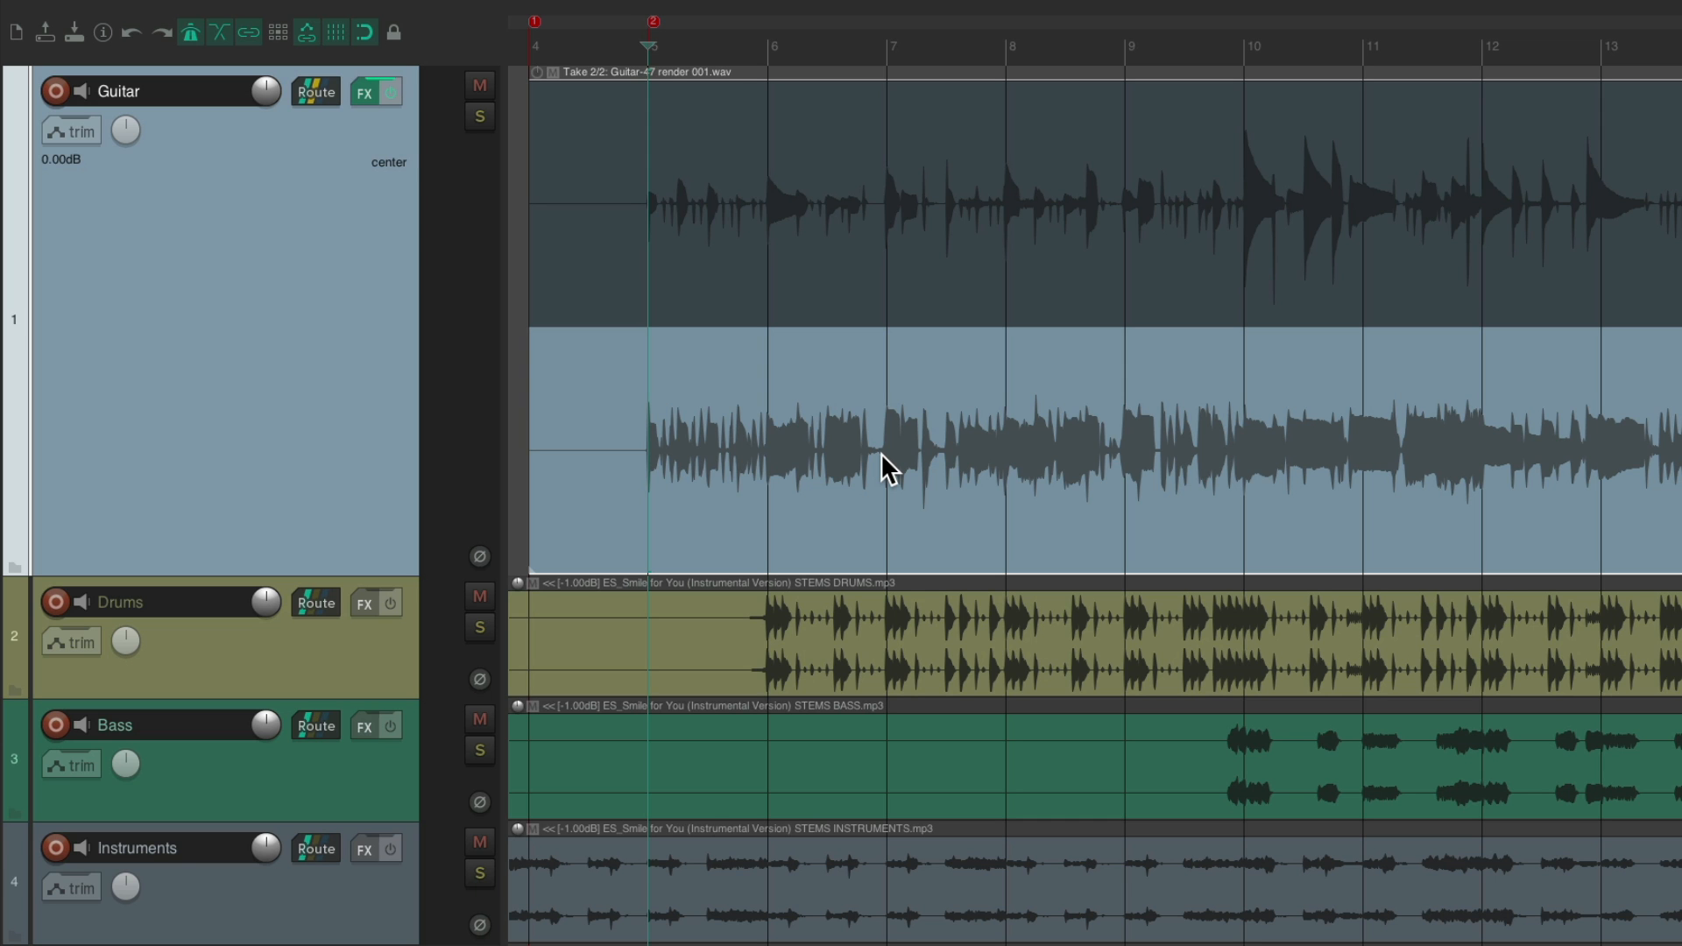
{"action": "mouse_move", "coordinate": [954, 368]}
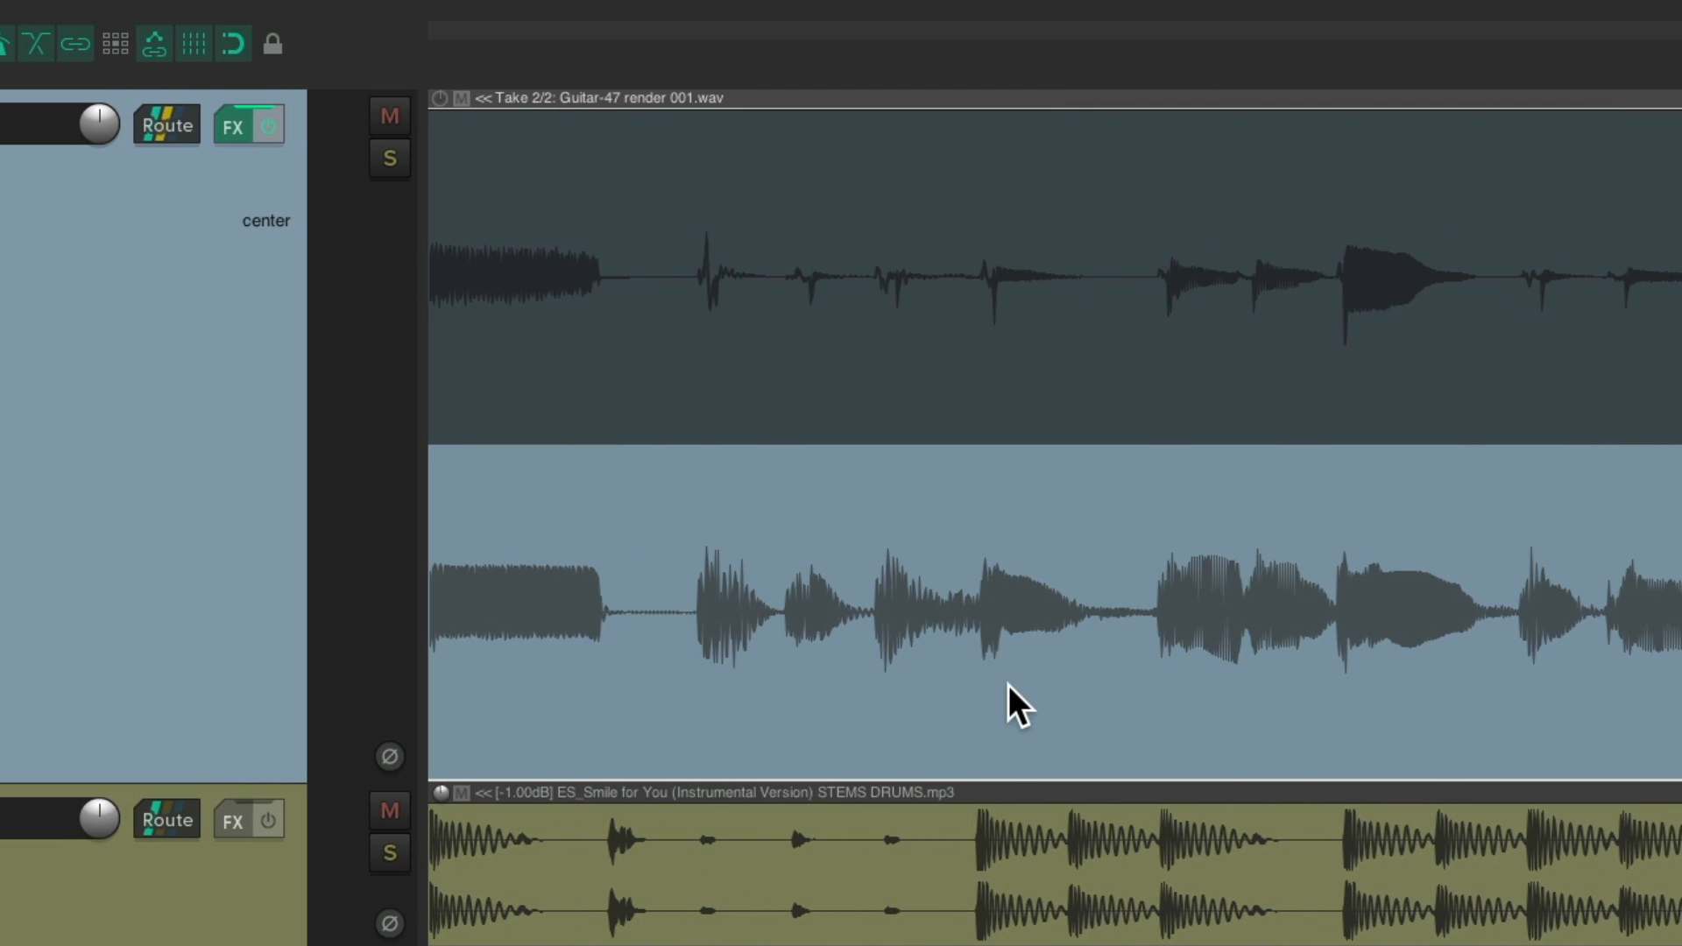
{"action": "mouse_move", "coordinate": [983, 676]}
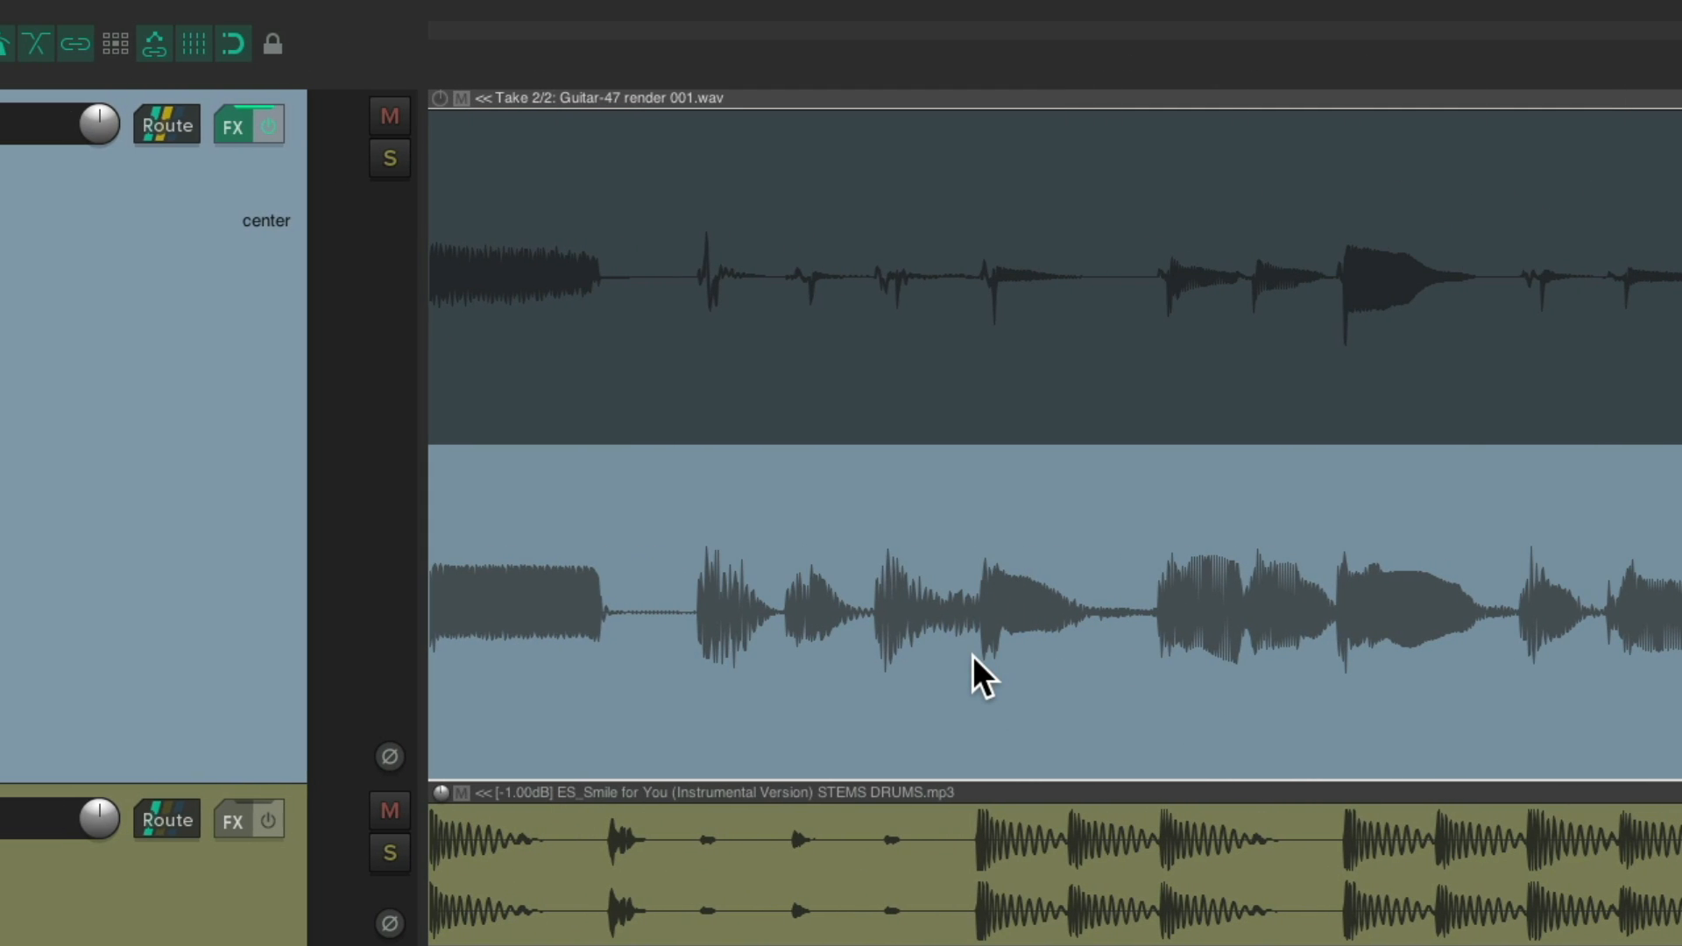
{"action": "mouse_move", "coordinate": [894, 221]}
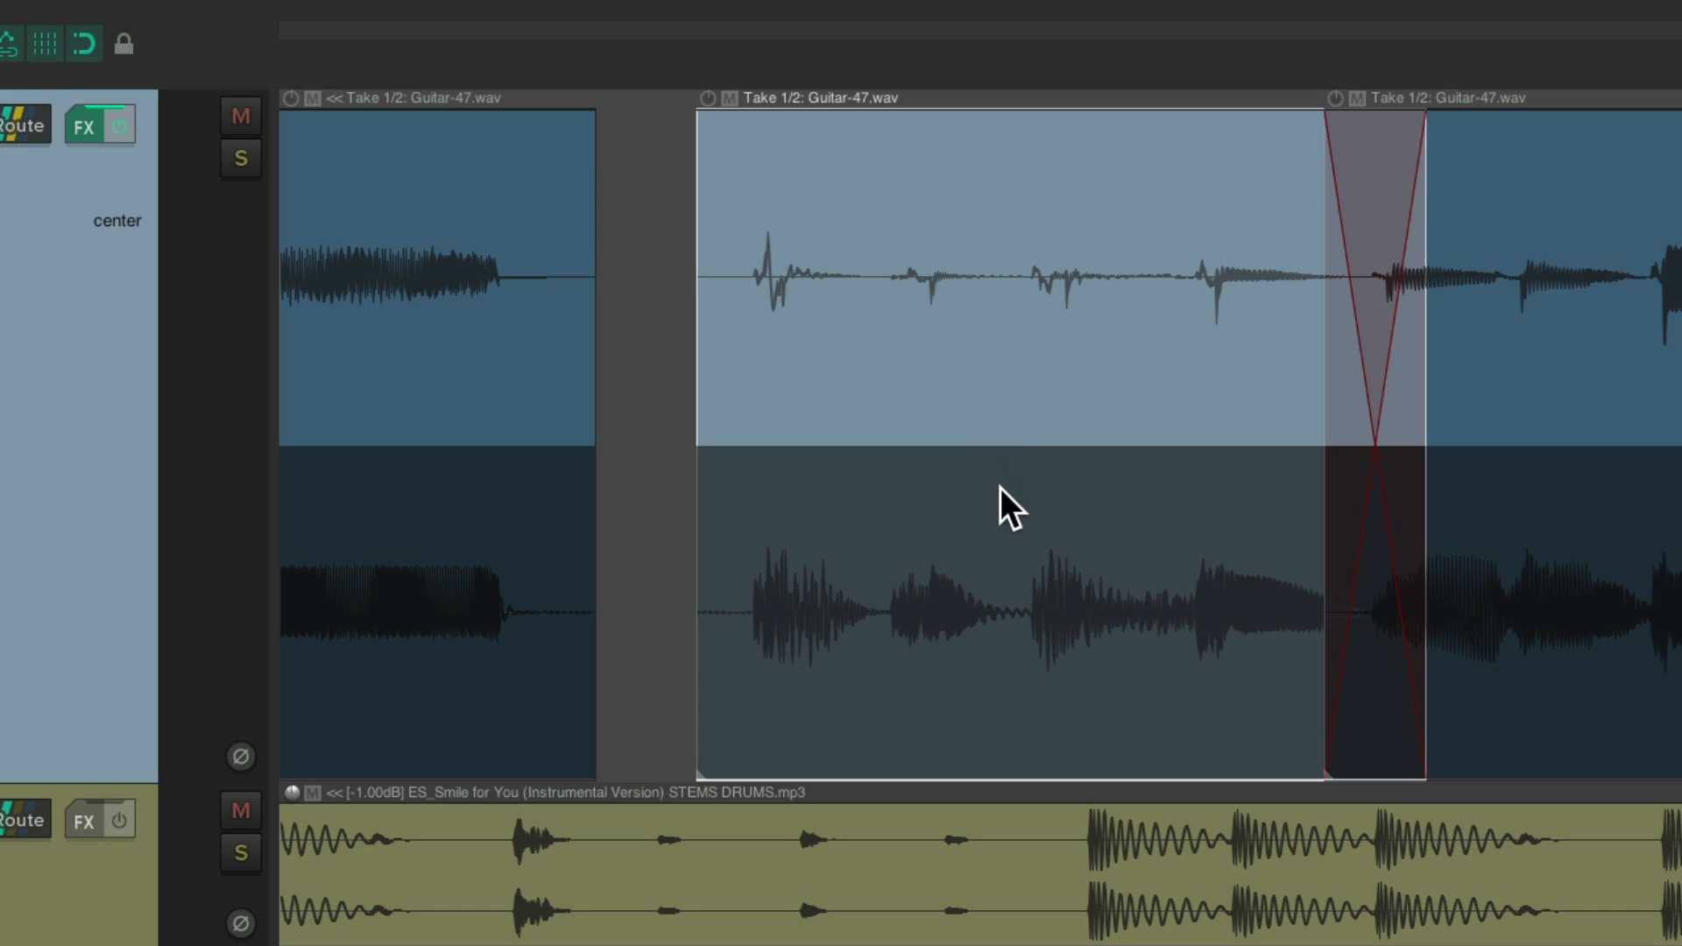
{"action": "mouse_move", "coordinate": [985, 245]}
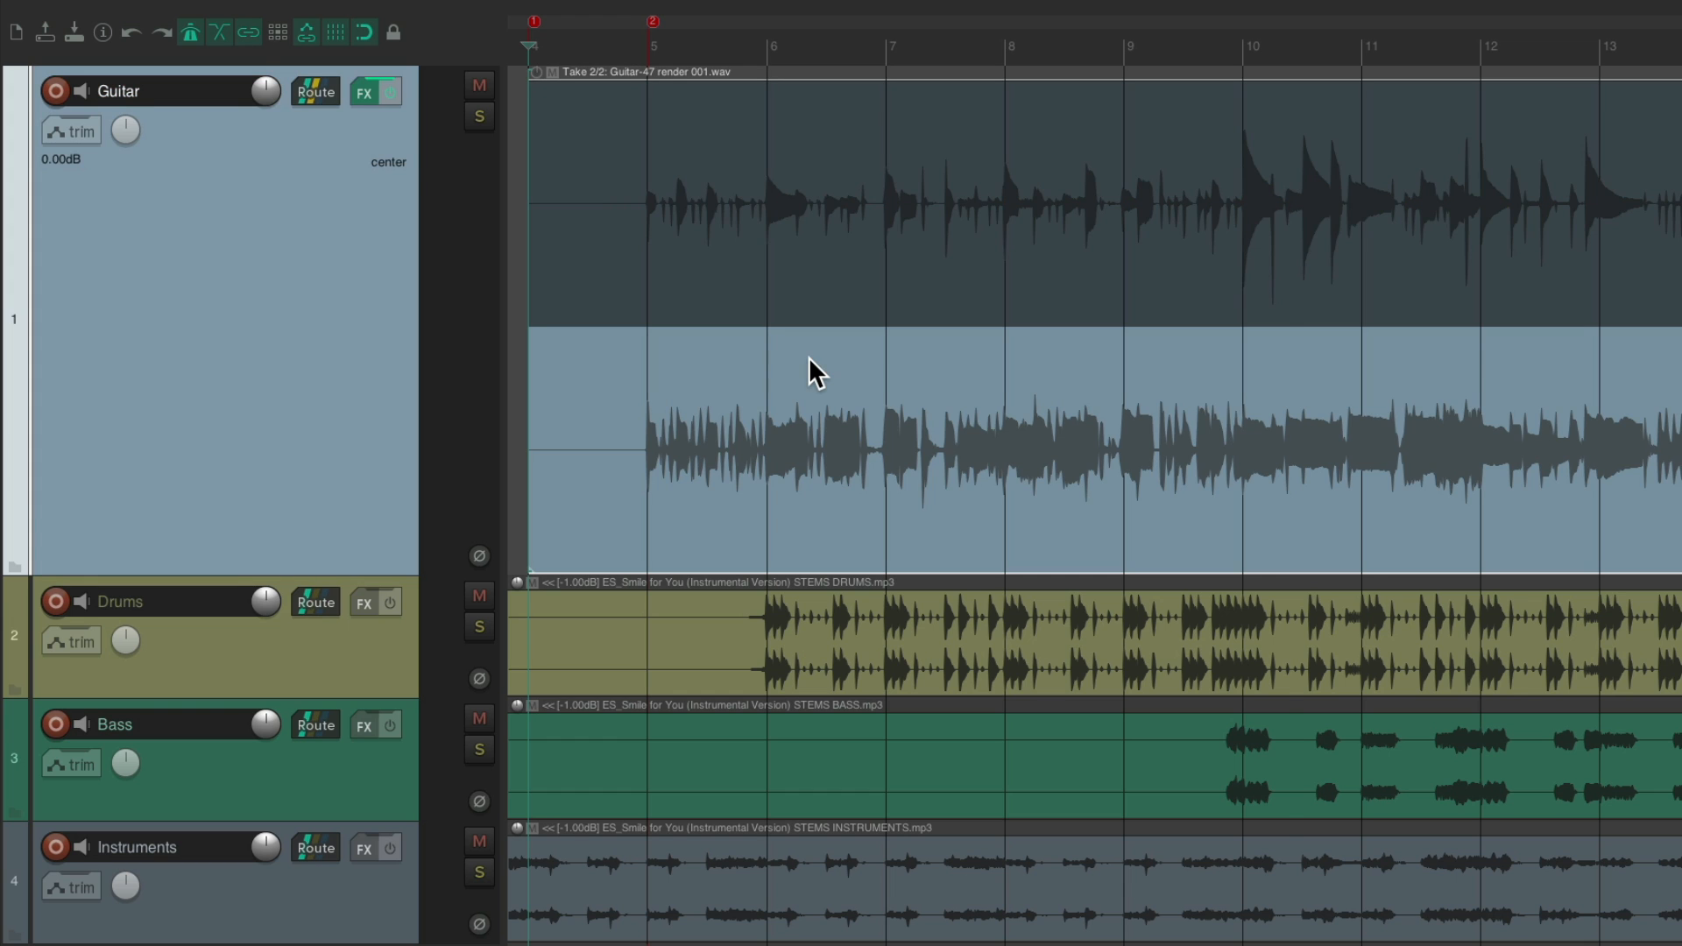
Step: Lock the Guitar item to its active take, Guitar-47 render 001.wav
{"action": "right_click", "coordinate": [815, 375]}
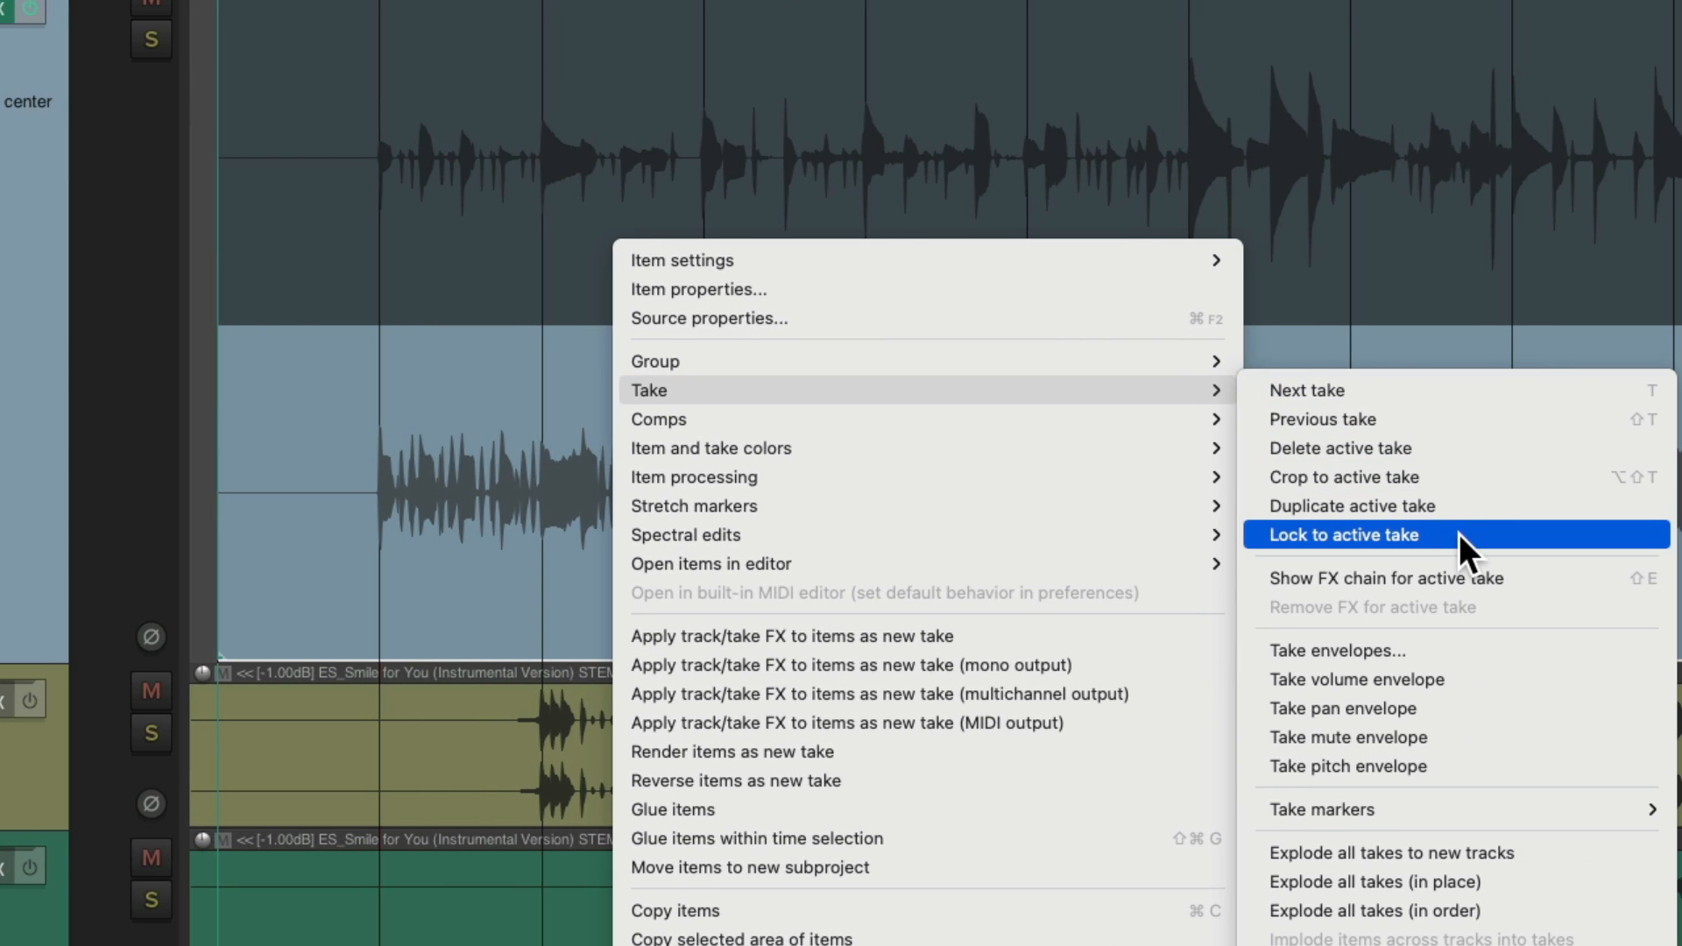
{"action": "left_click", "coordinate": [1345, 534]}
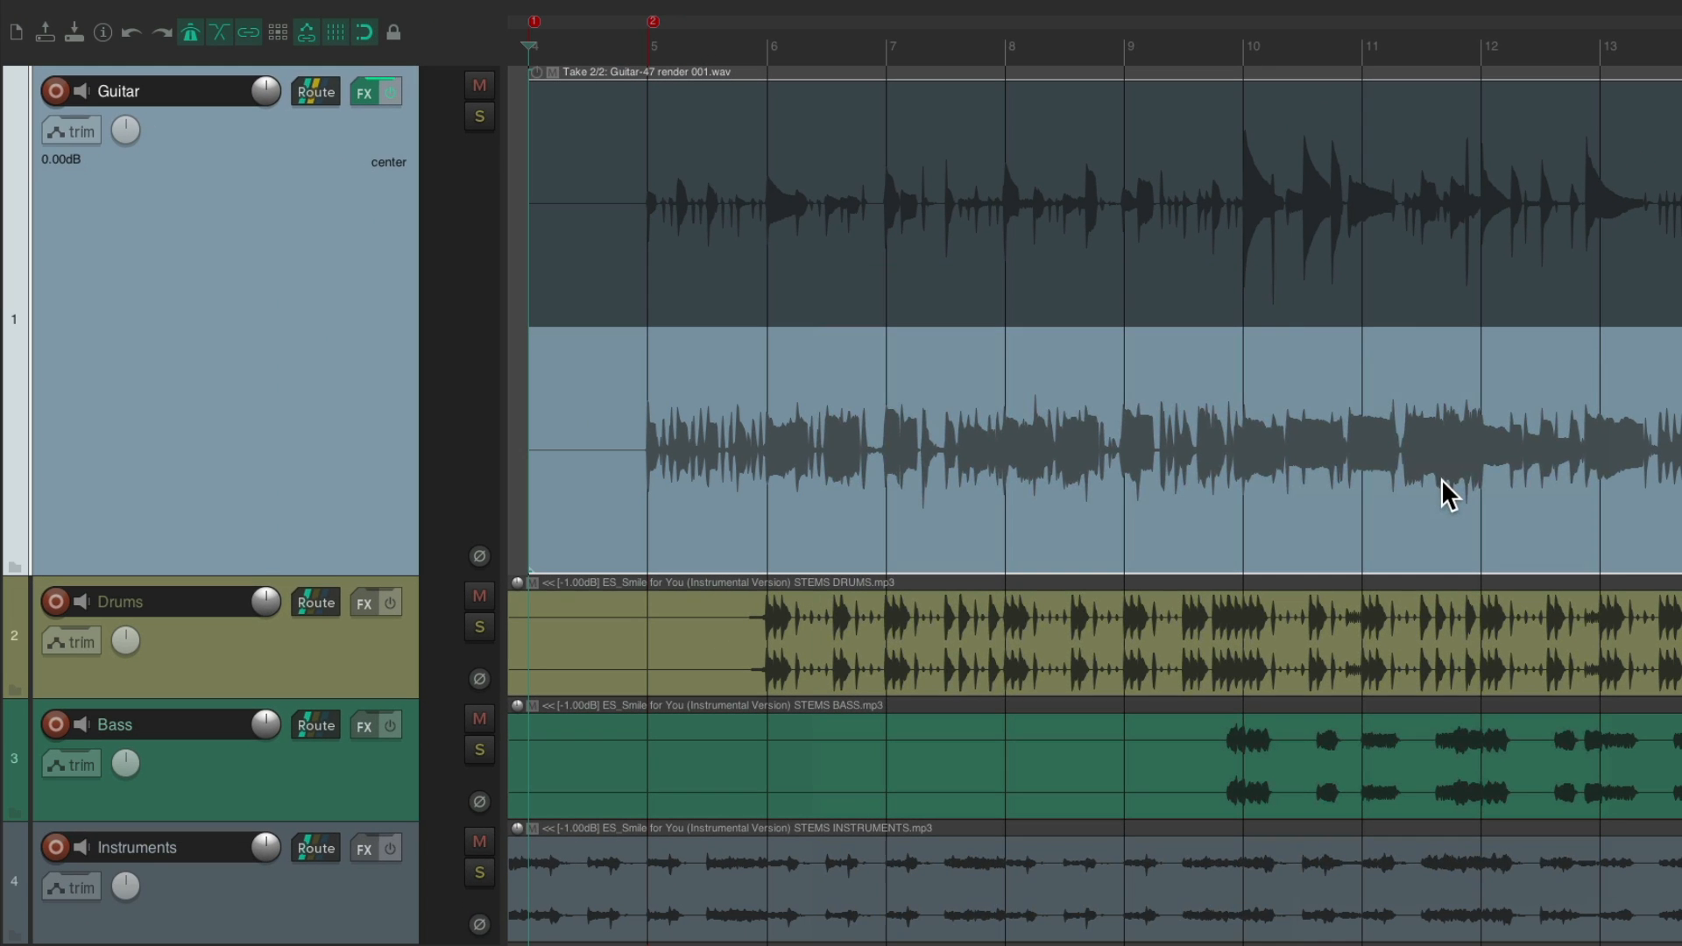
{"action": "mouse_move", "coordinate": [917, 148]}
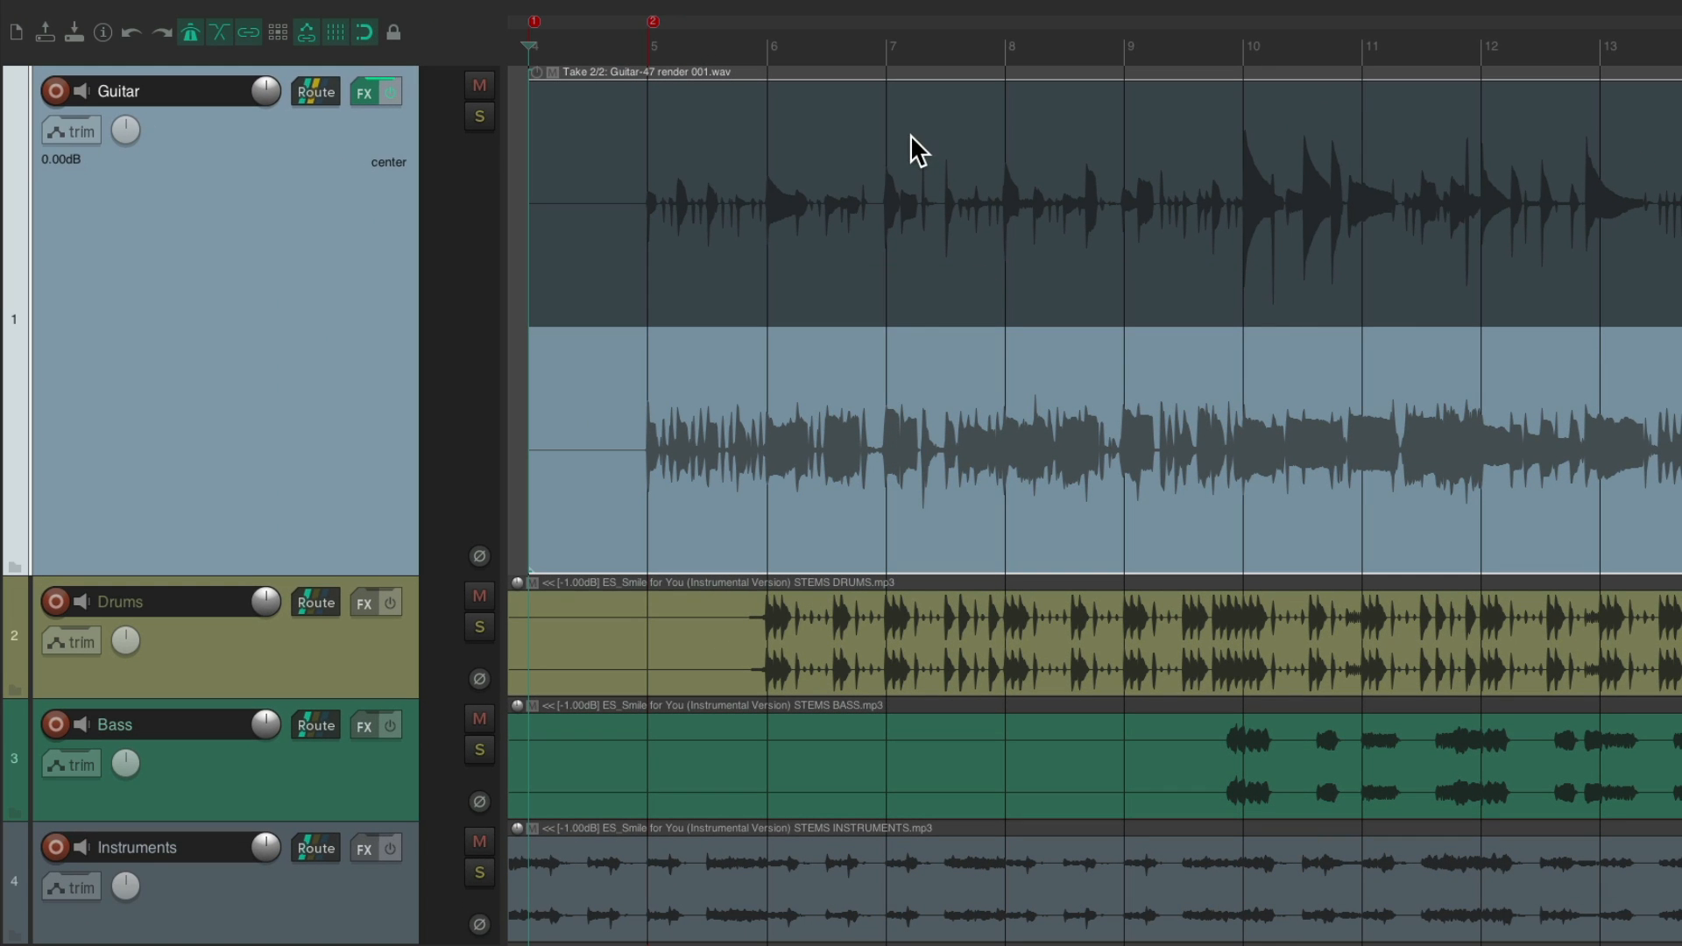
{"action": "mouse_move", "coordinate": [924, 380]}
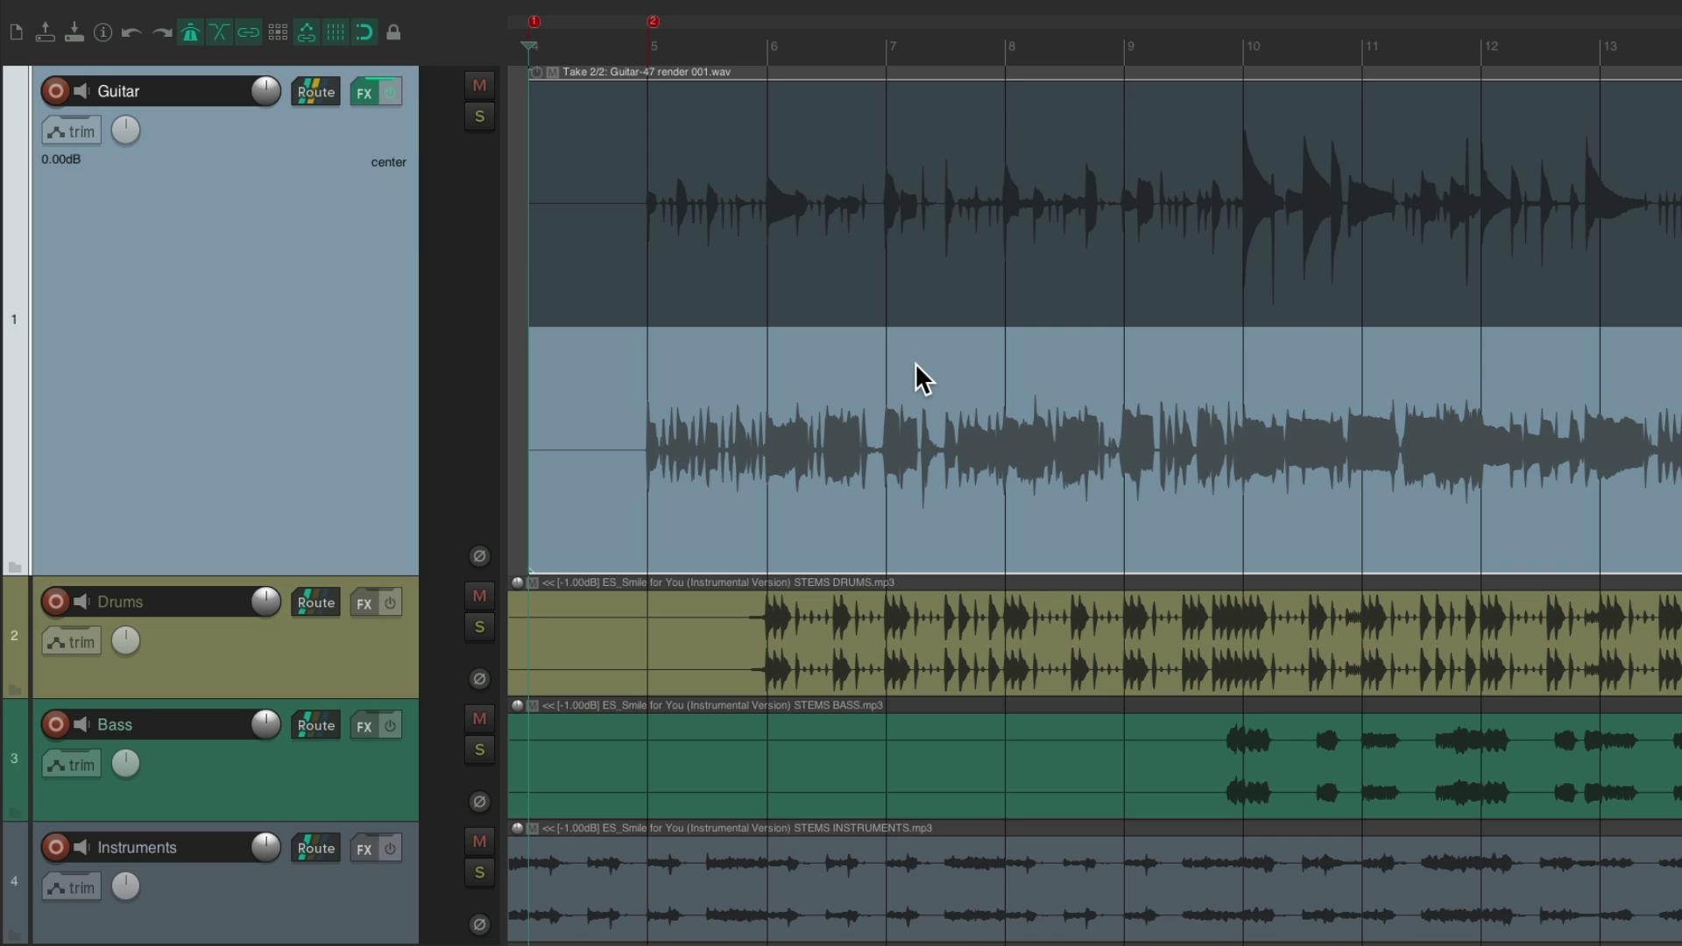
{"action": "left_click", "coordinate": [584, 16]}
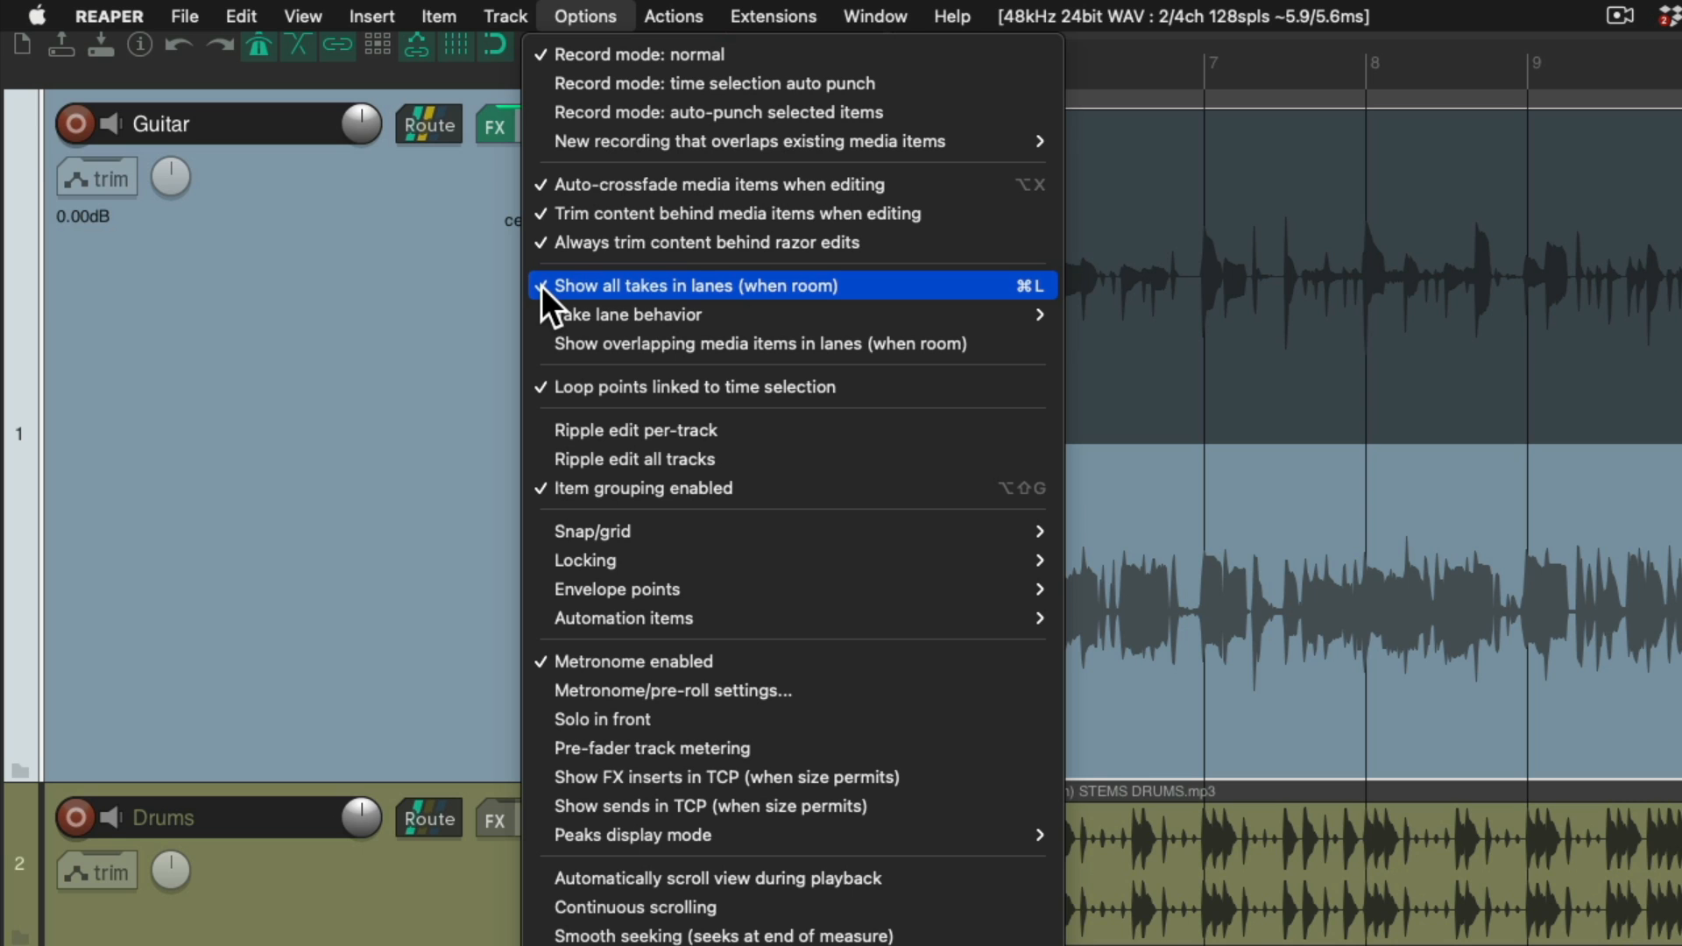
{"action": "left_click", "coordinate": [696, 285]}
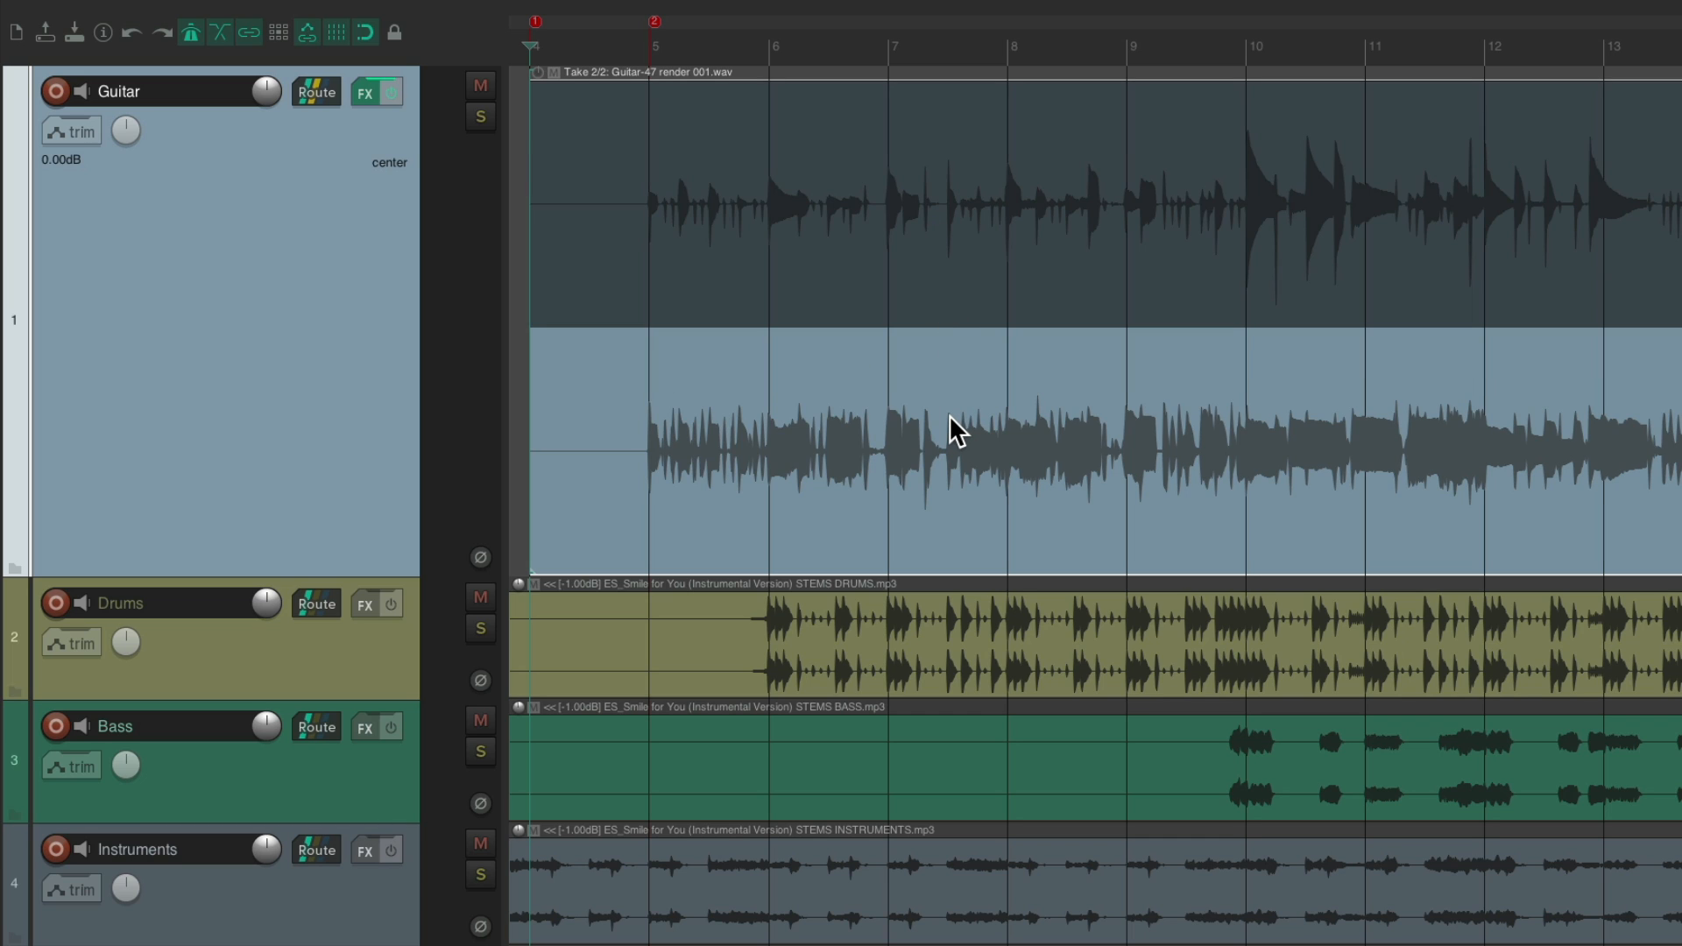
{"action": "mouse_move", "coordinate": [973, 249]}
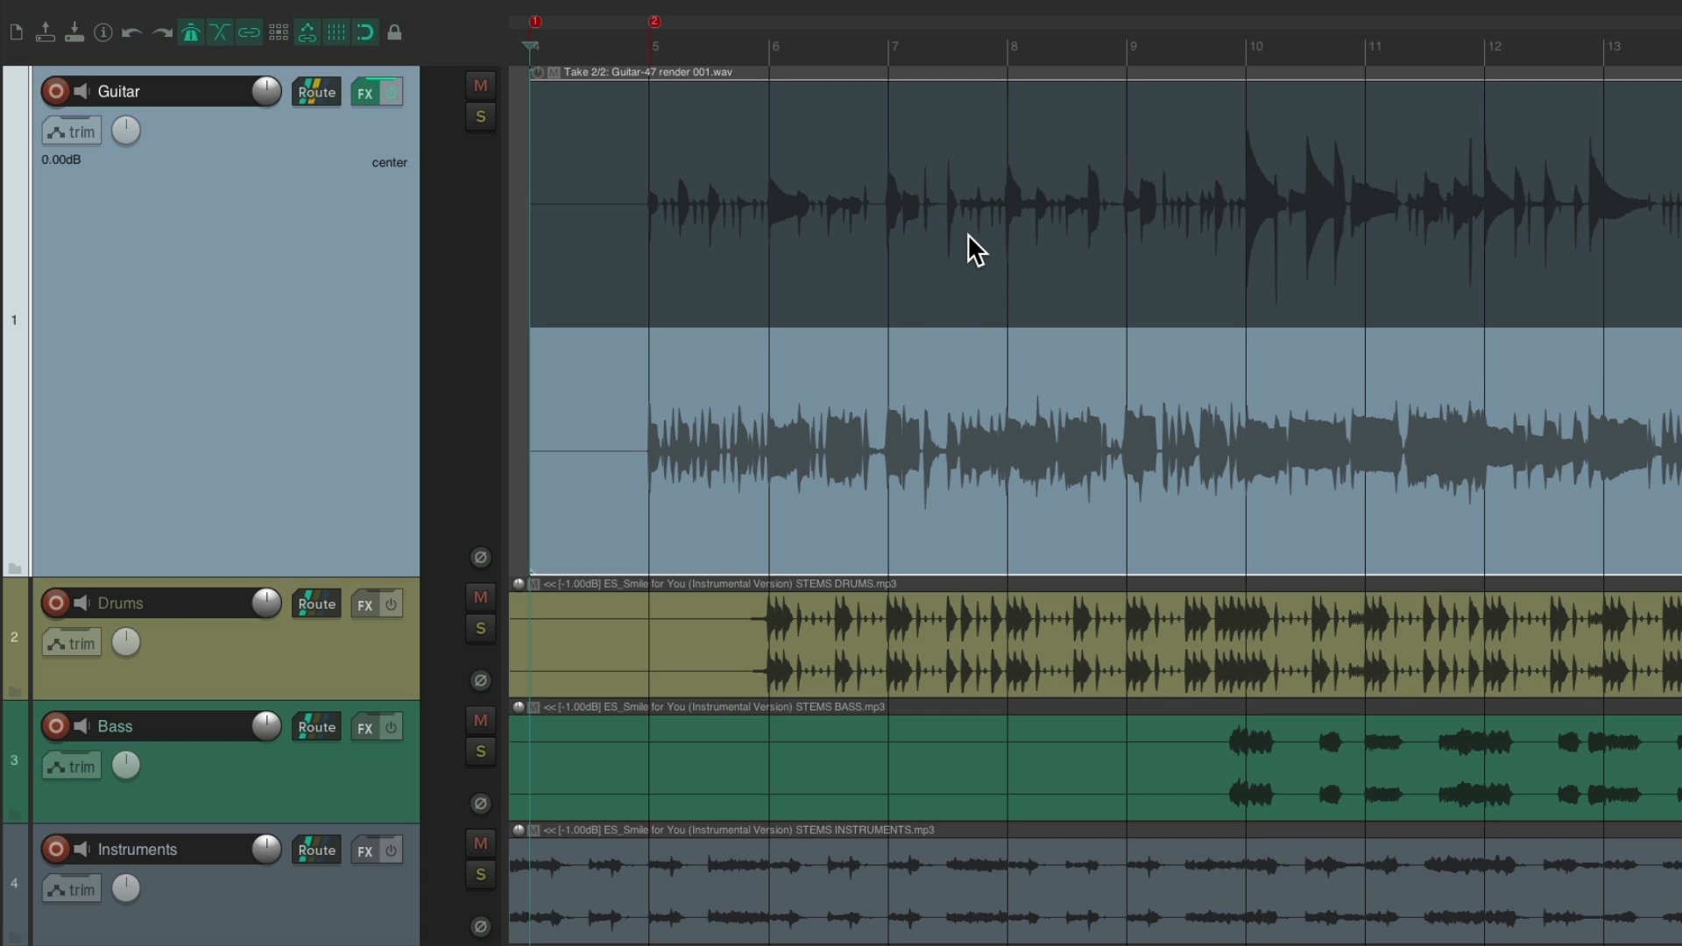
{"action": "mouse_move", "coordinate": [958, 441]}
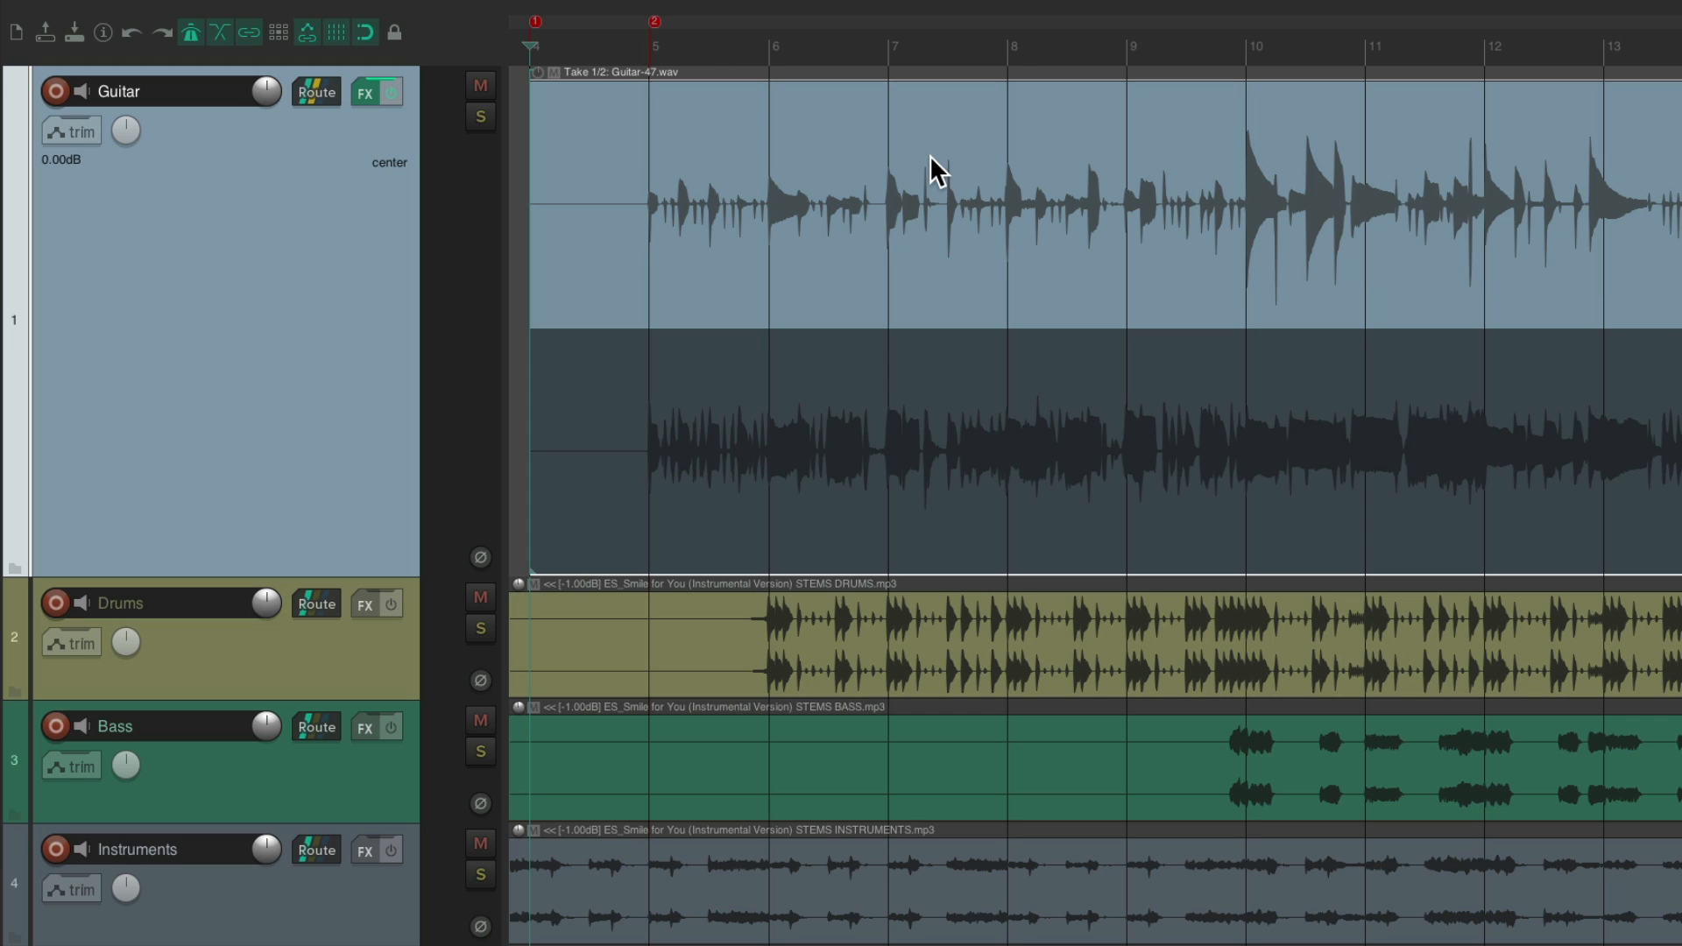
Step: Add a take pan envelope to both the original and rendered guitar takes
{"action": "right_click", "coordinate": [939, 170]}
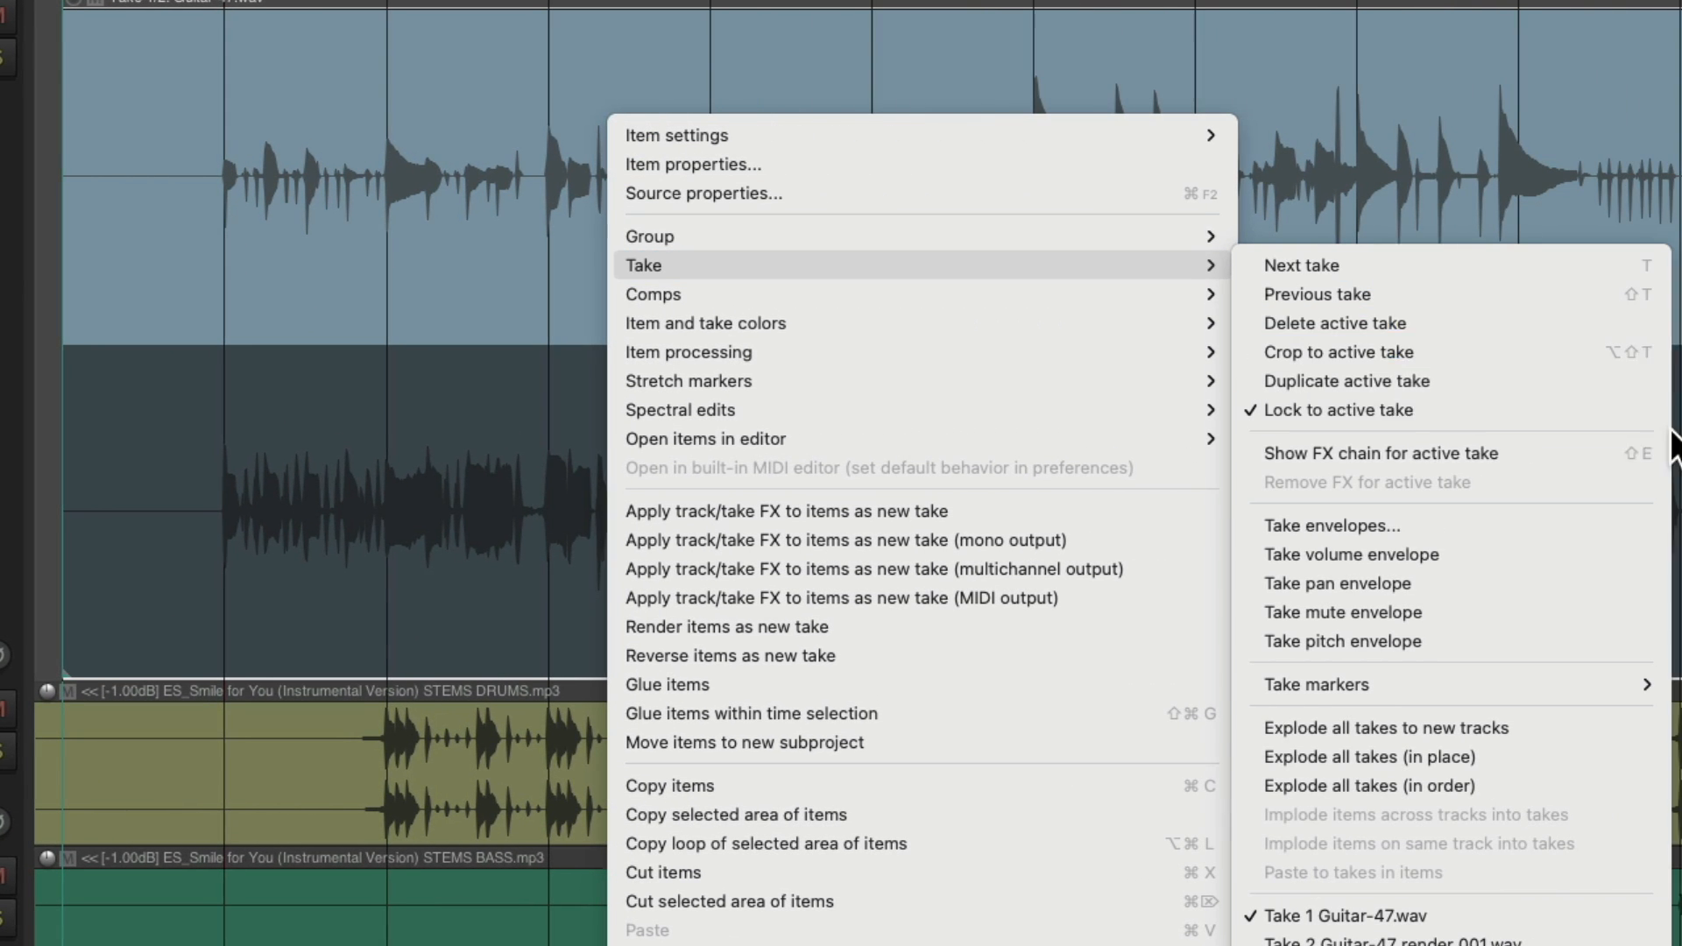
{"action": "mouse_move", "coordinate": [1316, 582]}
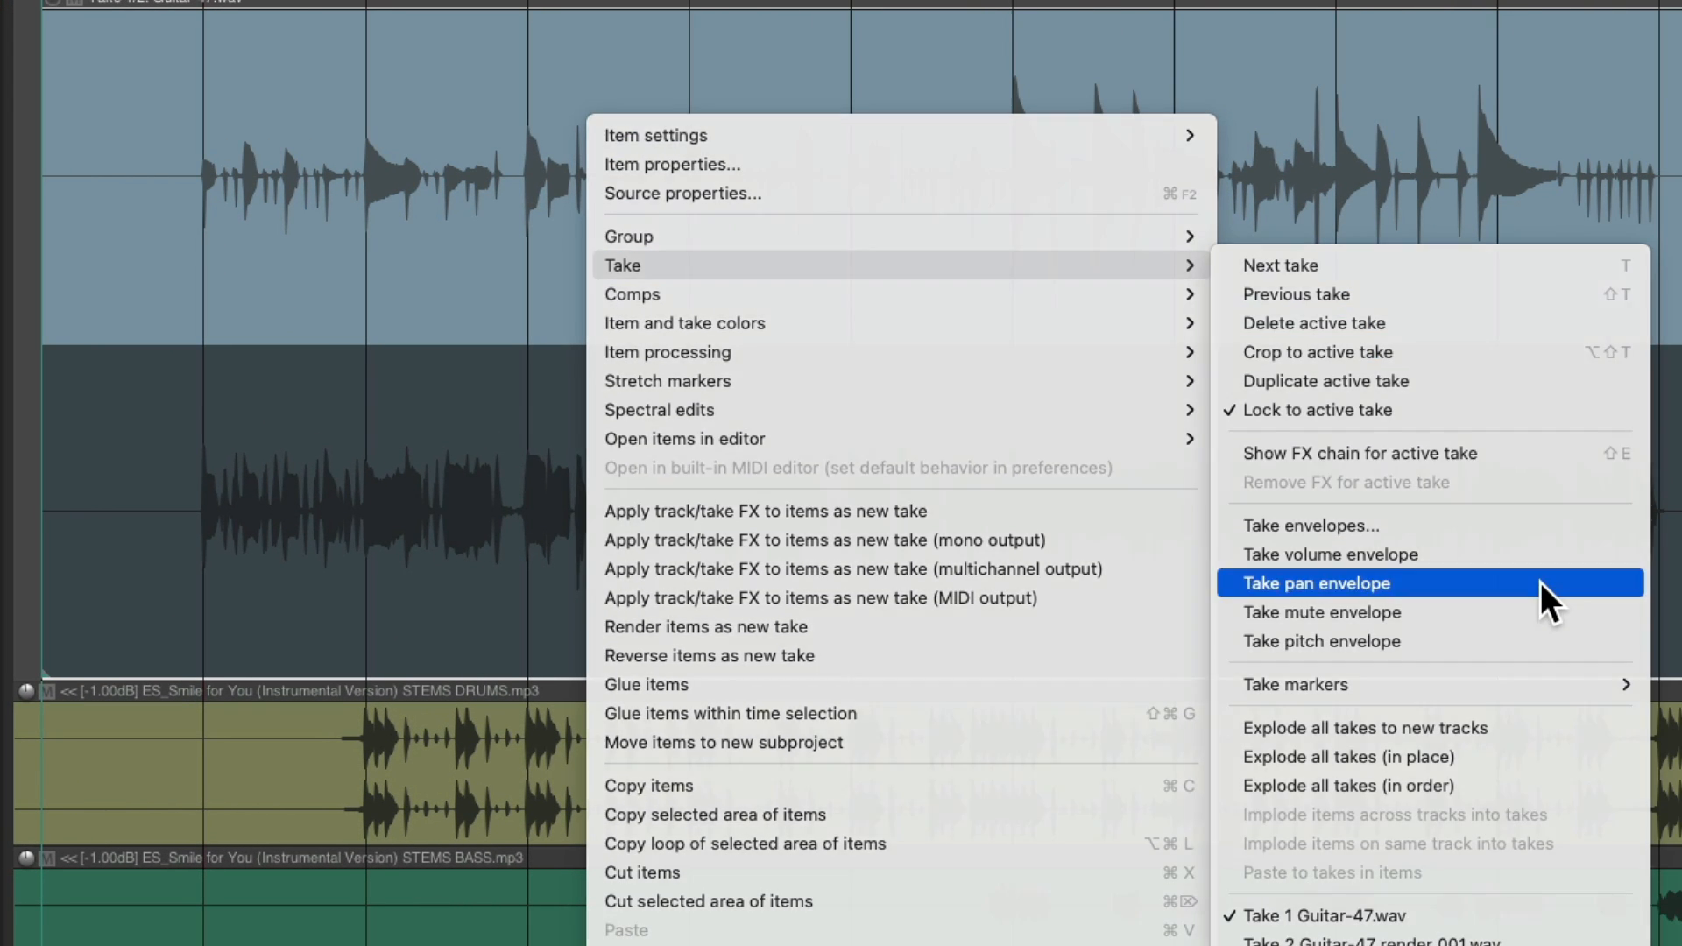
{"action": "left_click", "coordinate": [1316, 582]}
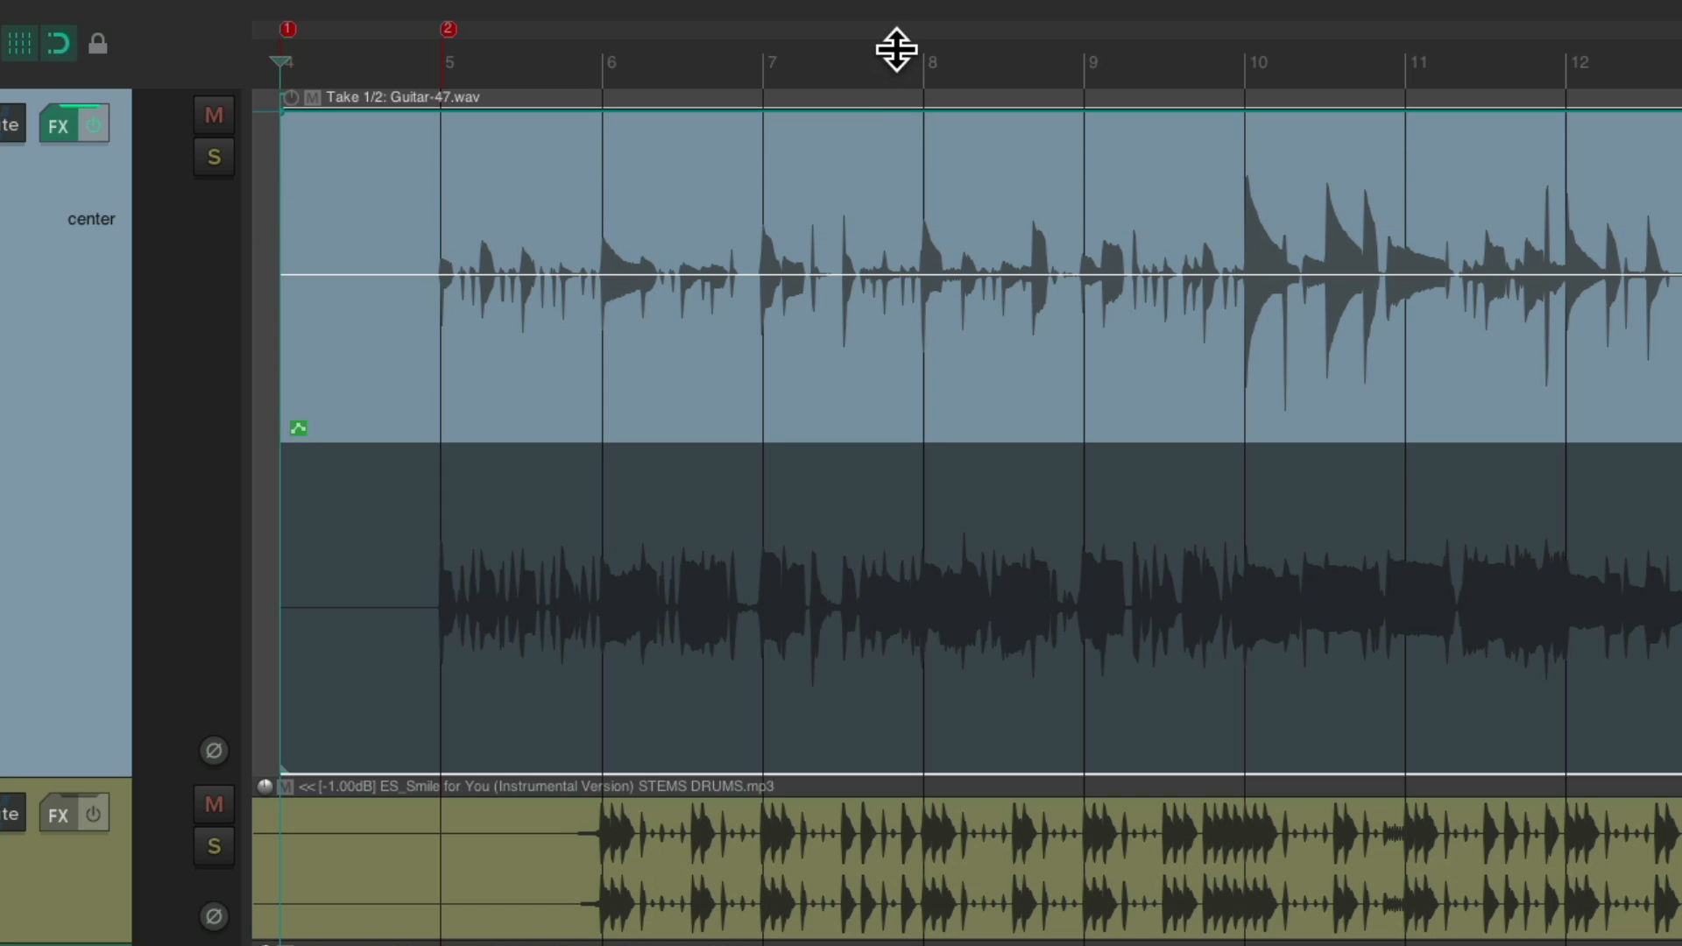
{"action": "mouse_move", "coordinate": [857, 500]}
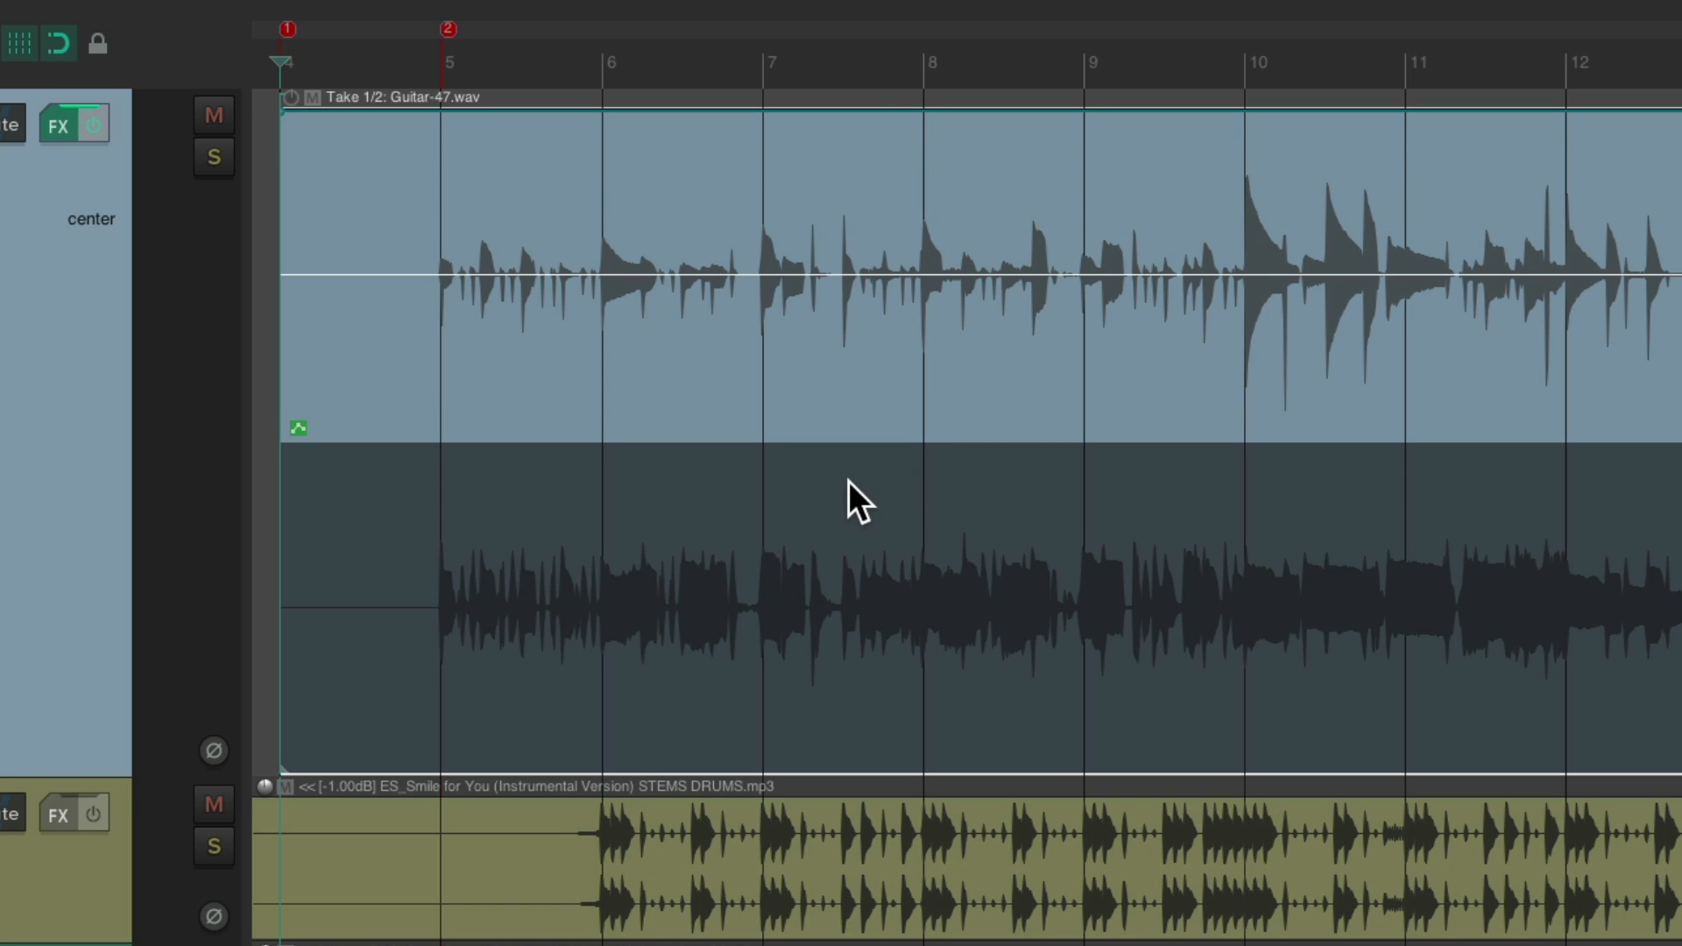
{"action": "right_click", "coordinate": [859, 500]}
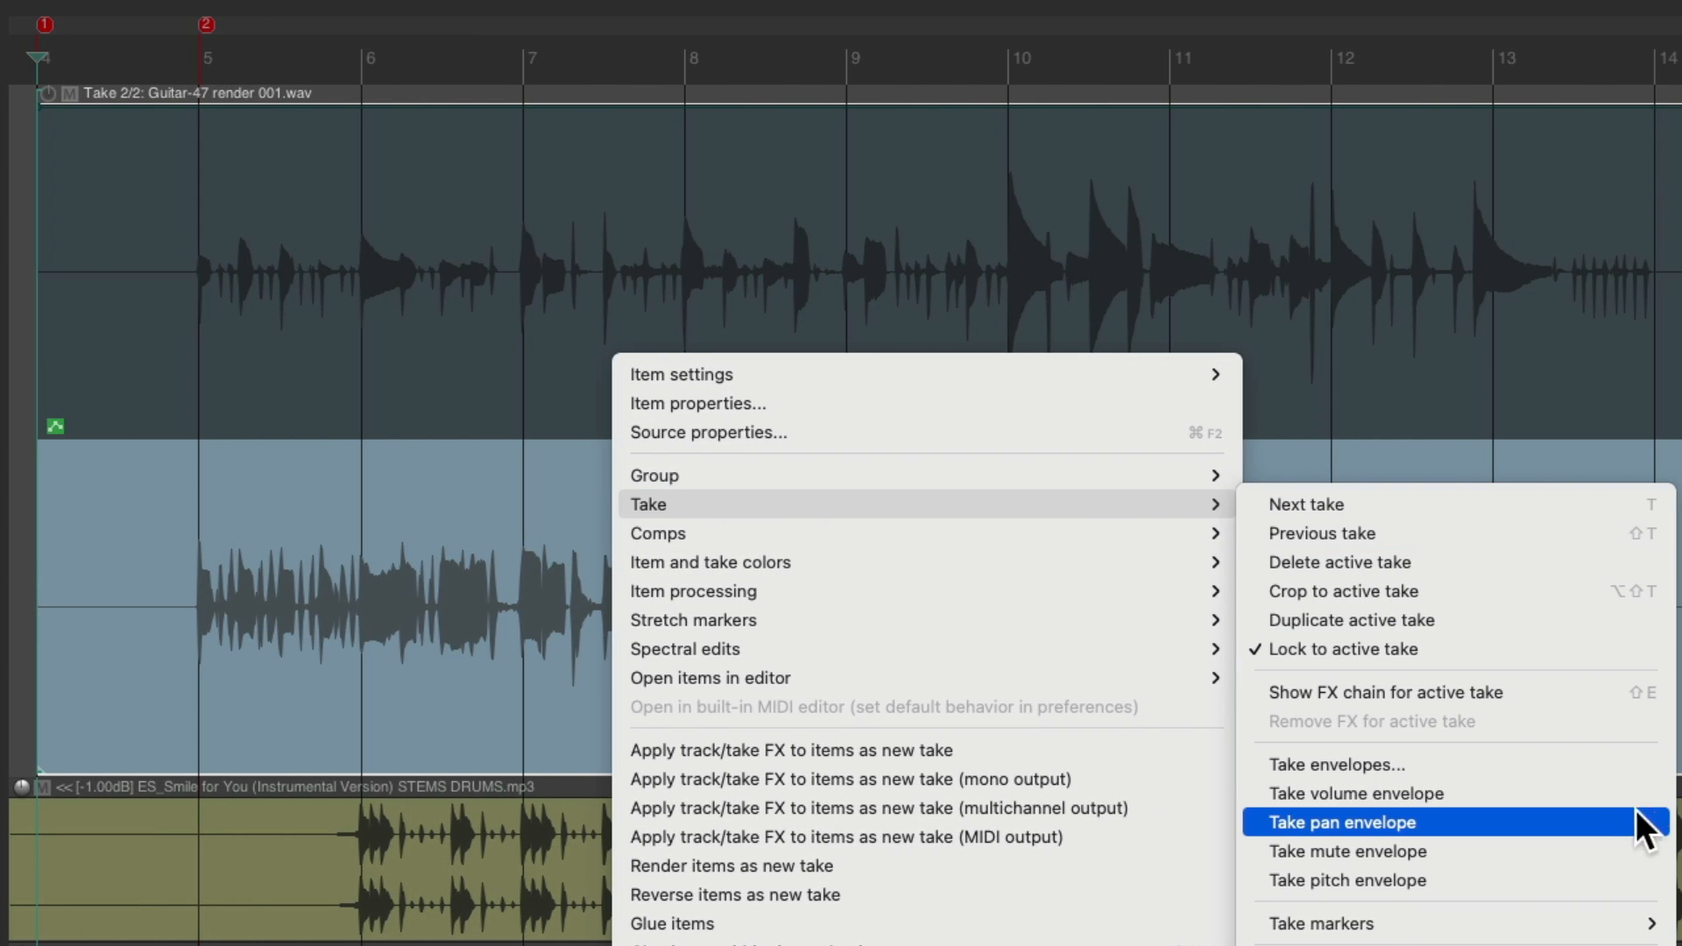
{"action": "left_click", "coordinate": [1318, 822]}
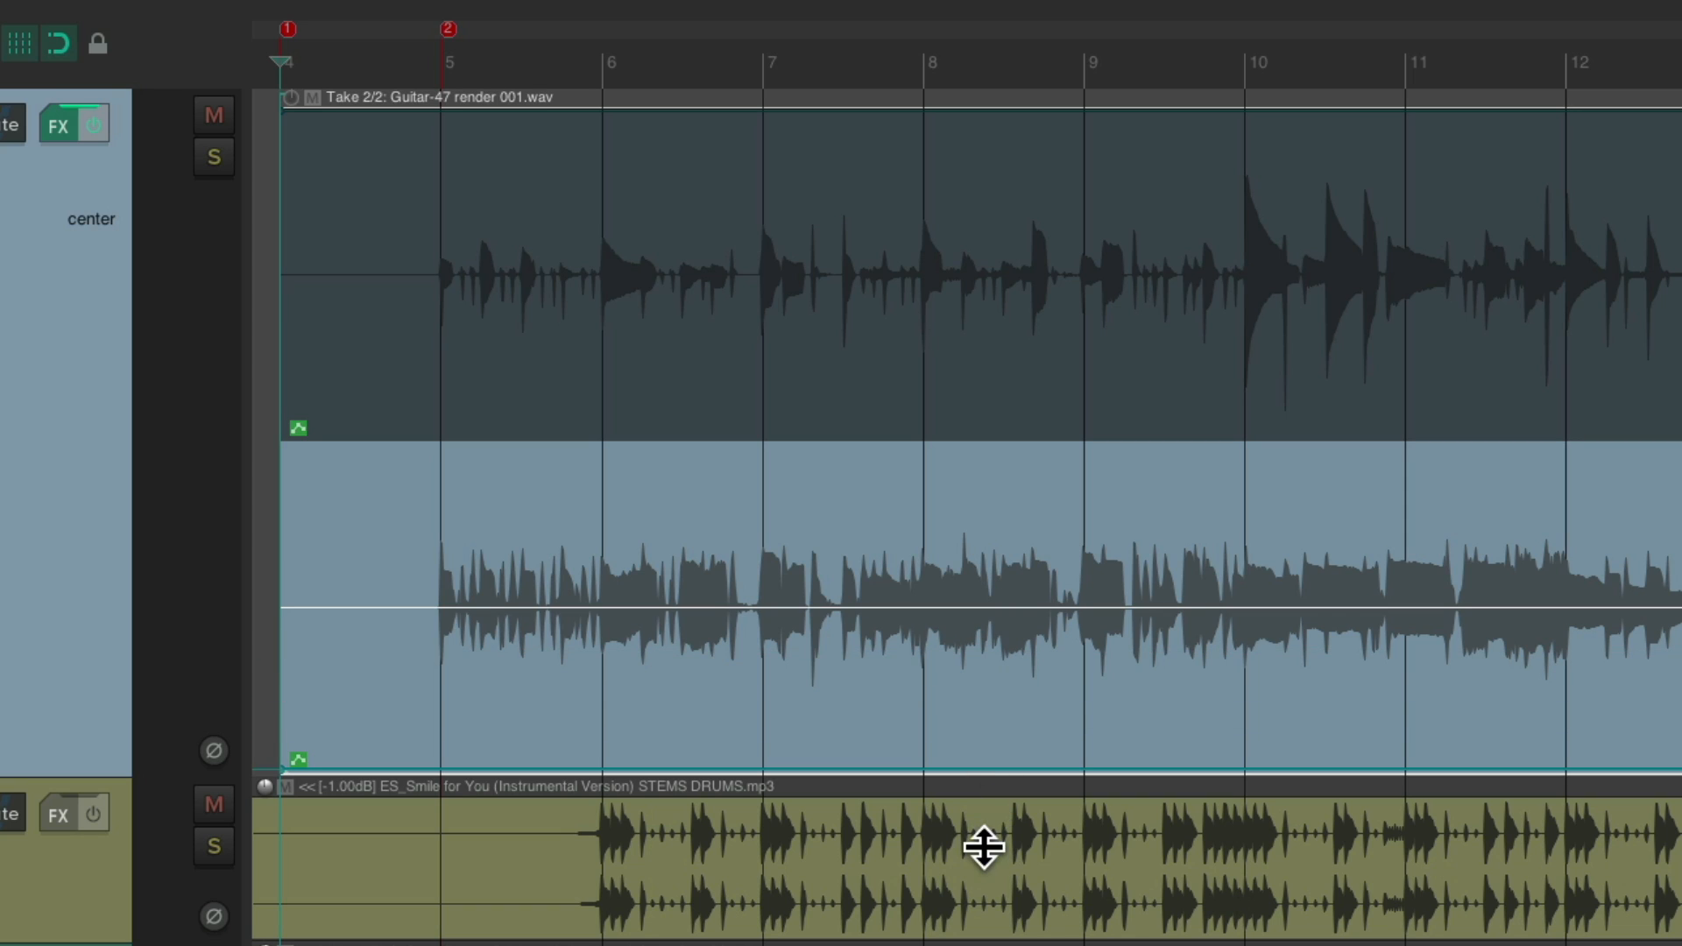
{"action": "mouse_move", "coordinate": [580, 226]}
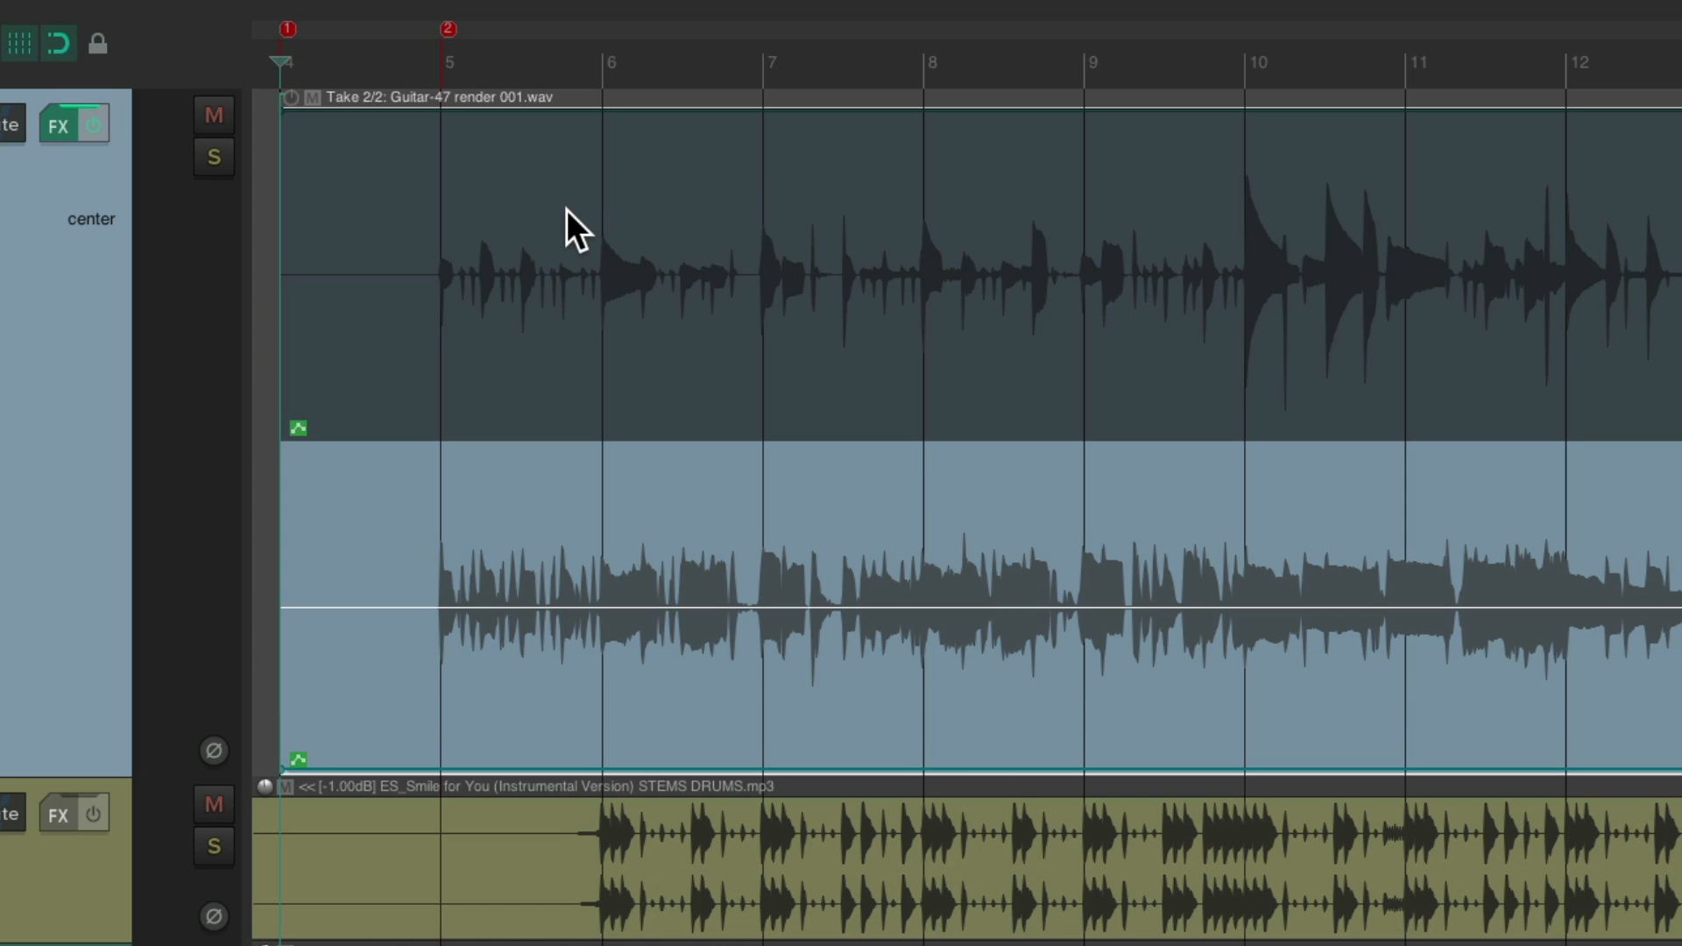
{"action": "mouse_move", "coordinate": [729, 470]}
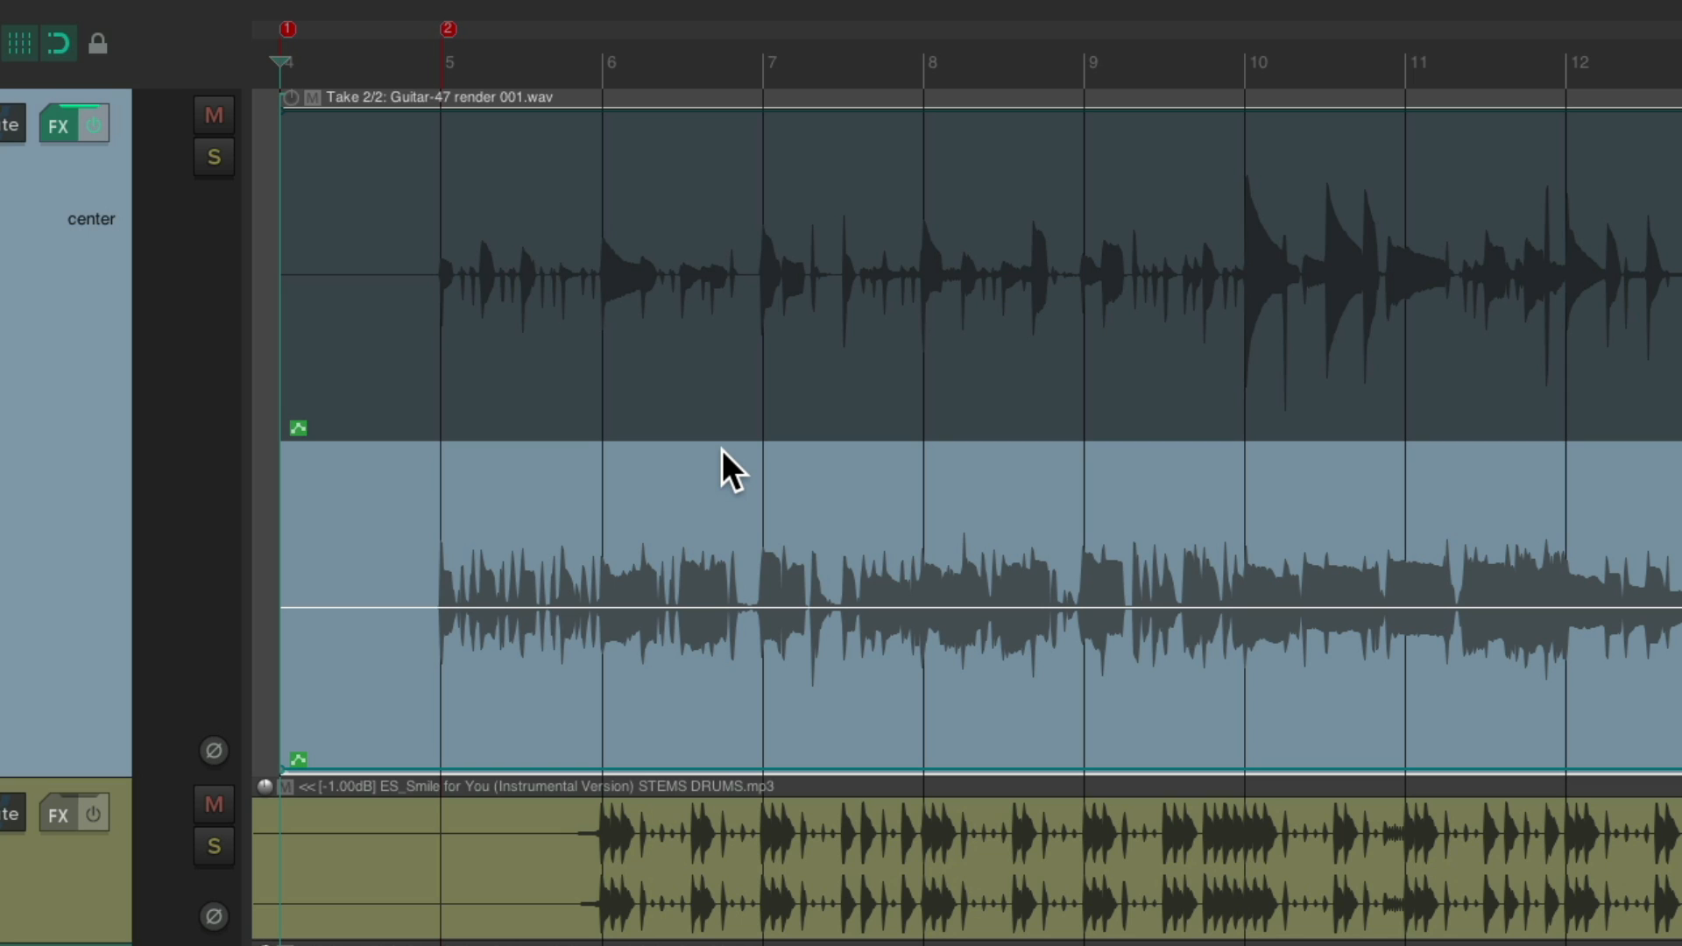
Step: Move the play cursor to bar 5 and solo the Guitar track
{"action": "left_click", "coordinate": [212, 156]}
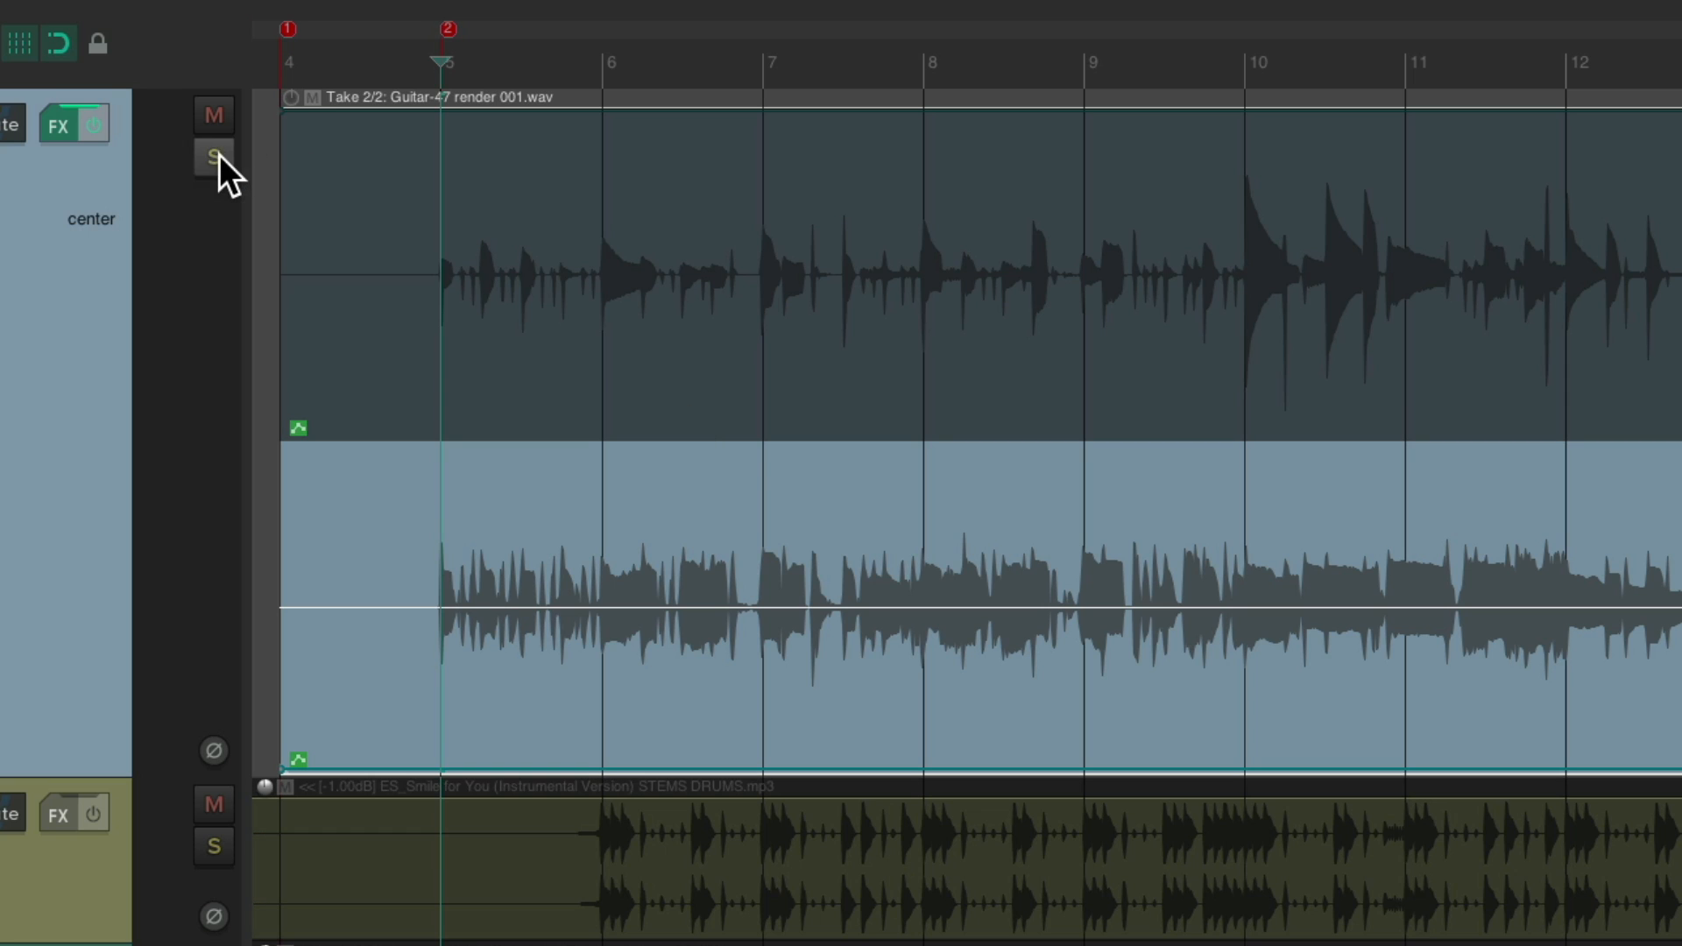
{"action": "left_click", "coordinate": [214, 156]}
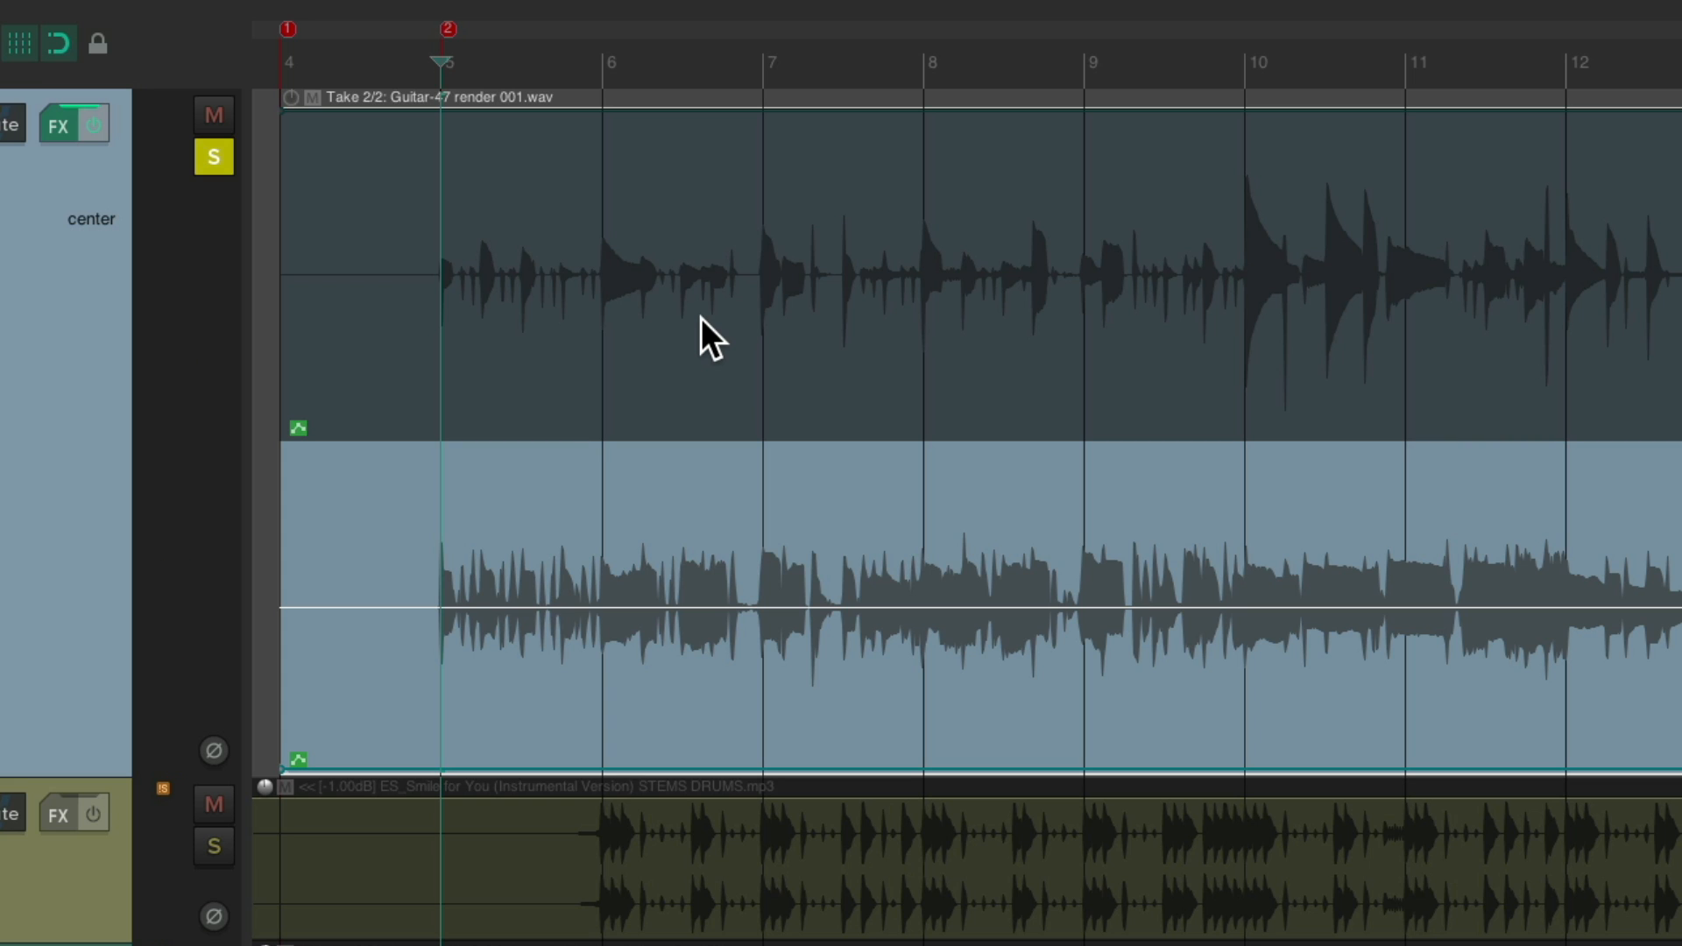
Step: Set the Guitar item to play all takes together from its context menu
{"action": "right_click", "coordinate": [707, 337]}
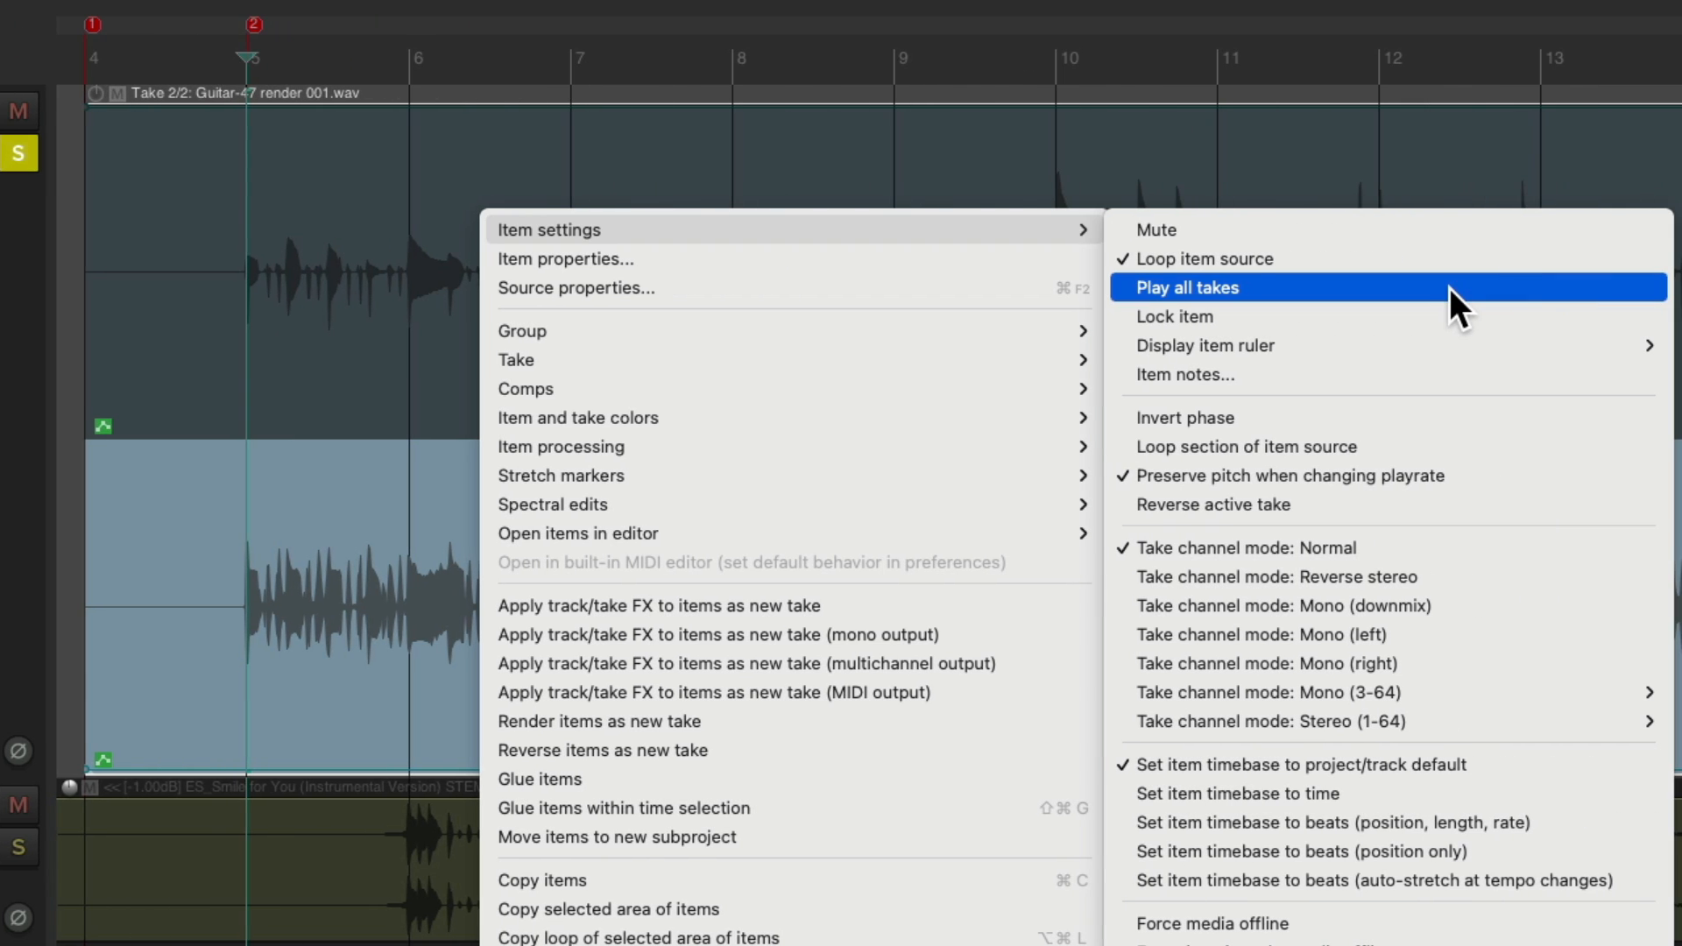
{"action": "left_click", "coordinate": [1185, 285]}
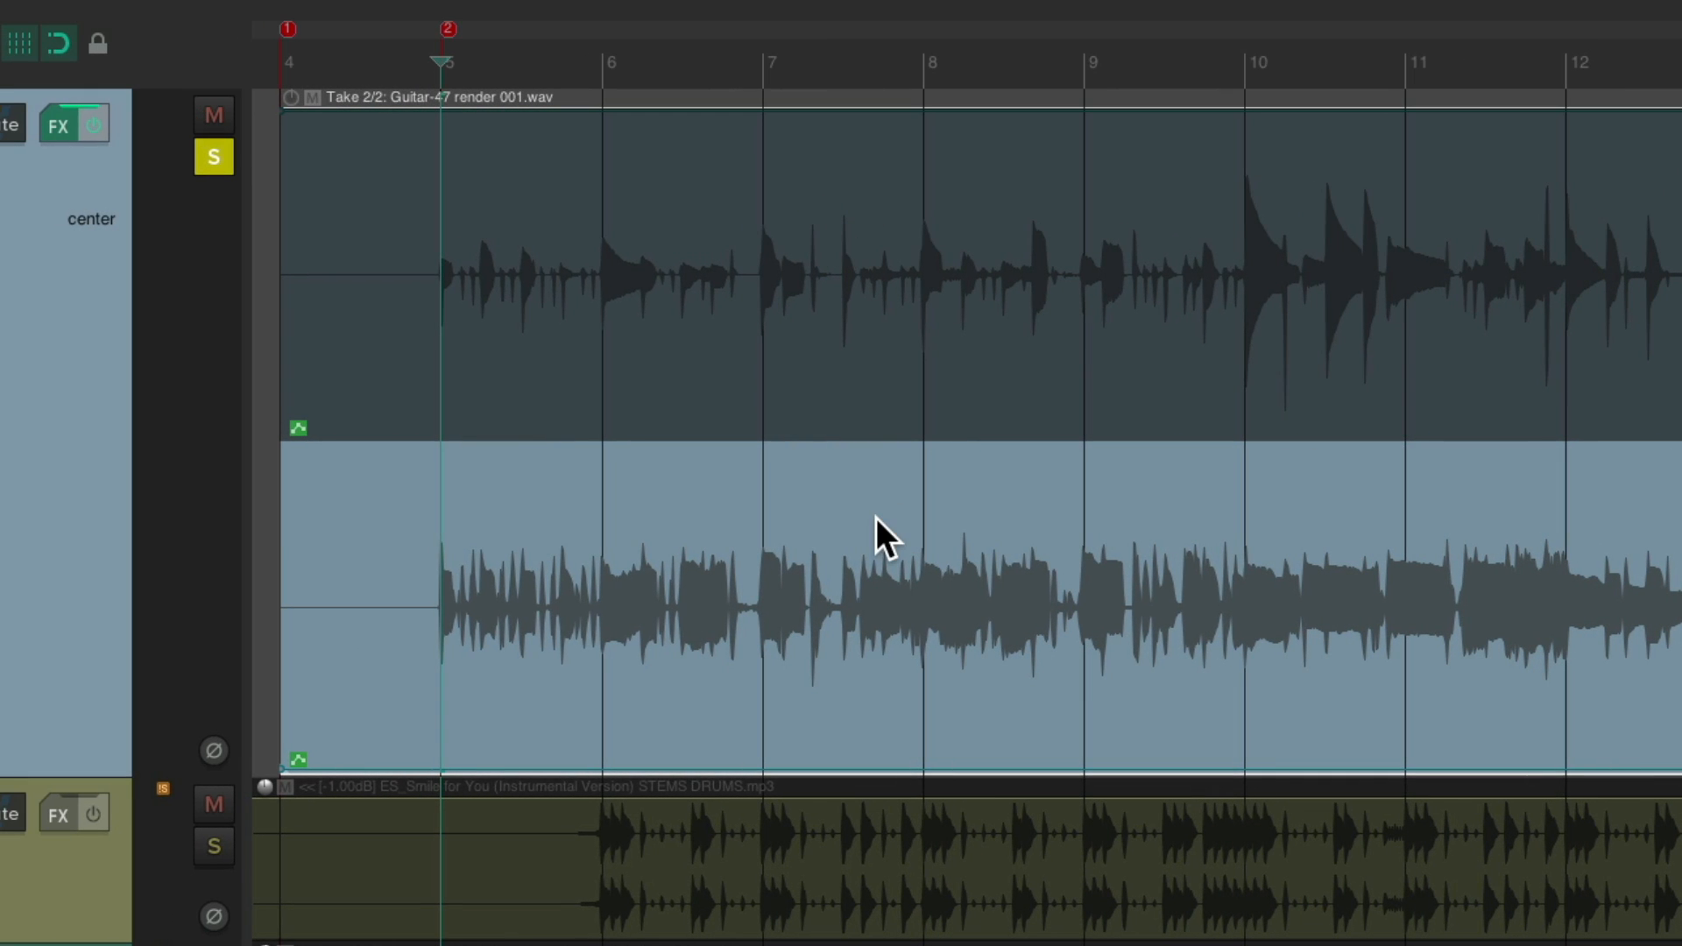
{"action": "mouse_move", "coordinate": [804, 312]}
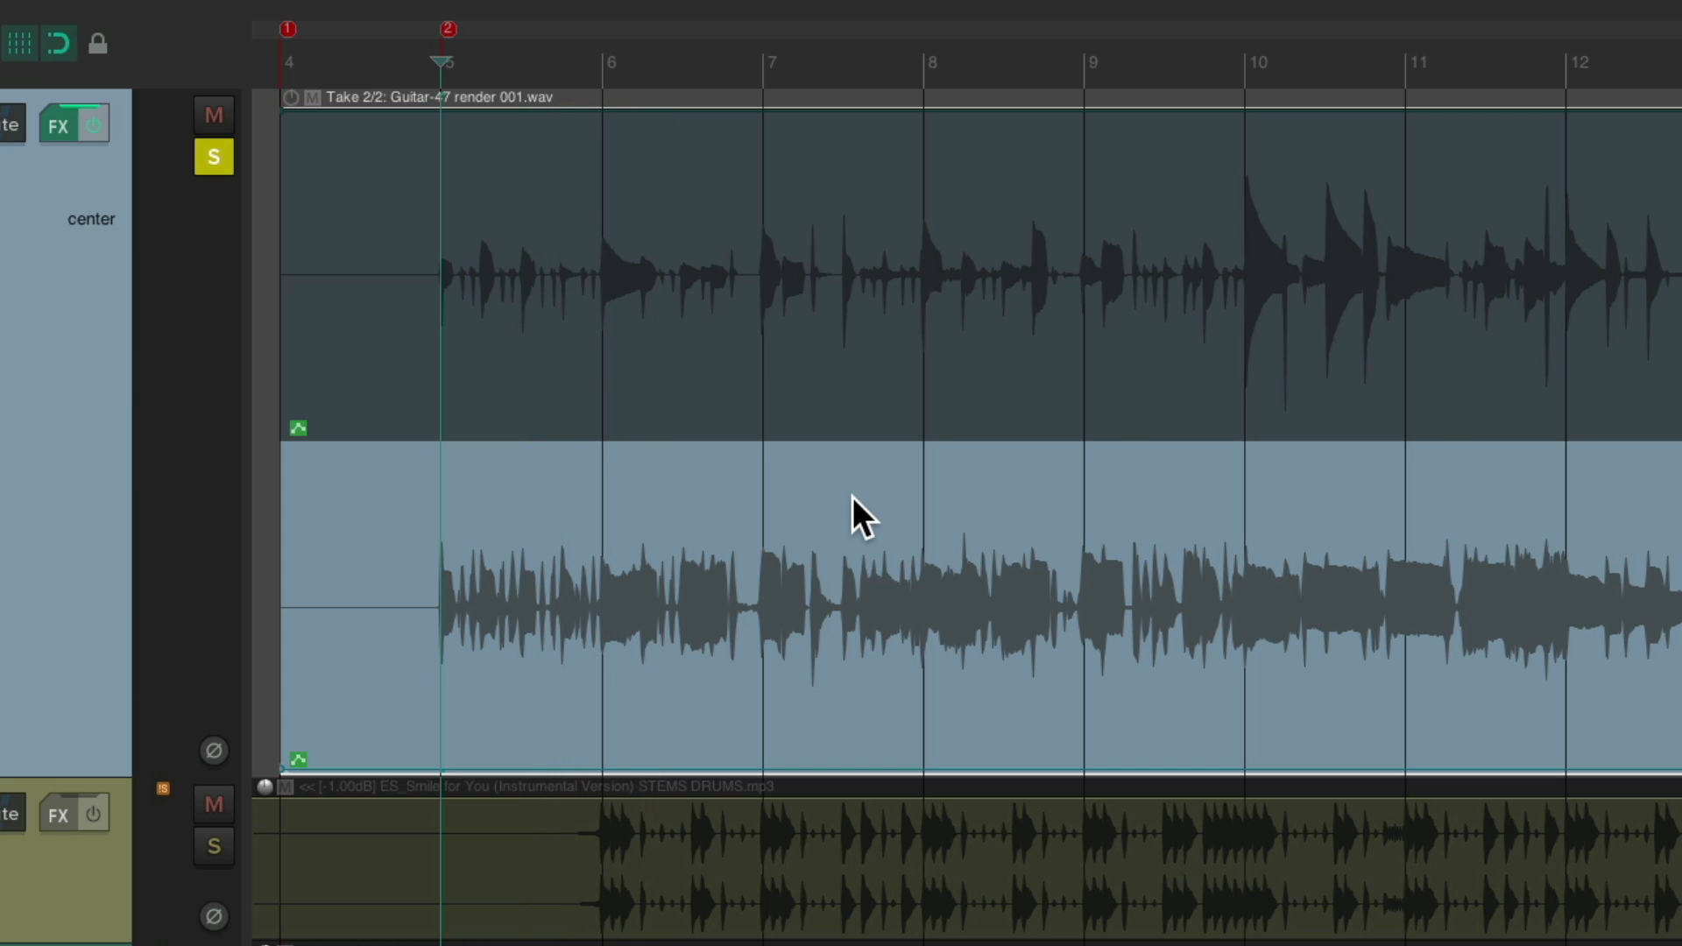
{"action": "mouse_move", "coordinate": [708, 499]}
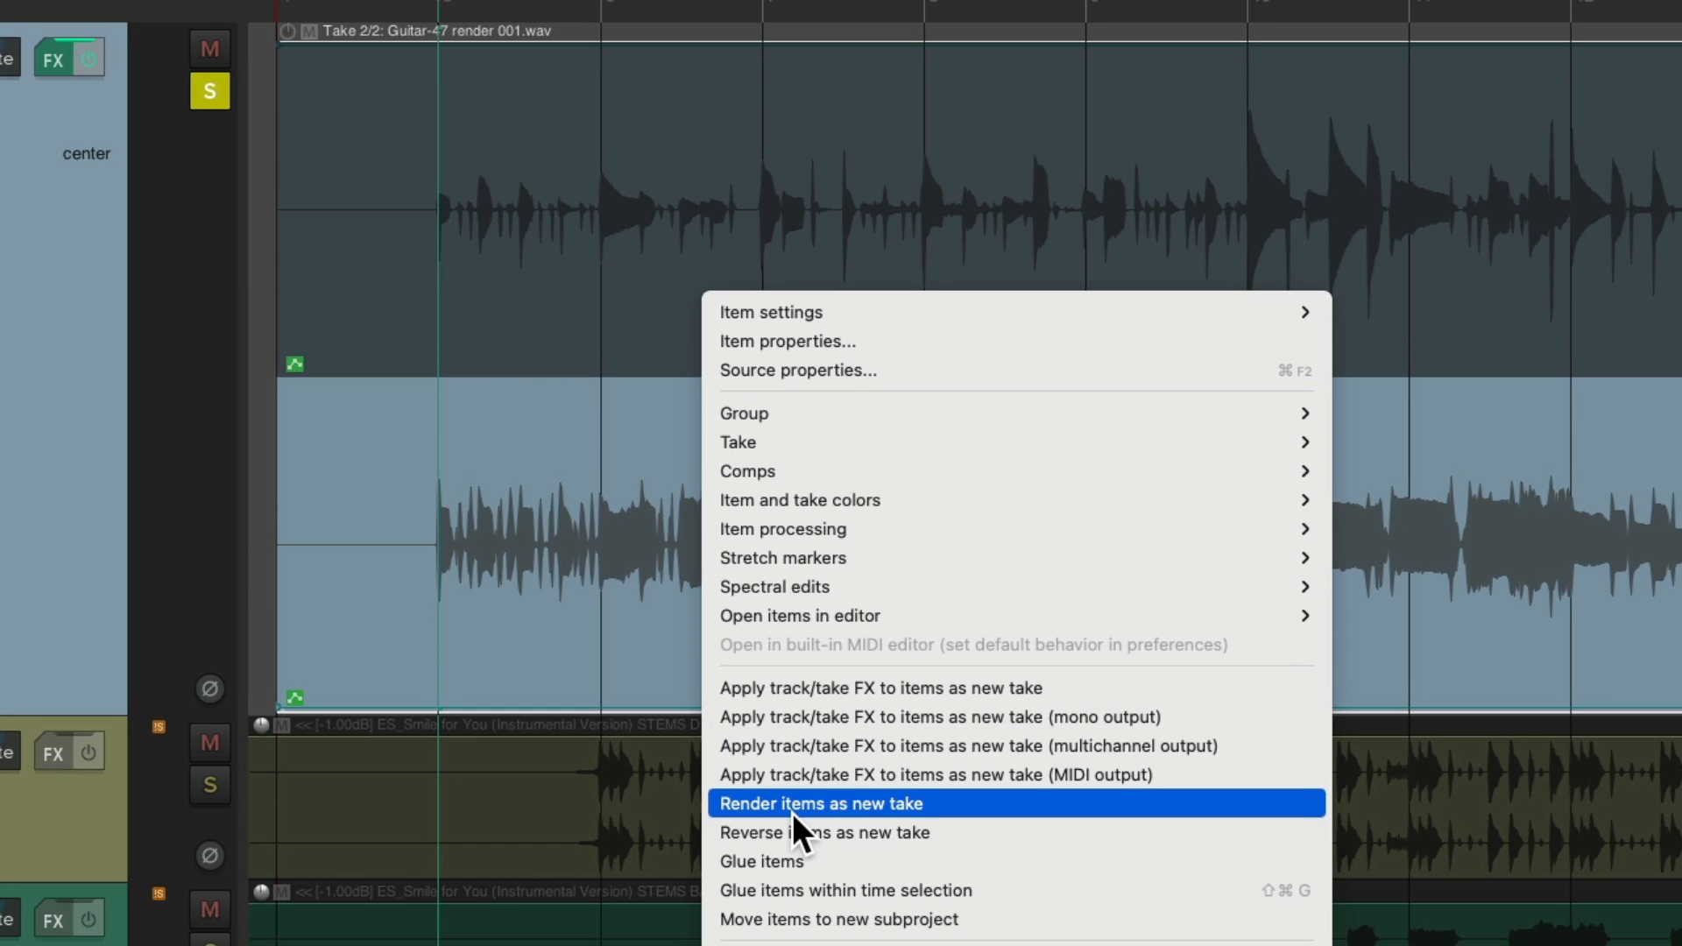
Step: Render the Guitar item to new take render 002 and crop to that take only
{"action": "left_click", "coordinate": [820, 804]}
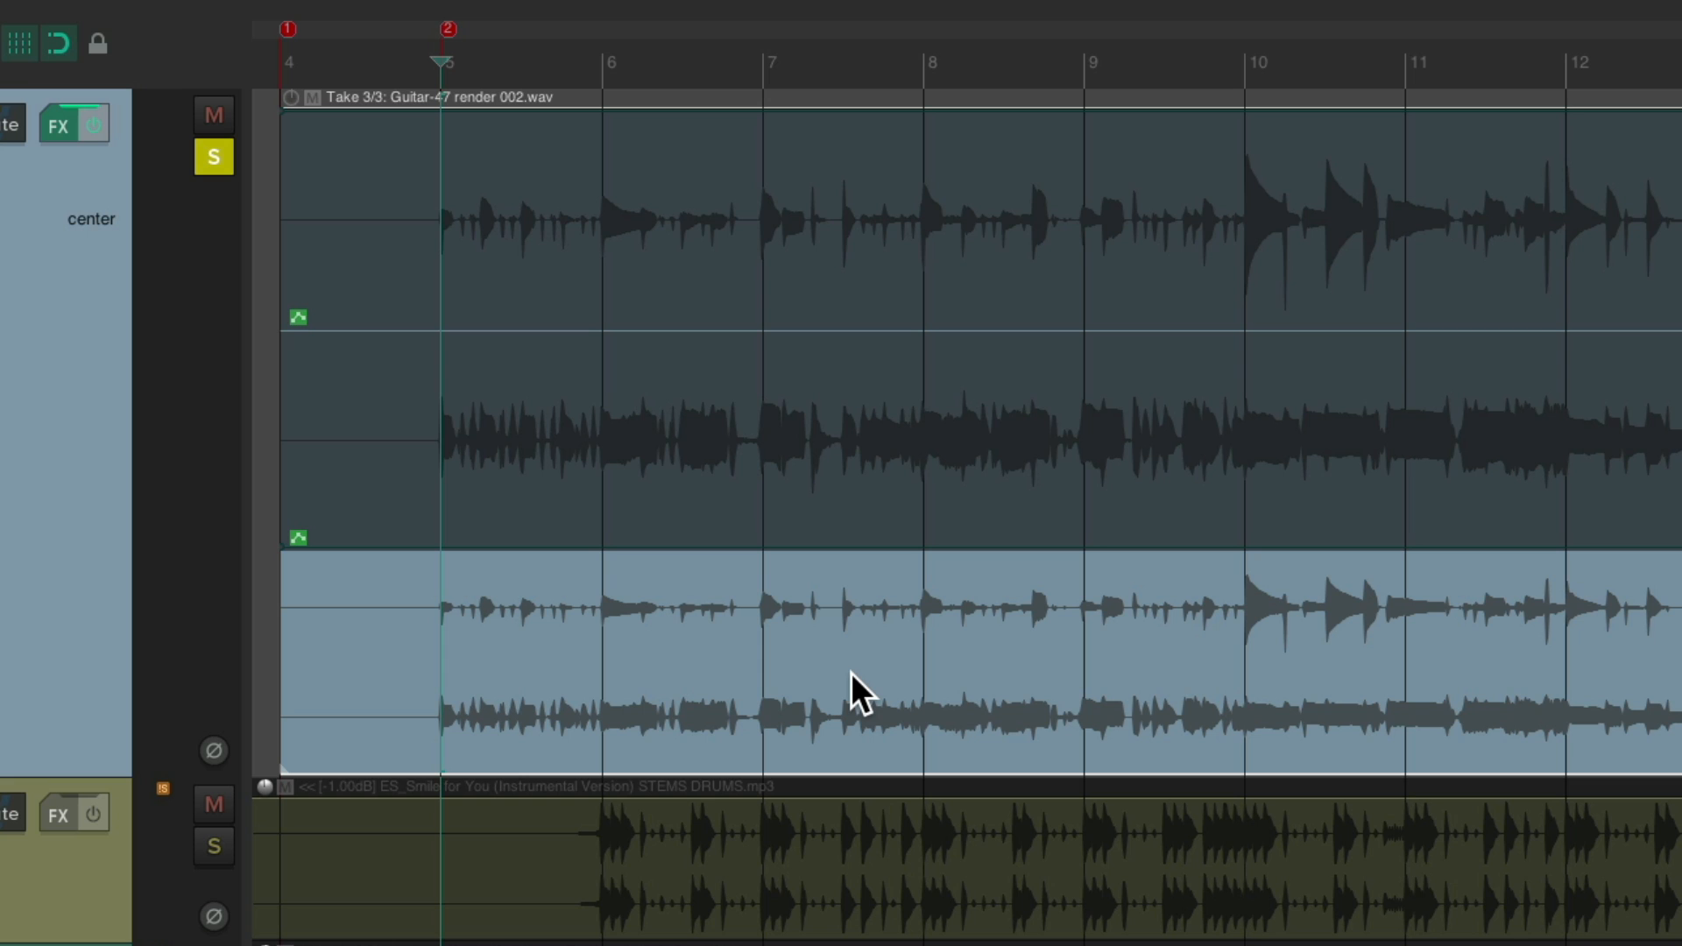
{"action": "mouse_move", "coordinate": [925, 526]}
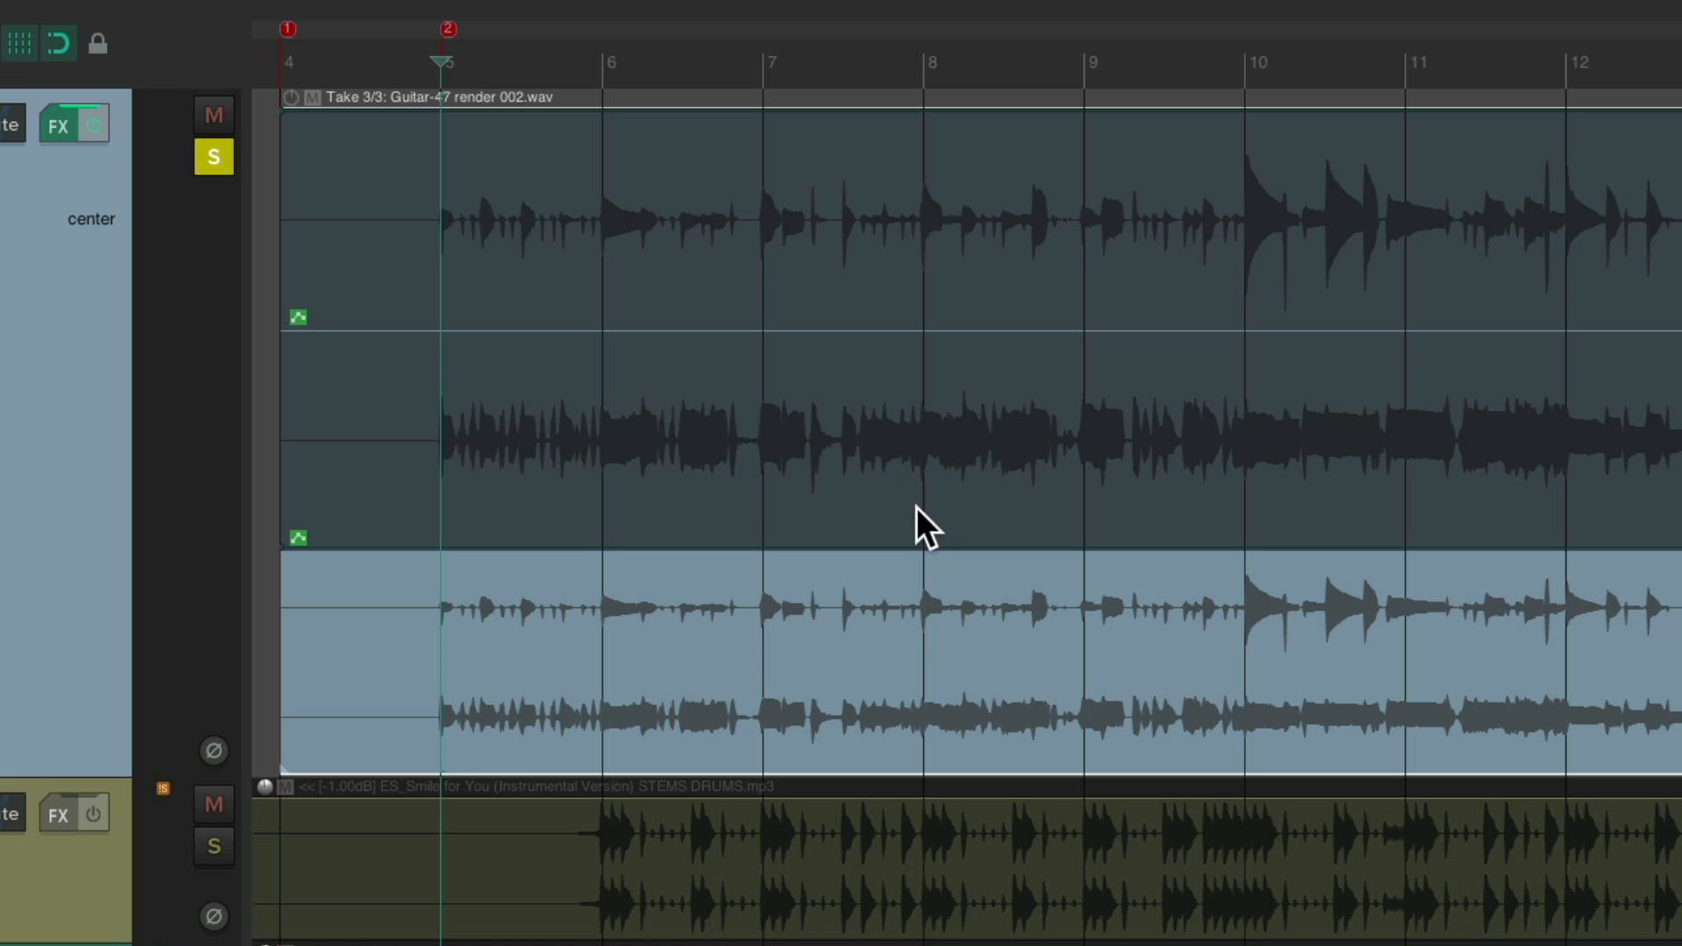
{"action": "mouse_move", "coordinate": [652, 601]}
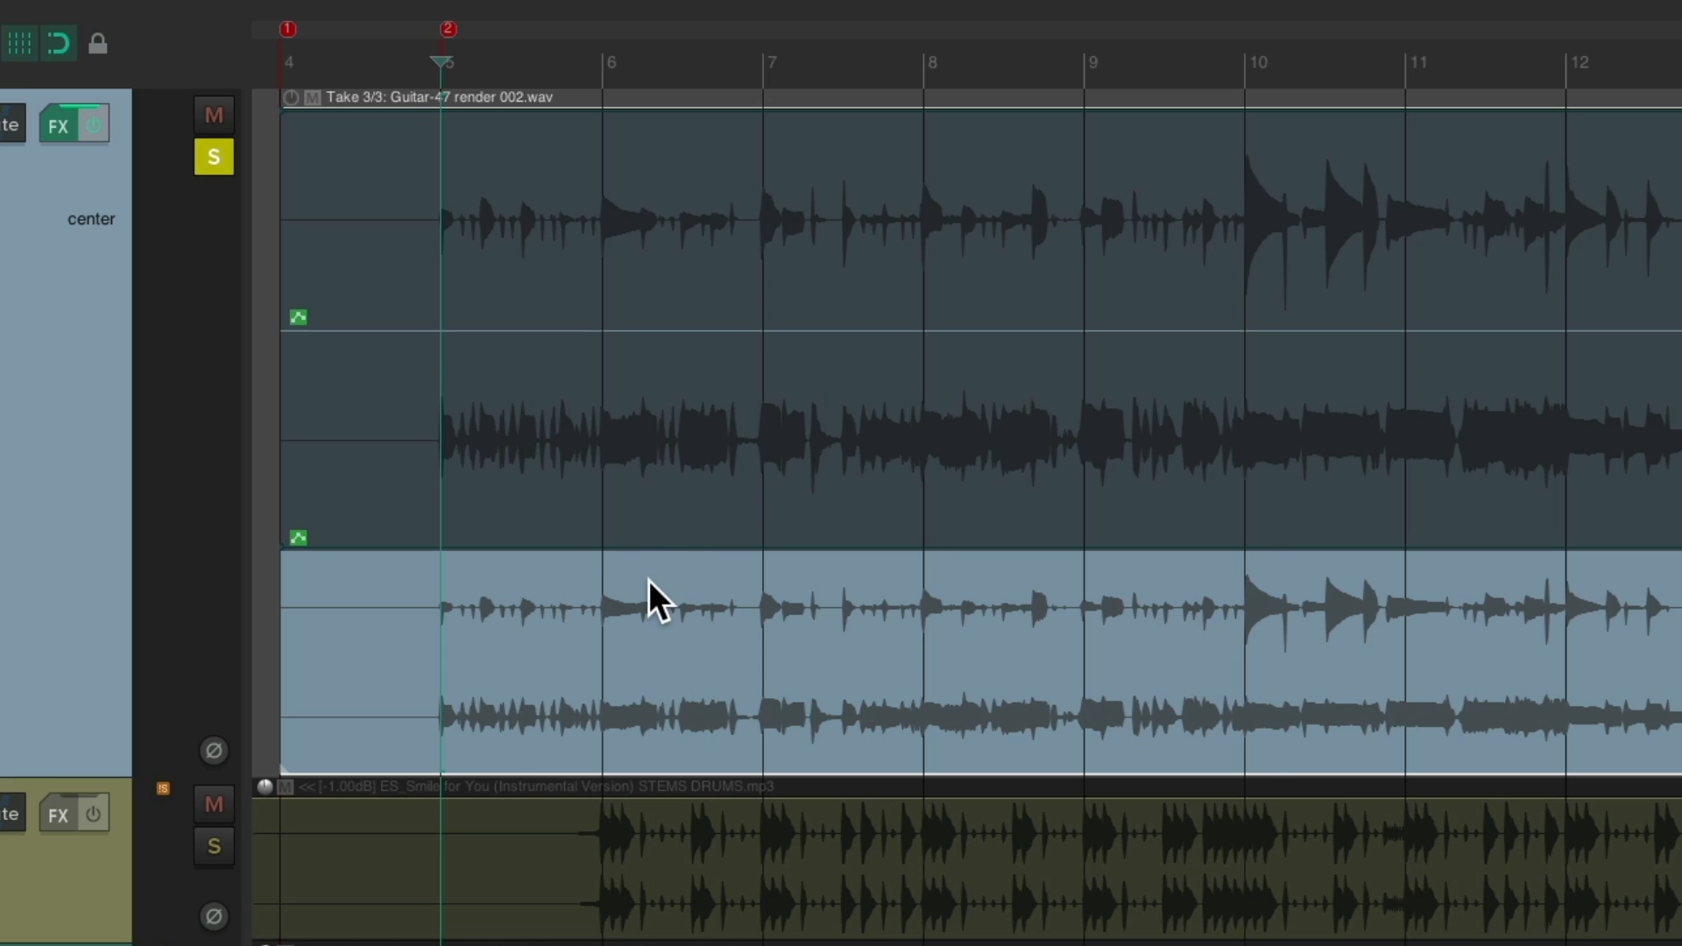
{"action": "right_click", "coordinate": [652, 601]}
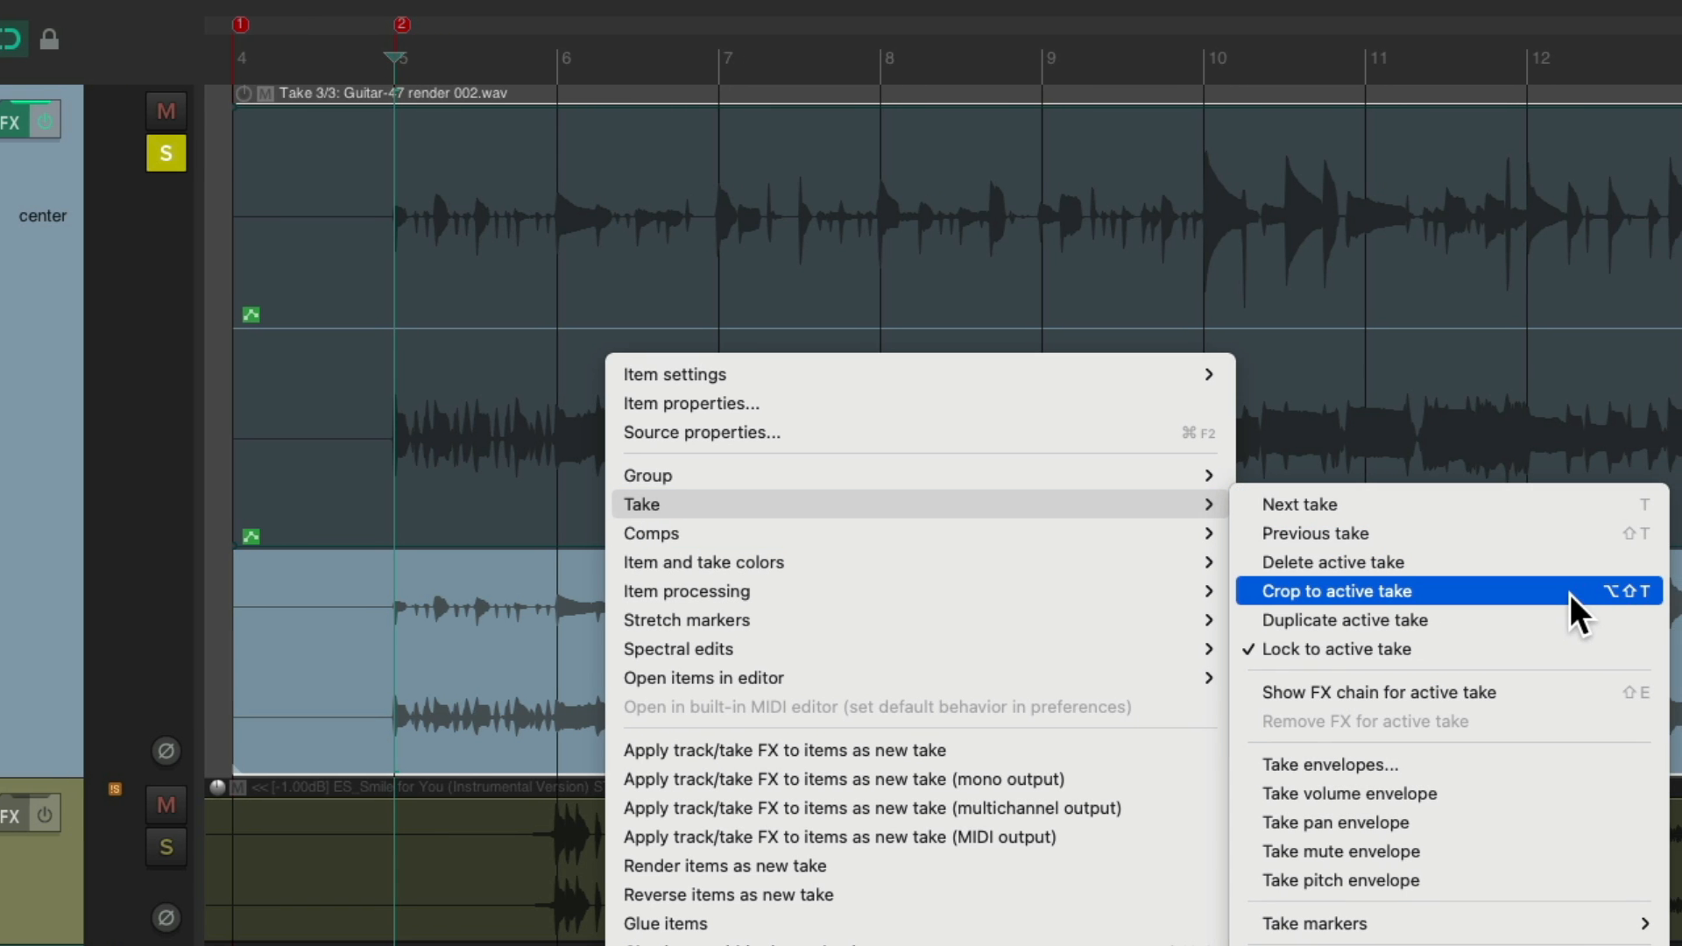
{"action": "left_click", "coordinate": [1322, 591]}
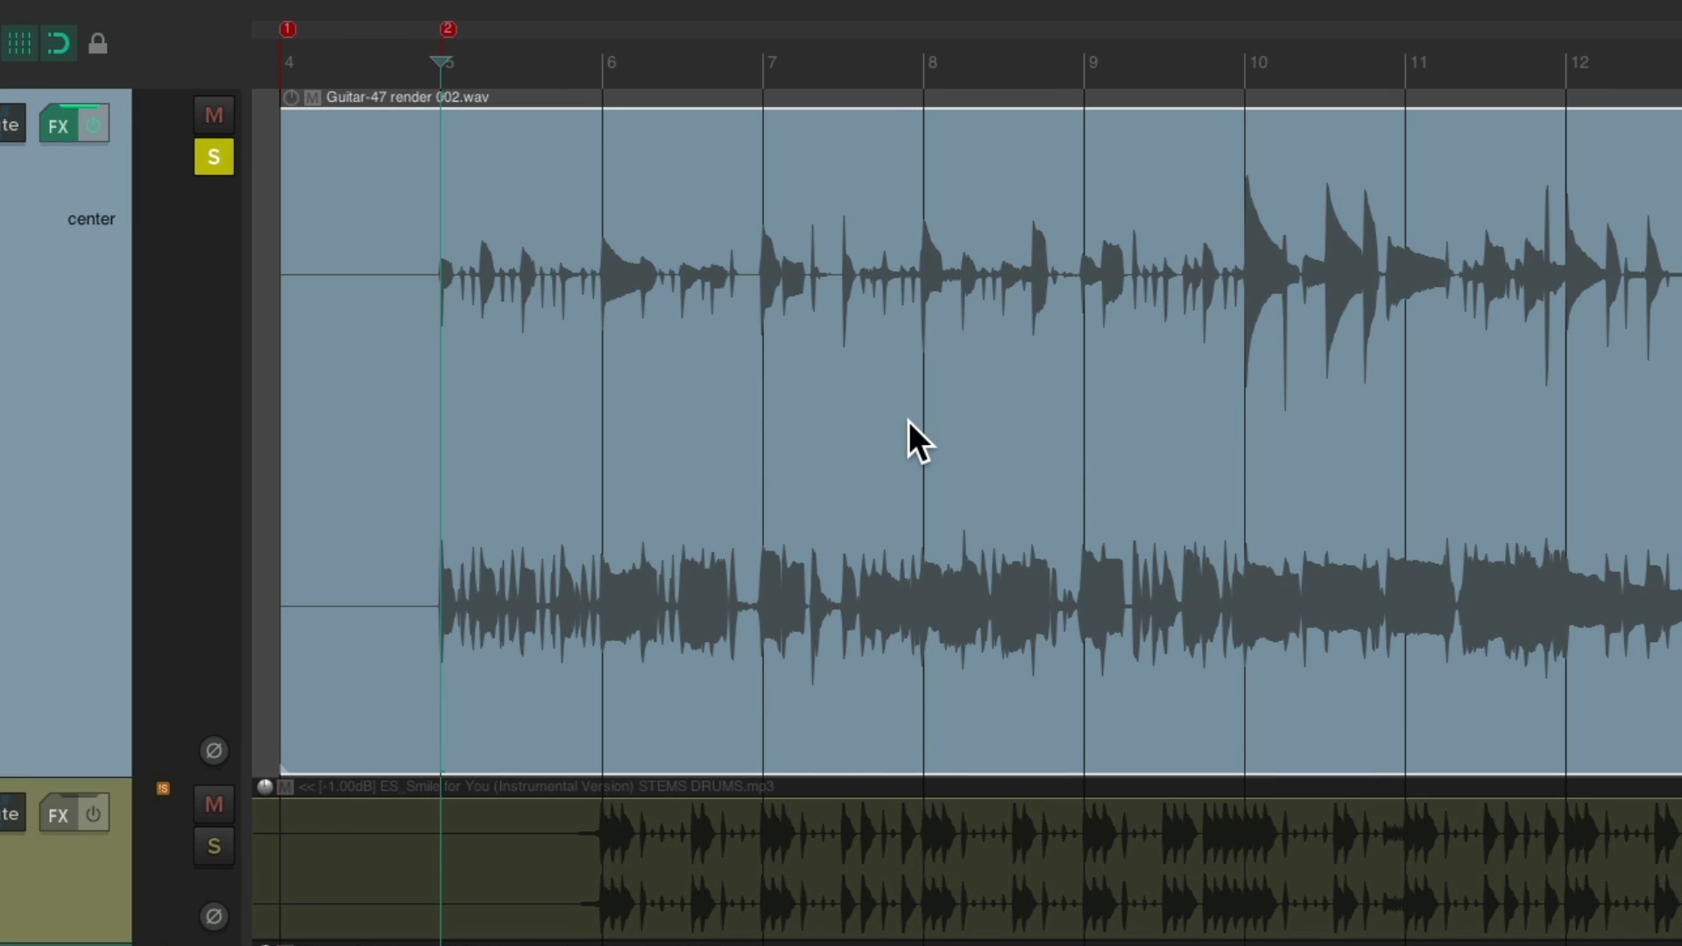
{"action": "mouse_move", "coordinate": [746, 299]}
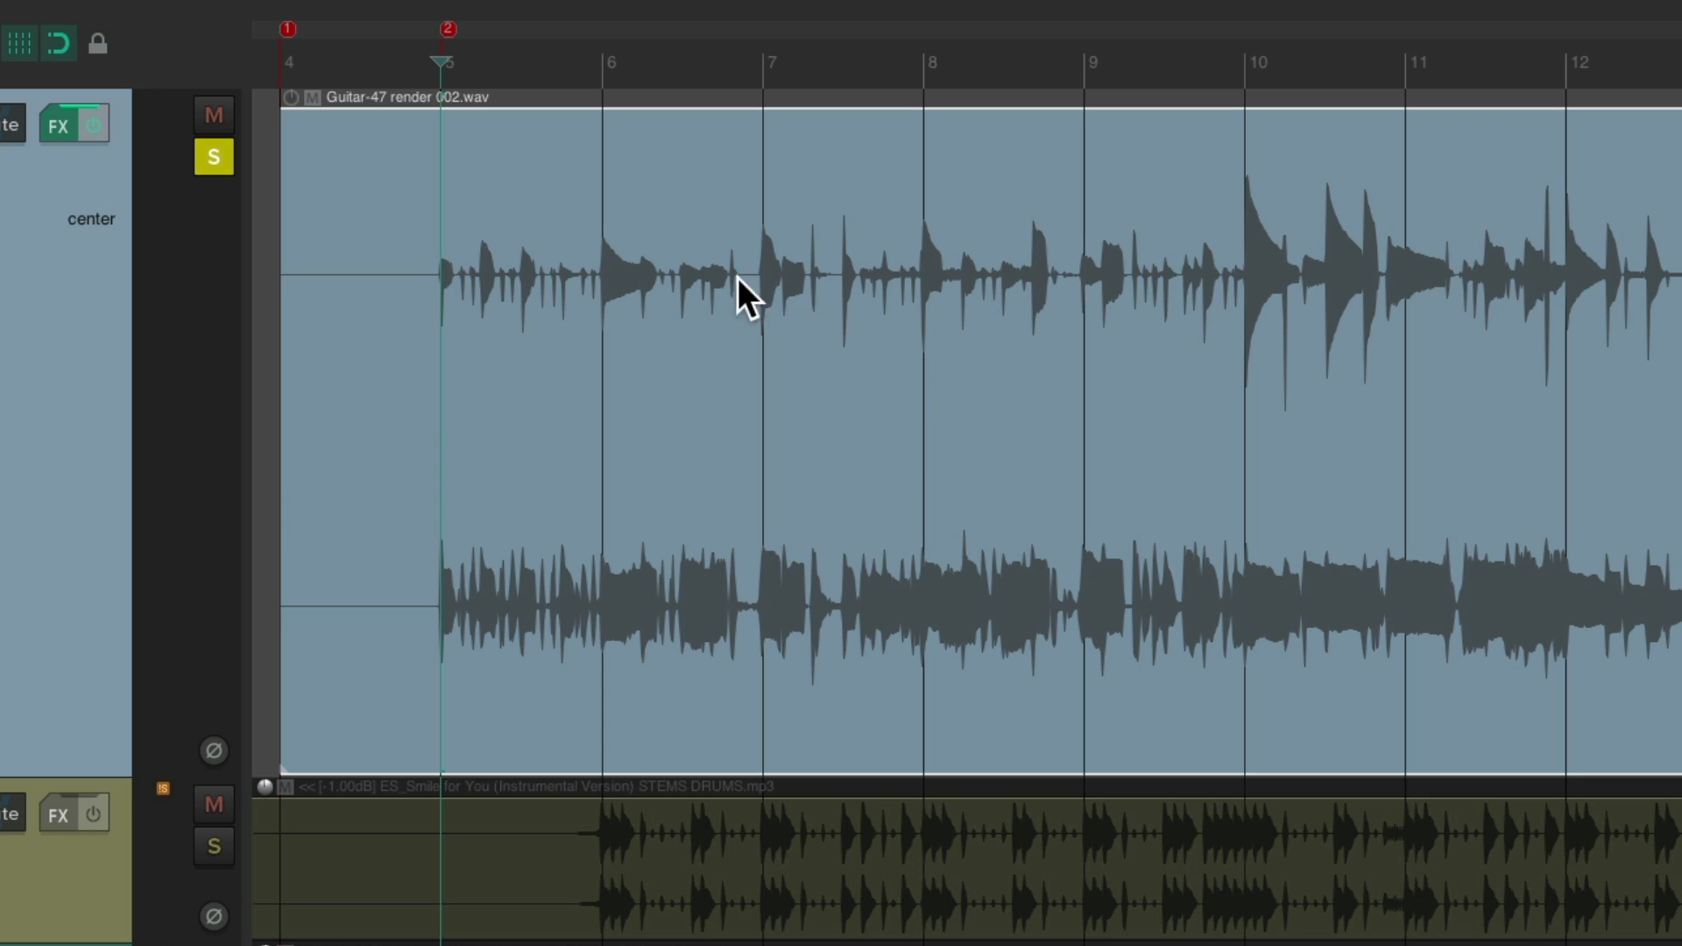
{"action": "mouse_move", "coordinate": [806, 363]}
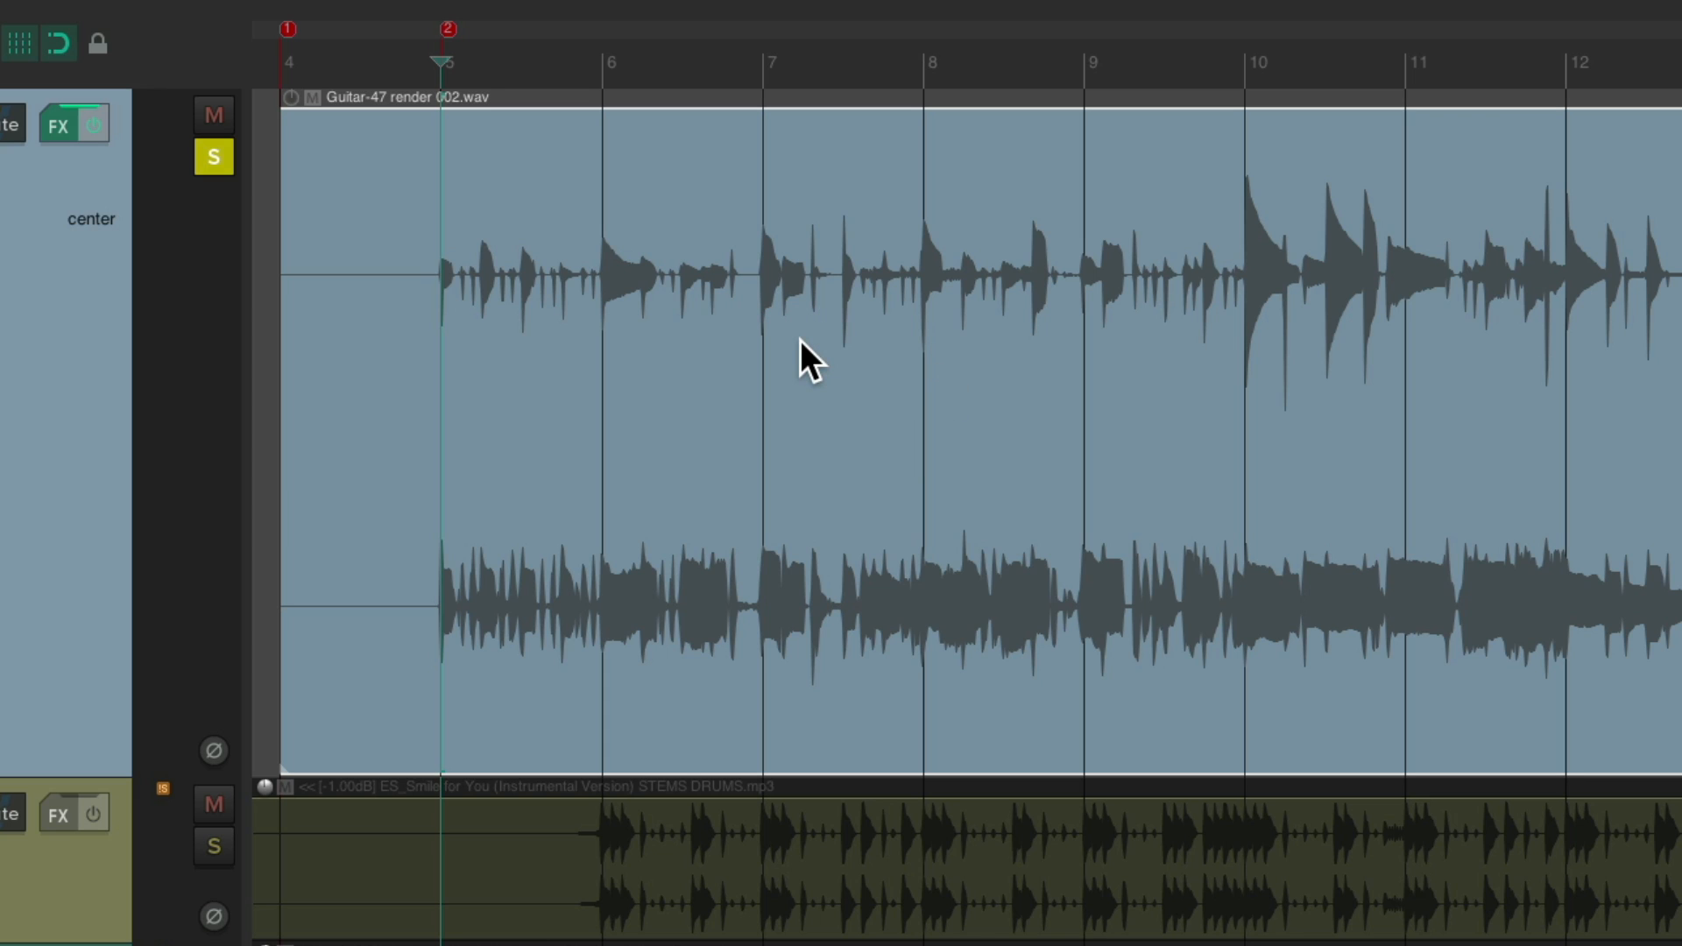
{"action": "mouse_move", "coordinate": [1046, 547]}
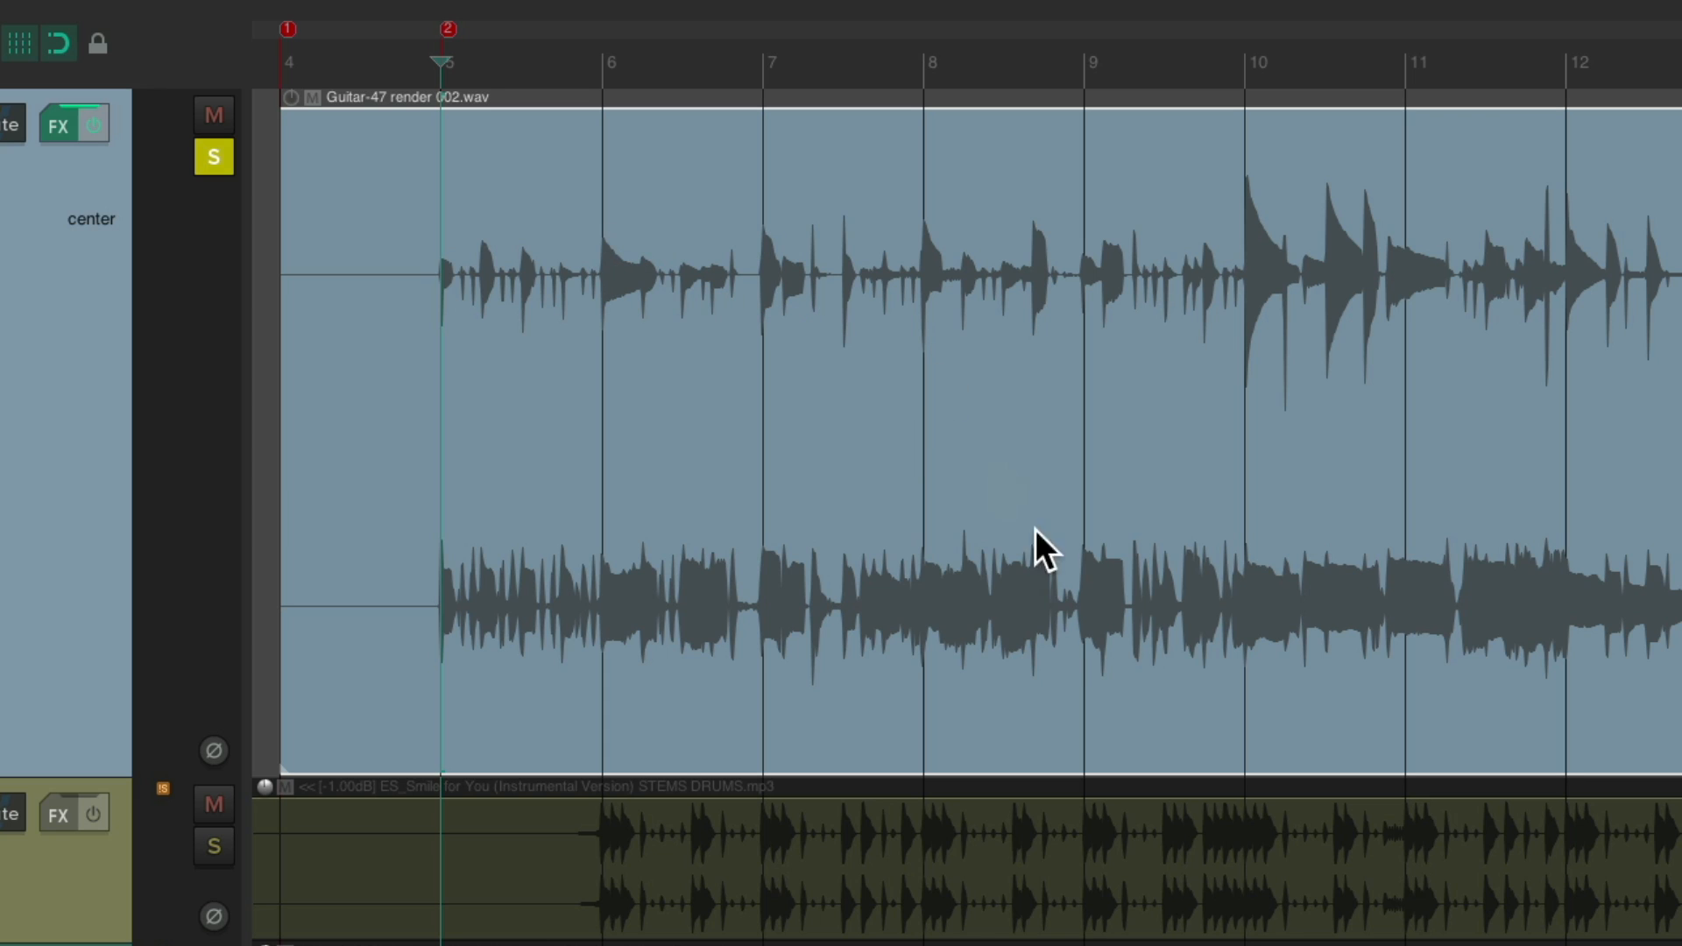
{"action": "mouse_move", "coordinate": [1068, 661]}
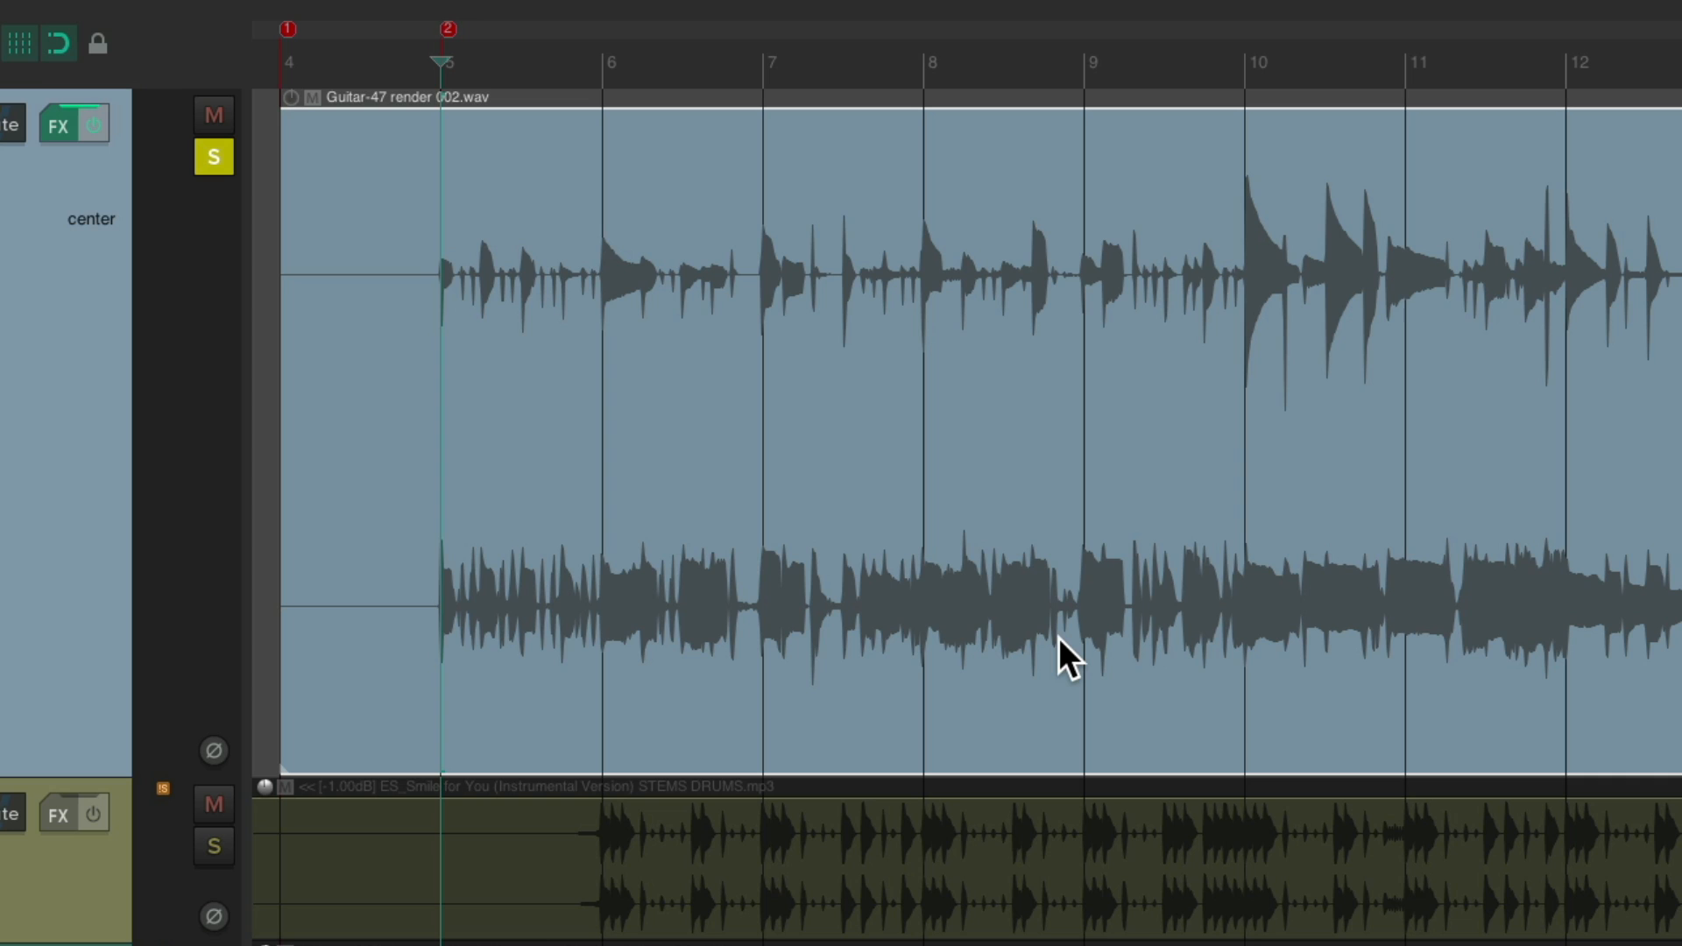
{"action": "mouse_move", "coordinate": [978, 647]}
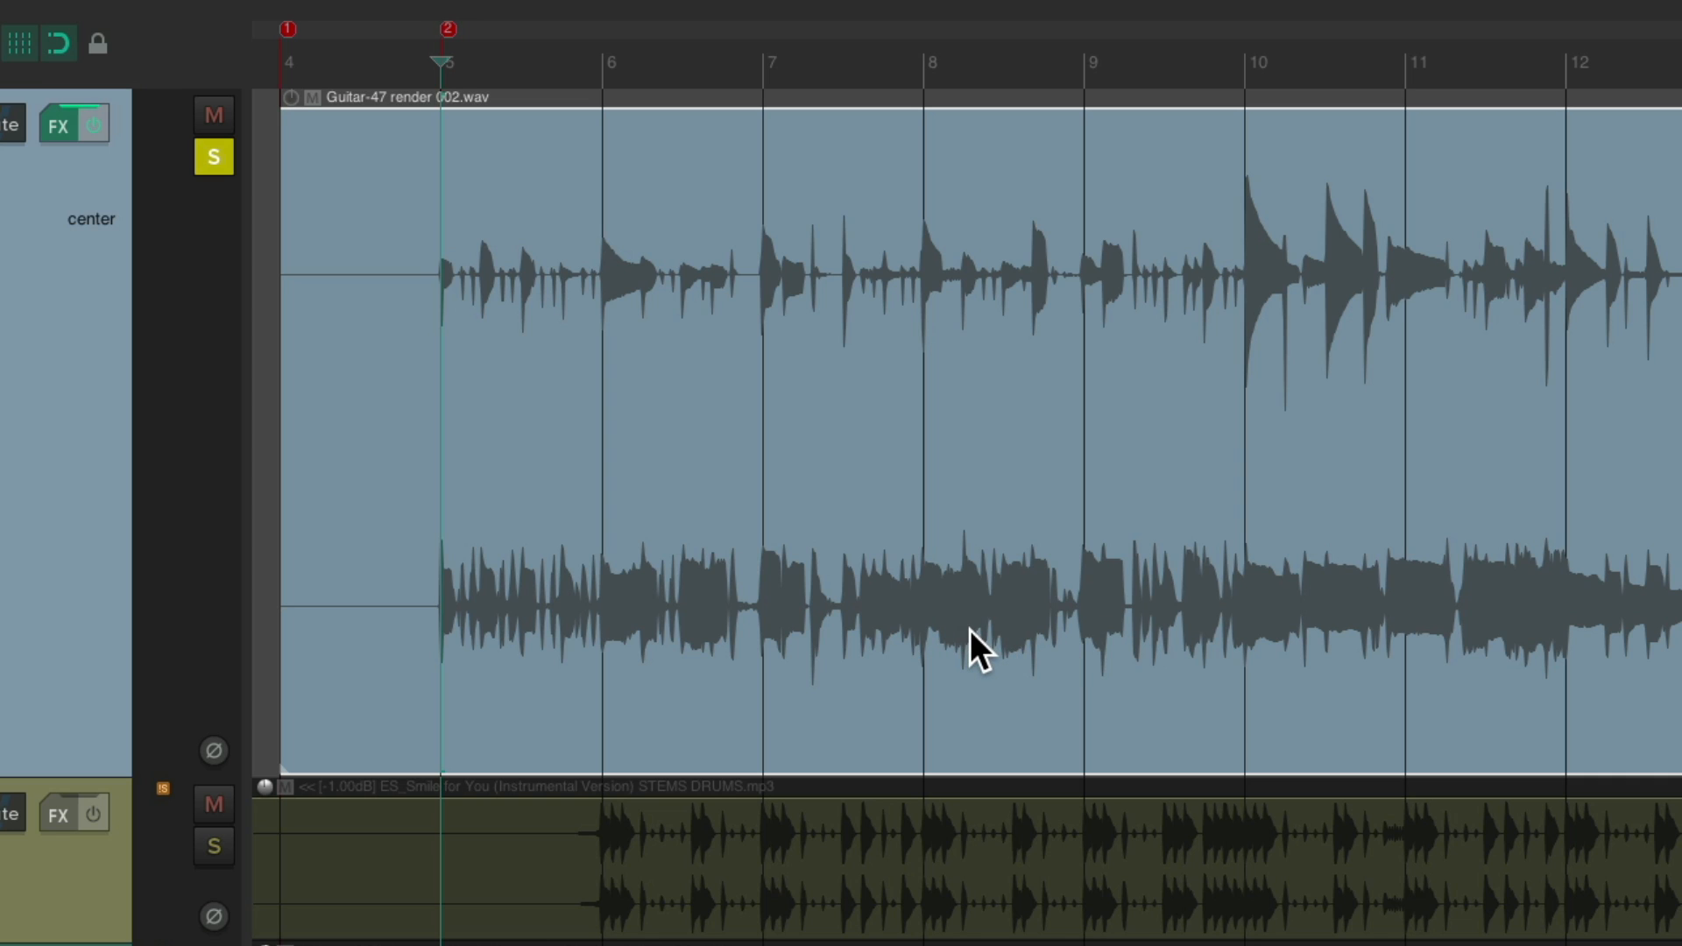
{"action": "mouse_move", "coordinate": [759, 294]}
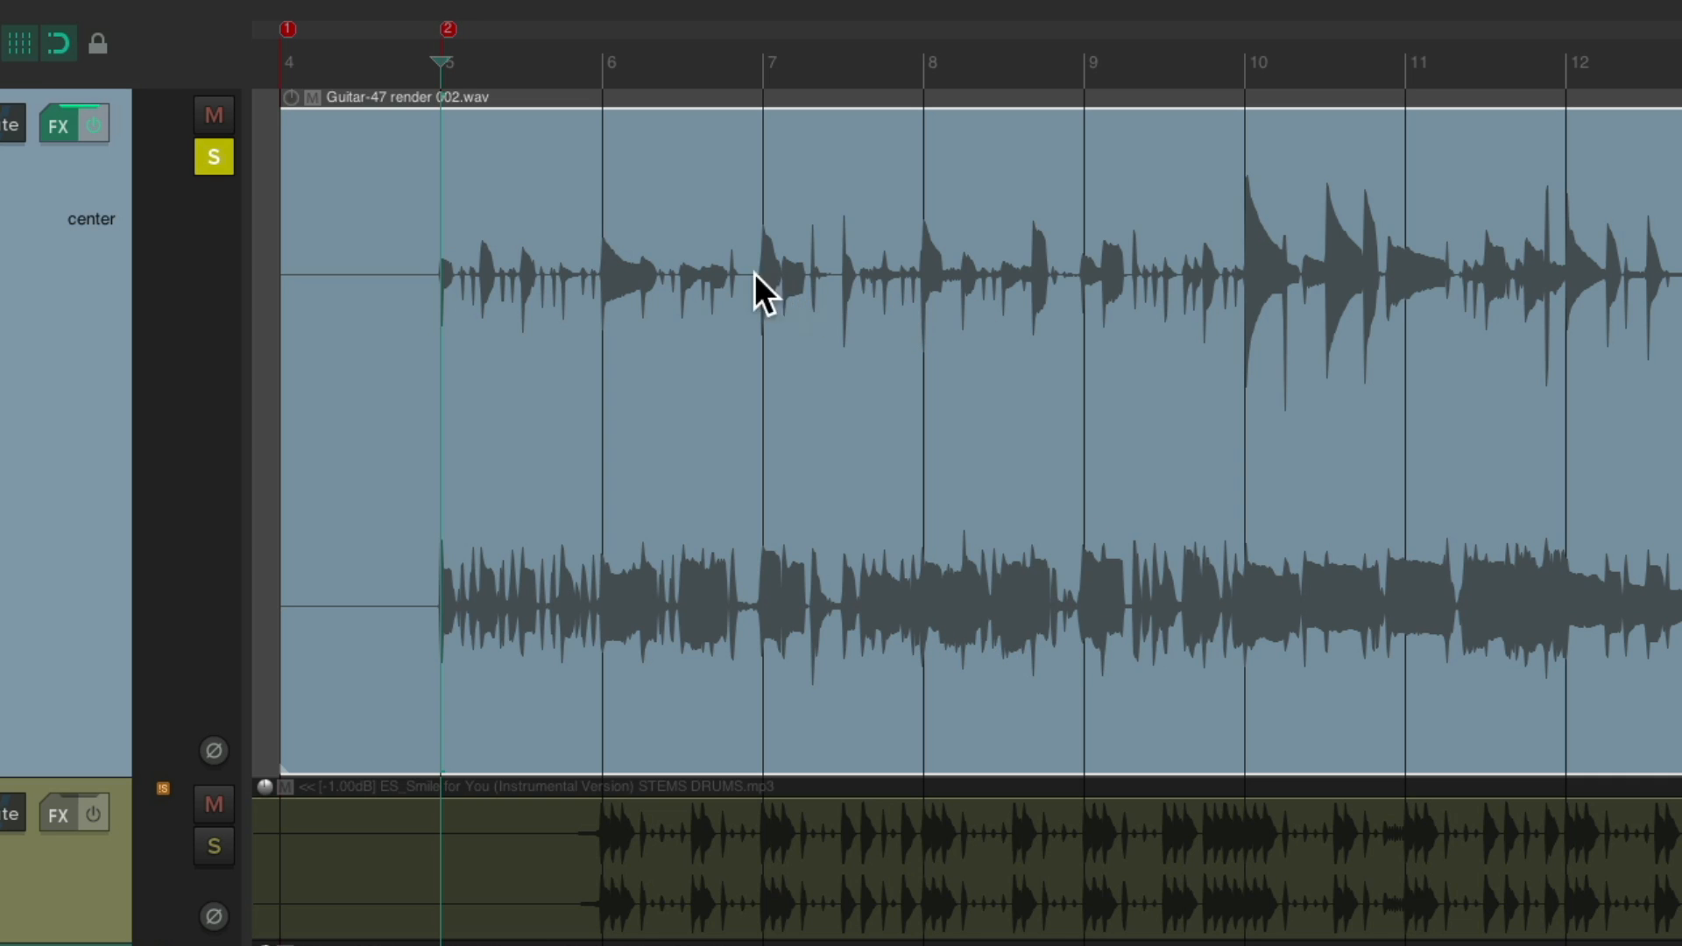
Step: Set the render 002 take's channel mode to Mono (left), the direct signal
{"action": "right_click", "coordinate": [763, 294]}
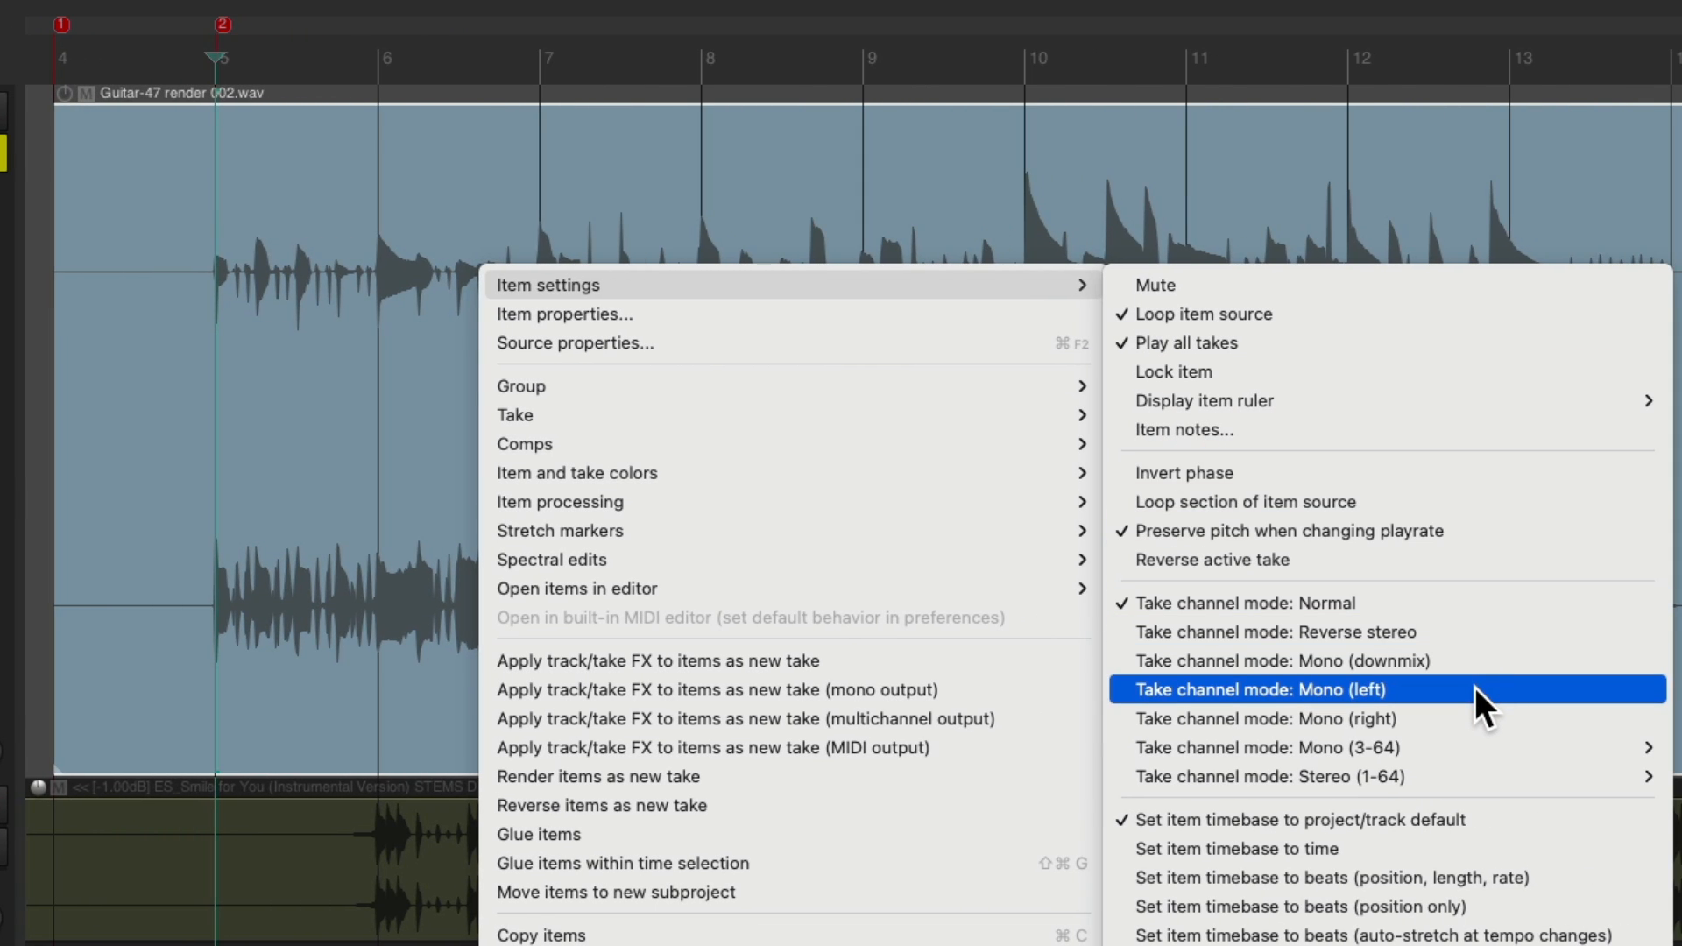
{"action": "left_click", "coordinate": [1258, 691]}
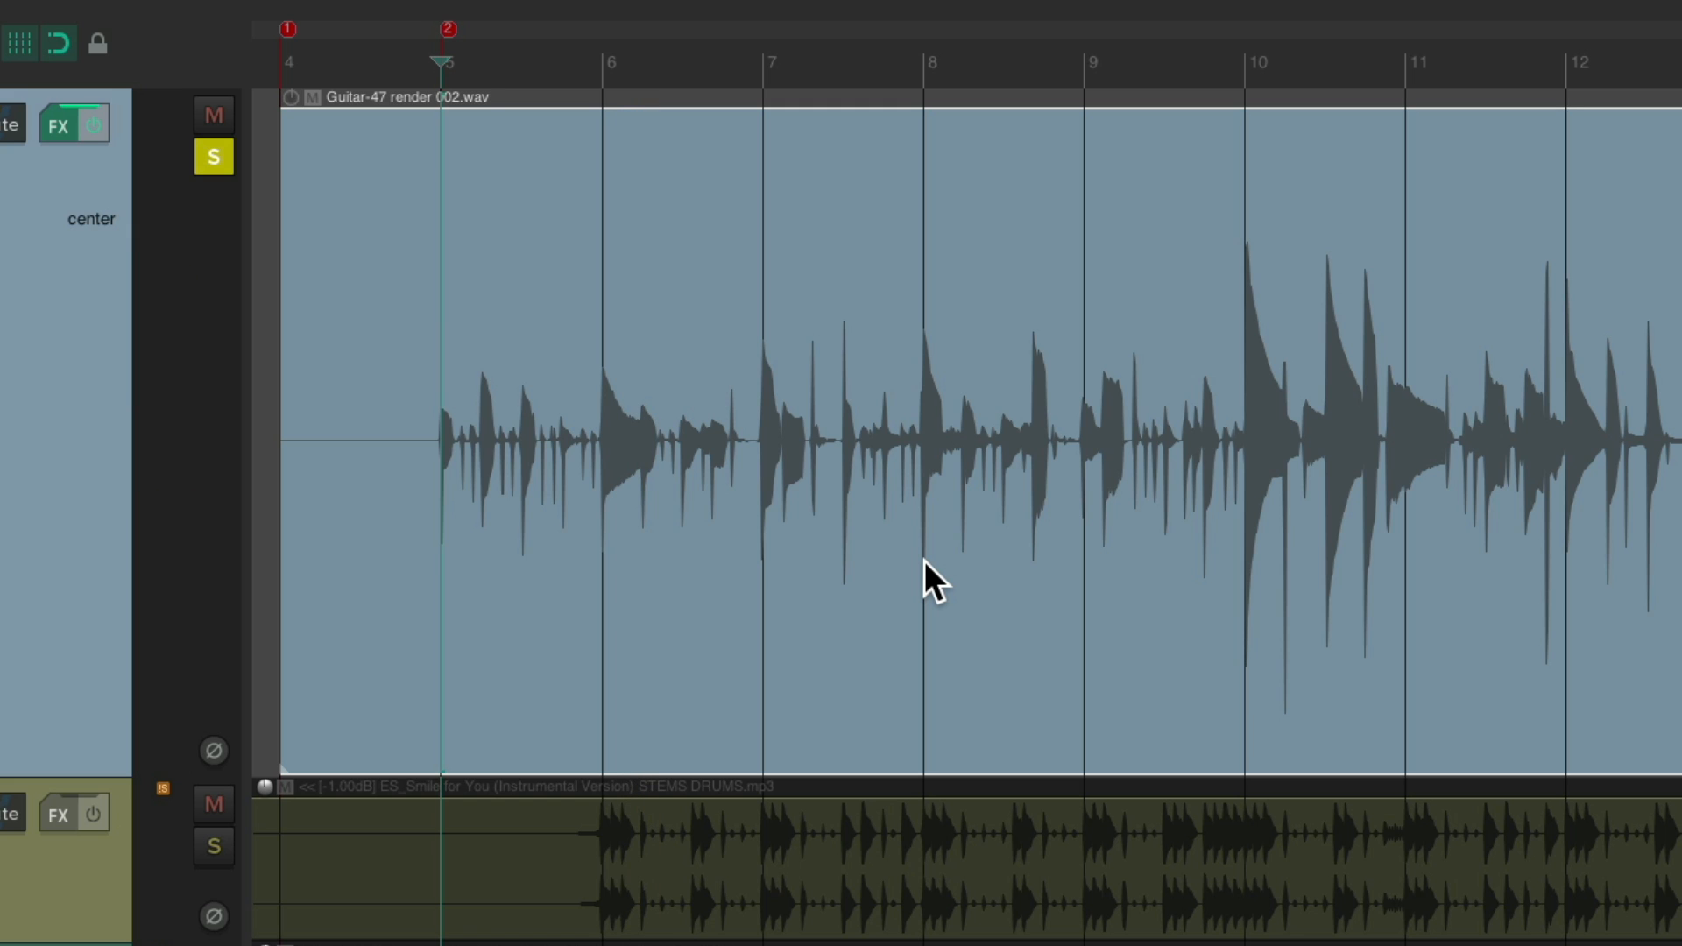
Step: Bring ReaGate back online in the Guitar track's FX chain
{"action": "left_click", "coordinate": [58, 126]}
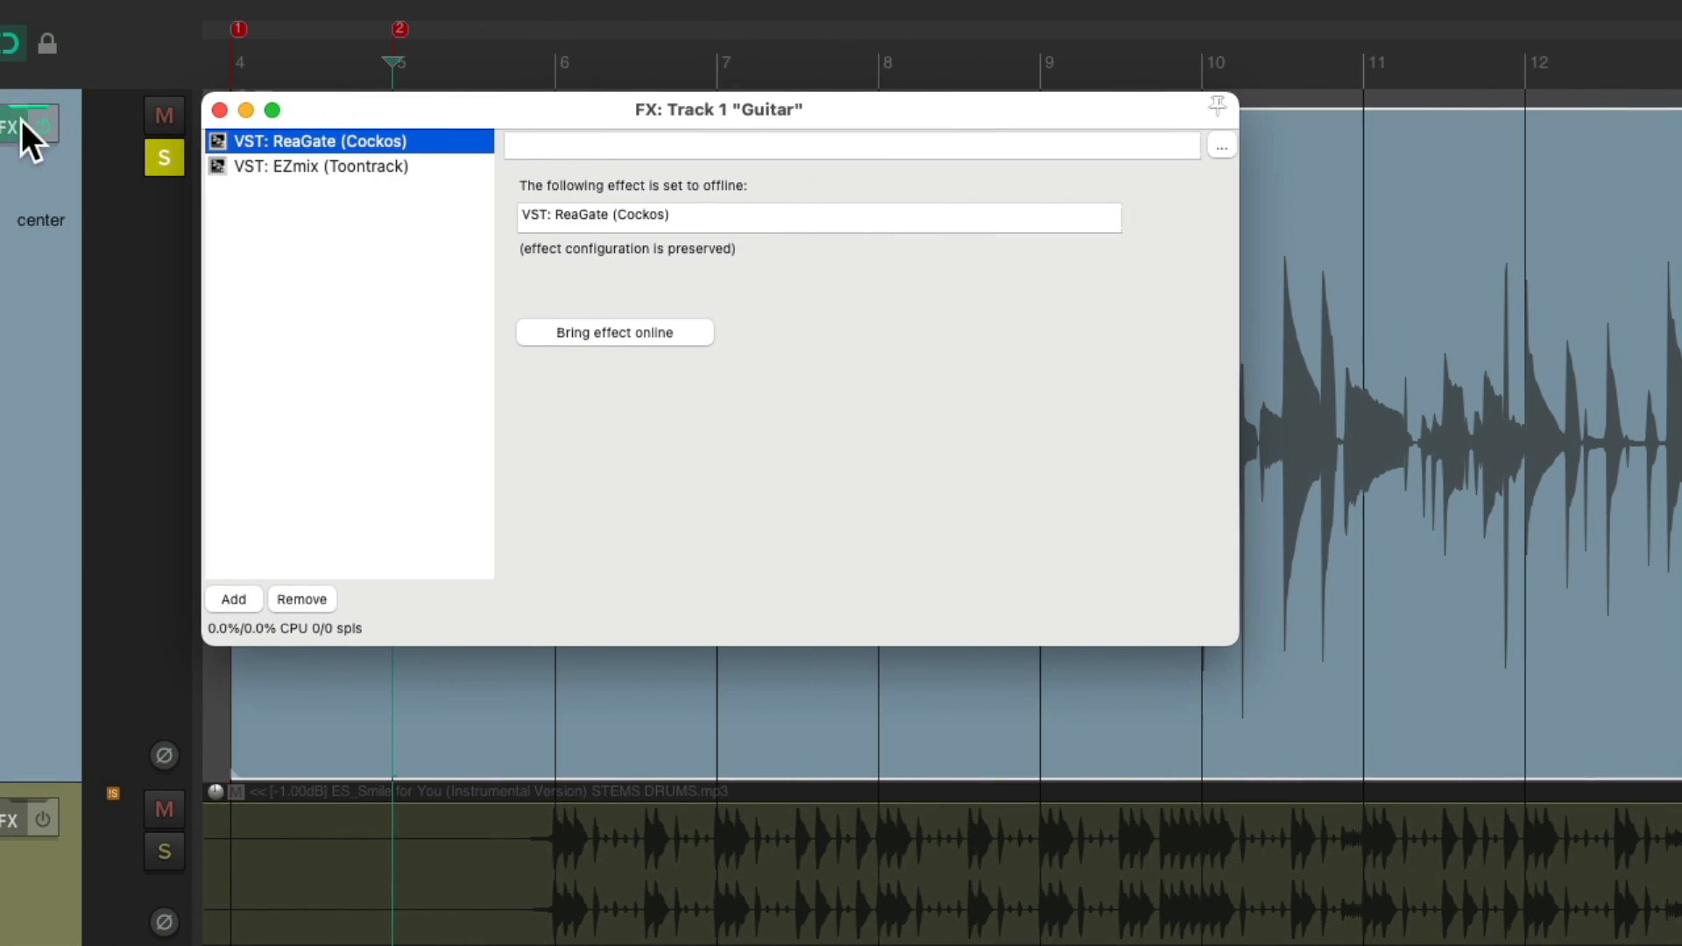
{"action": "left_click", "coordinate": [615, 331]}
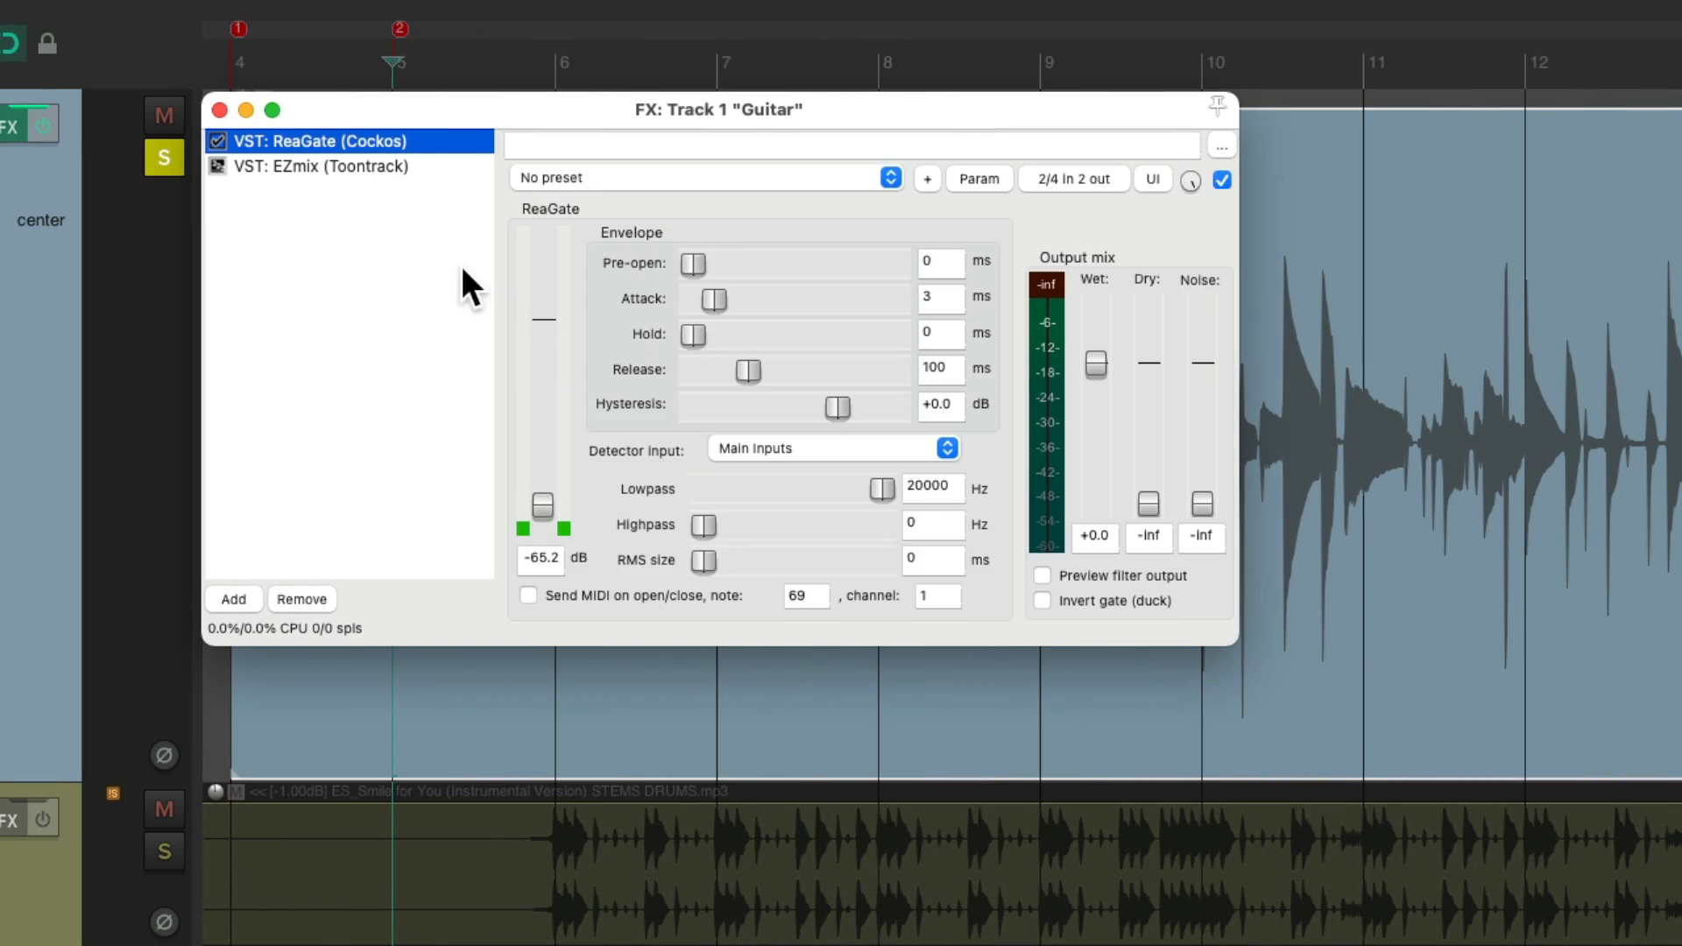
{"action": "left_click", "coordinate": [323, 166]}
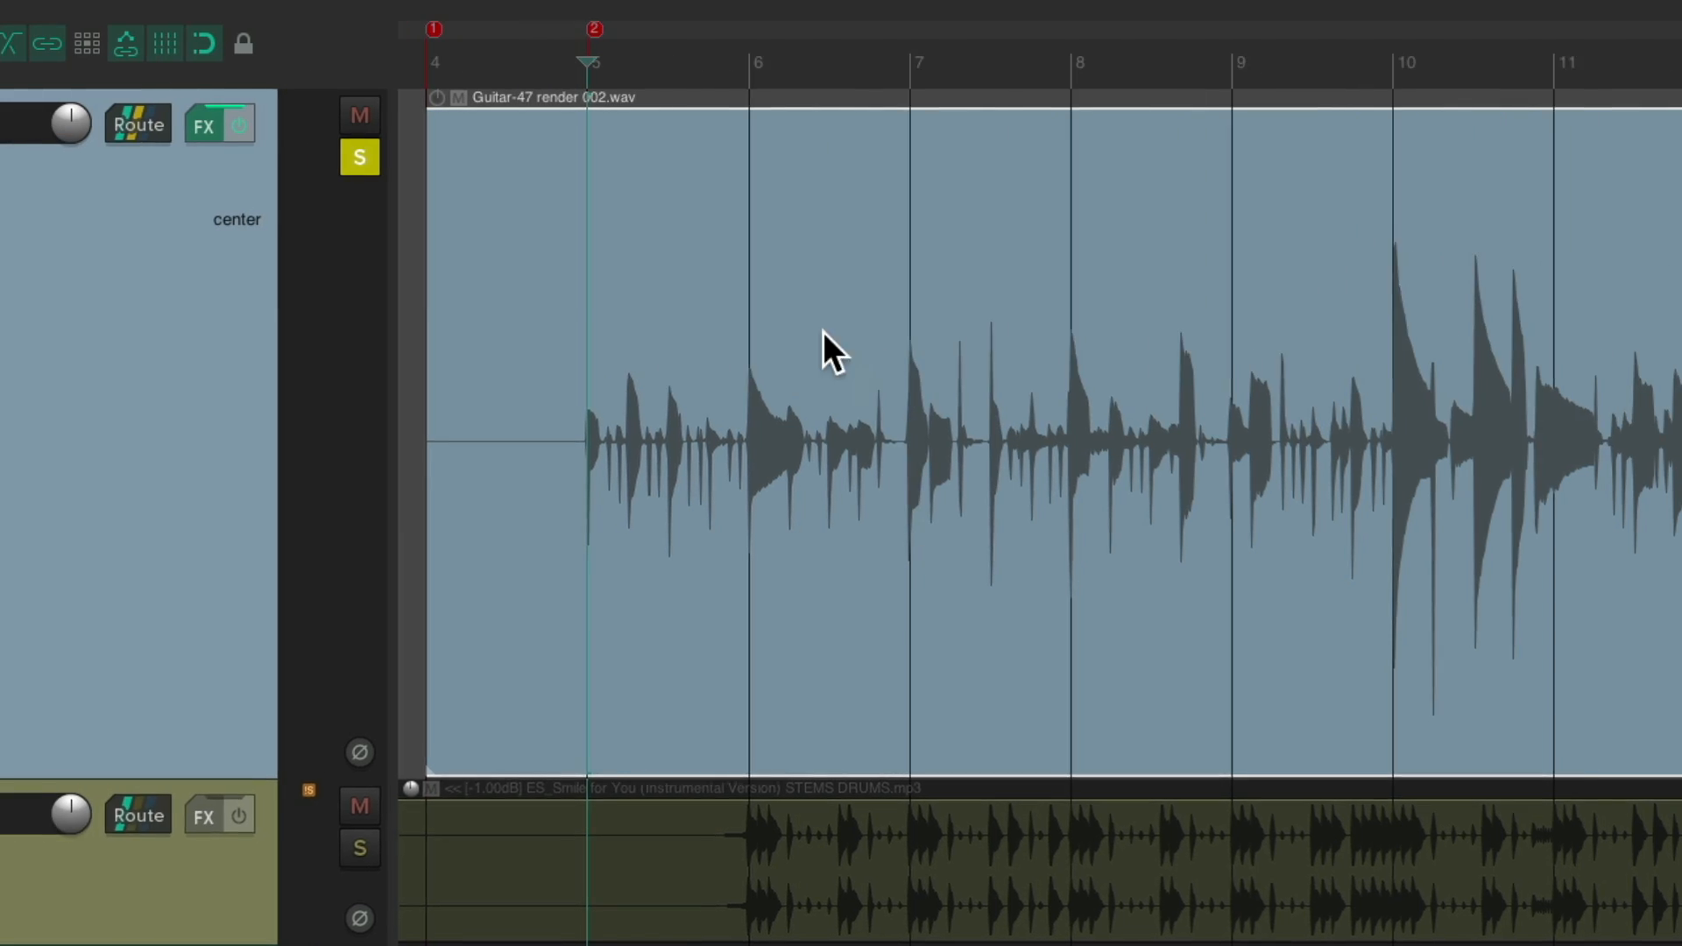
Step: Toggle the selected Guitar track effects offline in the FX chain
{"action": "left_click", "coordinate": [202, 123]}
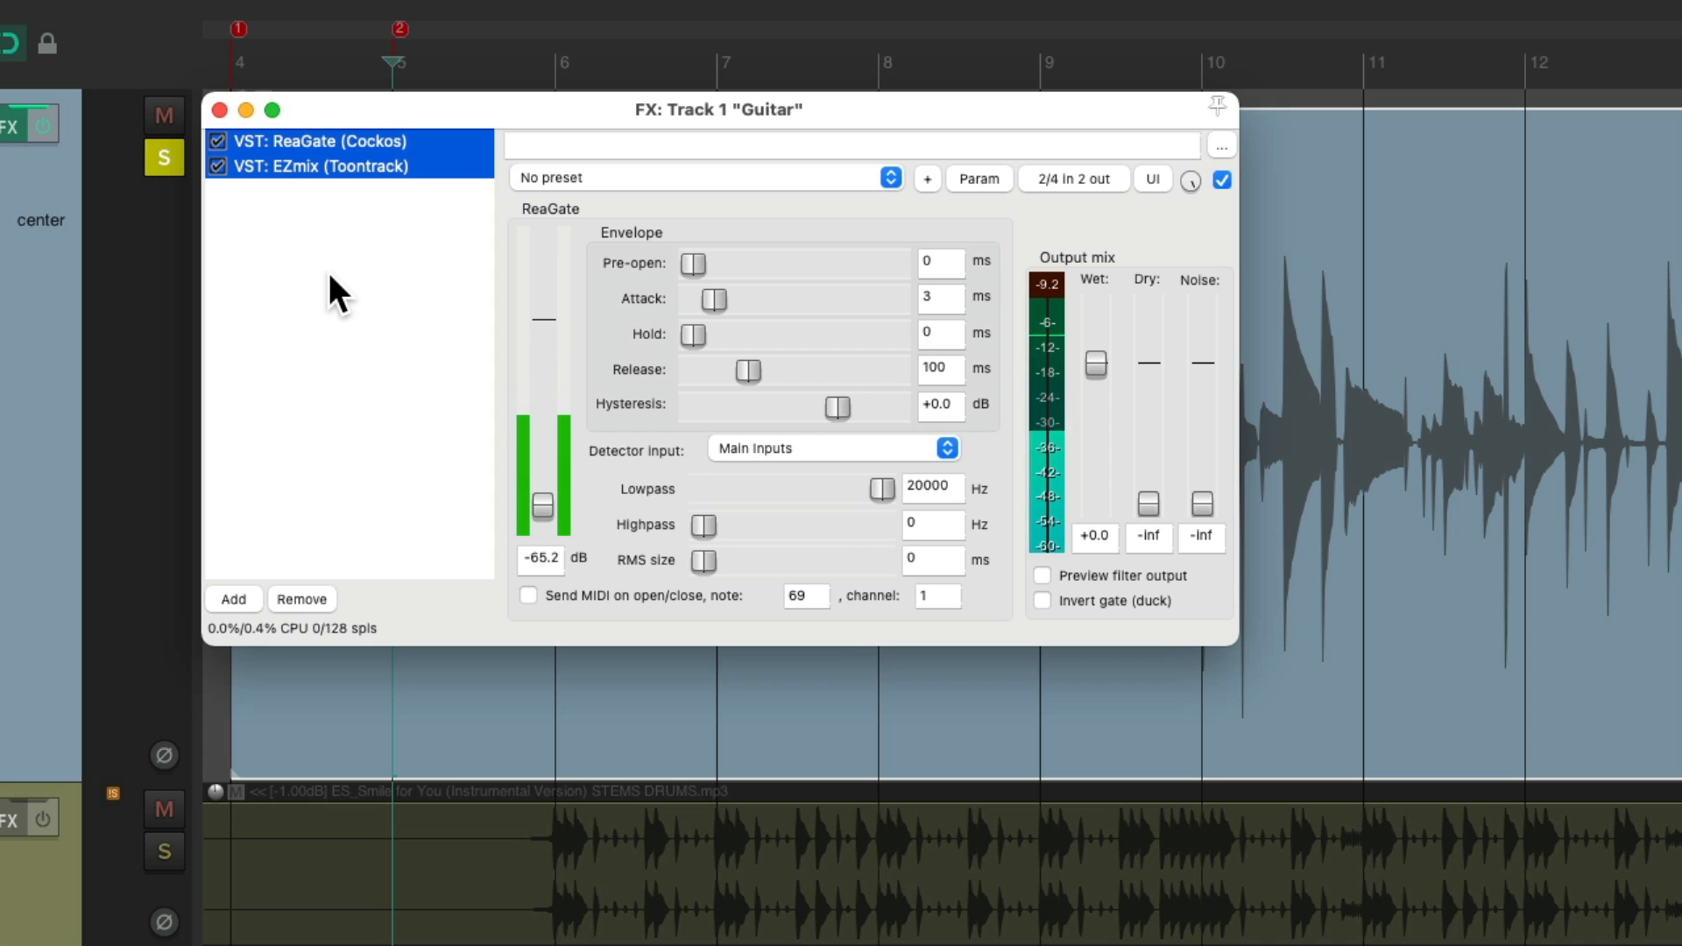
{"action": "right_click", "coordinate": [312, 289]}
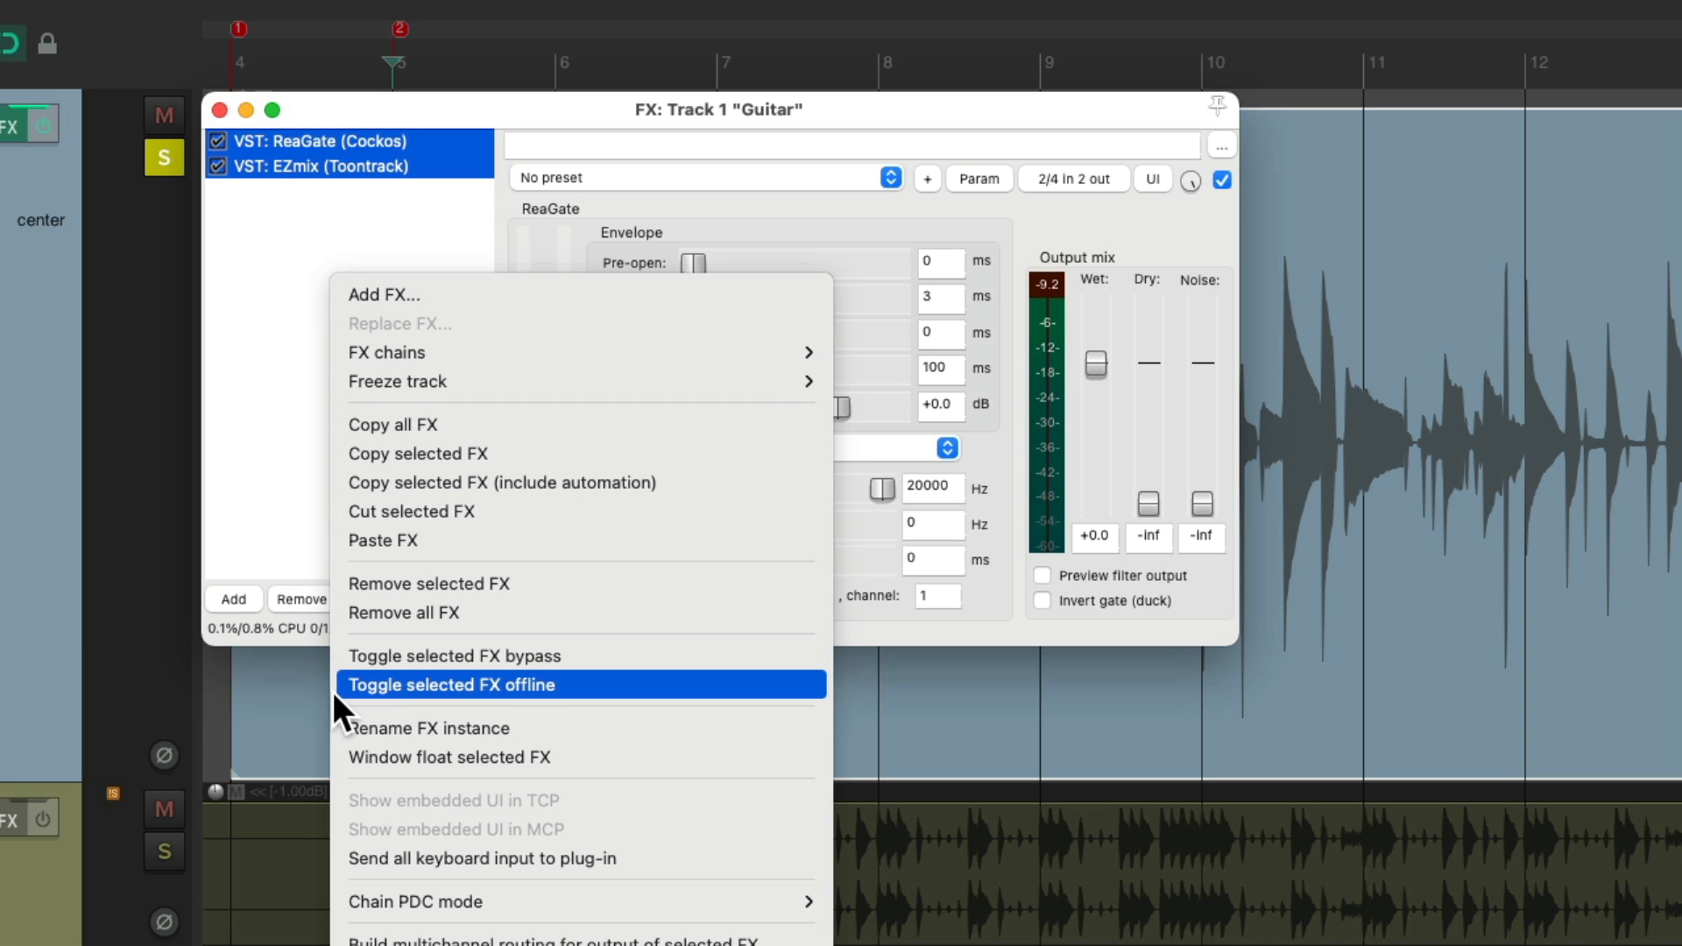
{"action": "left_click", "coordinate": [450, 685]}
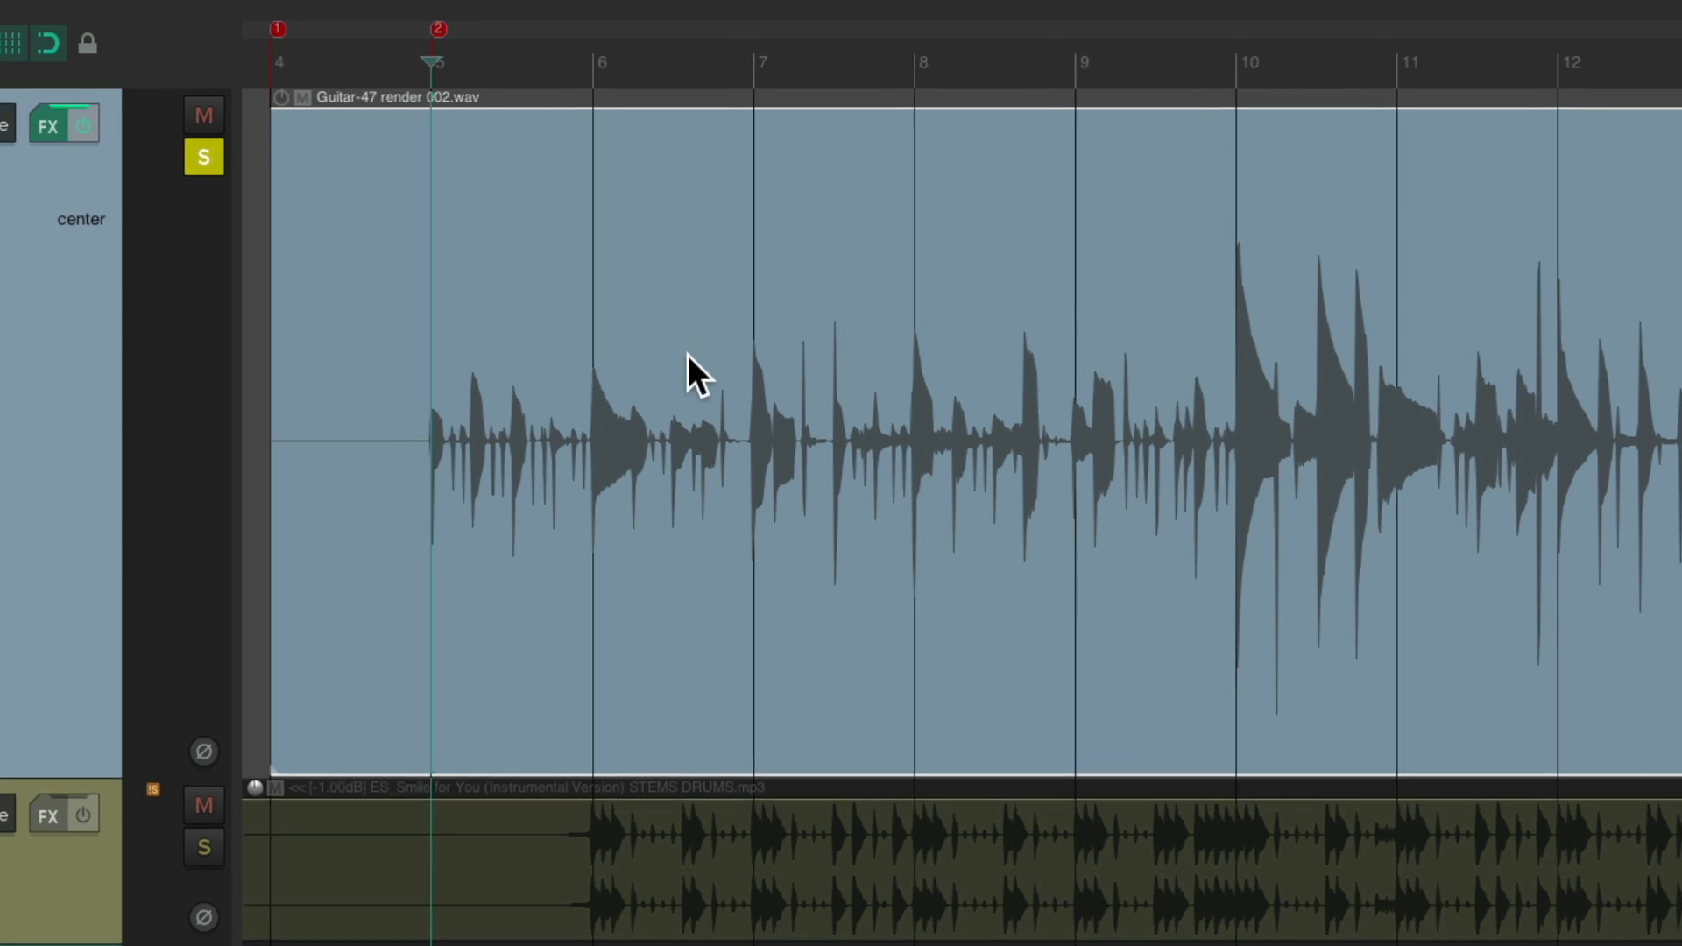
Step: Set the take's channel mode to Mono (right), the processed signal, and check the FX chain
{"action": "right_click", "coordinate": [693, 376]}
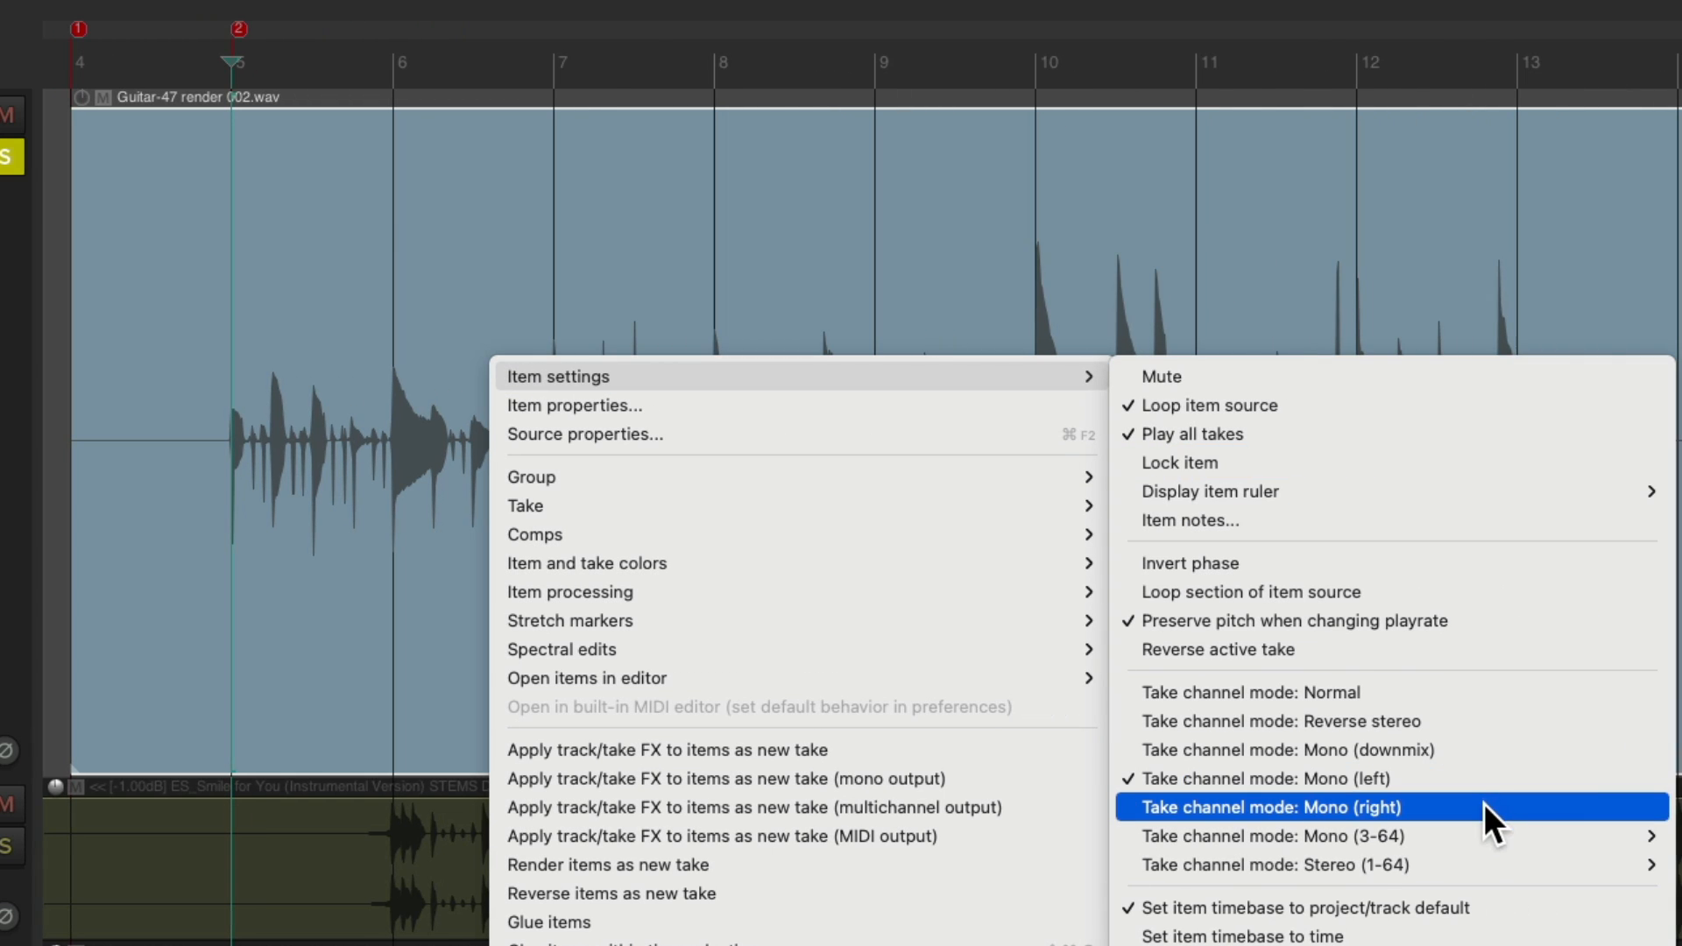
{"action": "left_click", "coordinate": [1266, 806]}
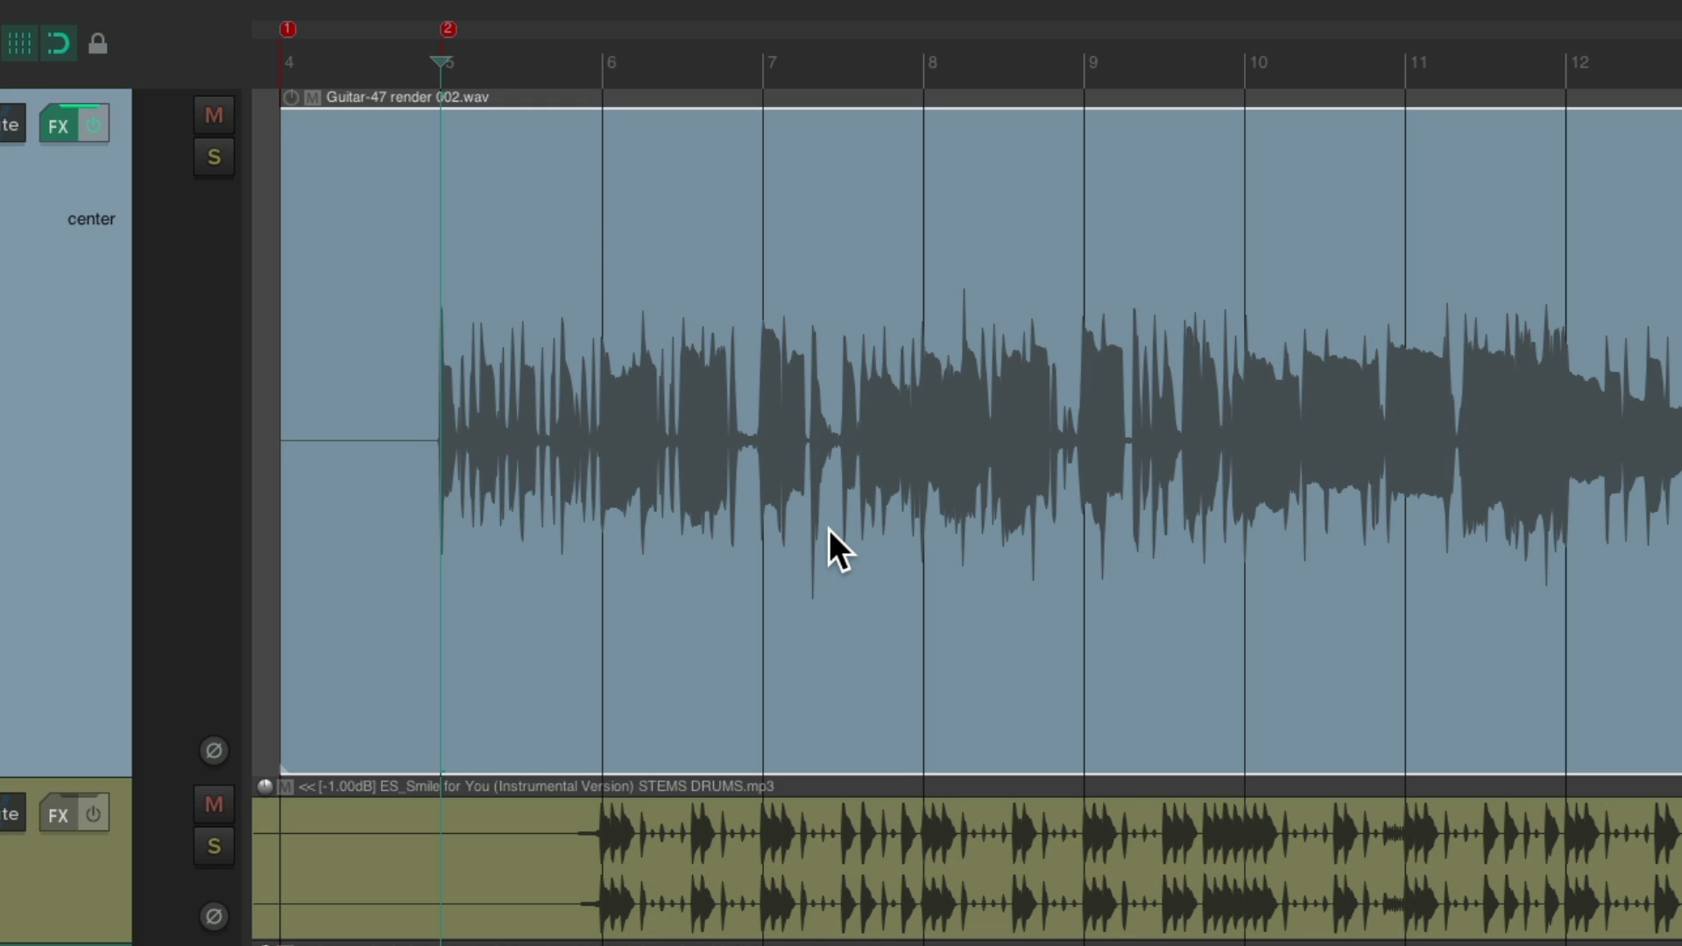
{"action": "mouse_move", "coordinate": [859, 510]}
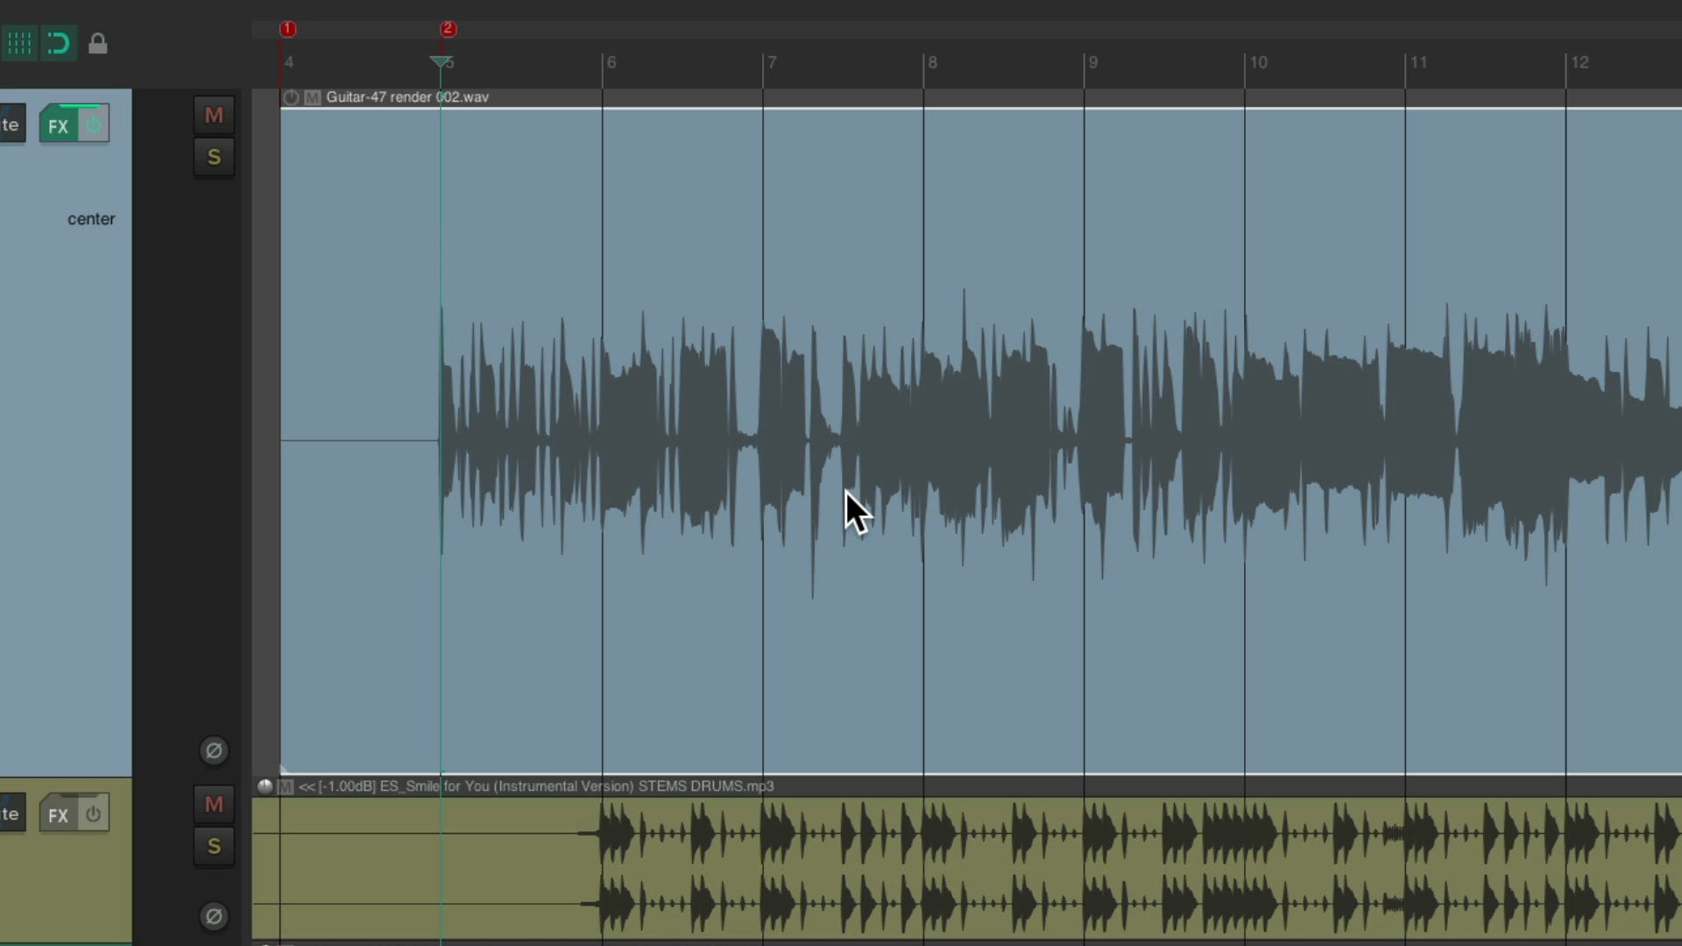
{"action": "right_click", "coordinate": [848, 510]}
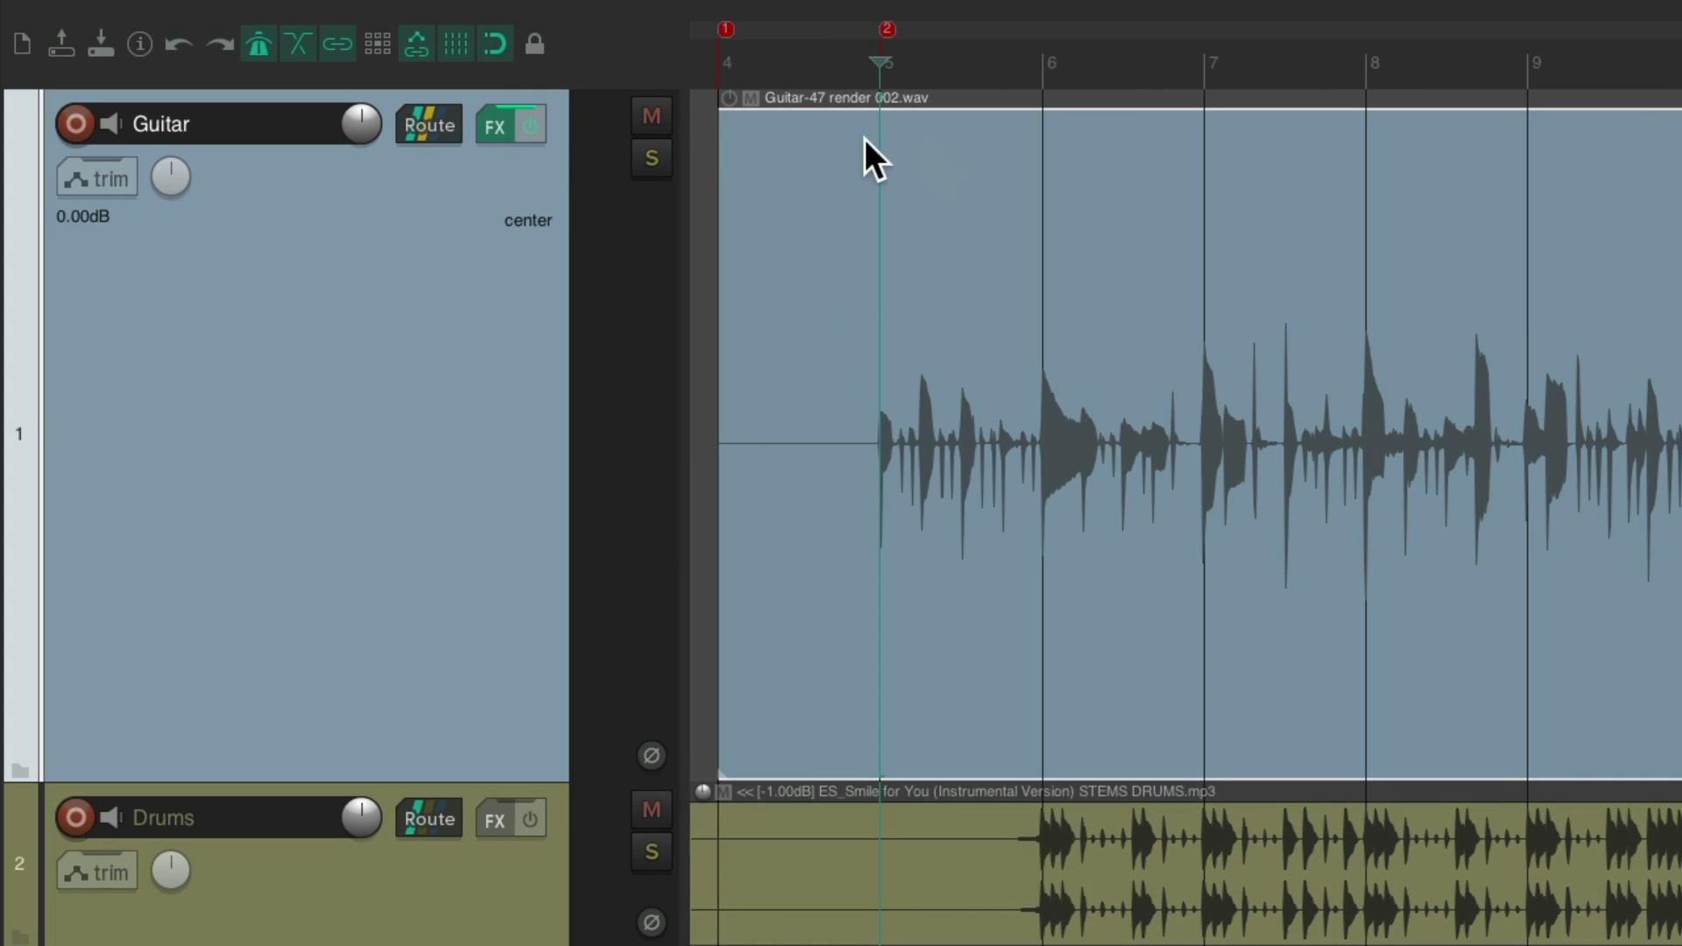
{"action": "left_click", "coordinate": [494, 125]}
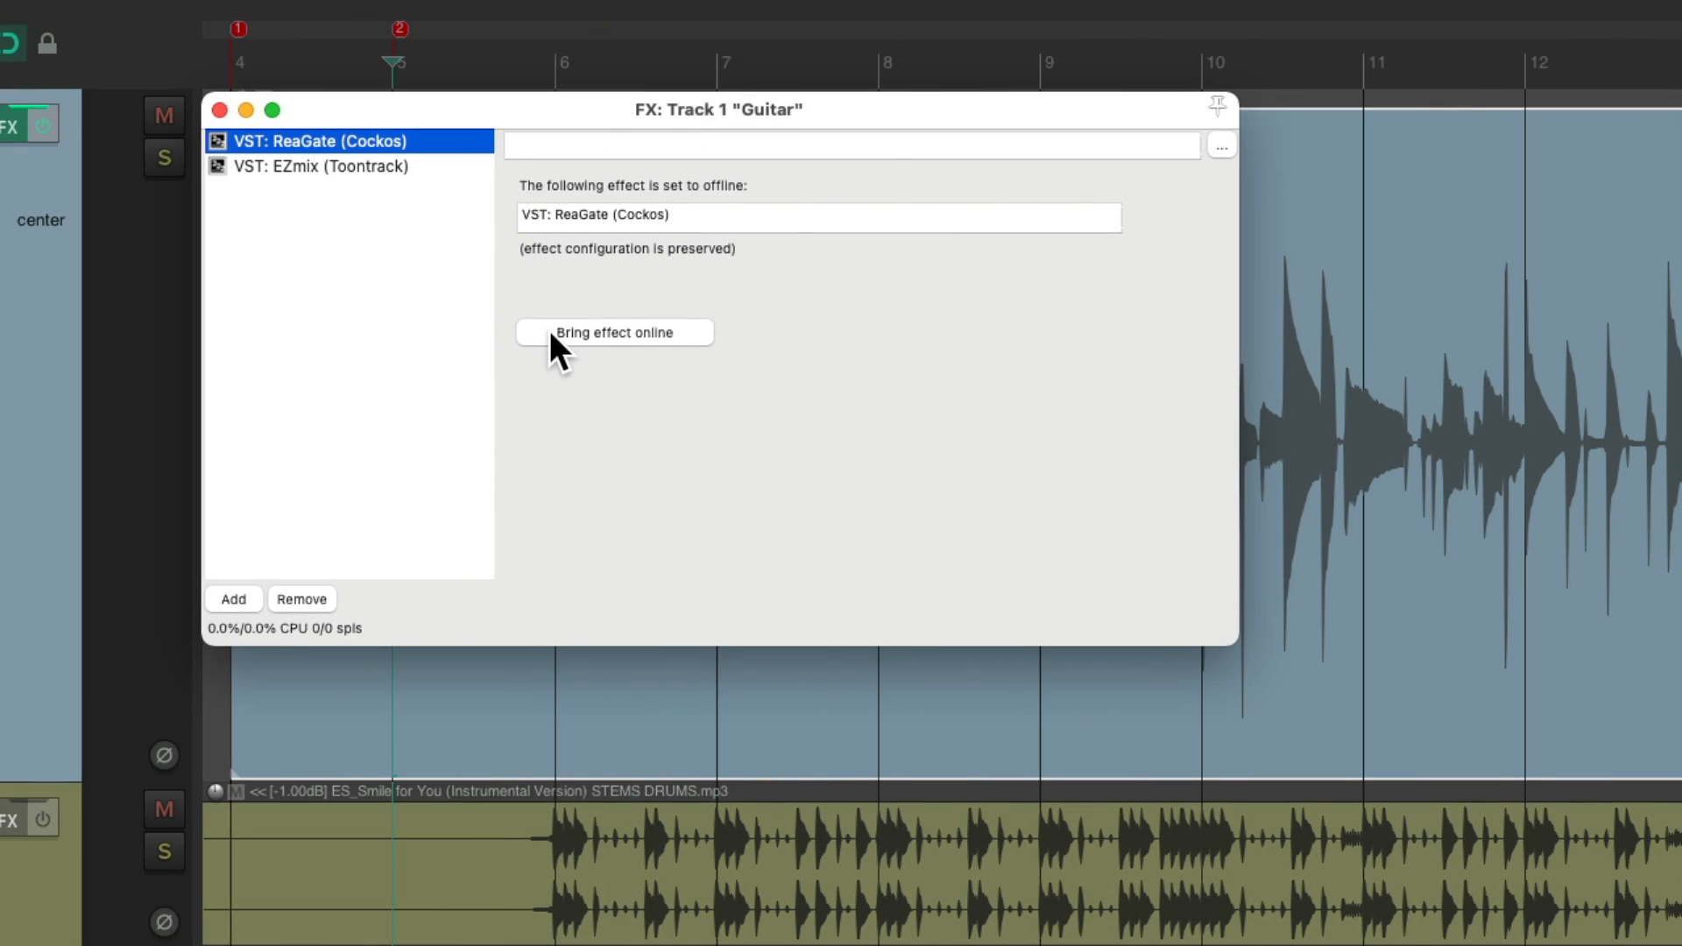